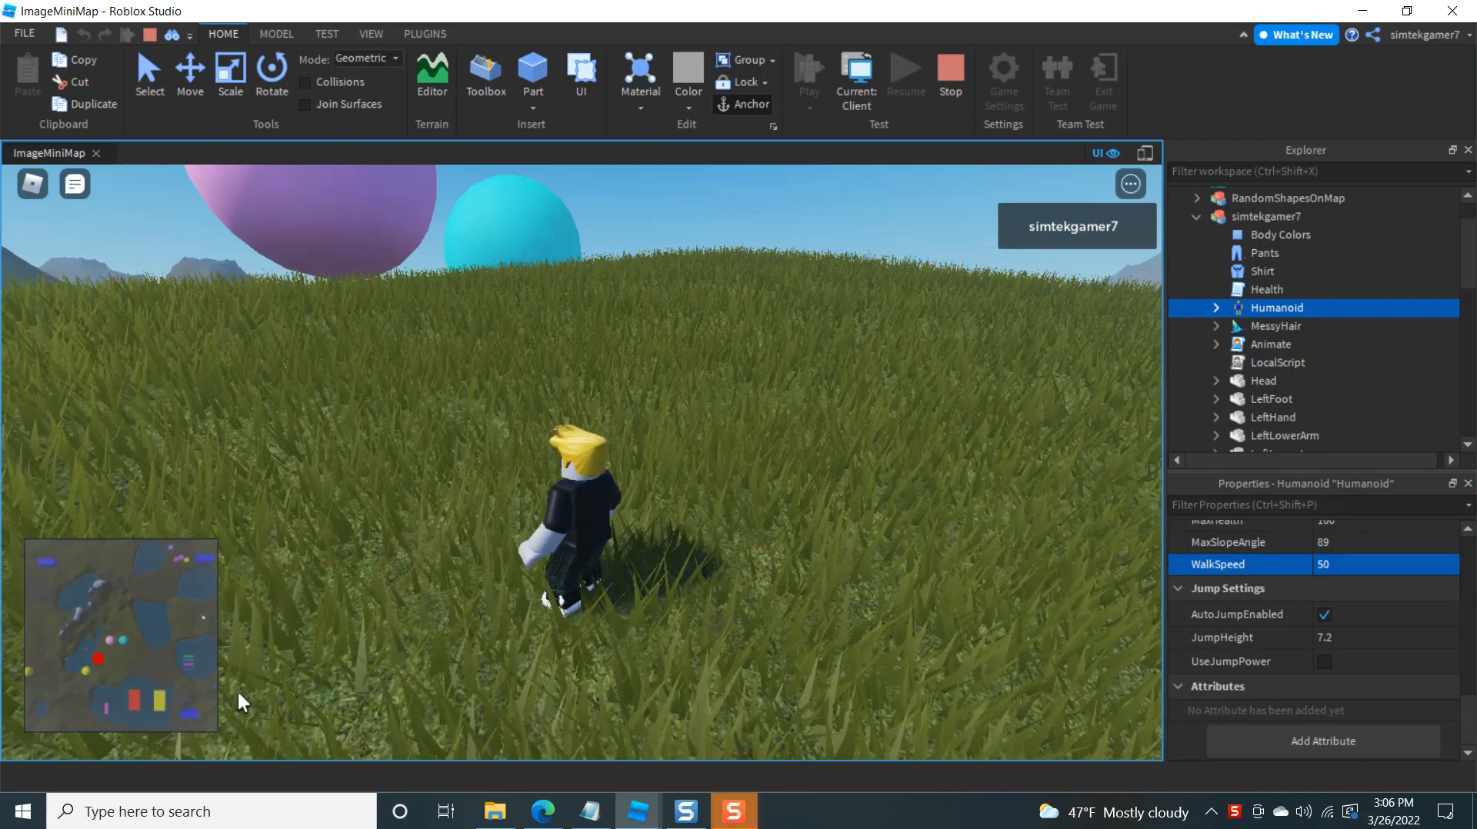
mouse_move(148, 646)
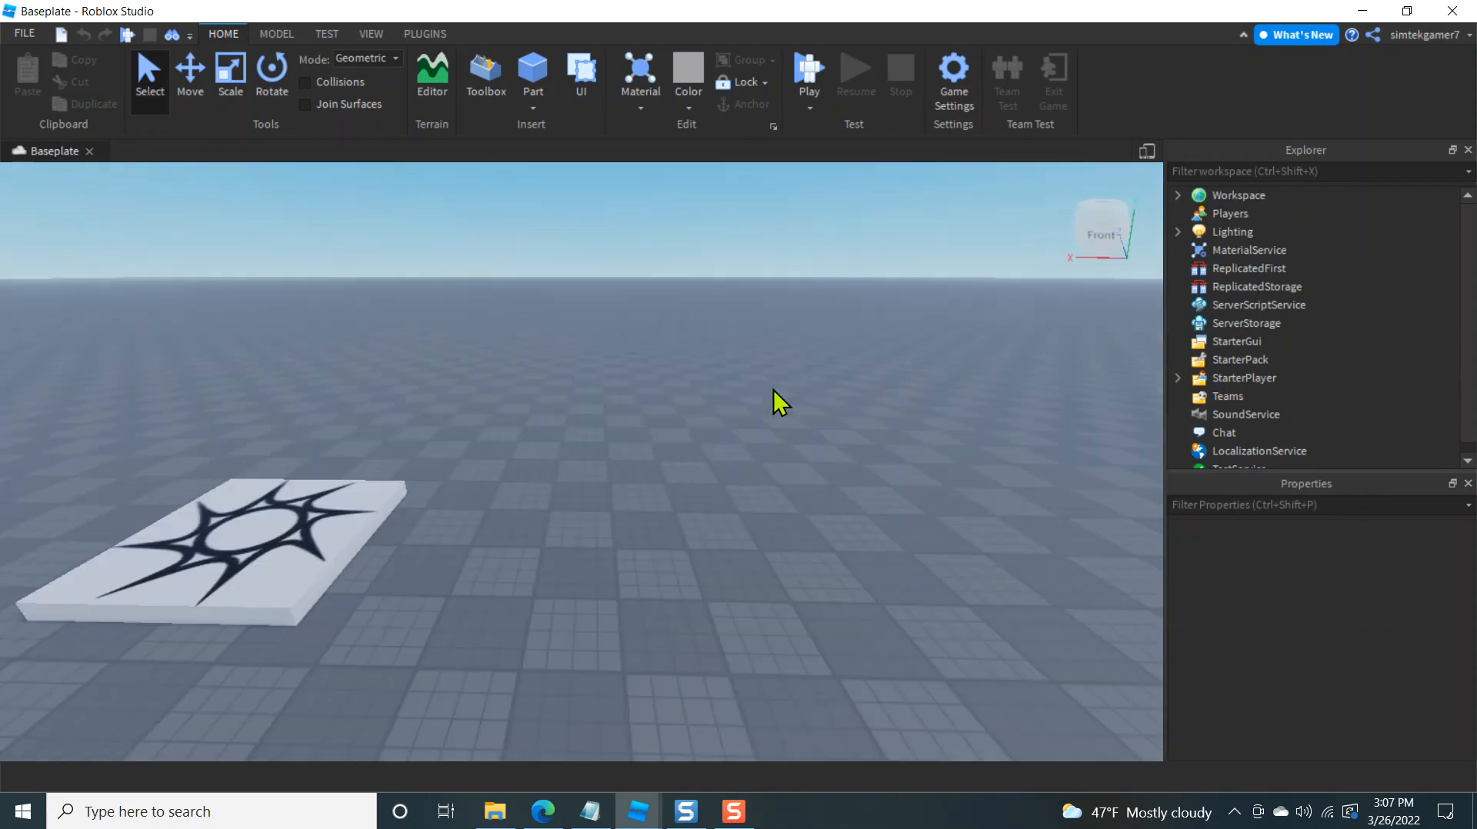
Select Baseplate under Workspace and set its Size to 1024, 16, 1024
left_click_drag(777, 400, 839, 409)
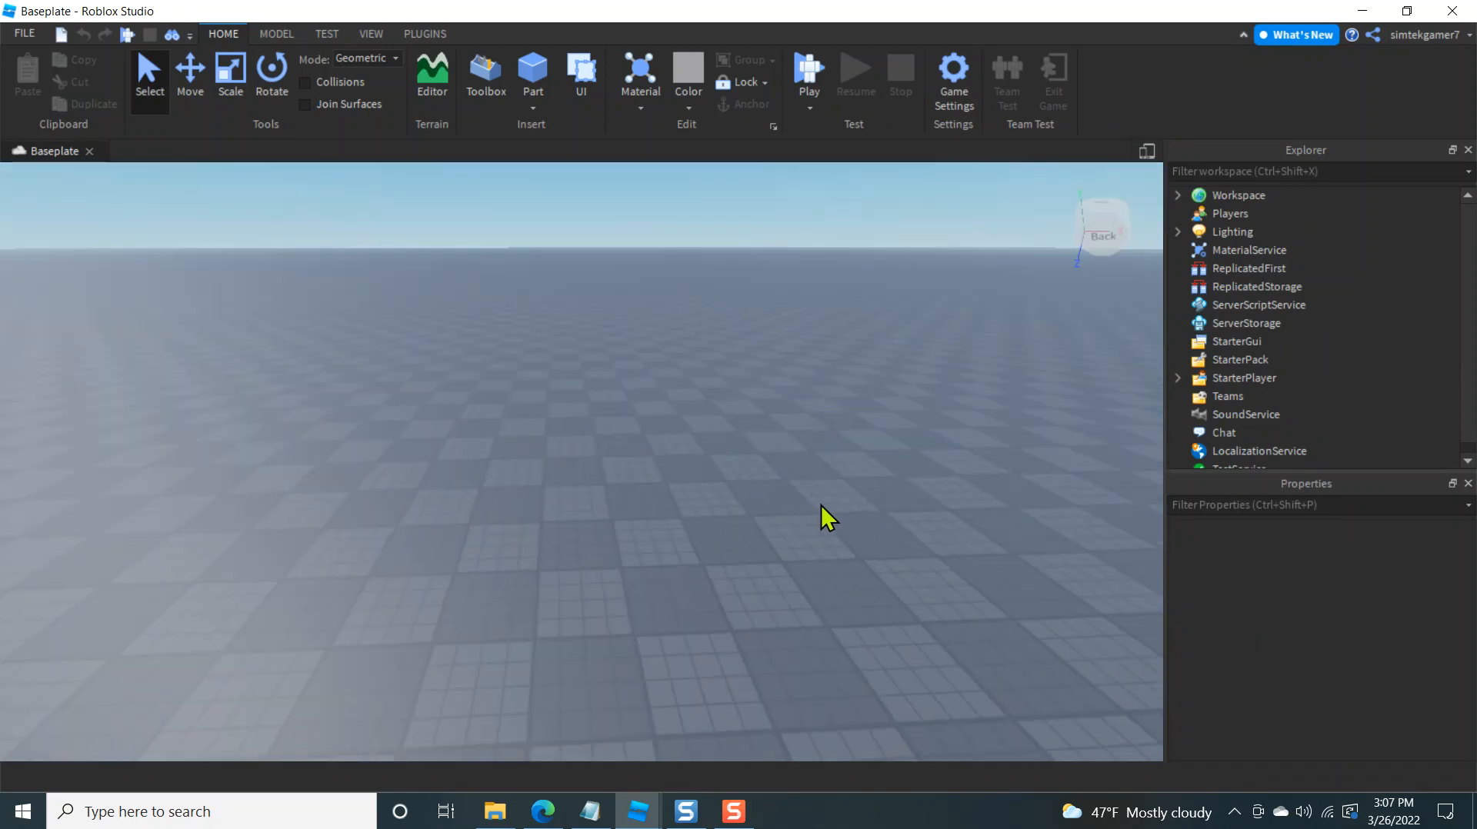
mouse_move(816, 511)
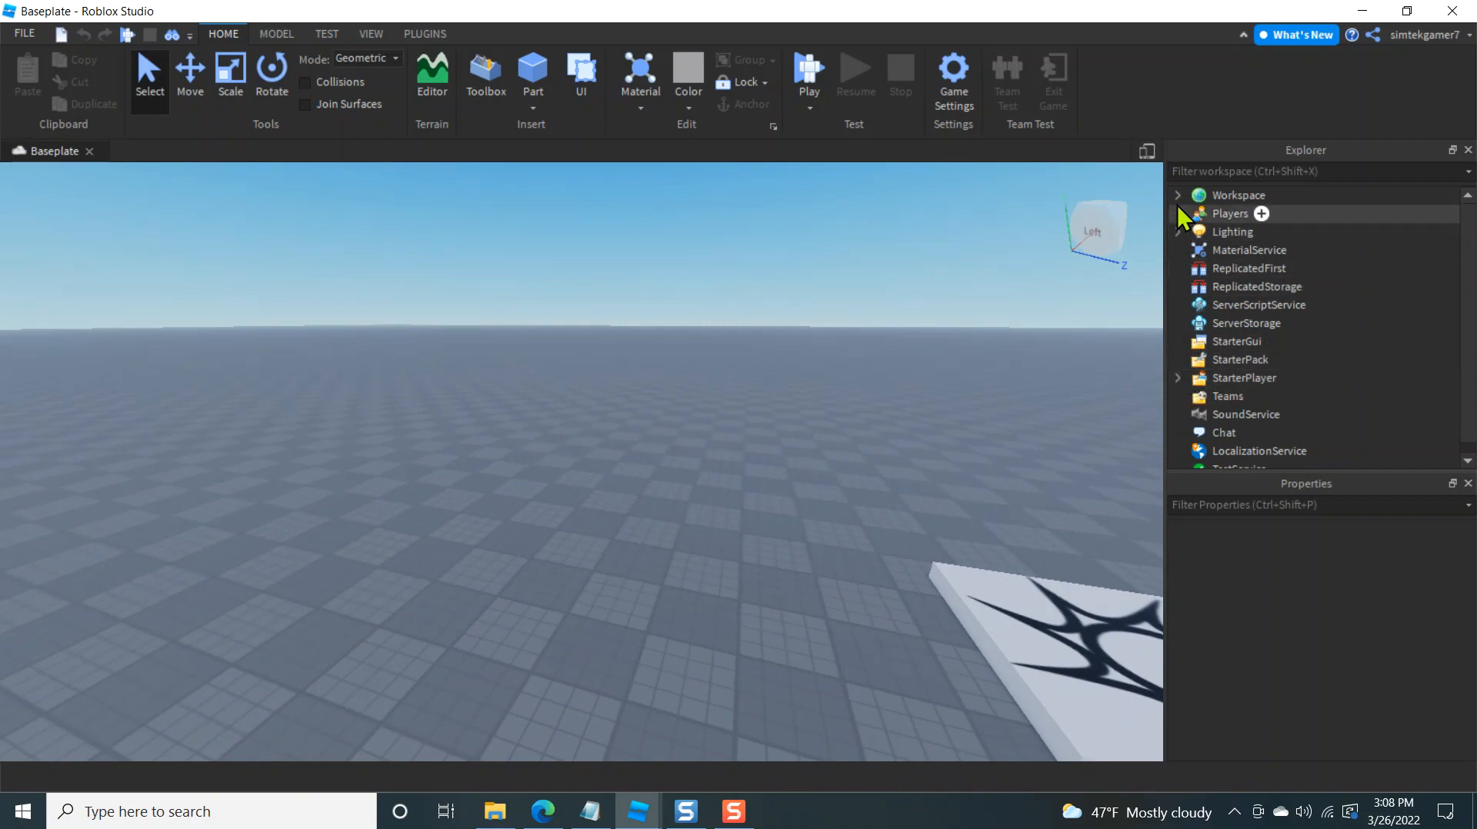
left_click(1177, 195)
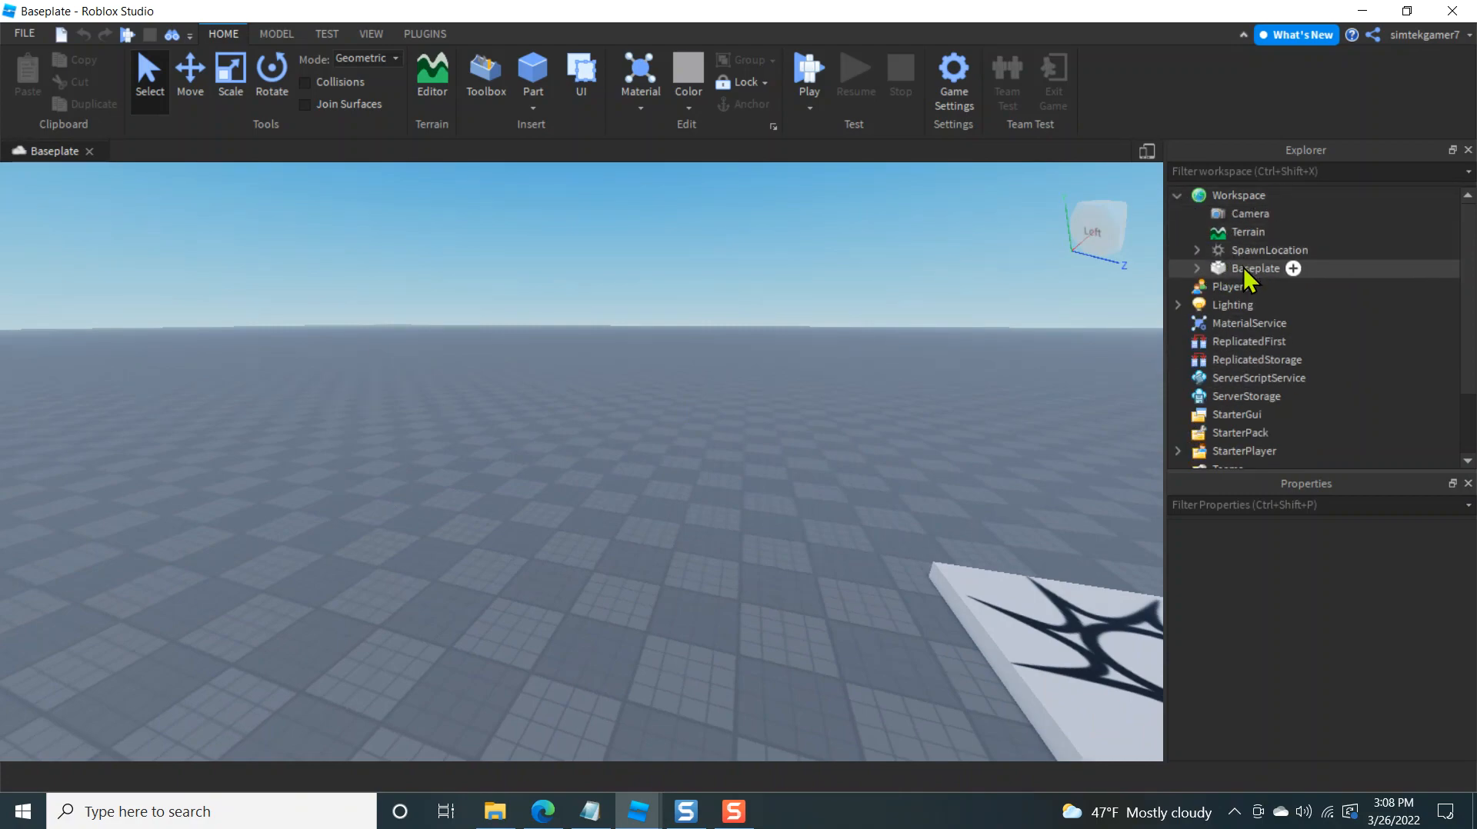
left_click(1256, 269)
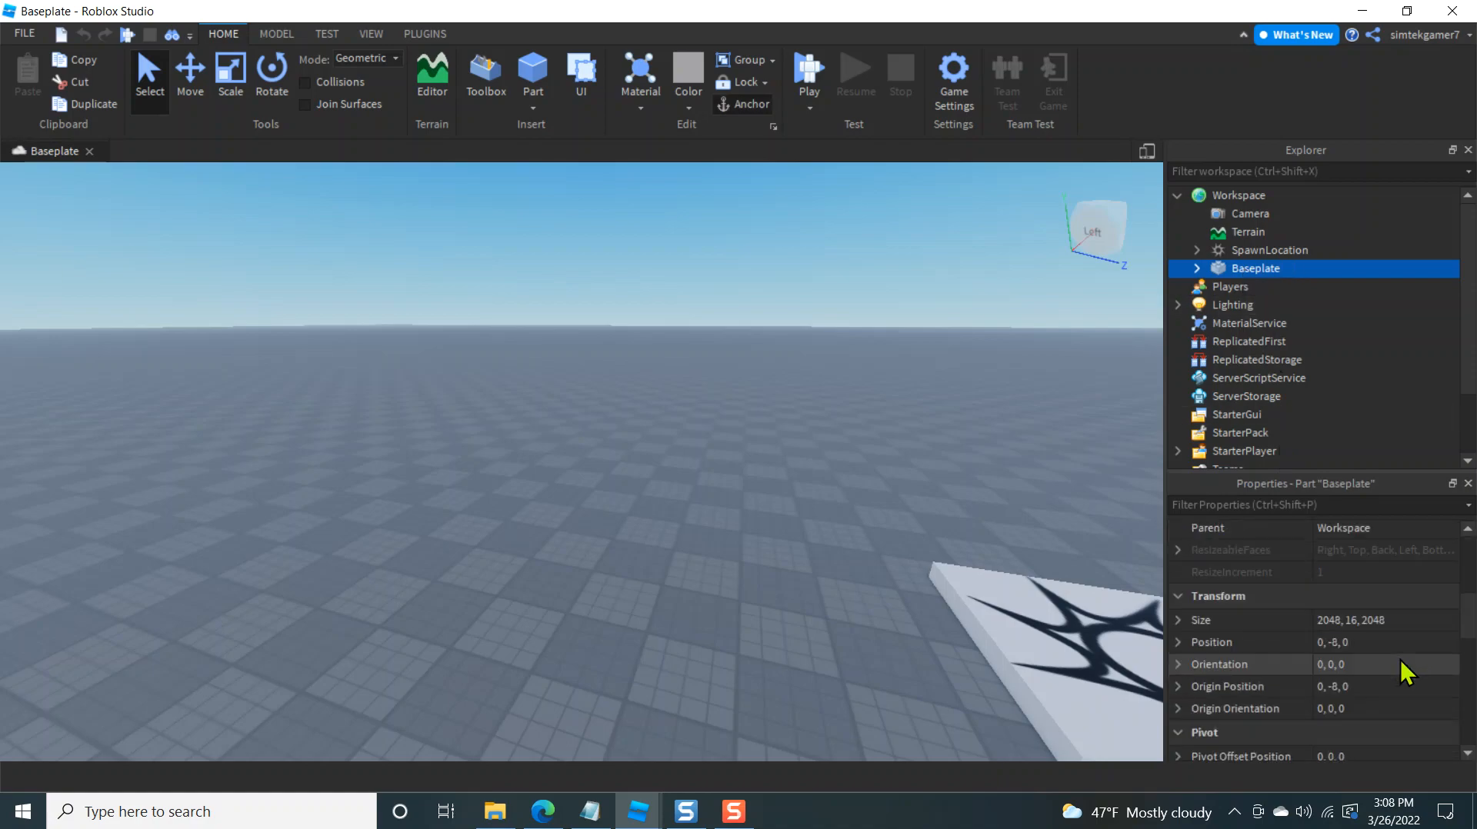
left_click(1352, 620)
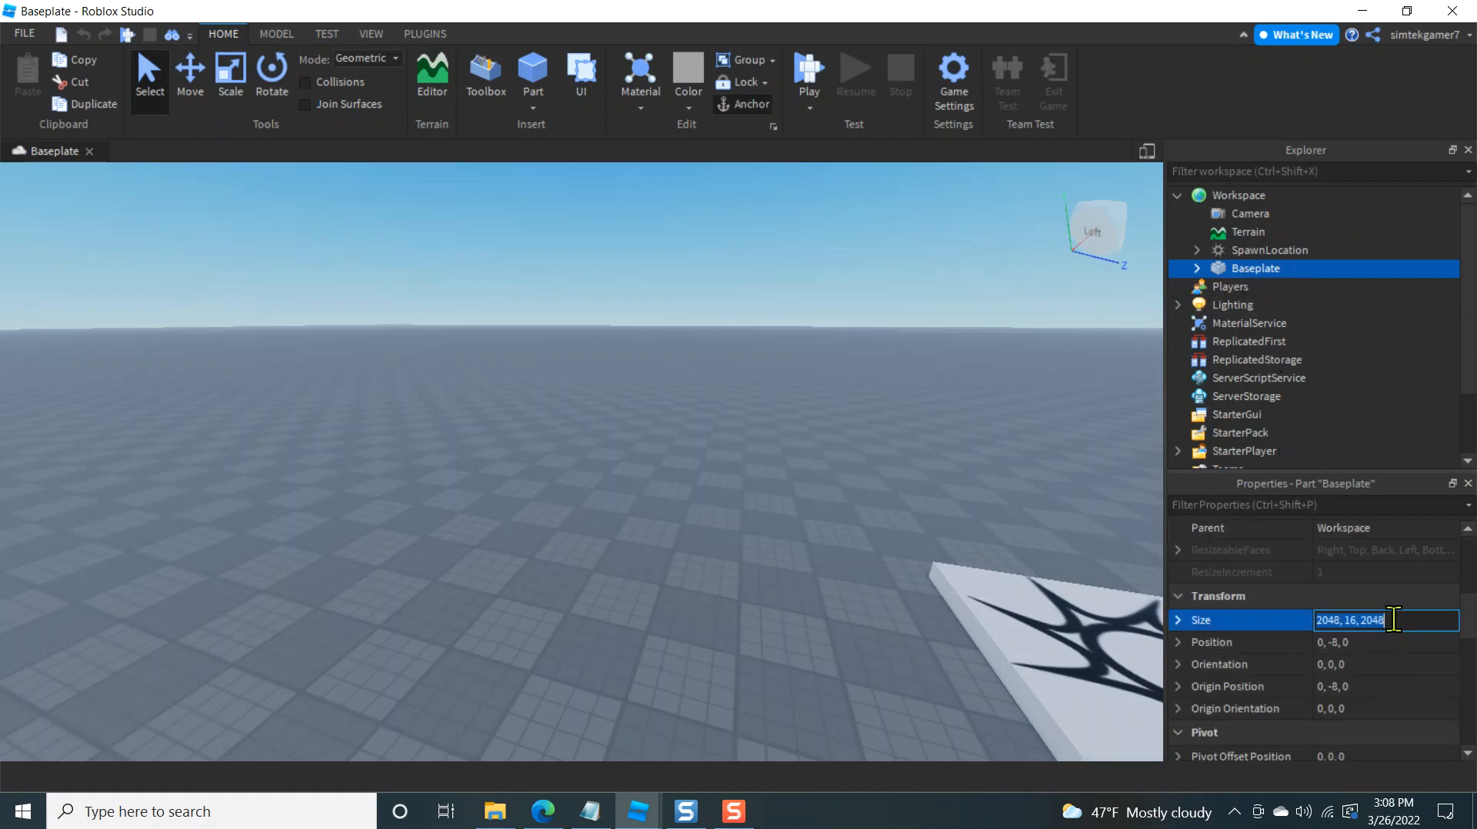
type("1024")
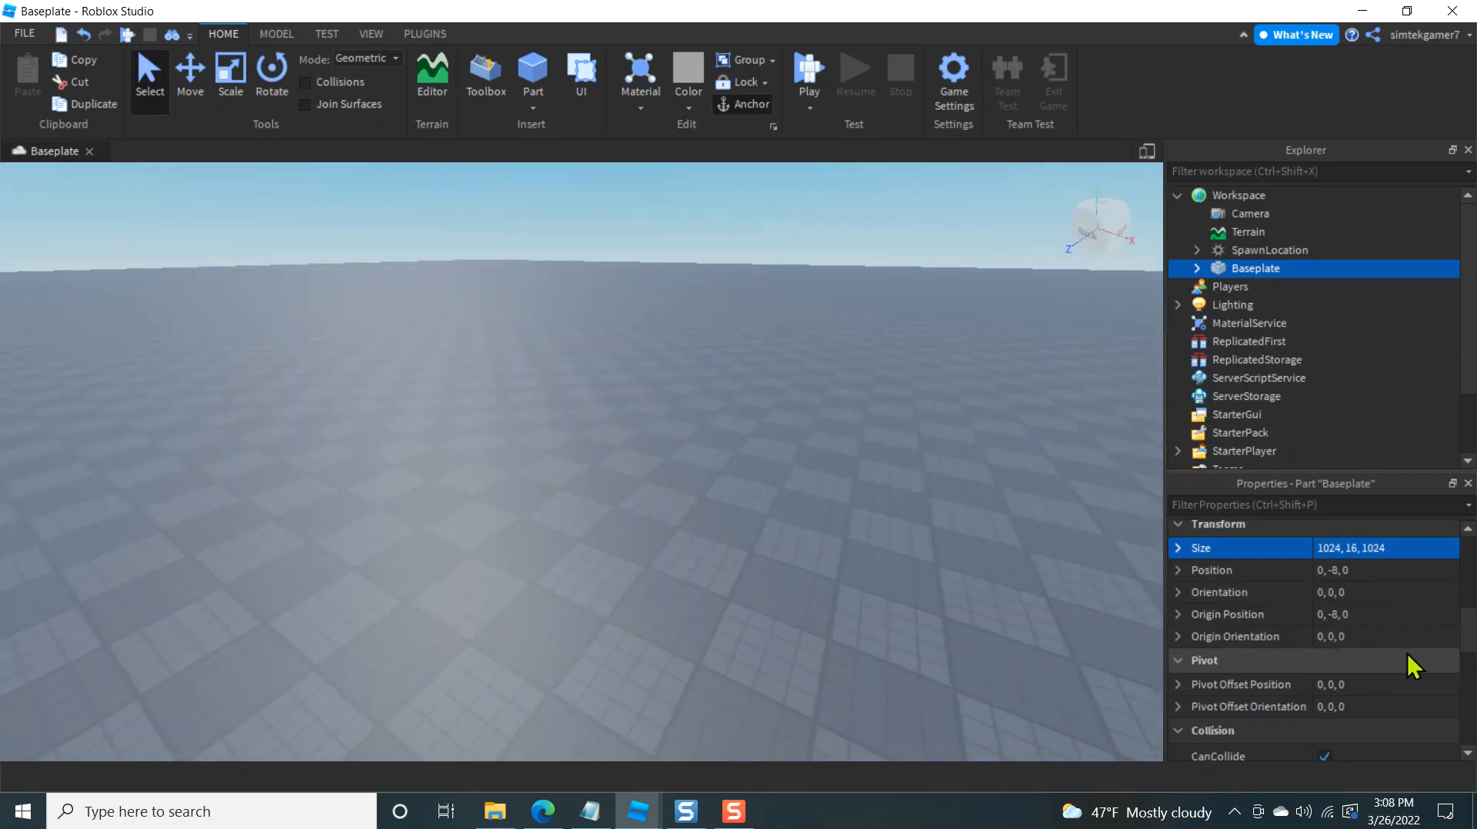
scroll("down", 3)
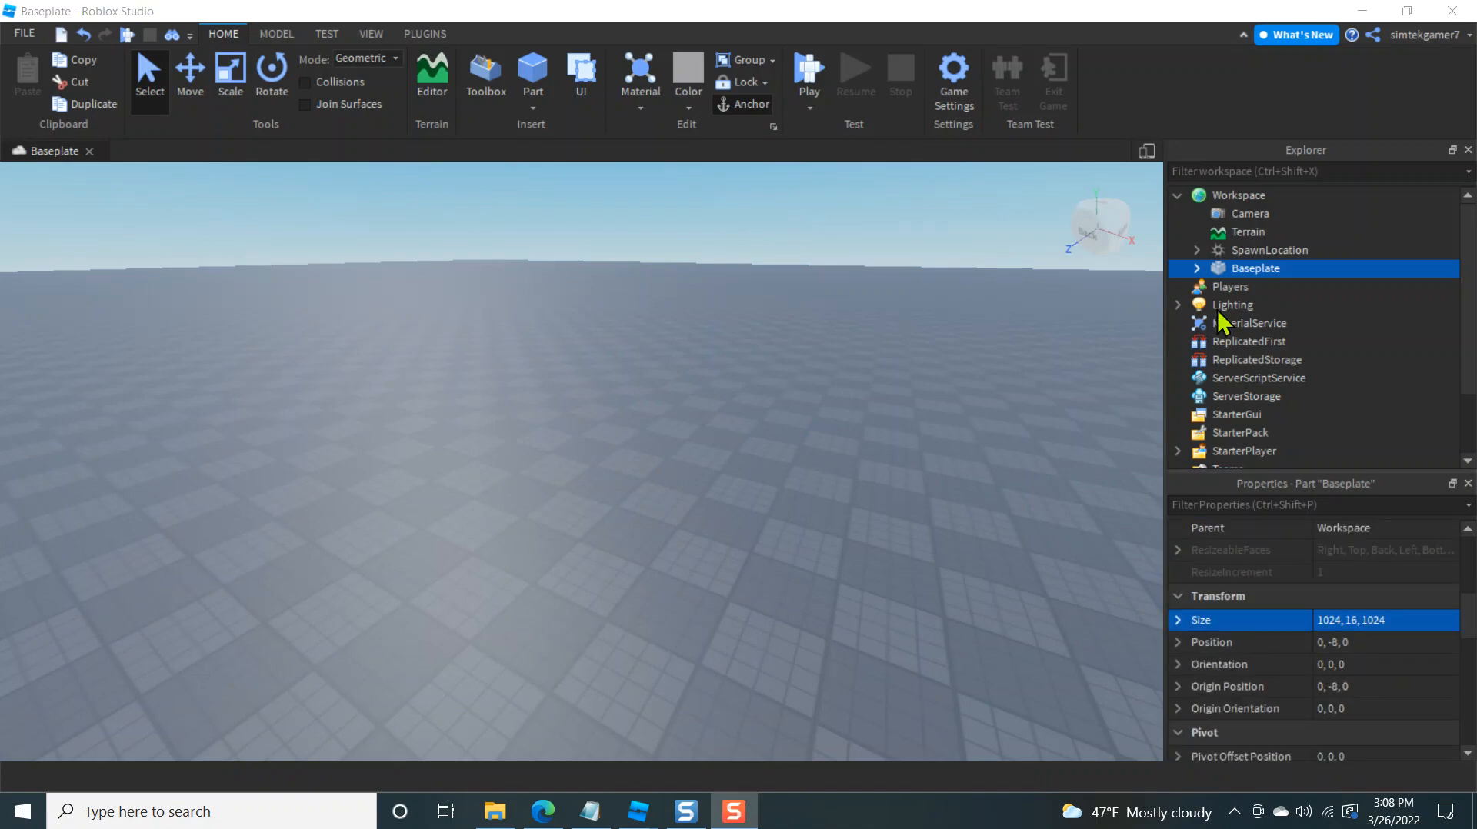
mouse_move(431, 75)
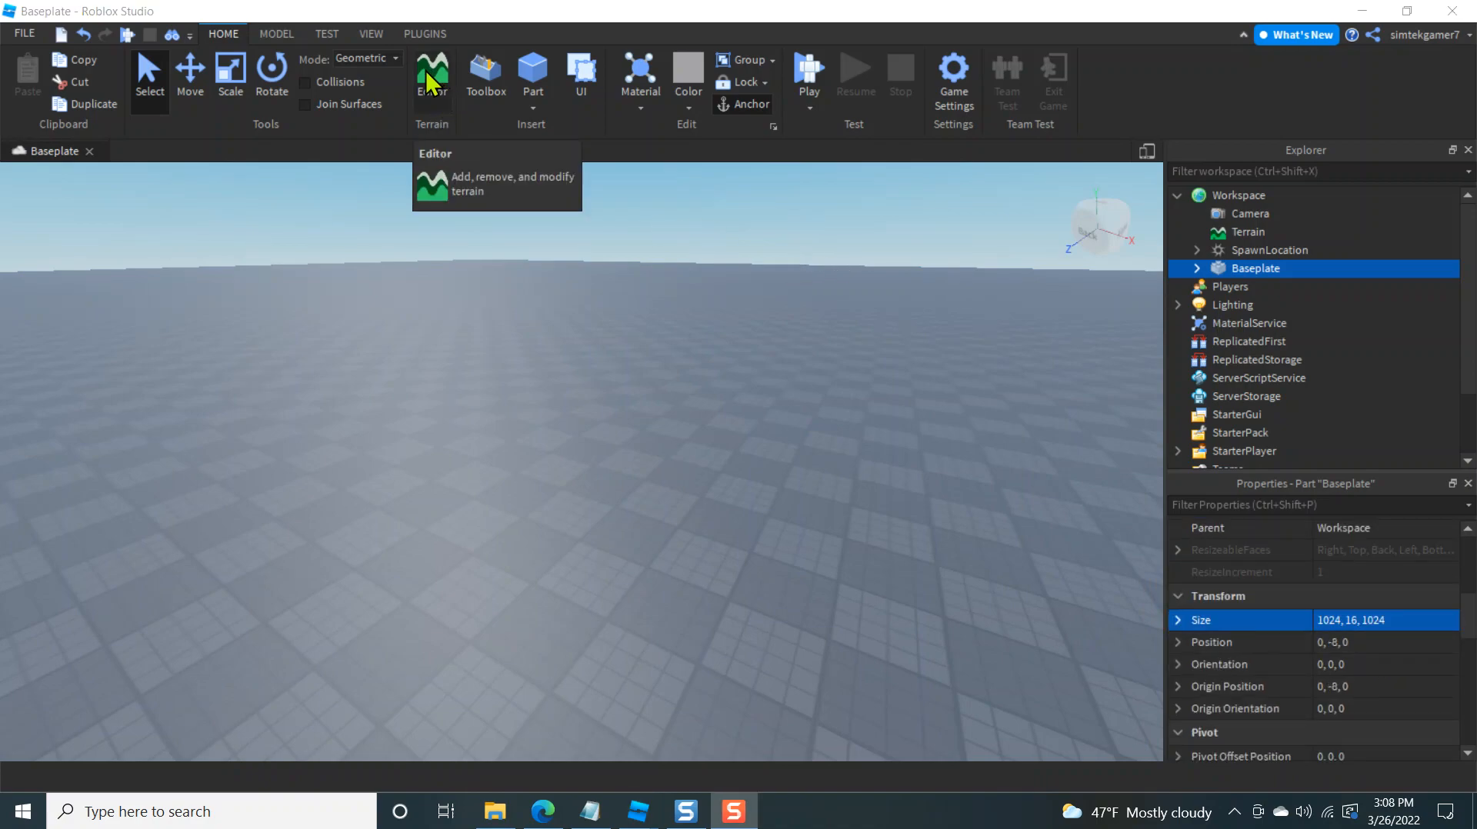
Generate terrain with Water, Plains, Hills and Lavascape biomes, Mountains excluded
left_click(431, 76)
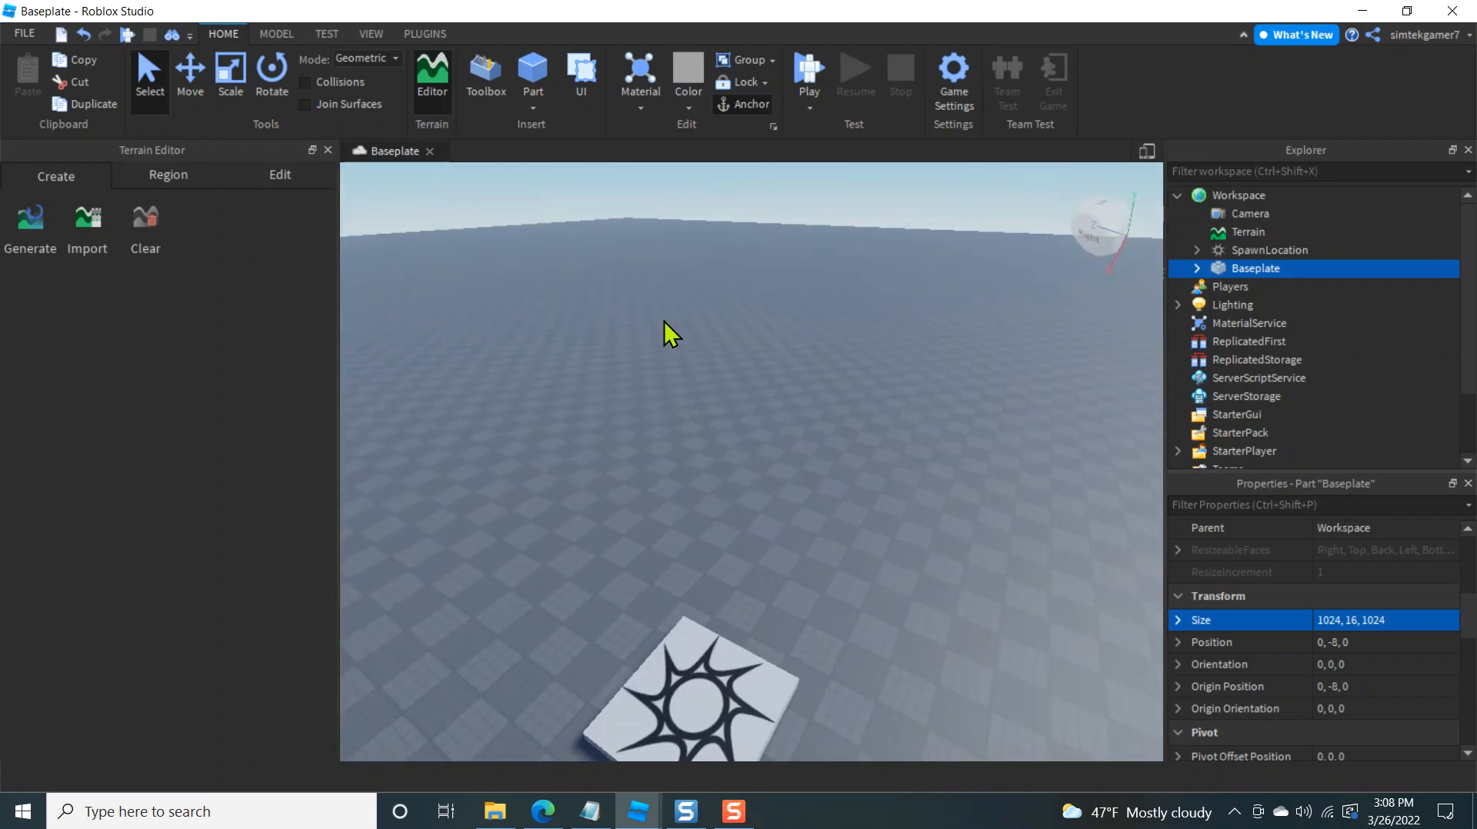
left_click(29, 226)
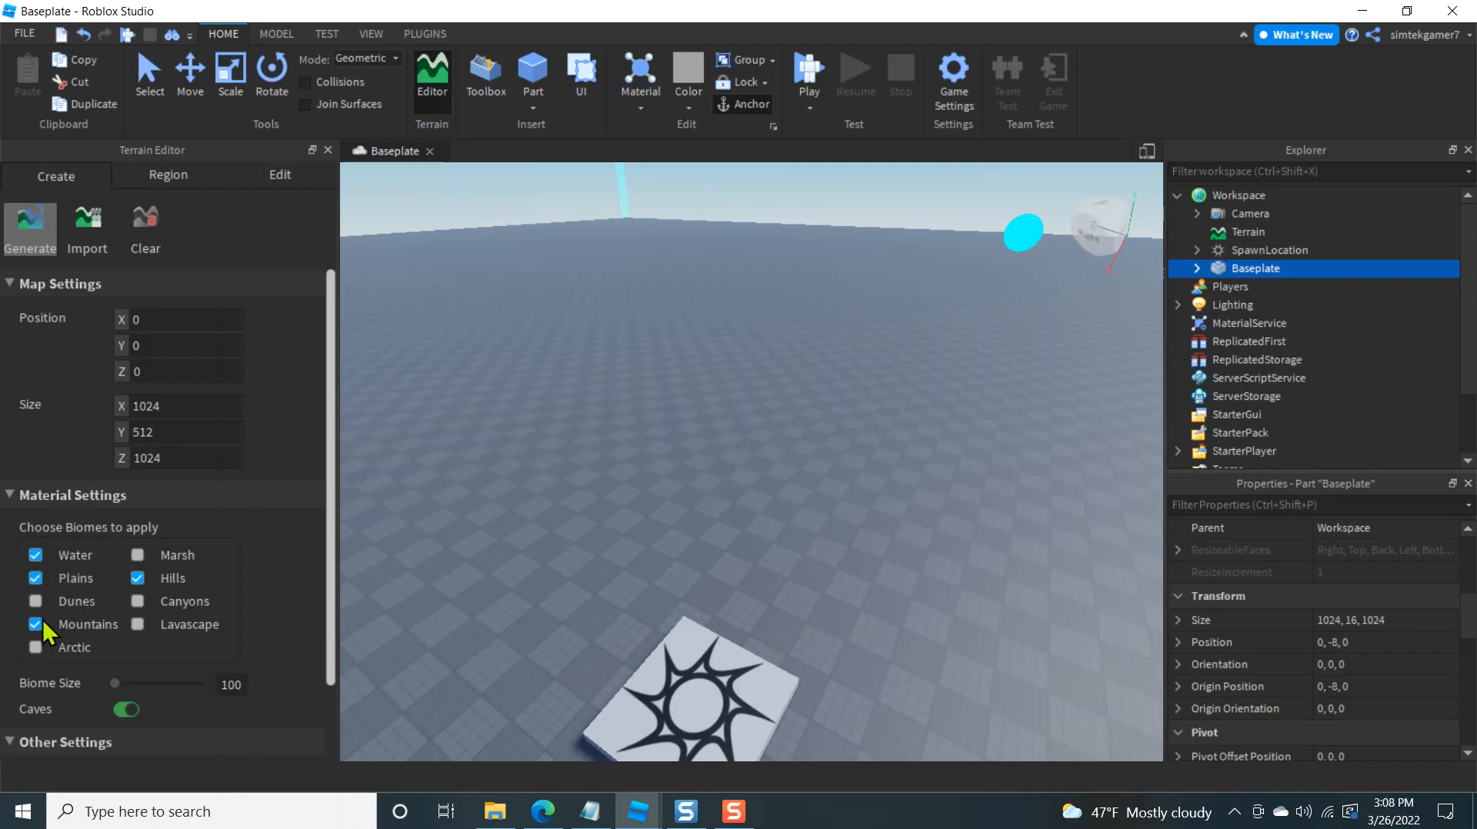
left_click(36, 623)
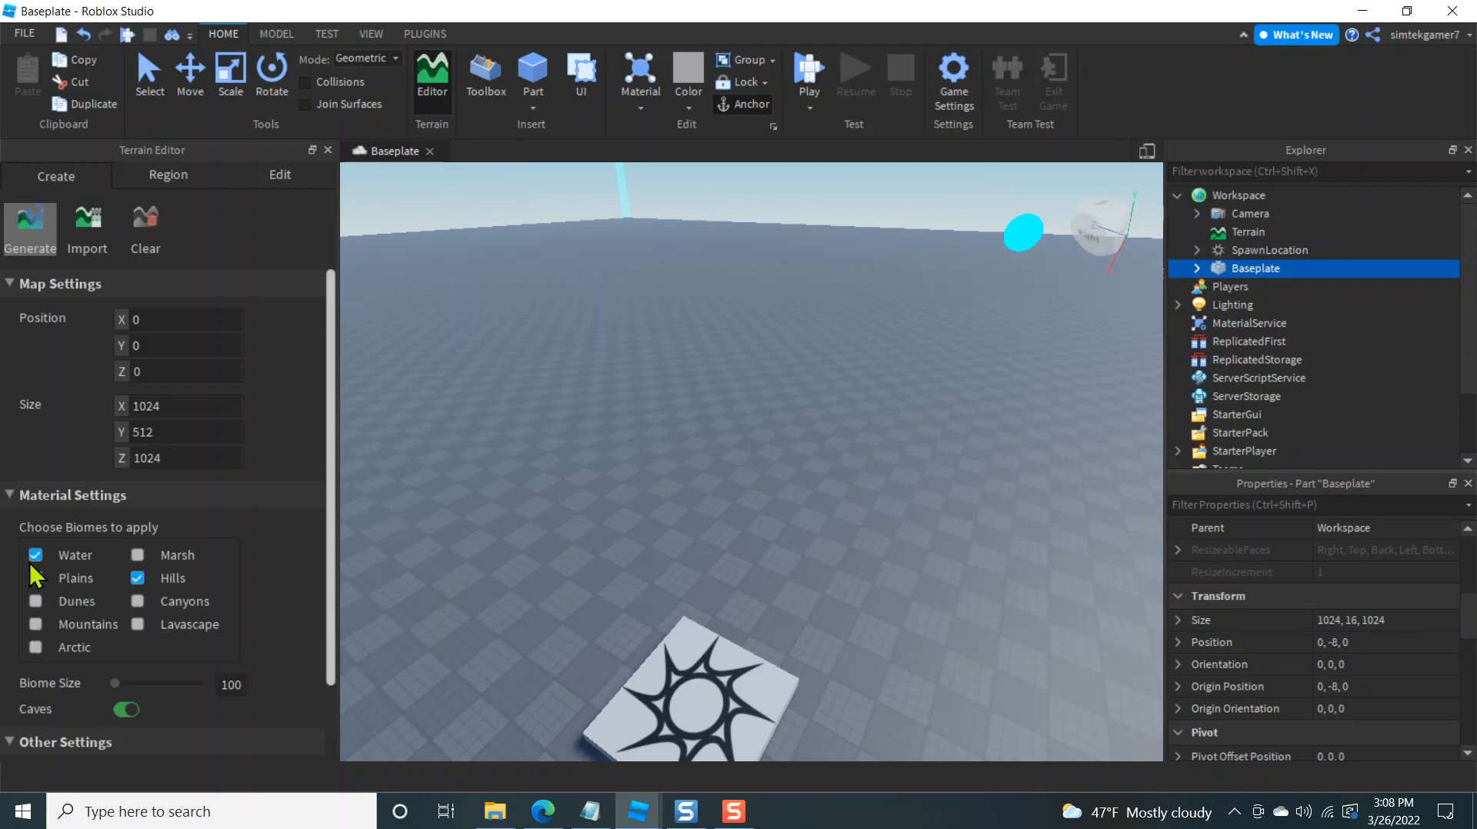
left_click(36, 577)
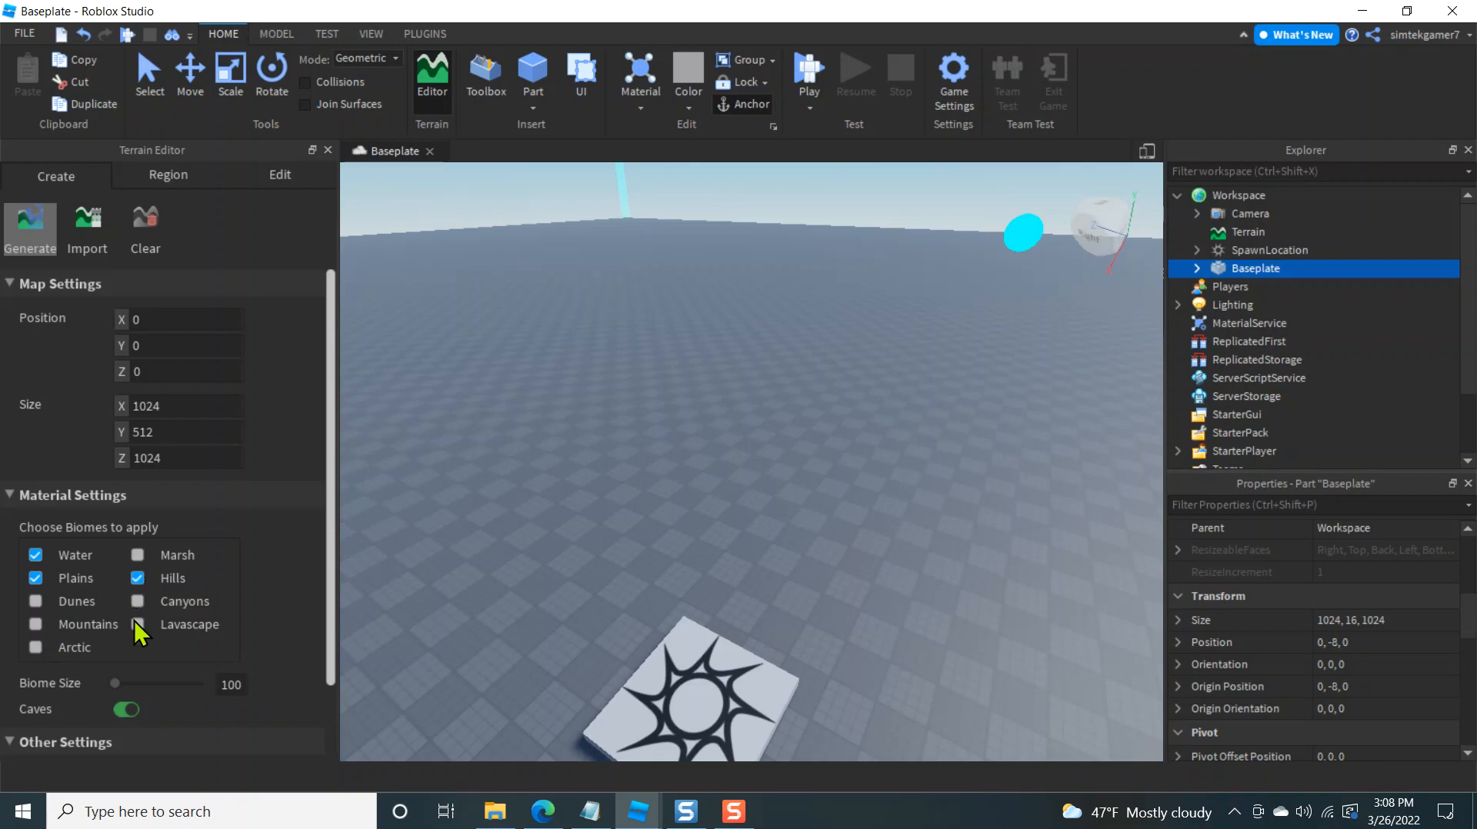
left_click(137, 623)
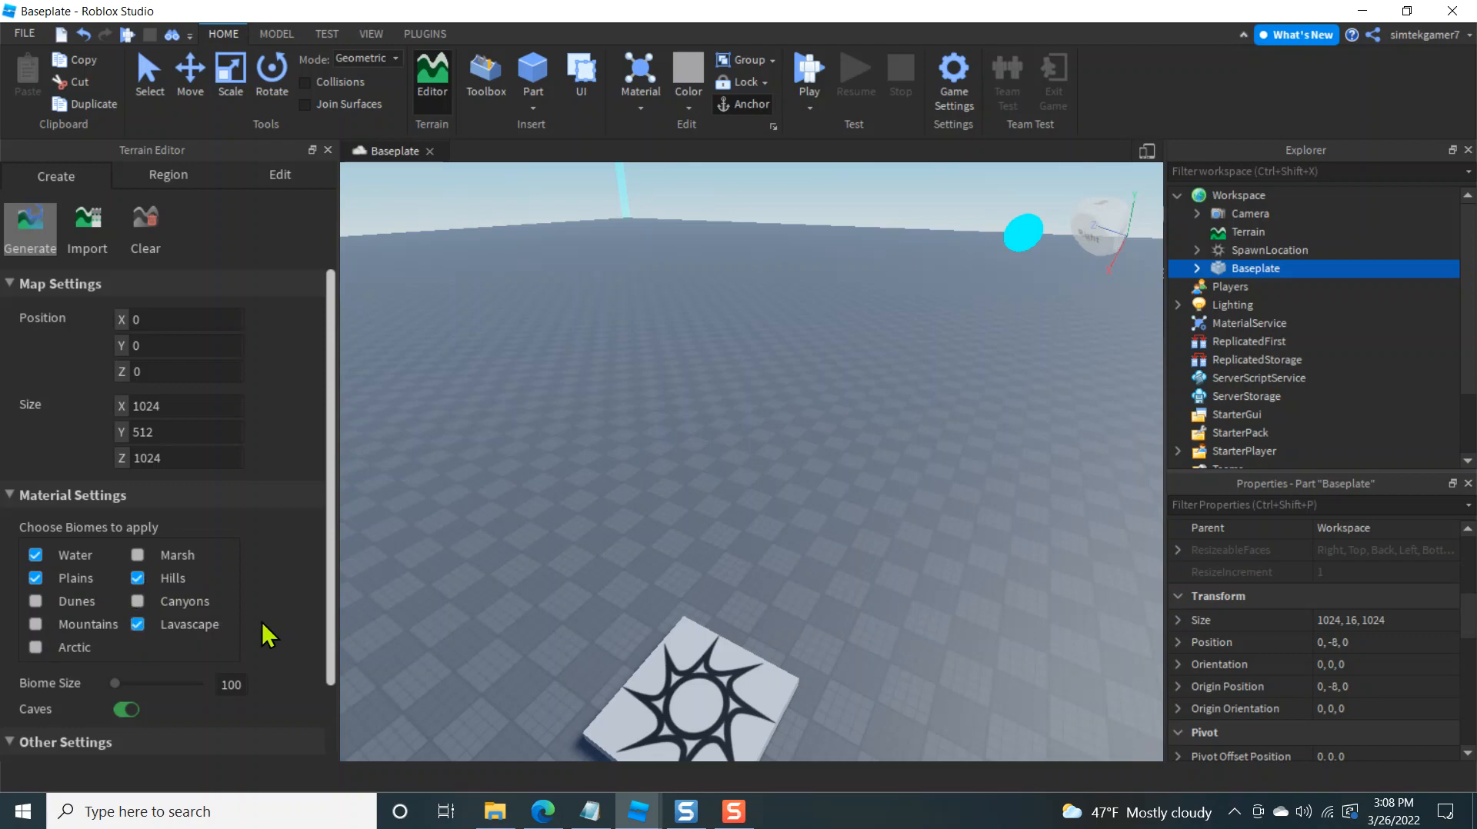
scroll("down", 3)
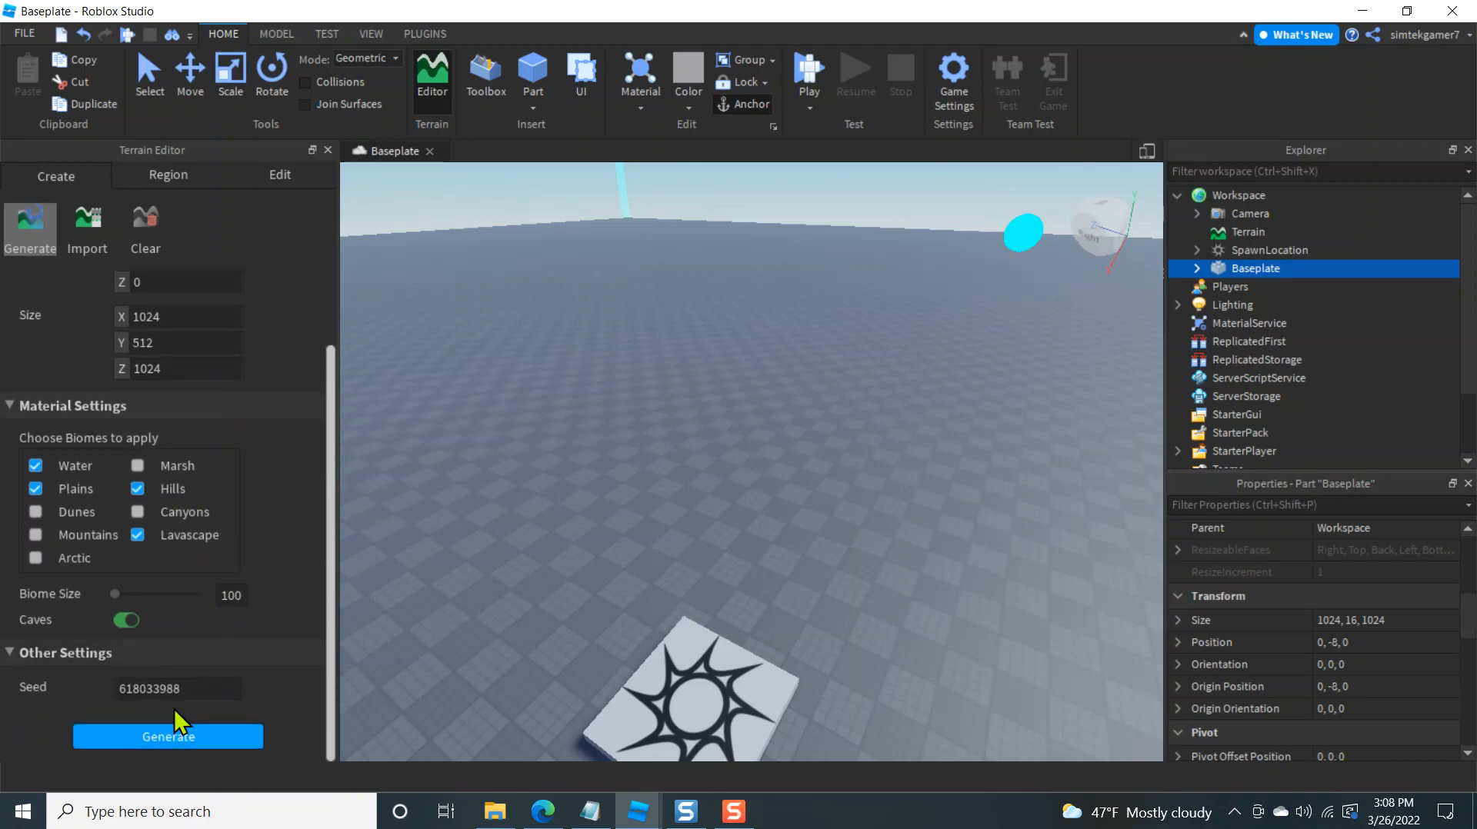
left_click(168, 735)
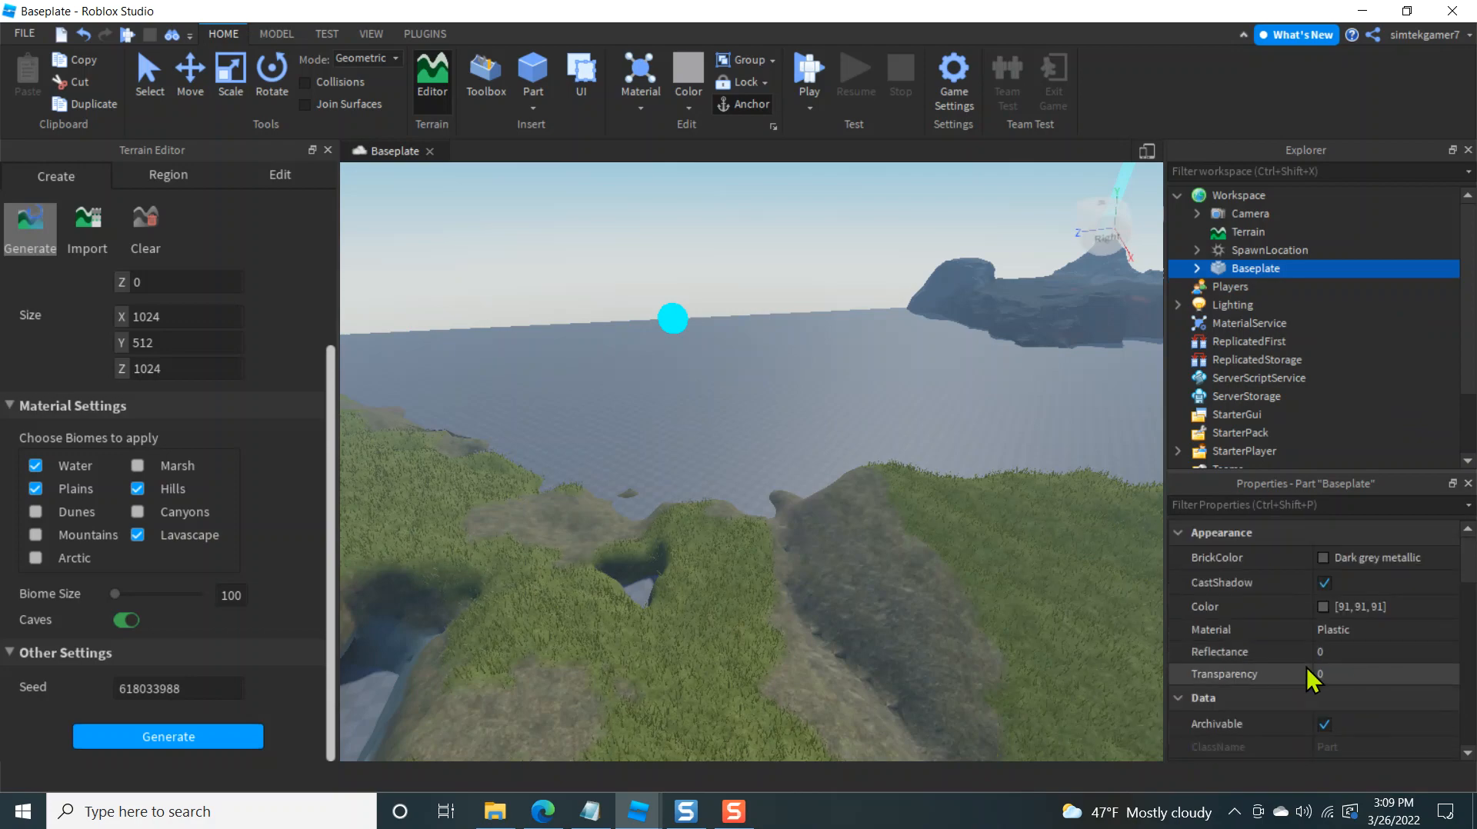
Set Baseplate Transparency to 1 with CanCollide off, then dismiss the Terrain Editor
left_click(1342, 673)
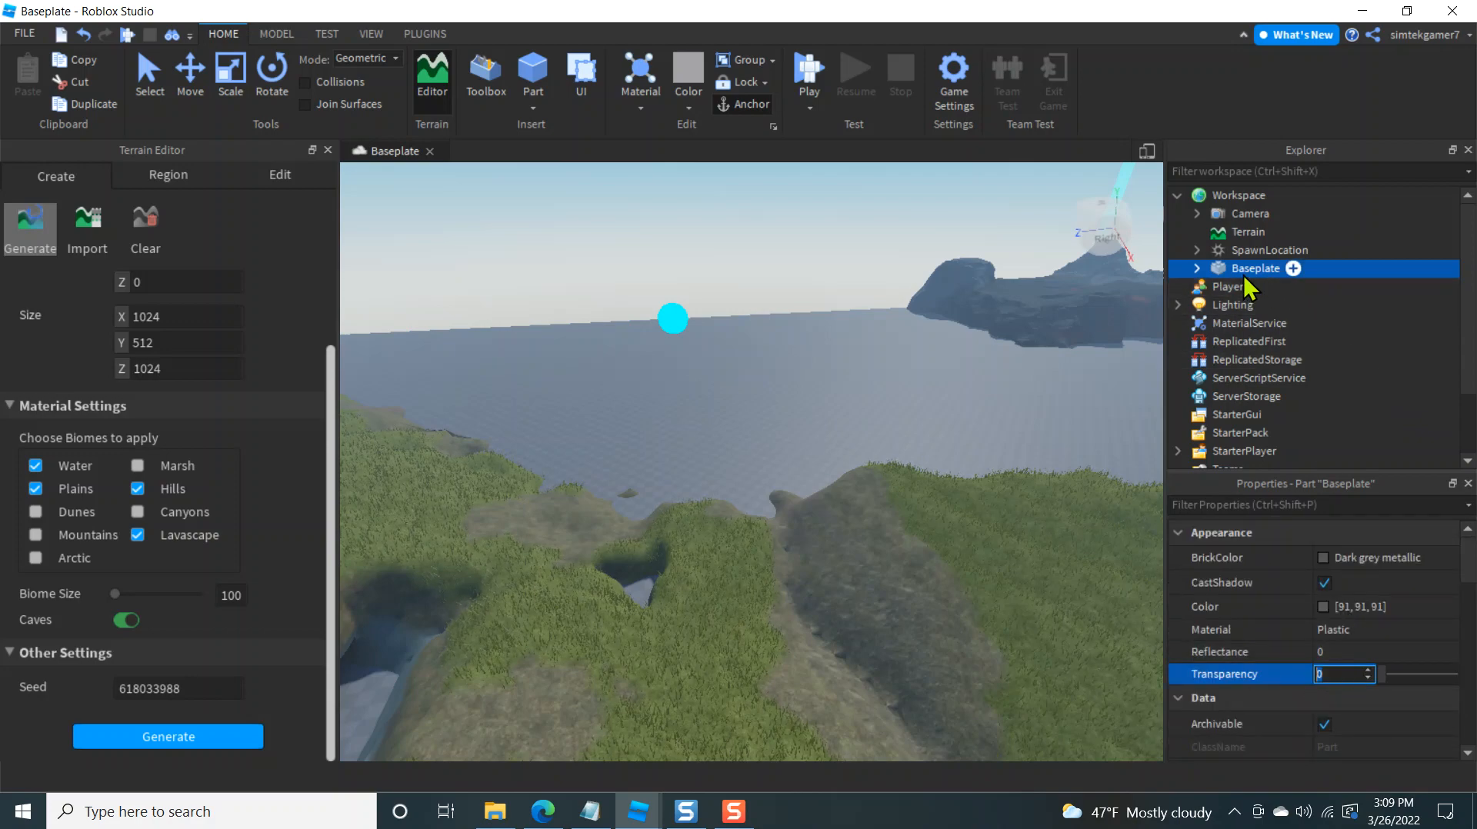
type("1")
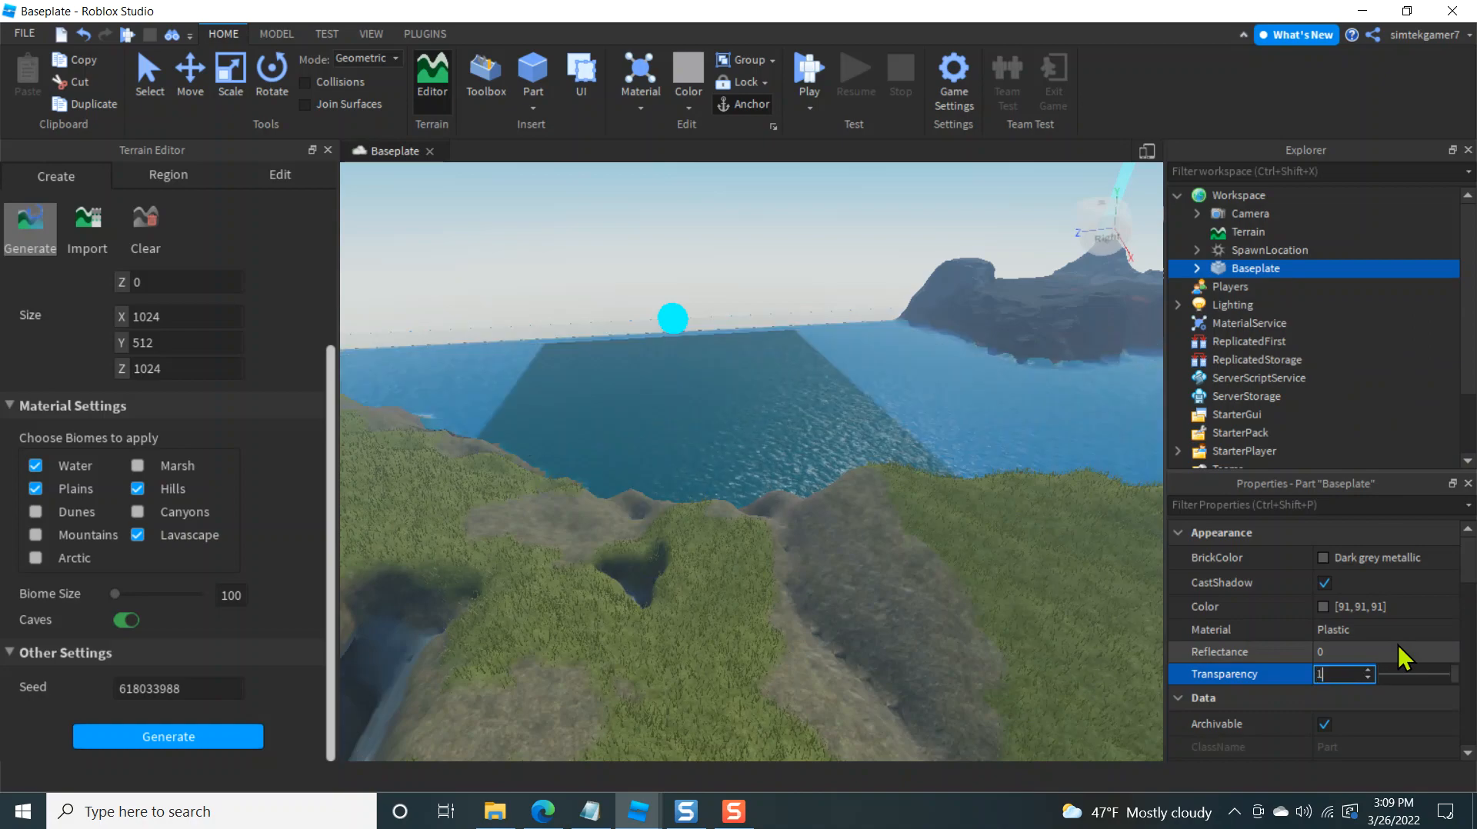
key("Enter")
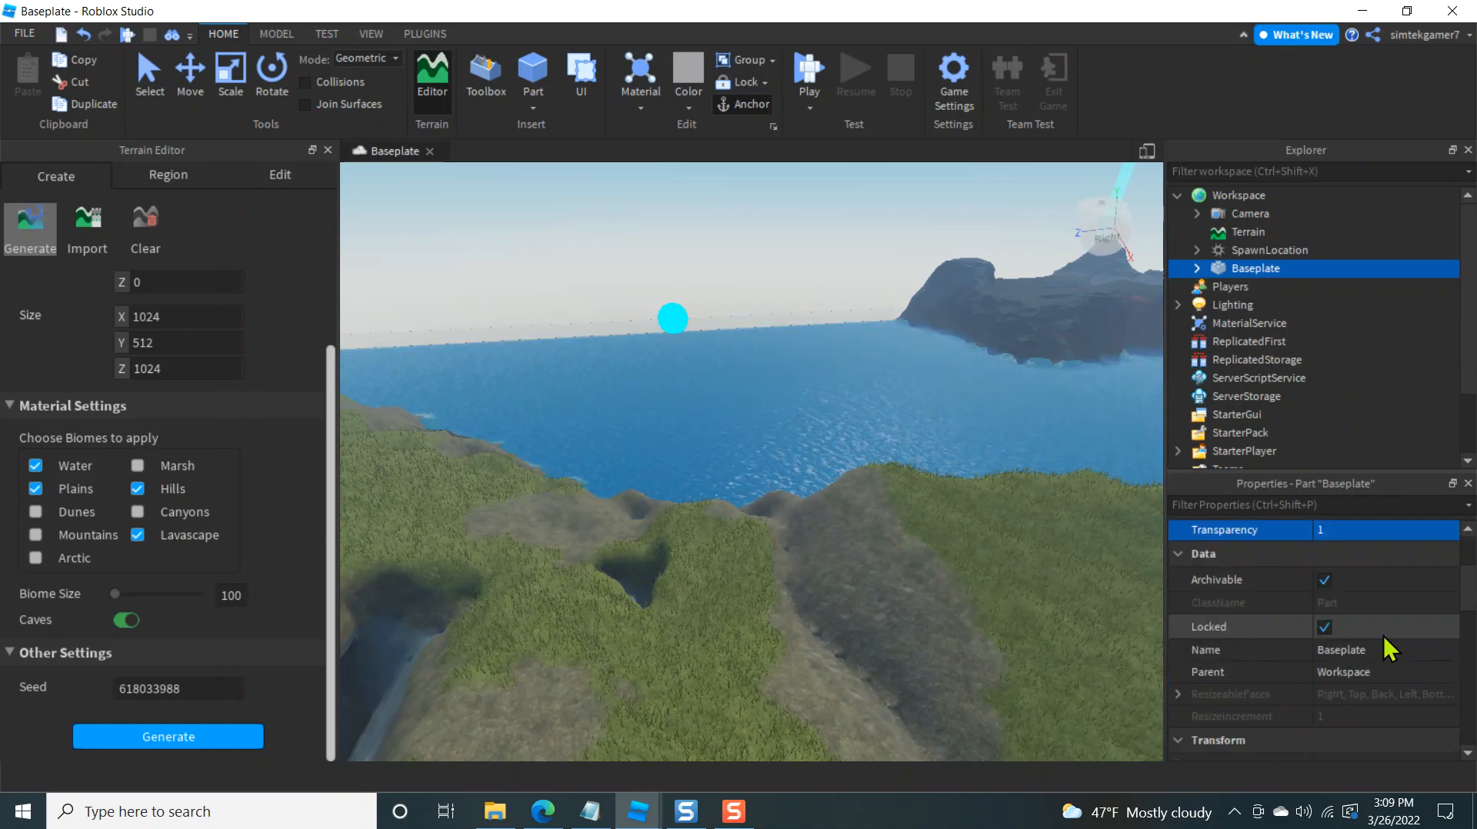
scroll("down", 3)
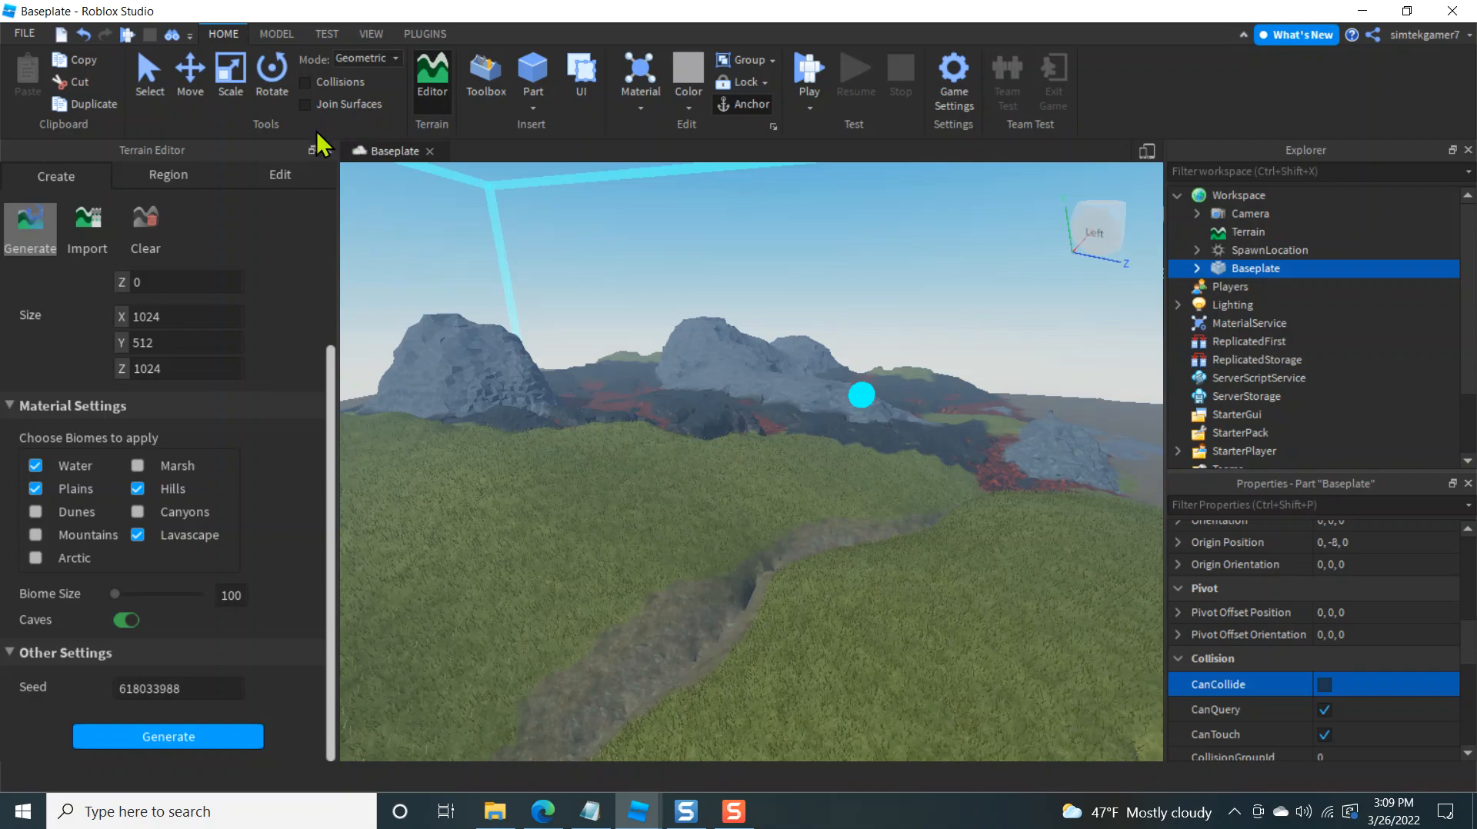
left_click(311, 149)
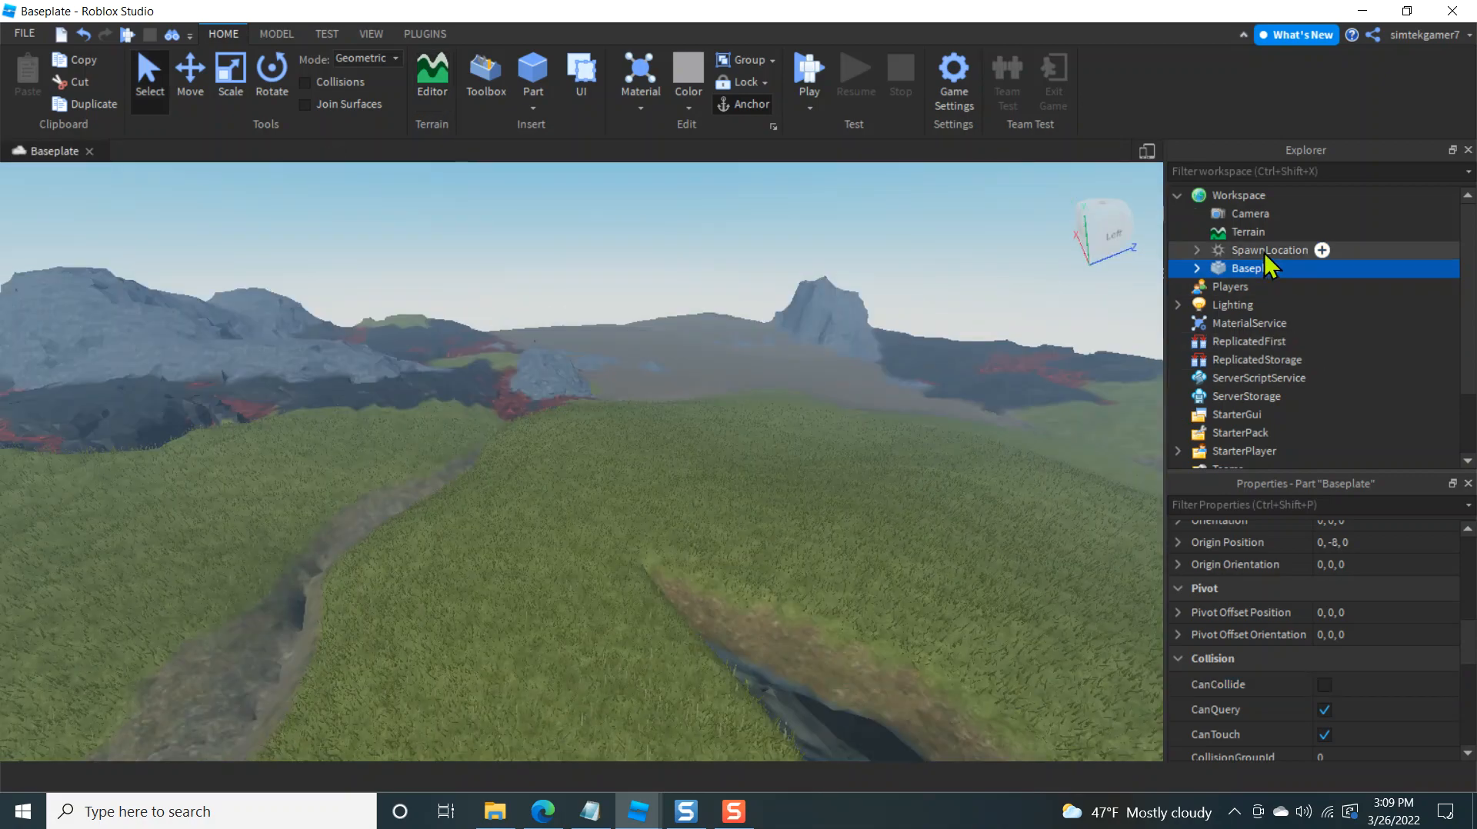
Drag the SpawnLocation with the Move tool up onto the grassy hillside
left_click(1269, 249)
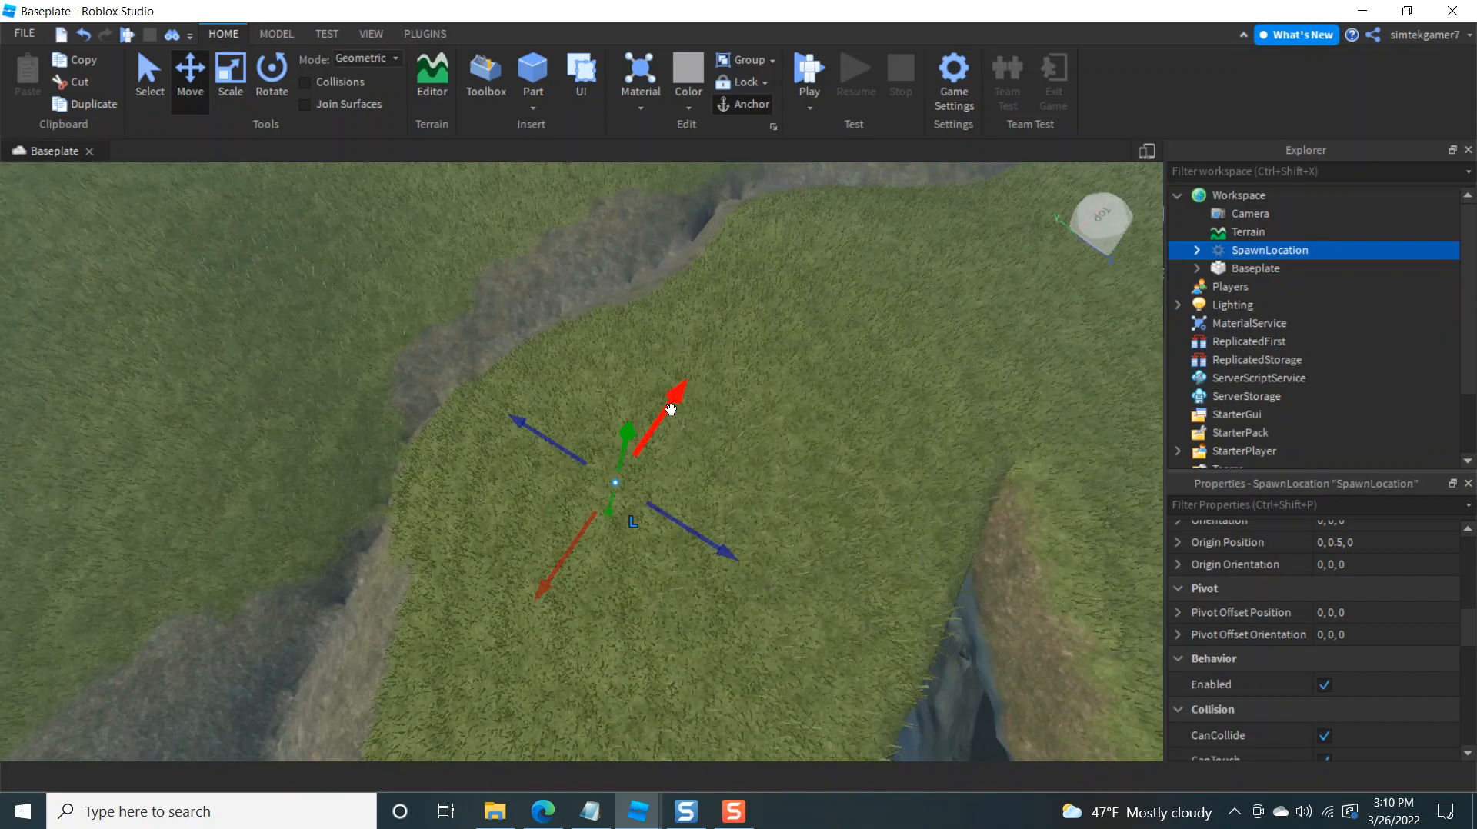
left_click_drag(673, 386, 772, 249)
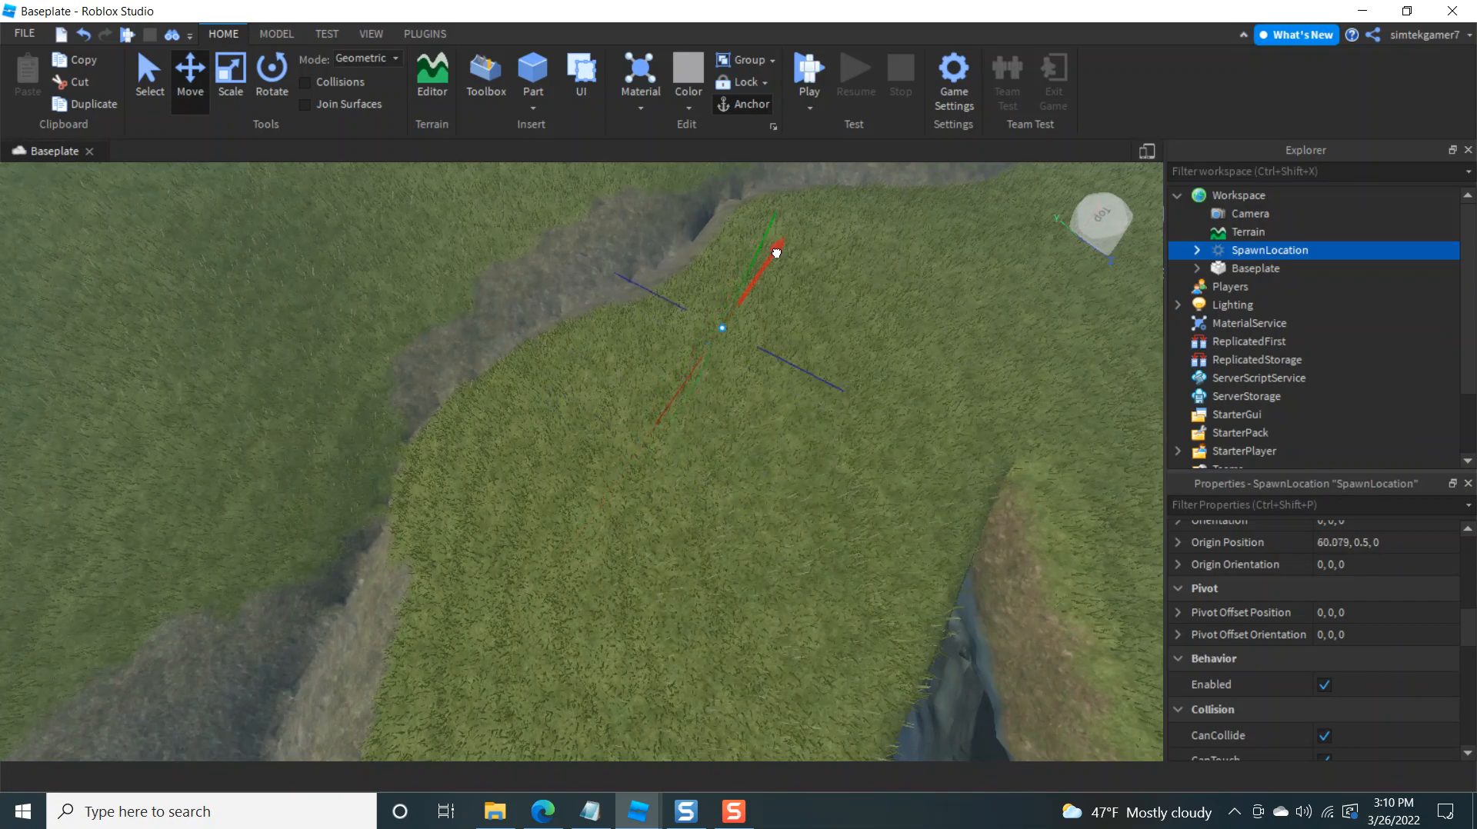
left_click_drag(772, 252, 586, 551)
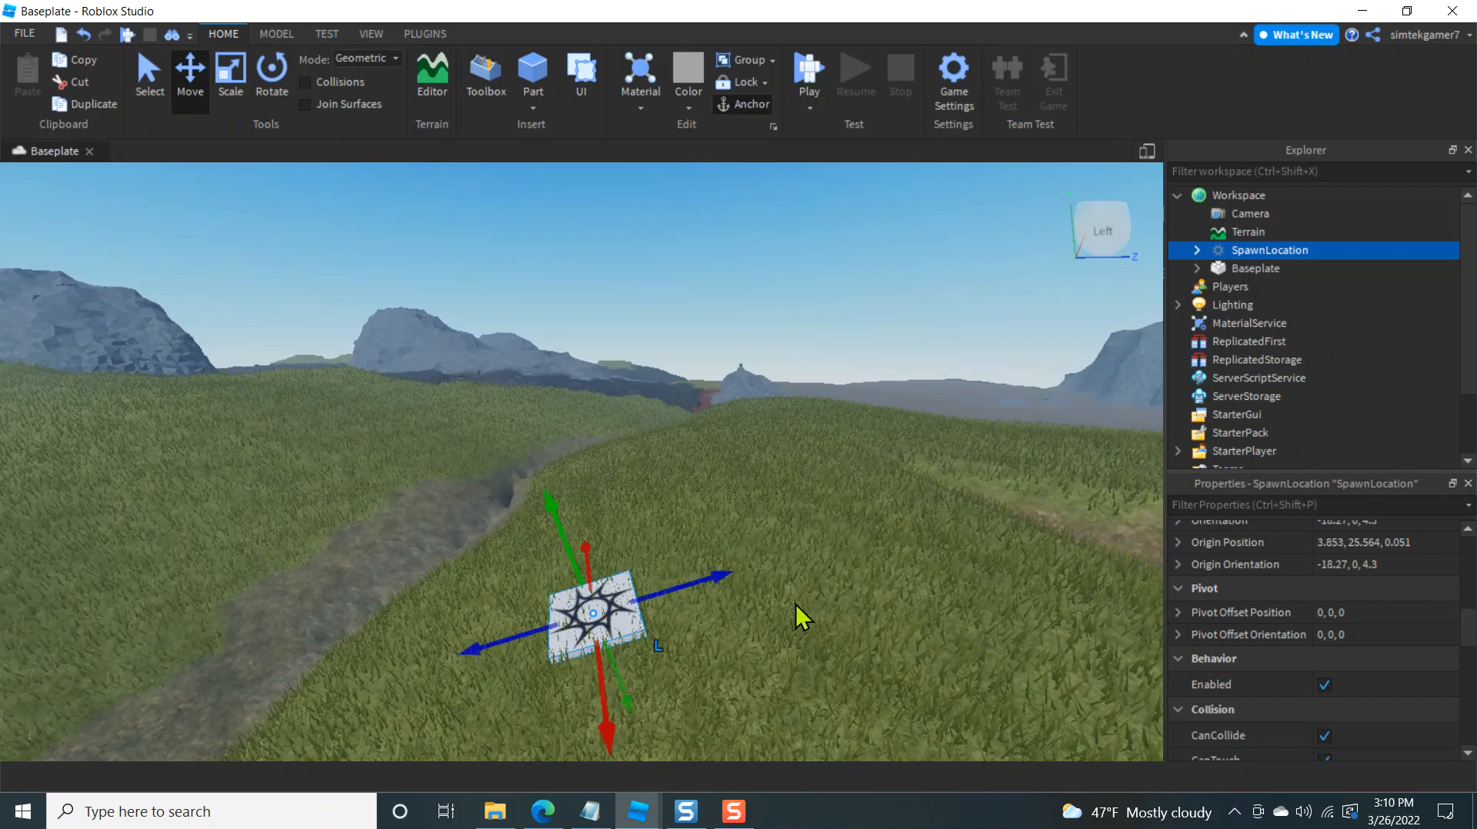
mouse_move(532, 80)
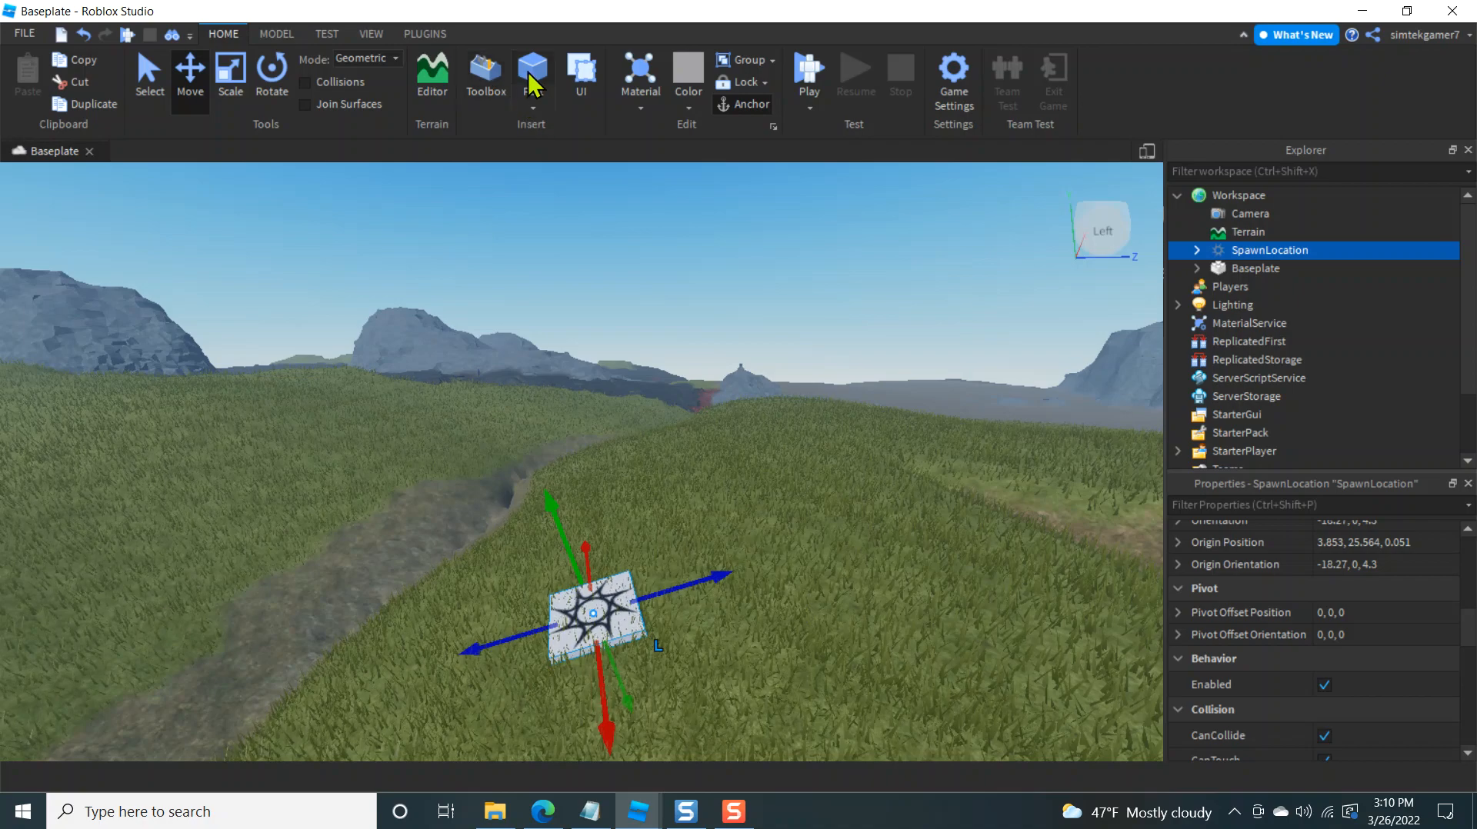
Insert a Part with its decal on the Front face and rotate it to -90, 0, 0
left_click(531, 73)
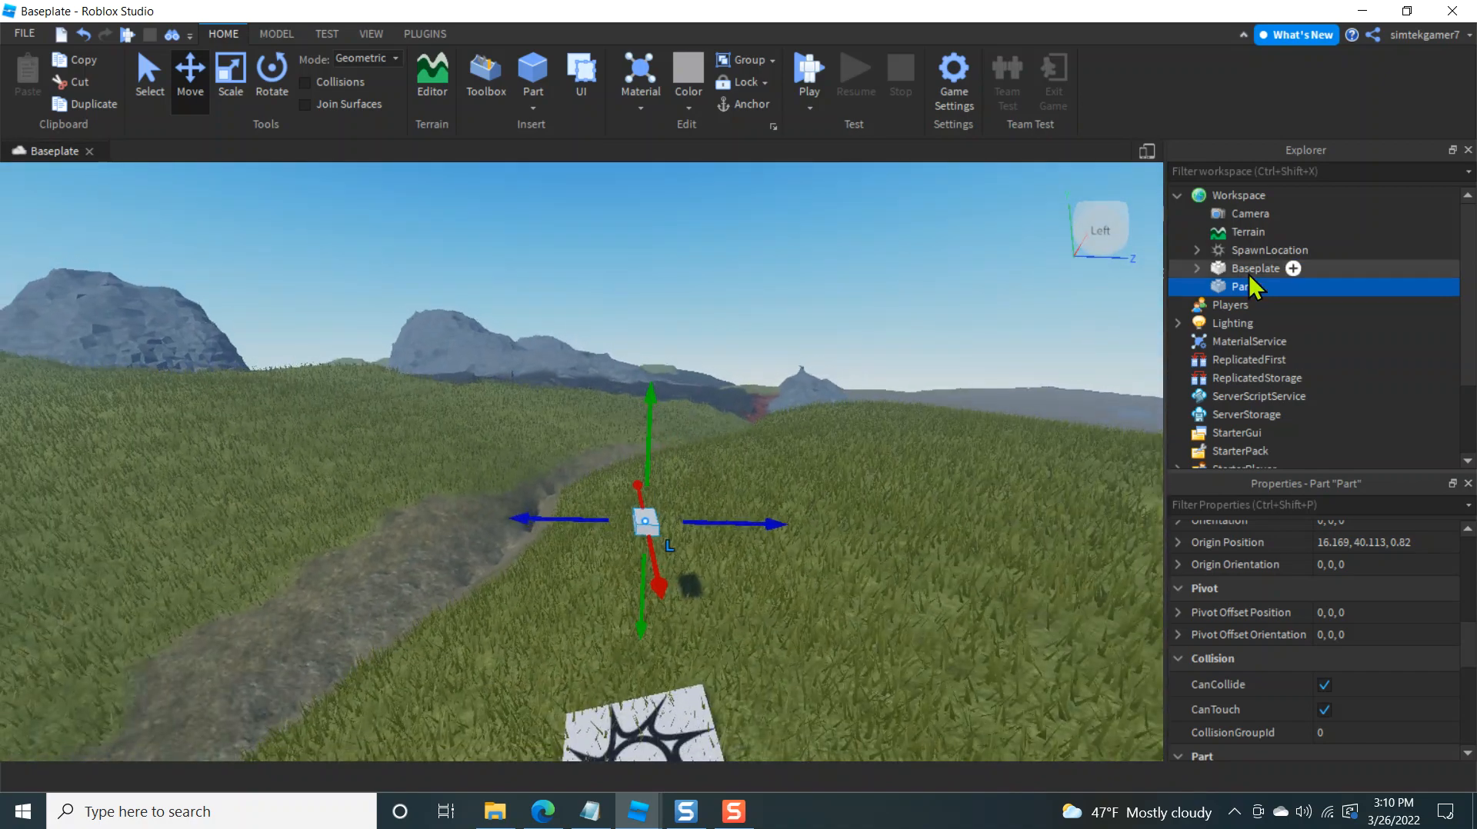
left_click(1294, 269)
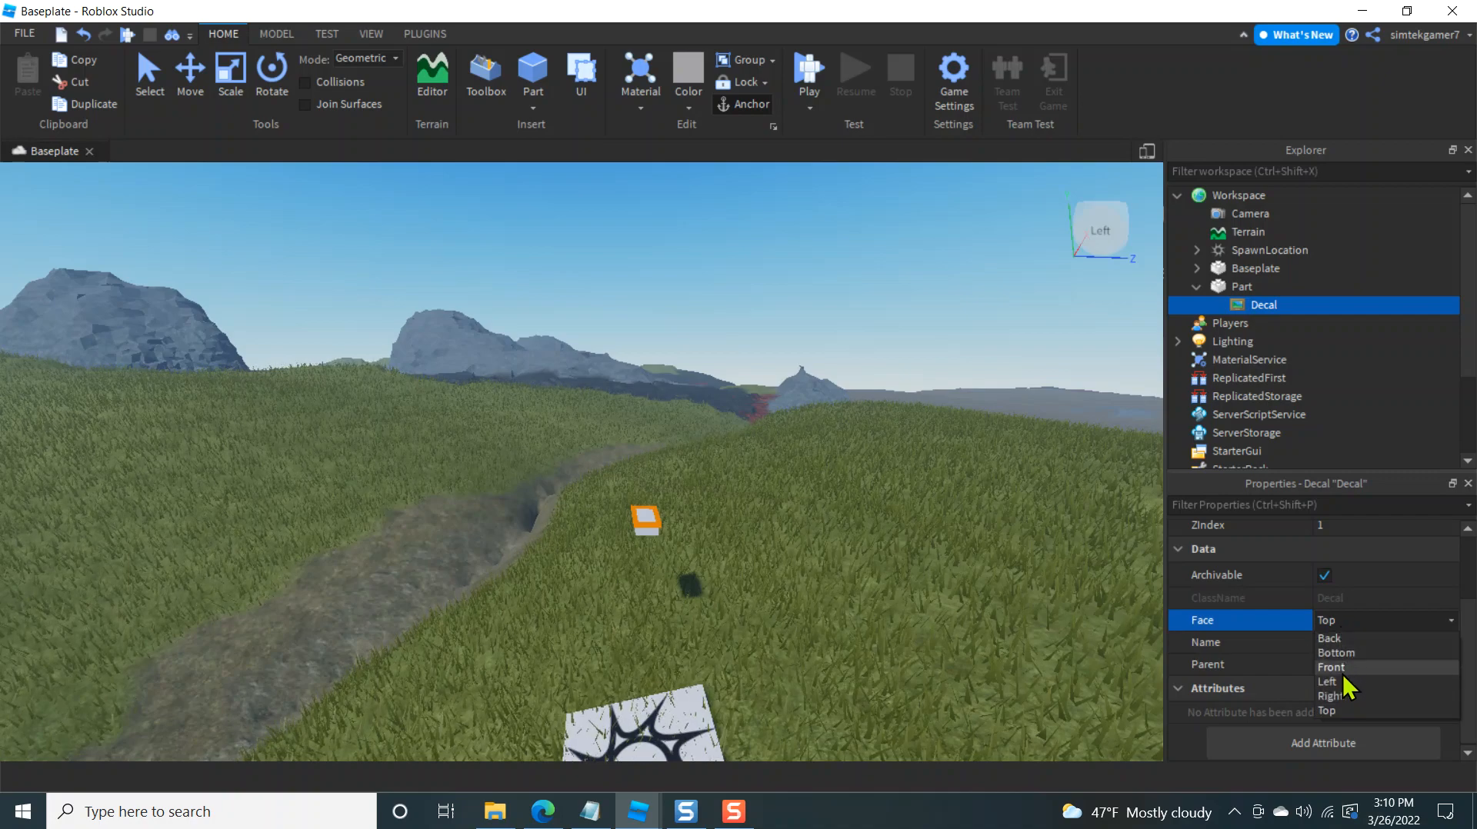
left_click(1332, 667)
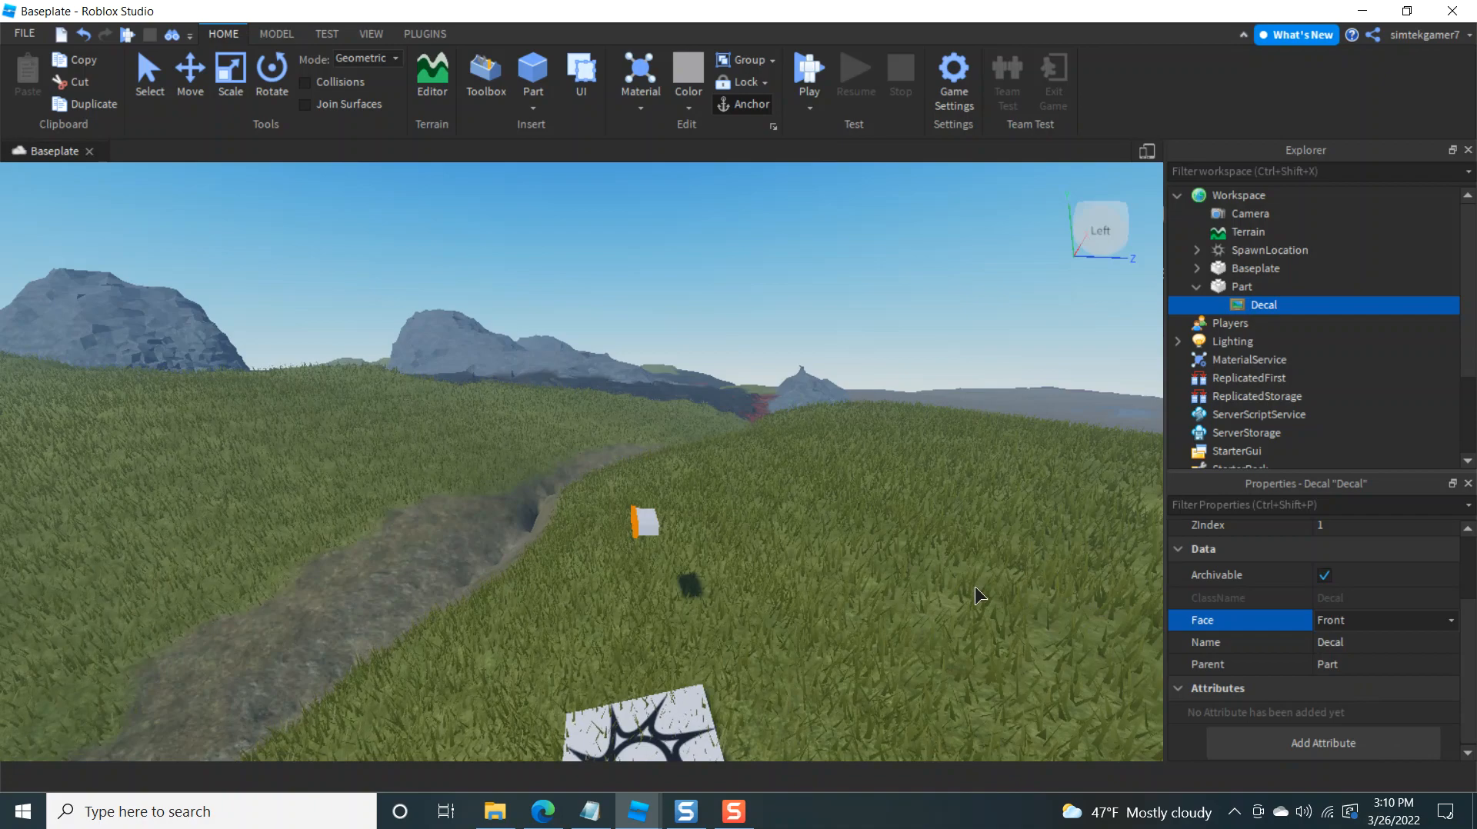
right_click(1263, 305)
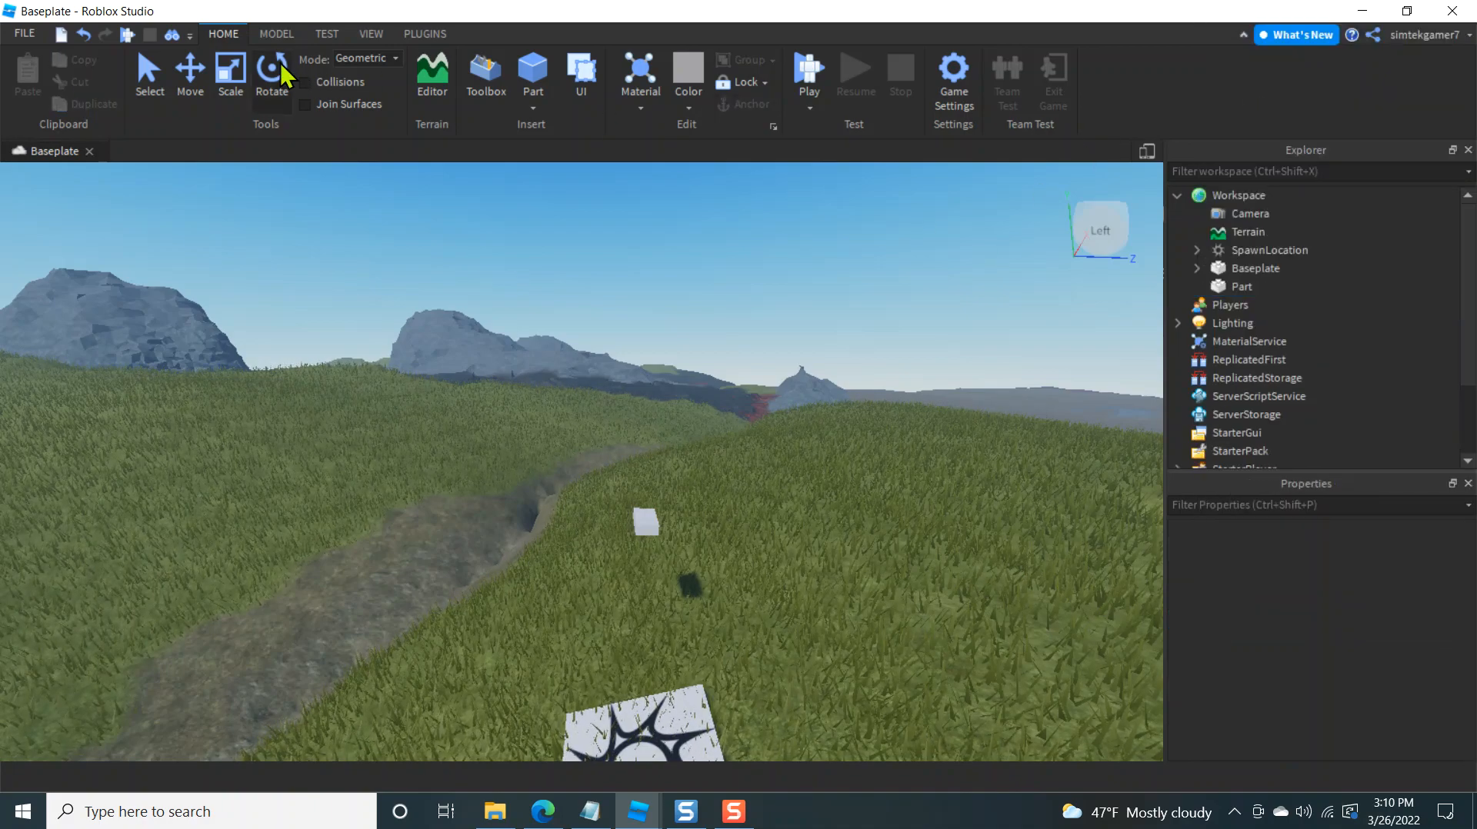
left_click(646, 523)
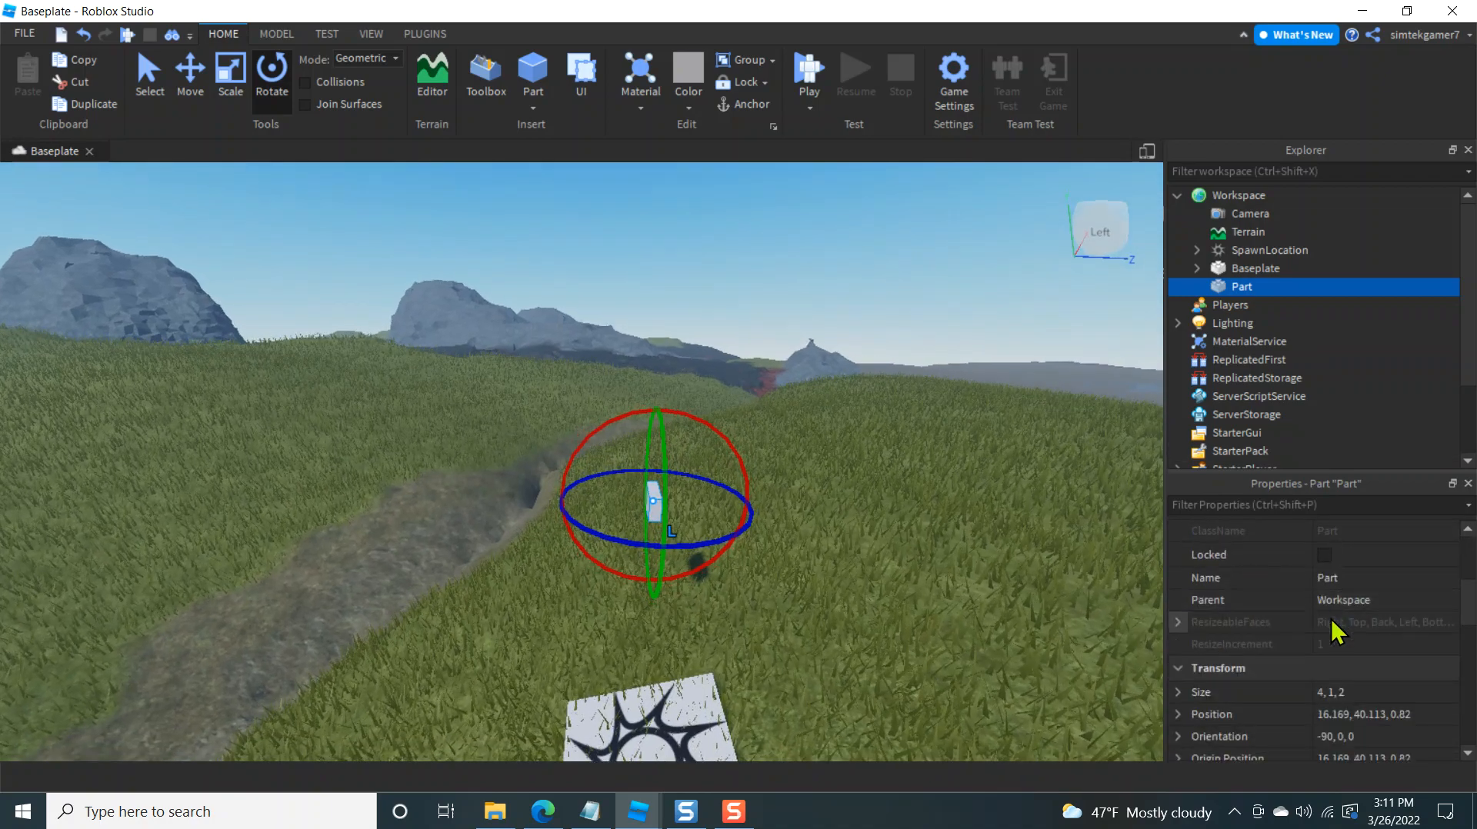
Position the part at 0, 40.113, 0, rename it Focus and set Transparency to 1
scroll("down", 3)
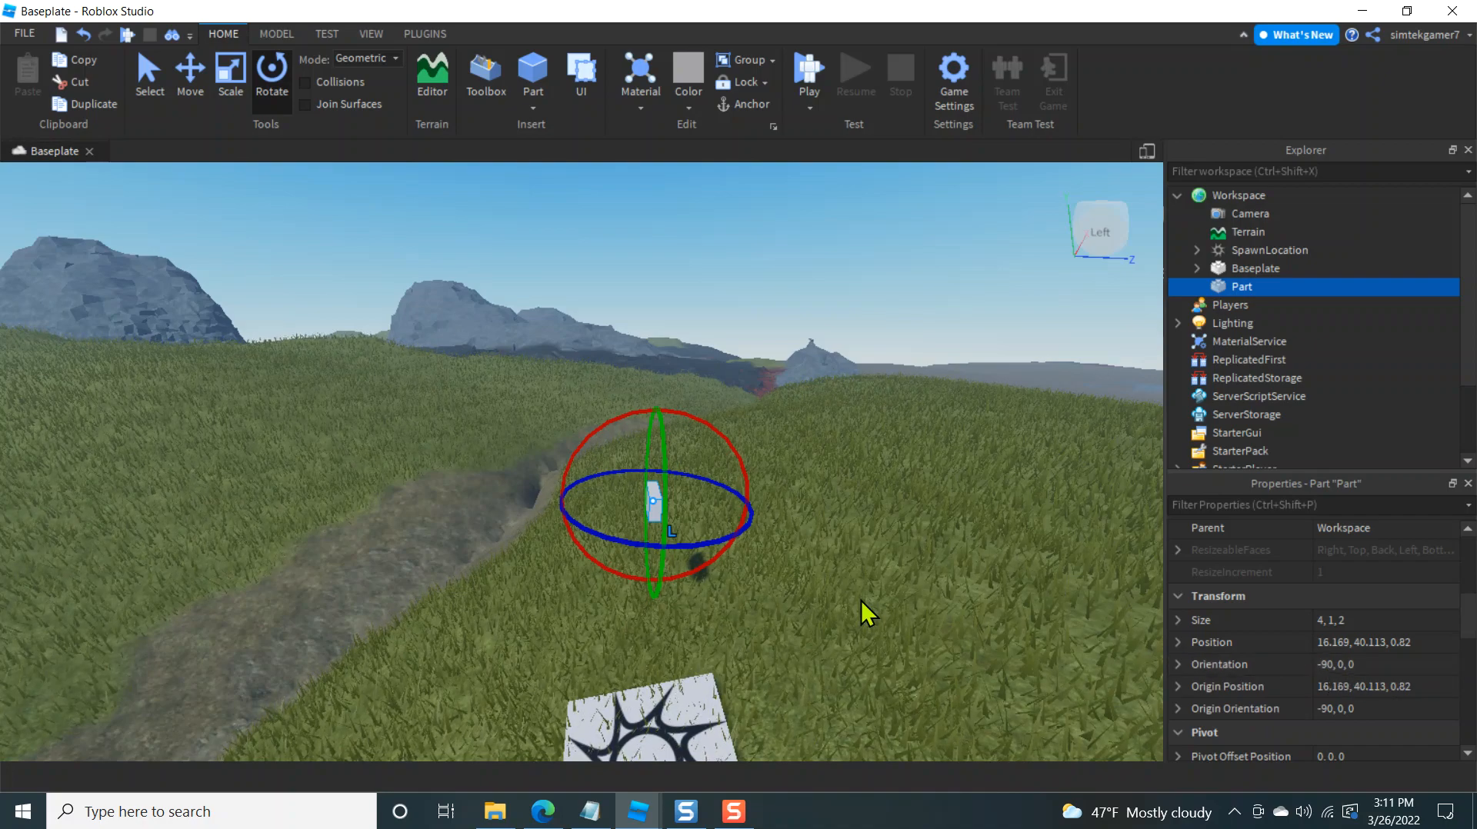
mouse_move(822, 594)
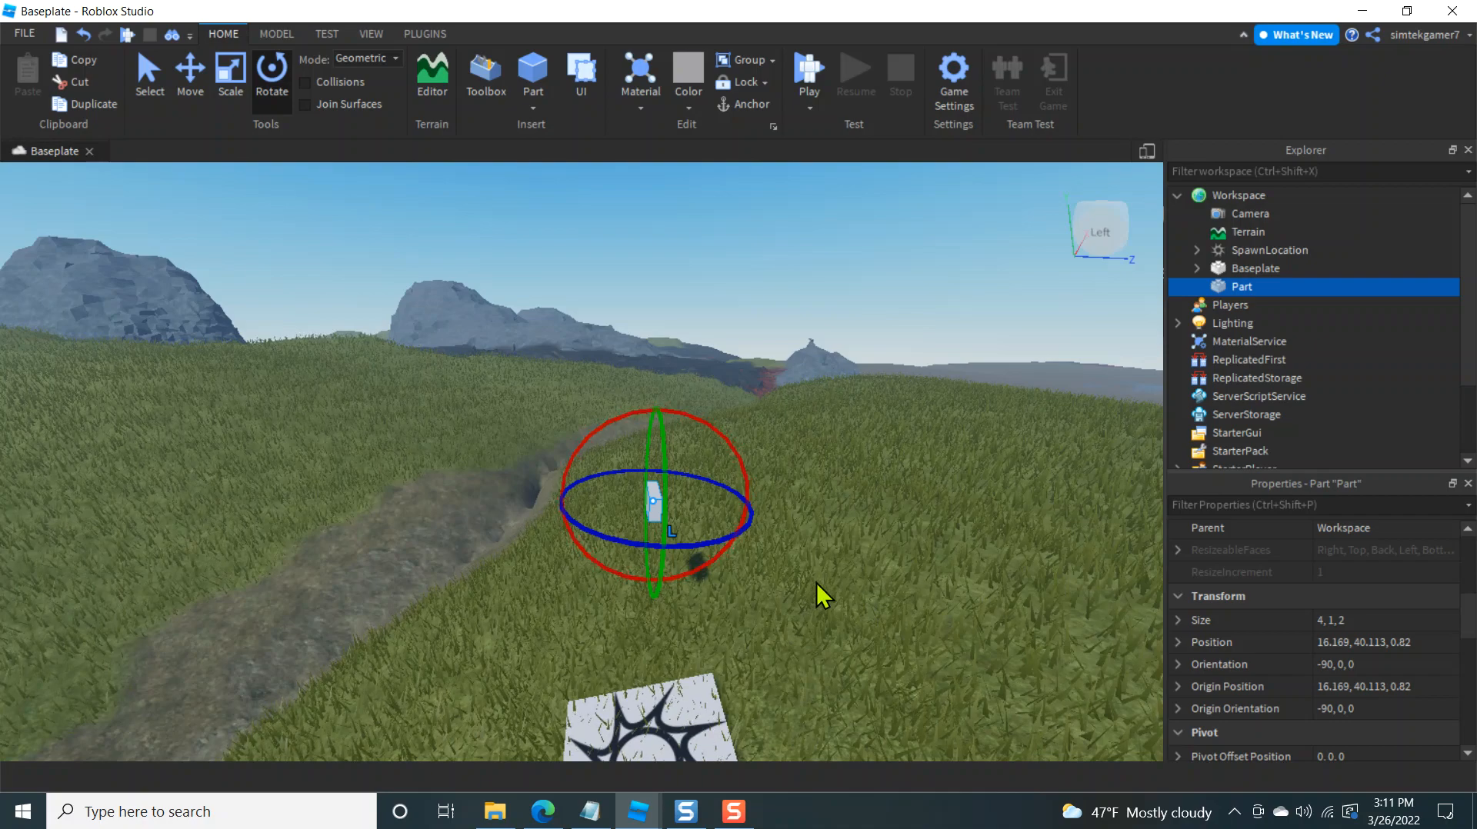
left_click(1382, 641)
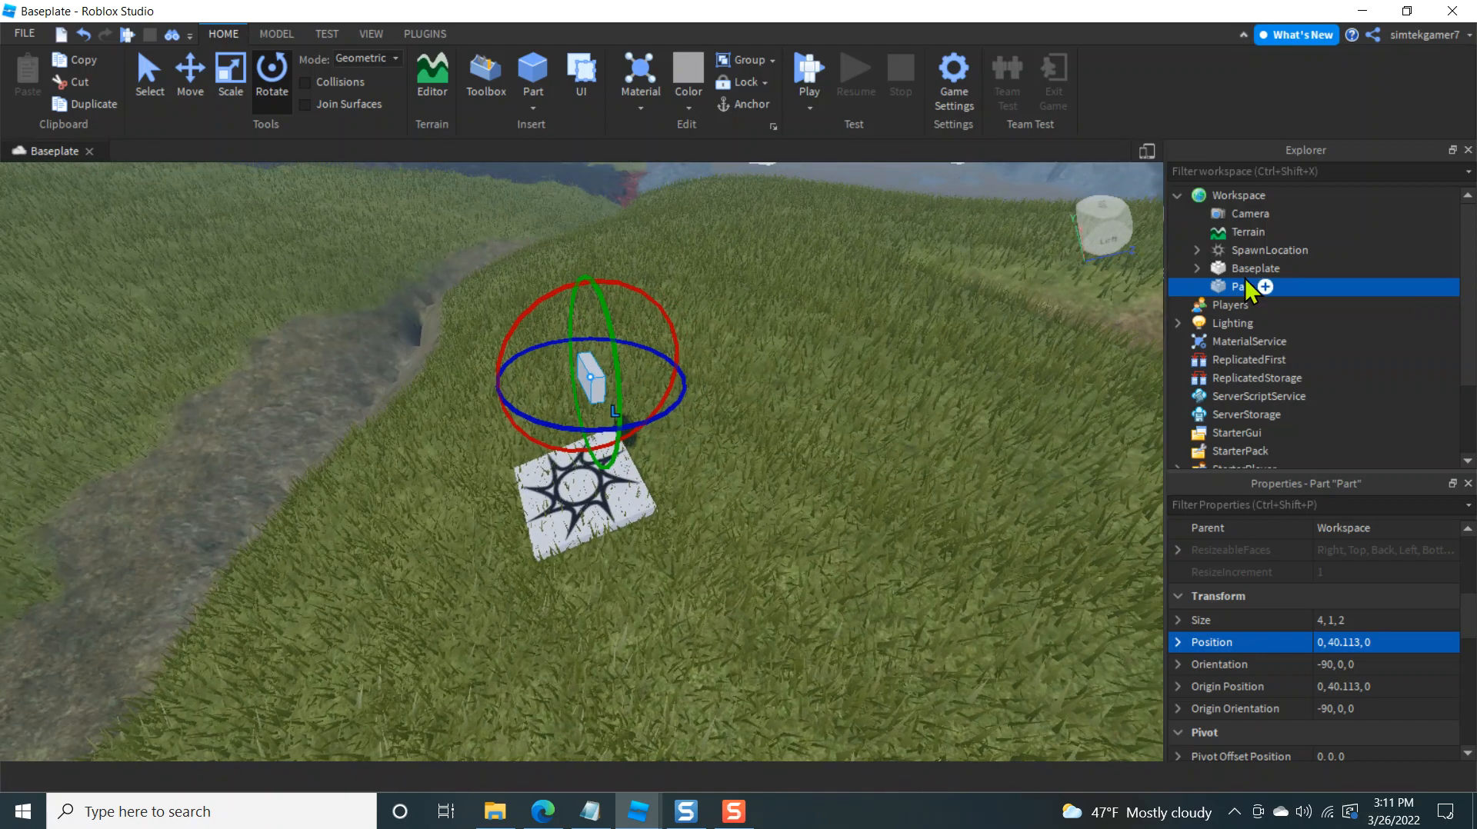
double_click(1232, 286)
type("Focus")
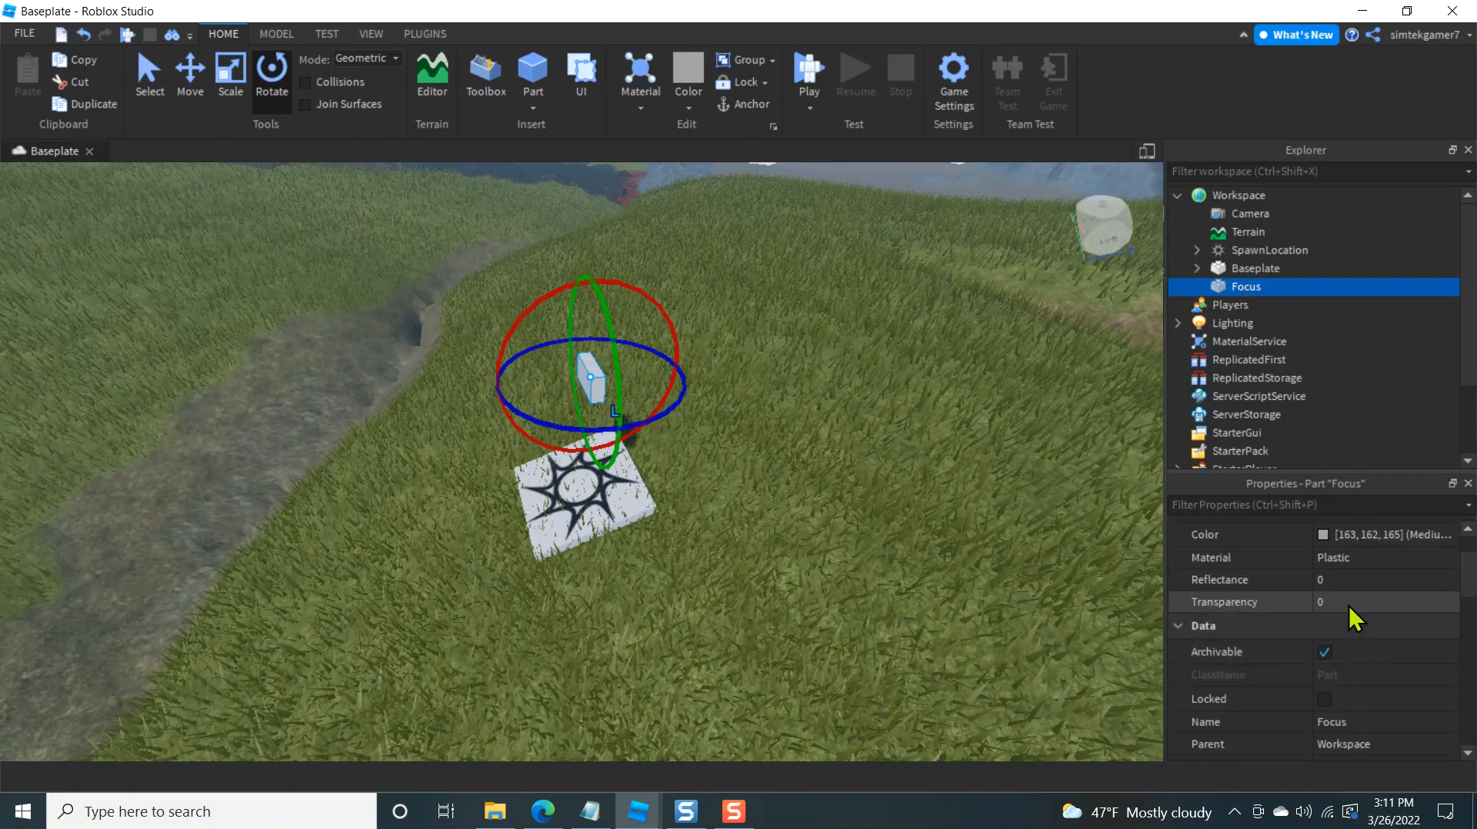
left_click(1345, 601)
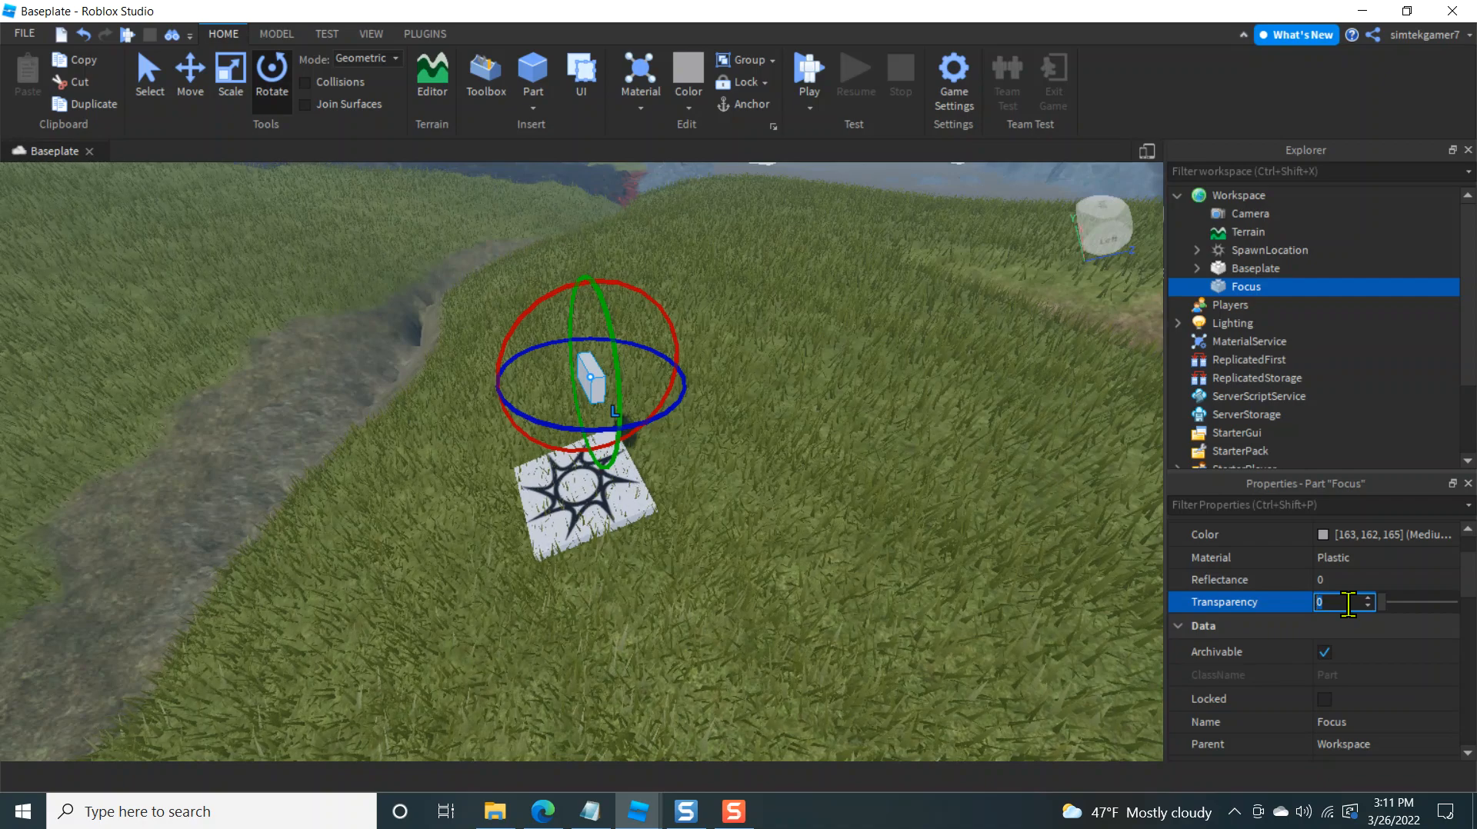
type("1")
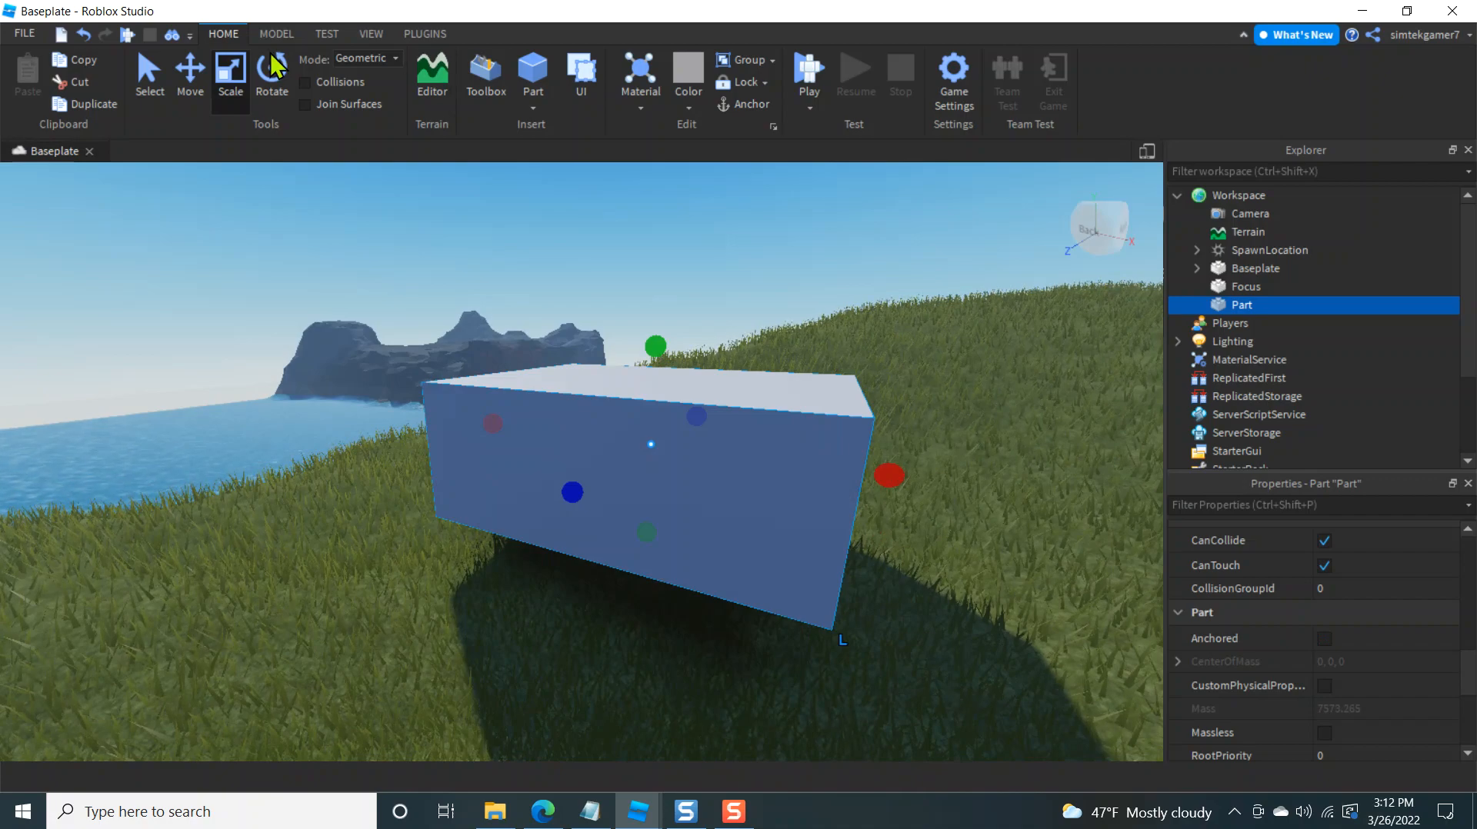
Colour the new part New Yeller and rename it Ball
left_click(188, 73)
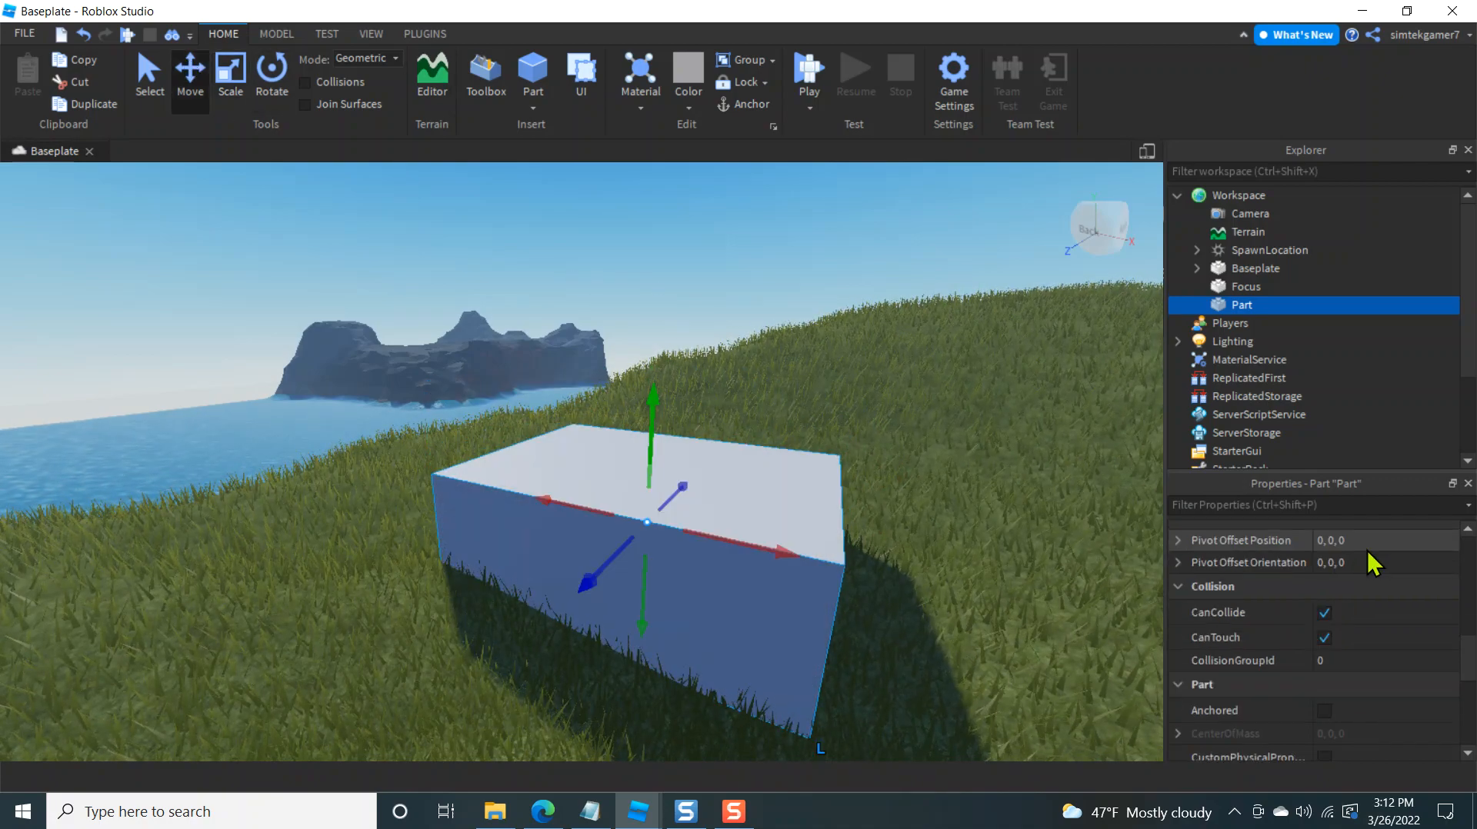
left_click(688, 67)
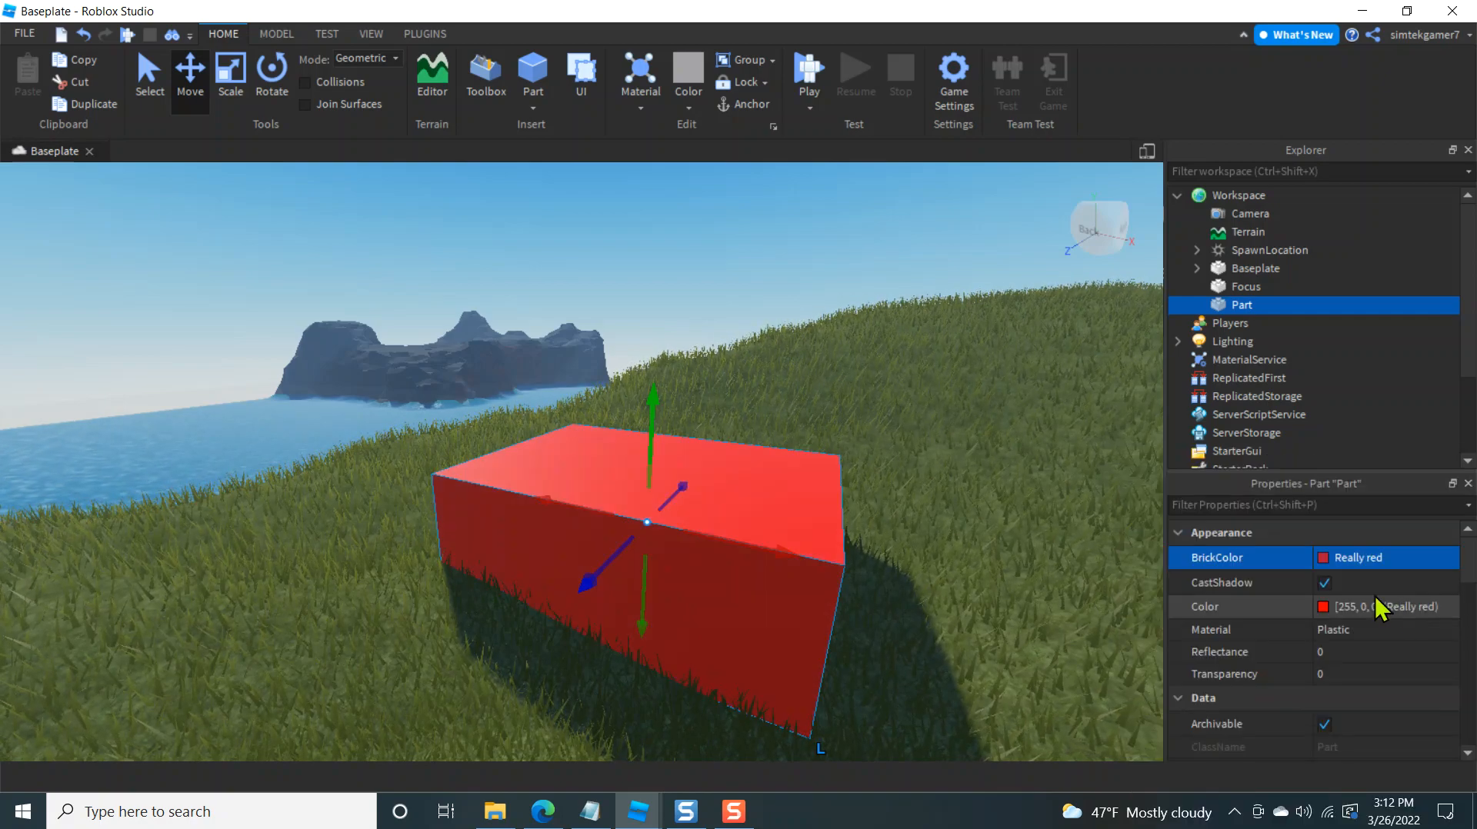
left_click(1326, 562)
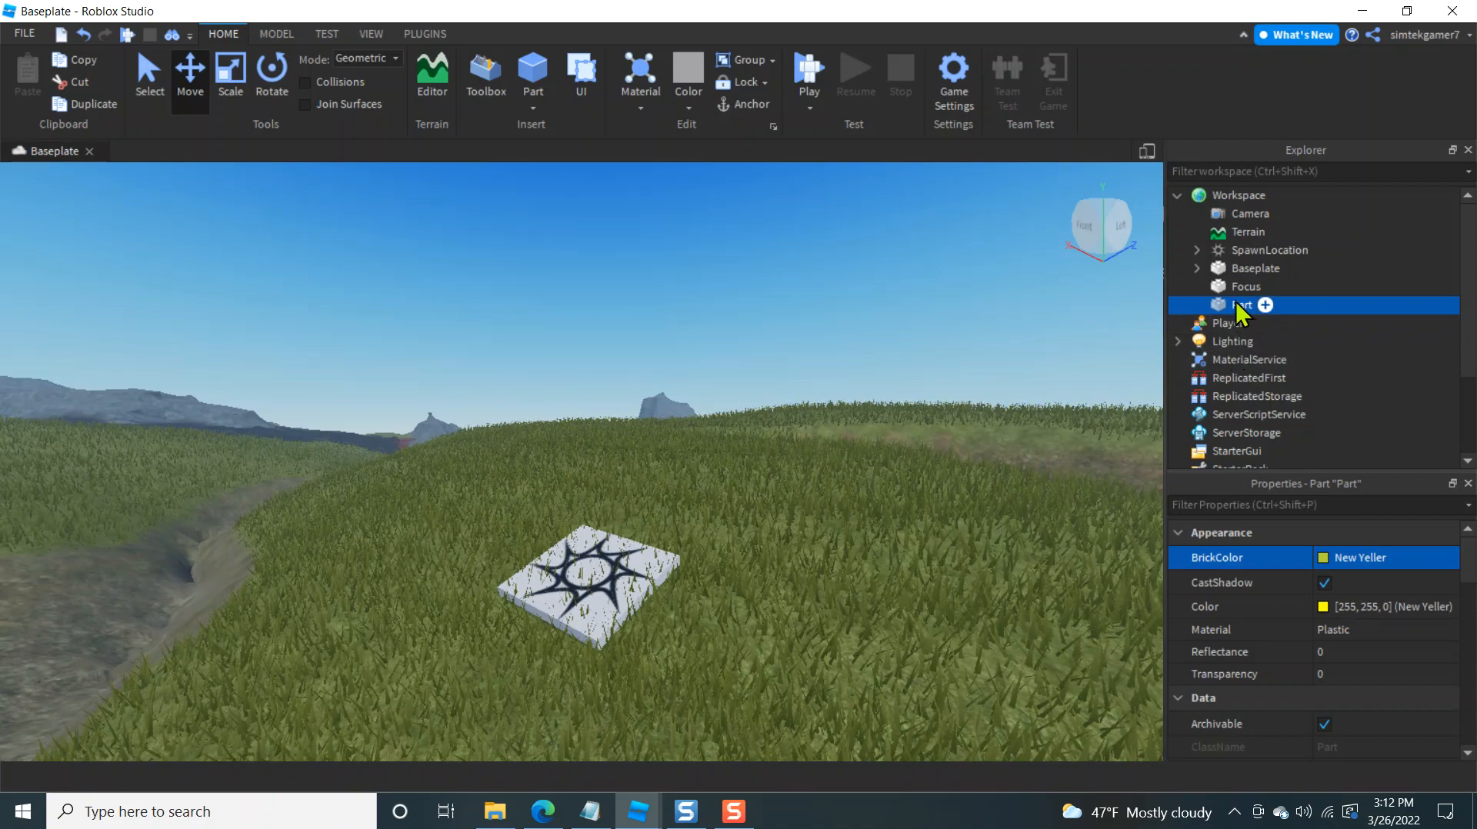
double_click(1243, 304)
type("Ball")
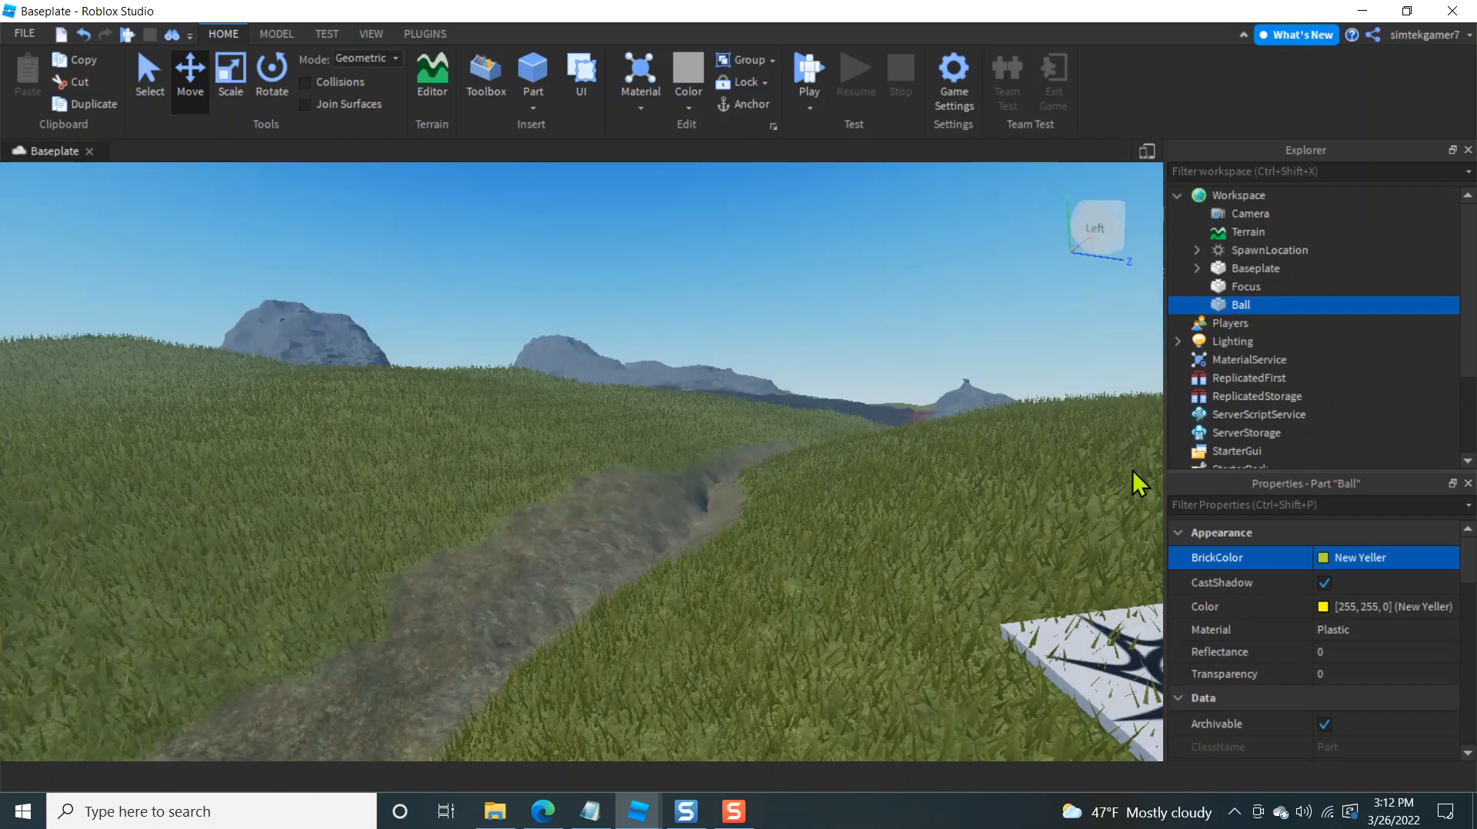
Add a LocalScript named Picture inside StarterCharacterScripts
scroll("down", 3)
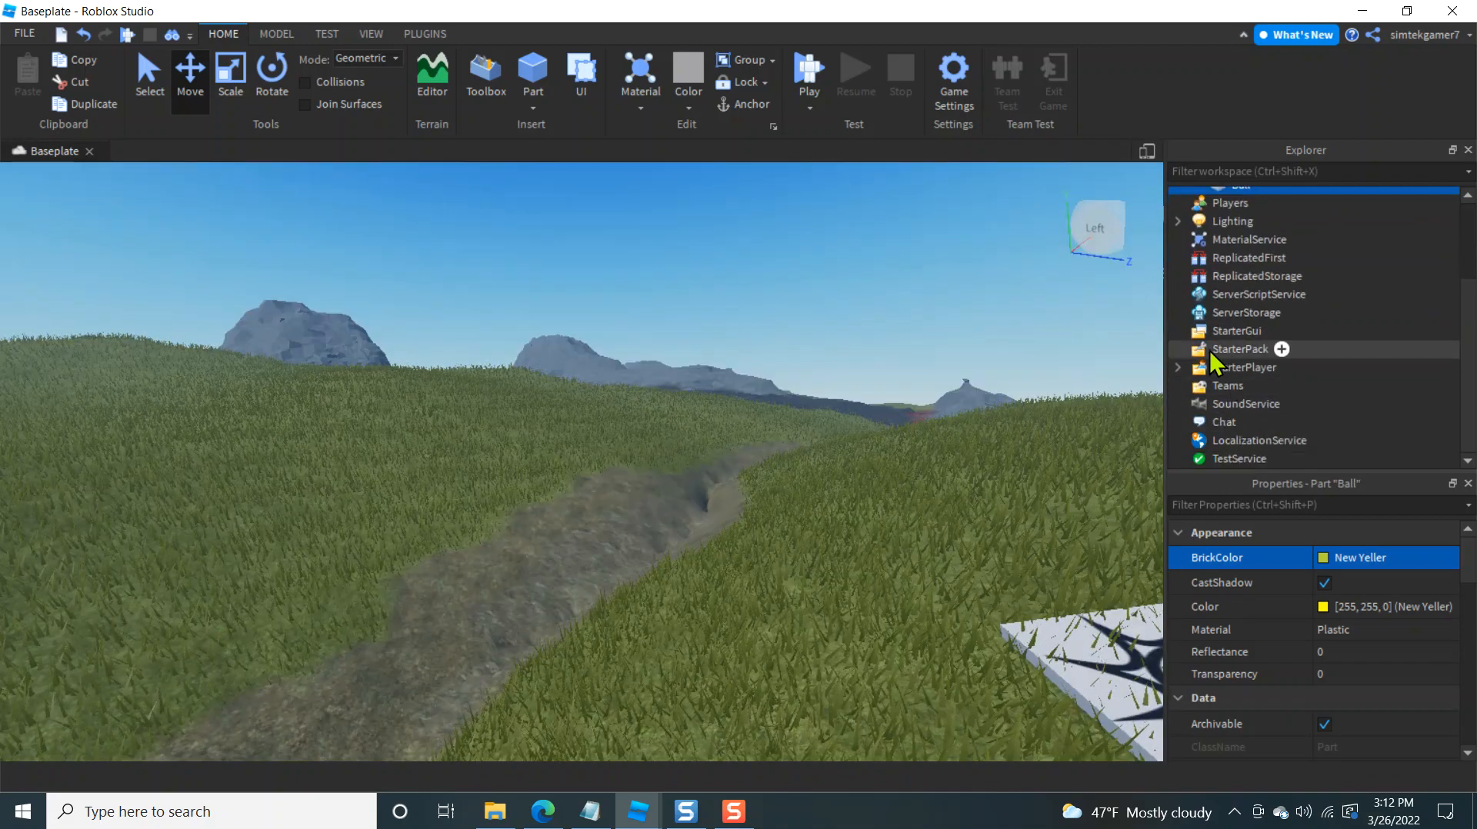
left_click(1177, 368)
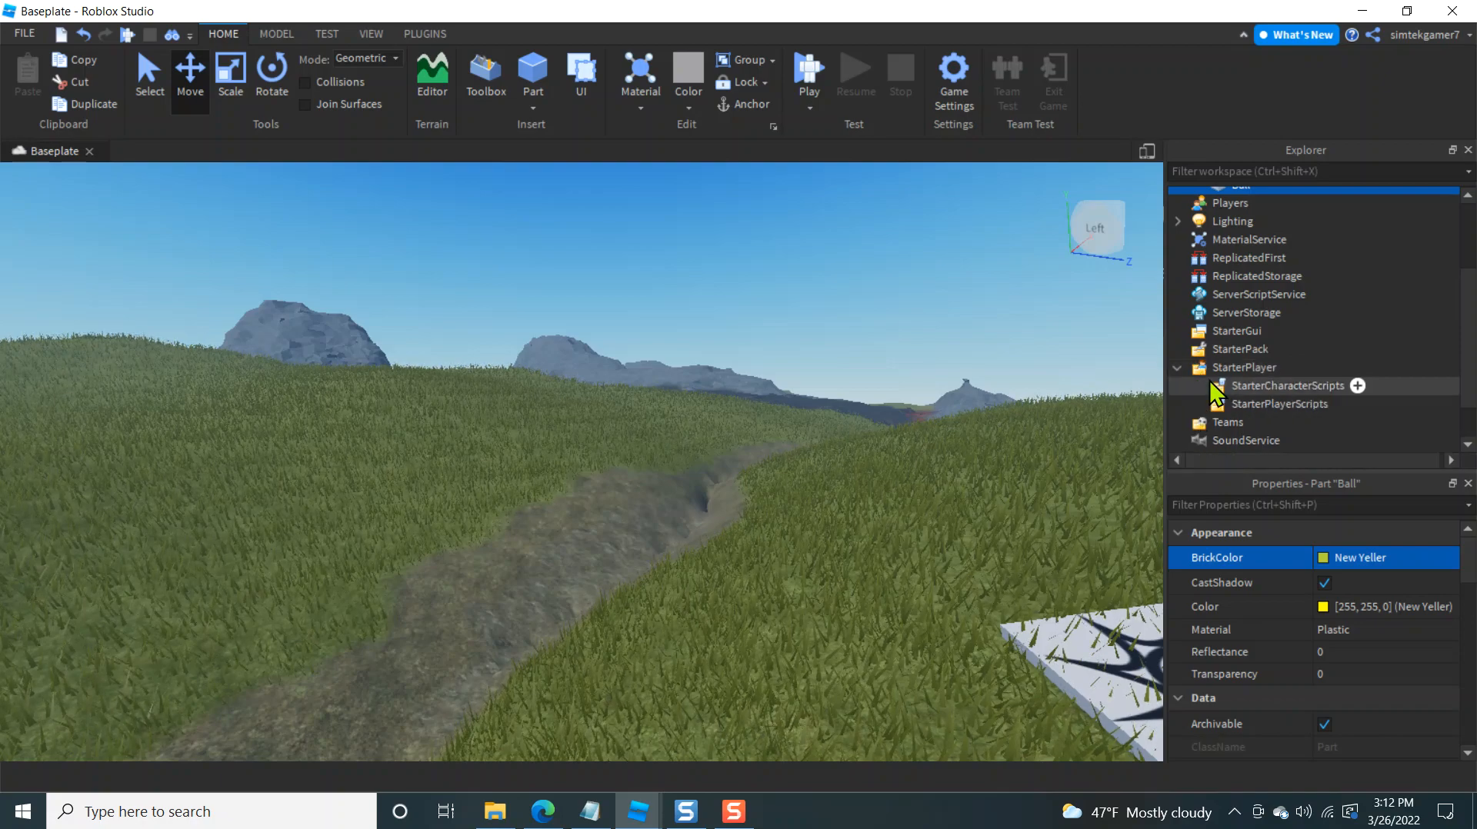
left_click(1357, 386)
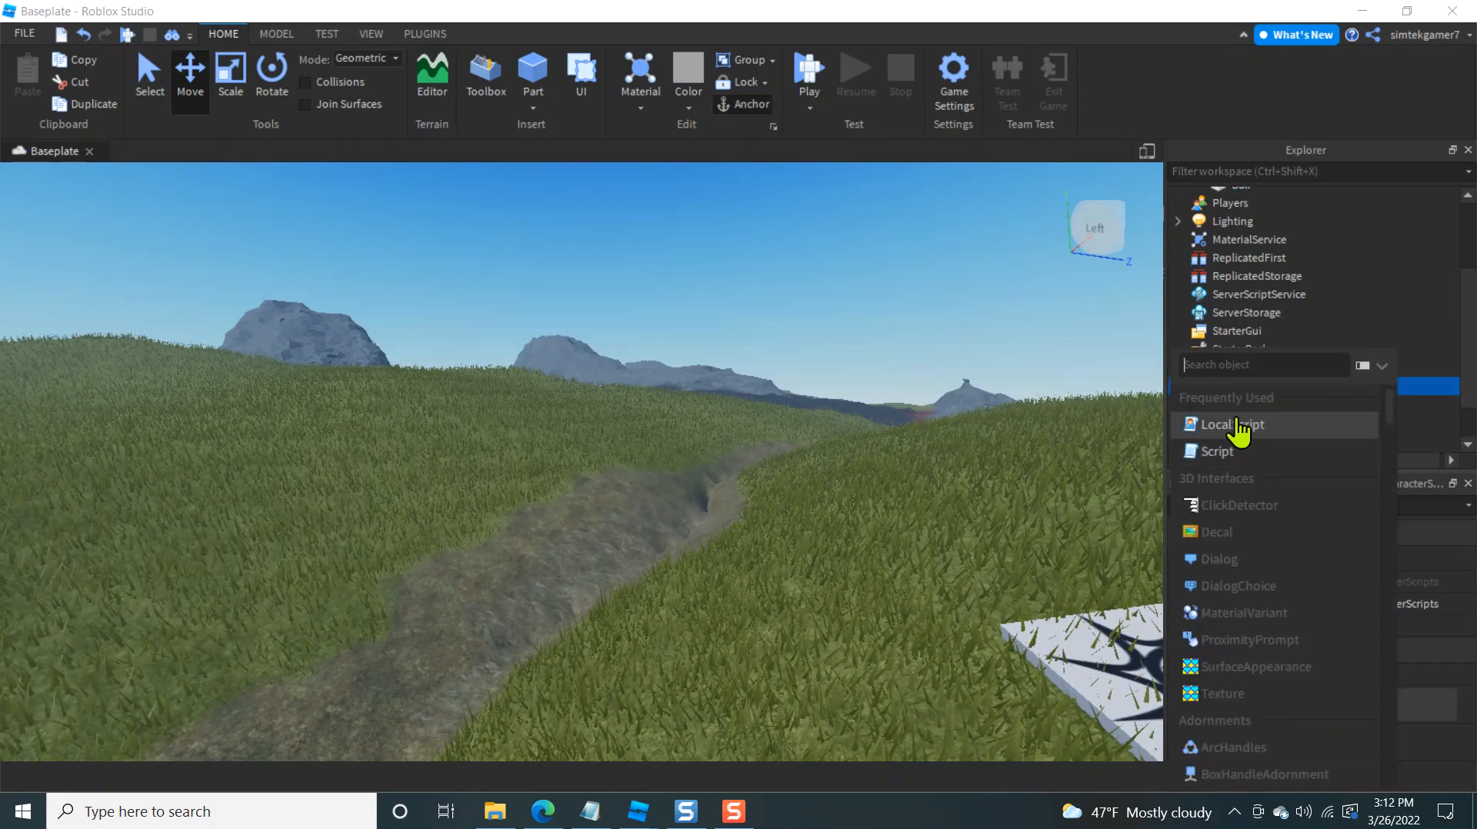
left_click(1230, 425)
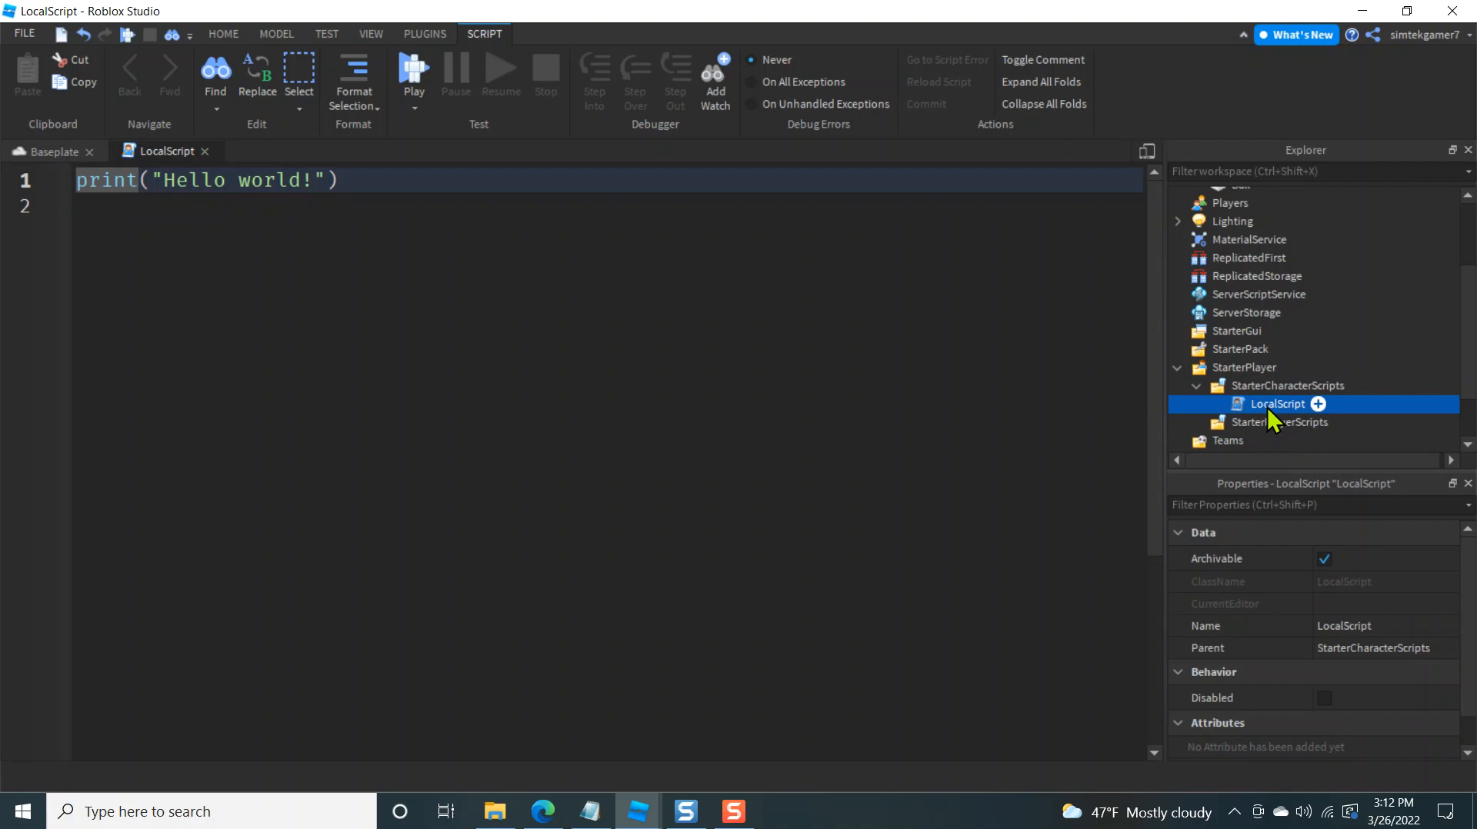
double_click(1277, 404)
type("Picture")
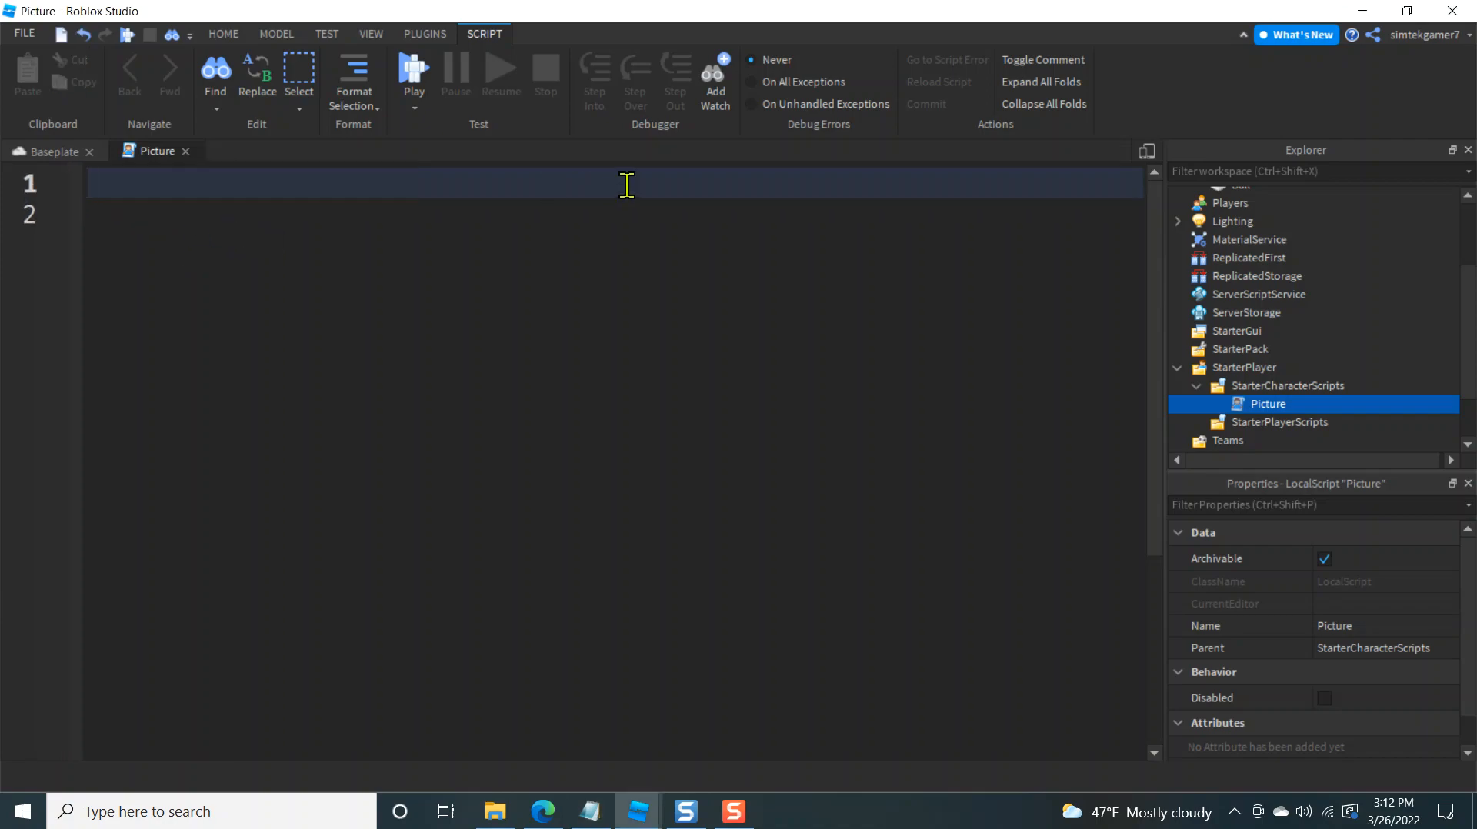
Define camera, uis = UserInputService and camY = 1000 in the script
type("local ca")
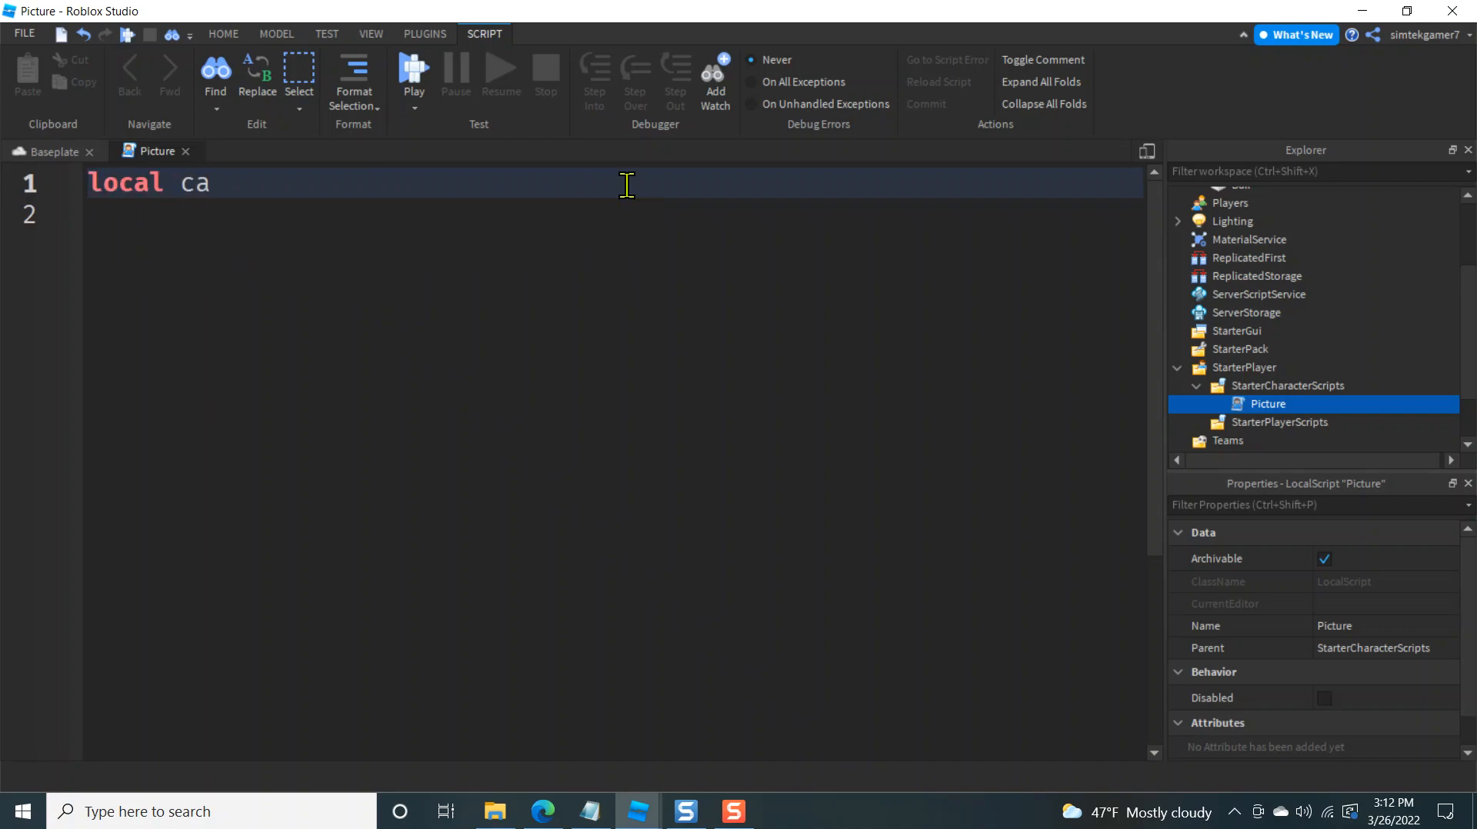
type("mera = s")
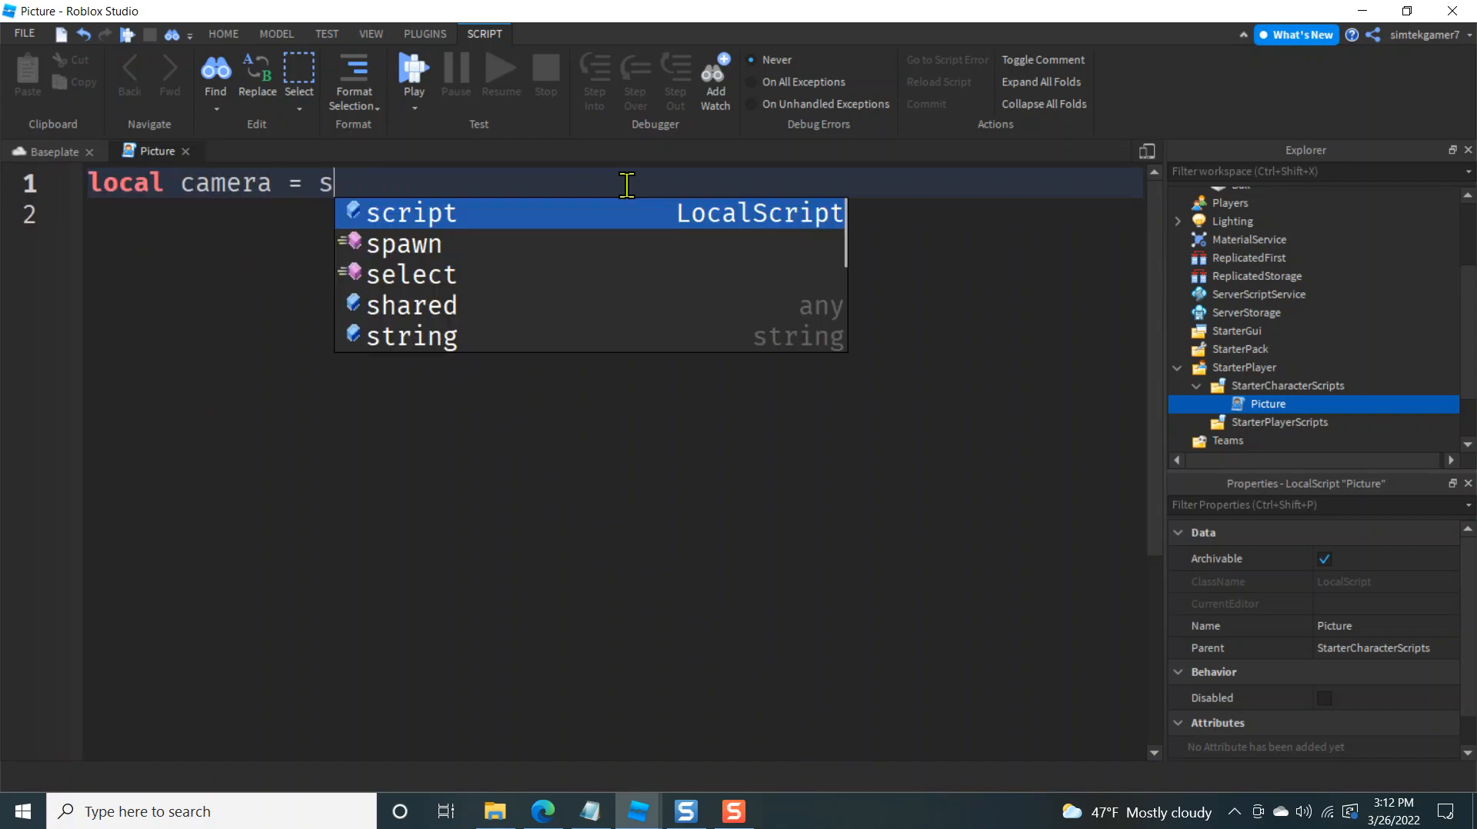
type("workspace.")
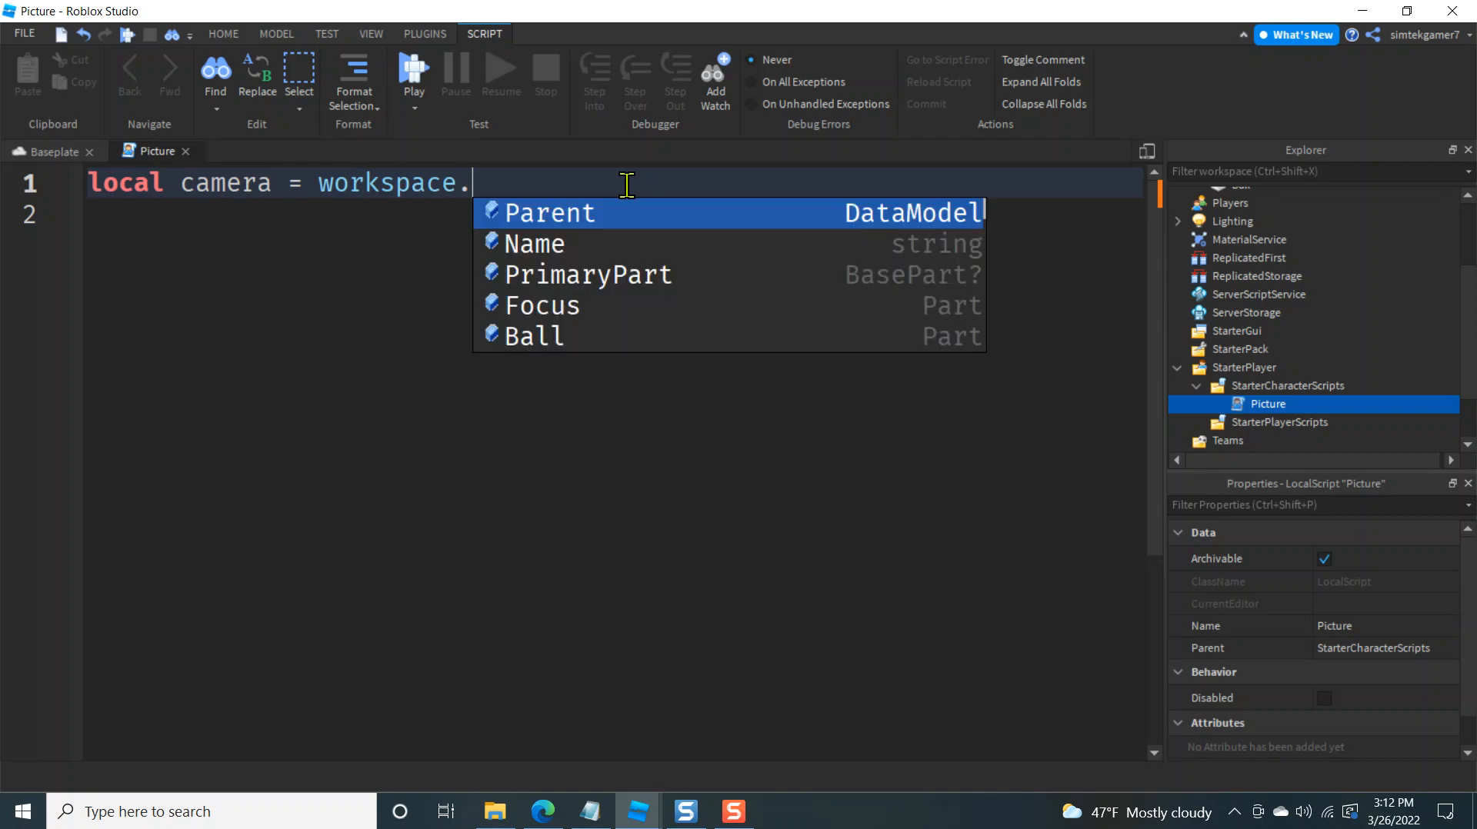
type("CurrentCamera")
left_click(612, 214)
type("l")
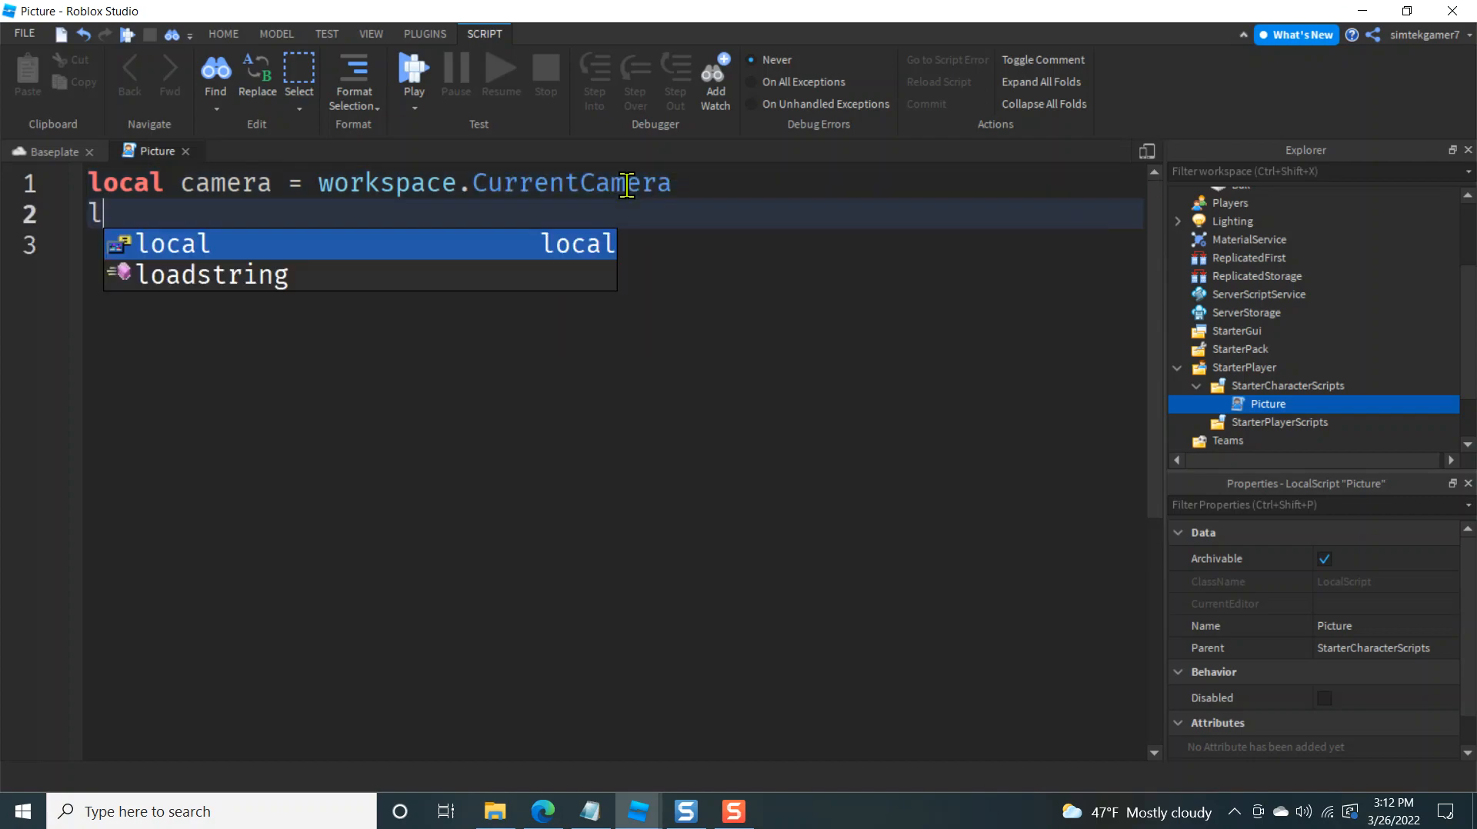
type("ocal uis =")
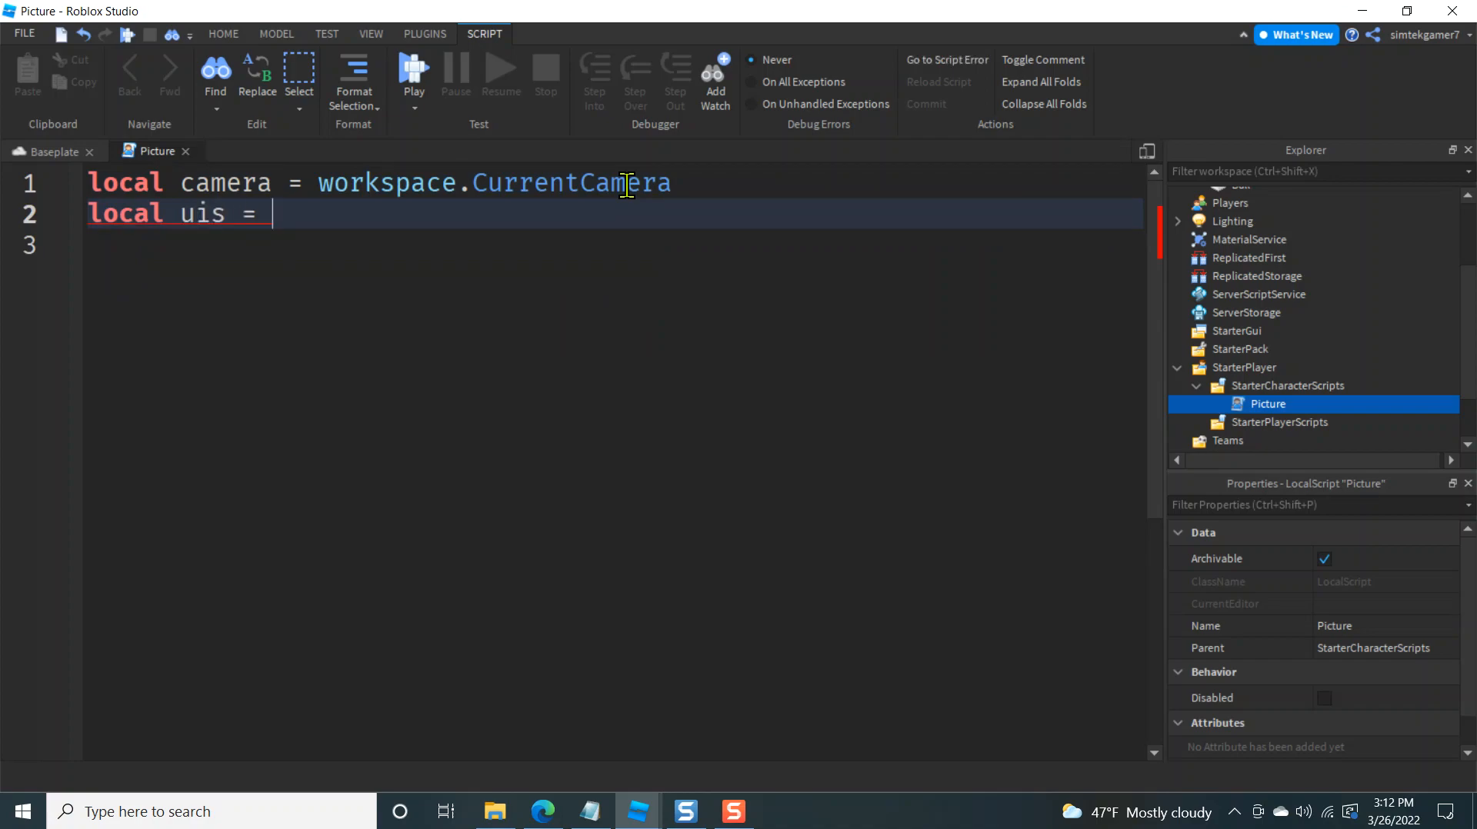
type("game:GetService(")
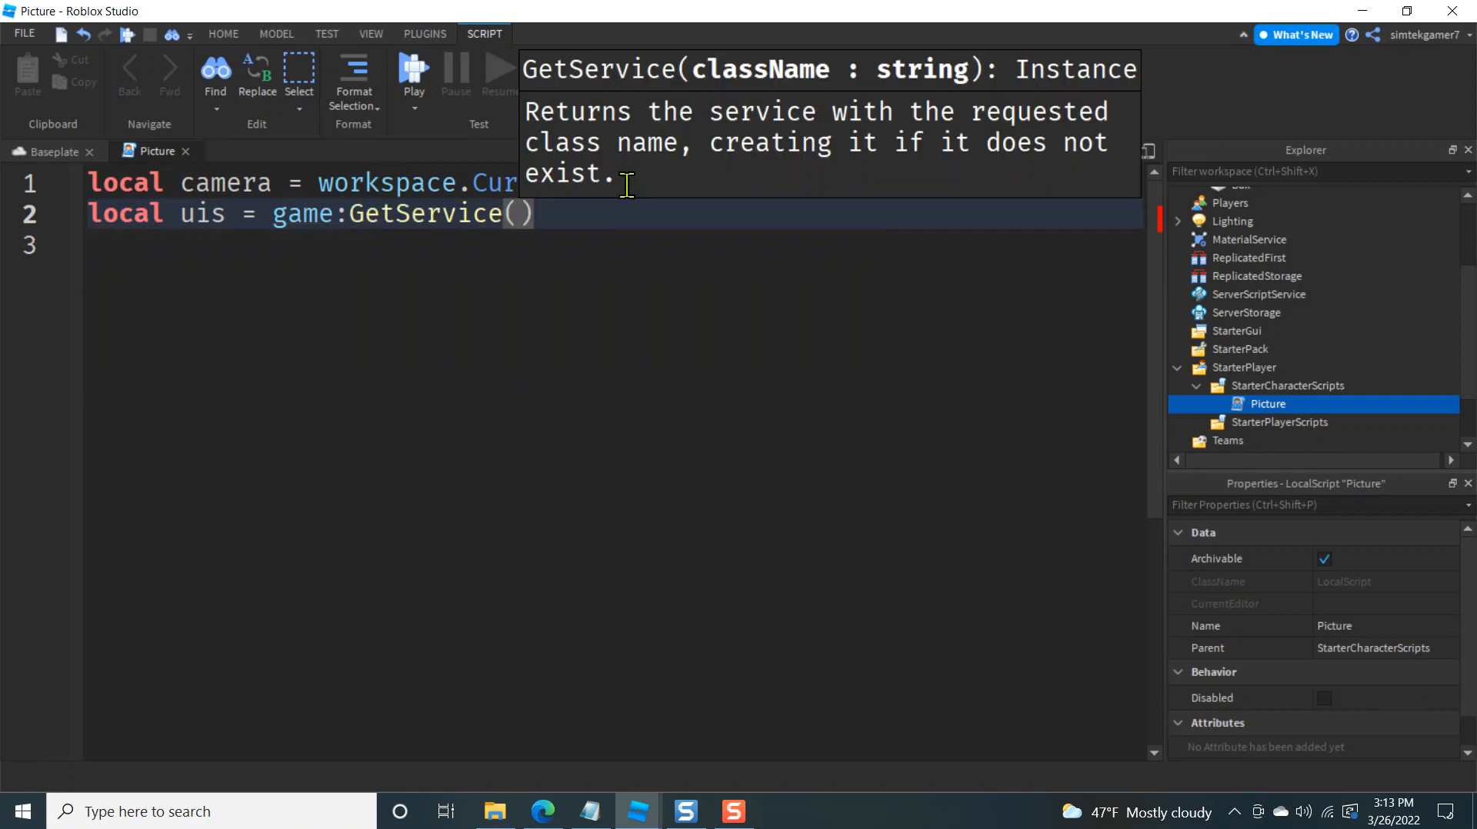
type("\"UserInputService\"")
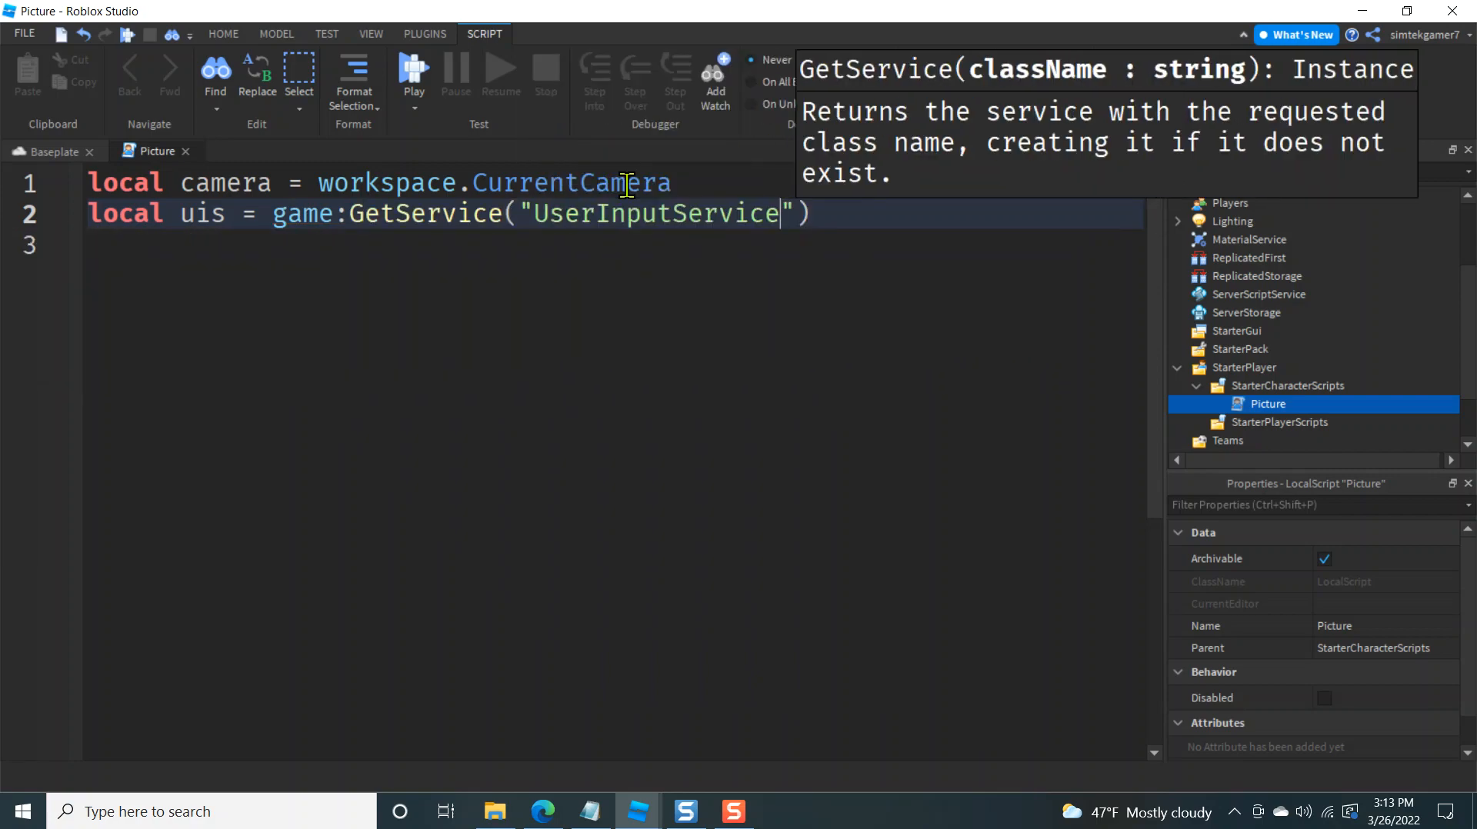
type("local camY =")
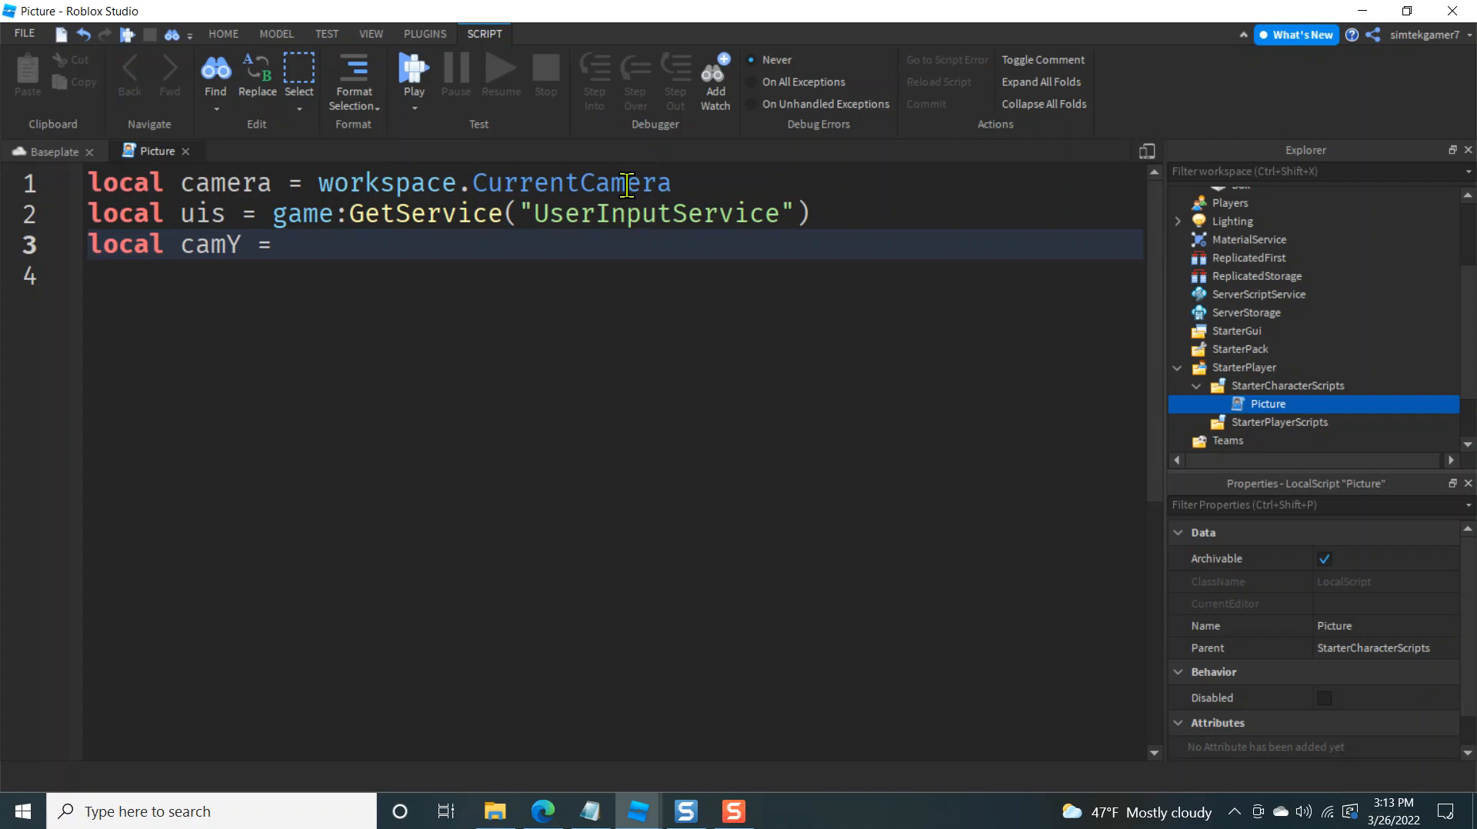
type("1000")
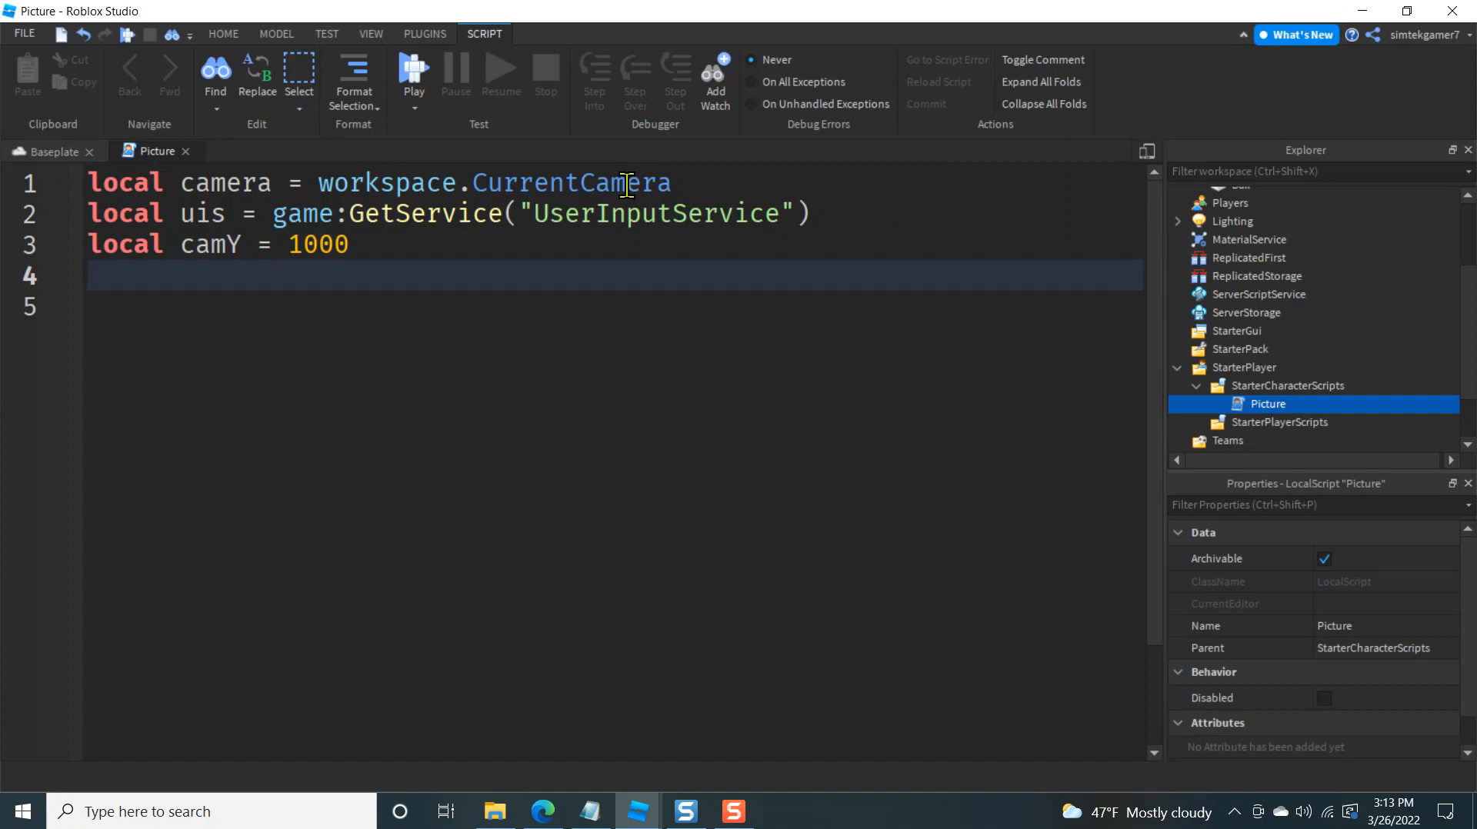
Write game.StarterGui:SetCoreGuiEnabled(Enum.CoreGuiType.All, false)
type("game.")
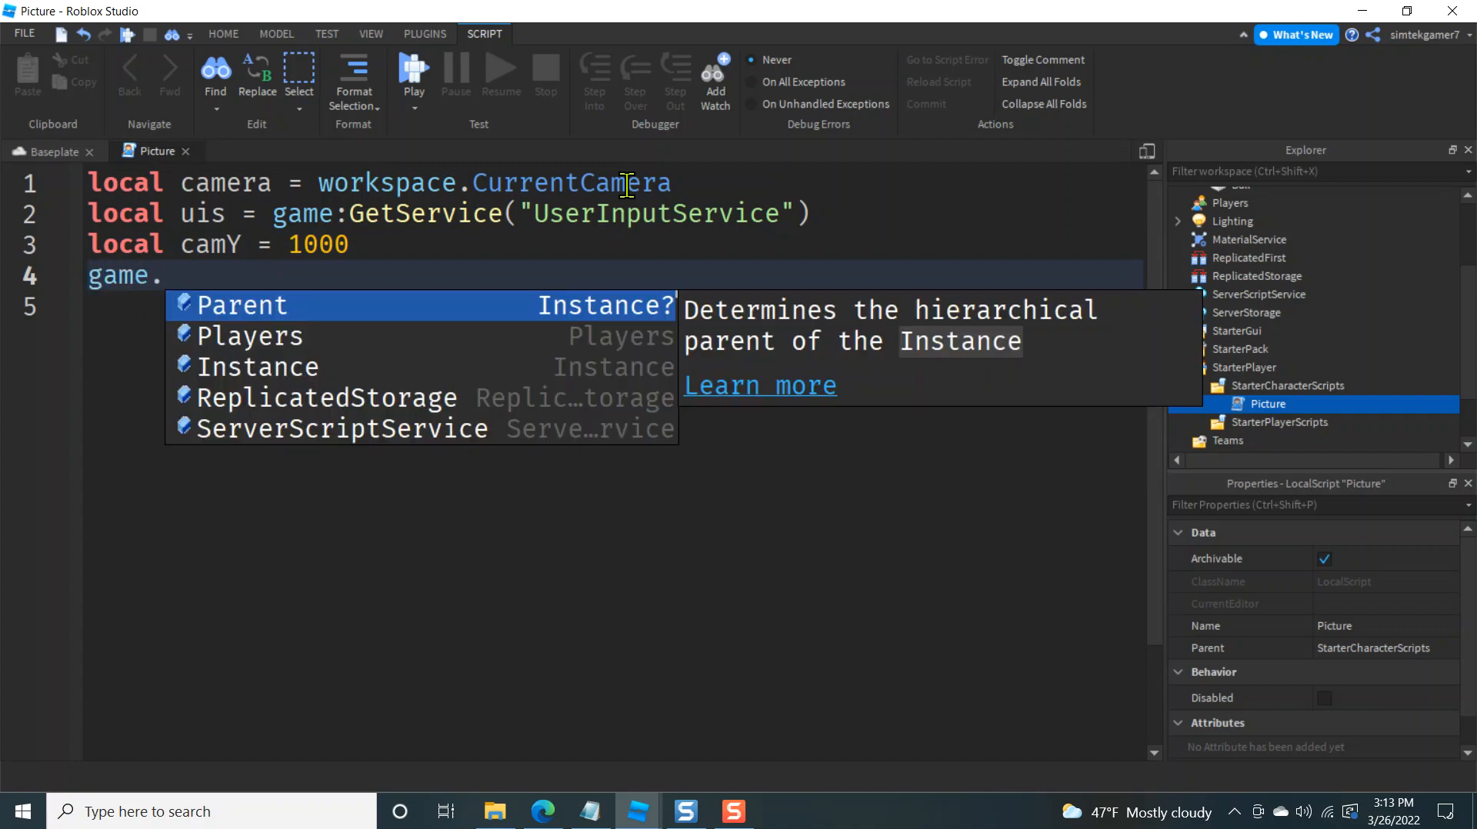
type("St")
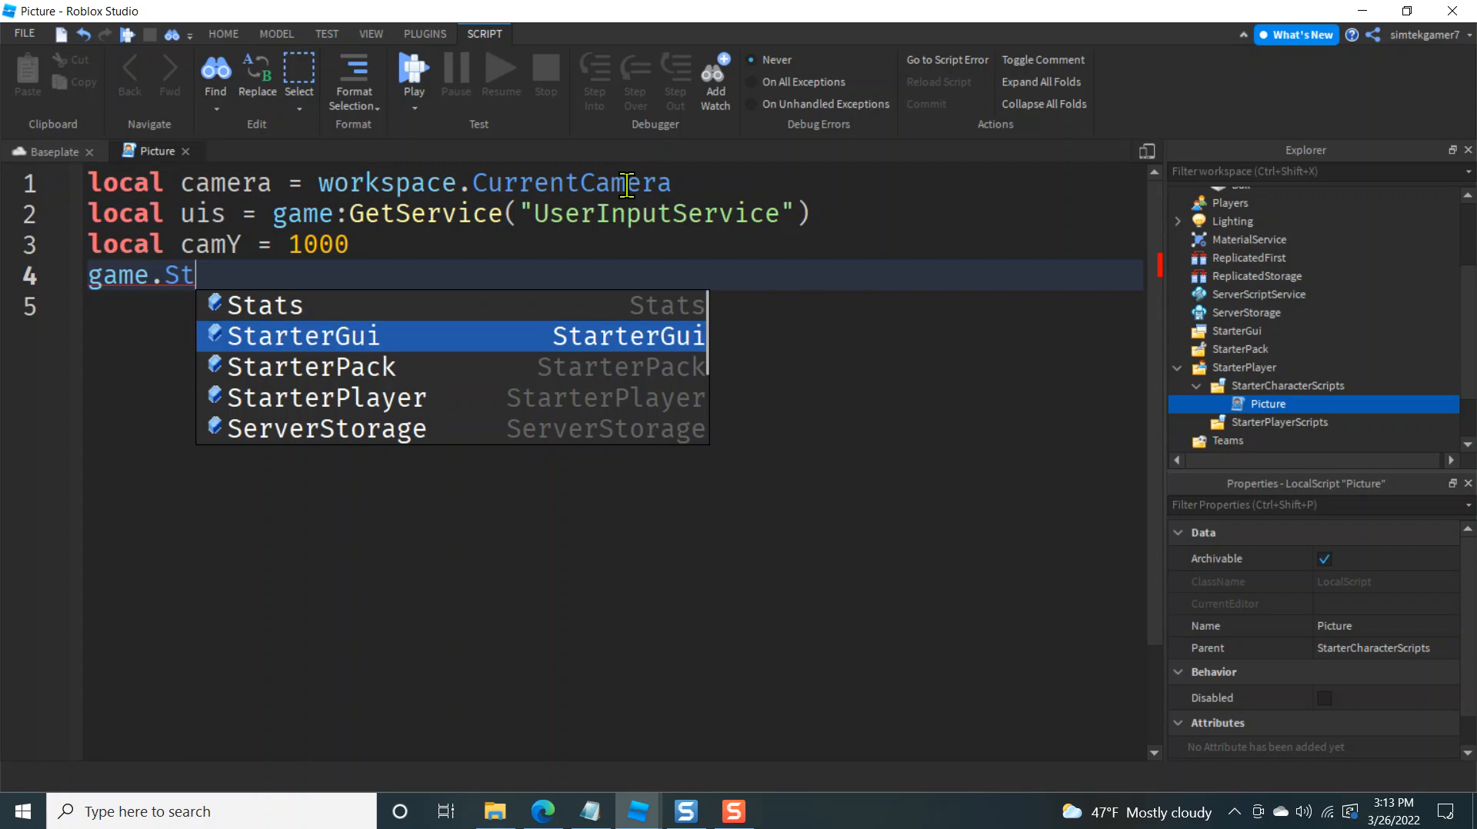
type("arterGui:SetCoreGuiEnabled(")
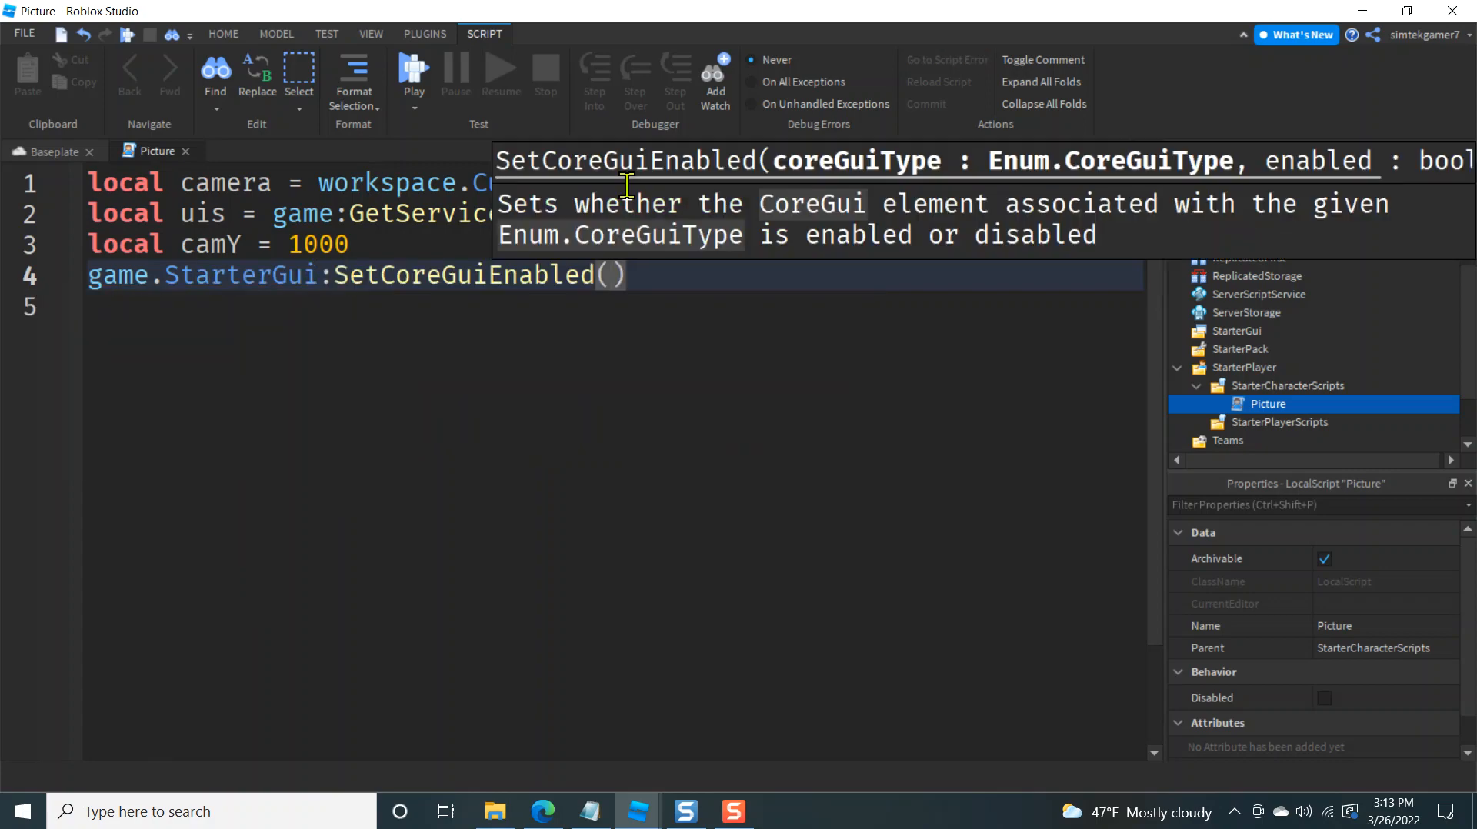
type("Enum.CoreGuiType.All")
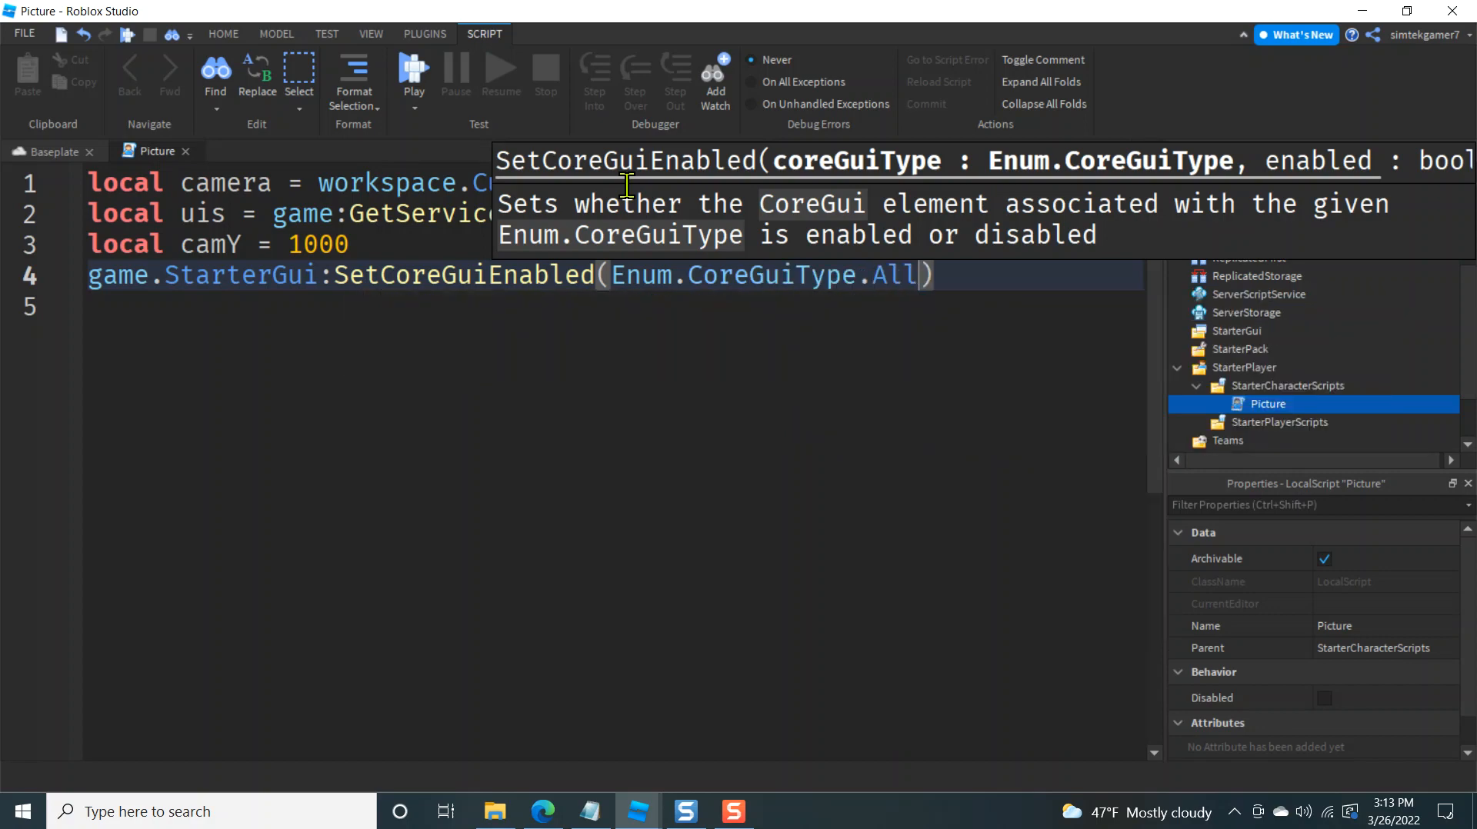
type(", false")
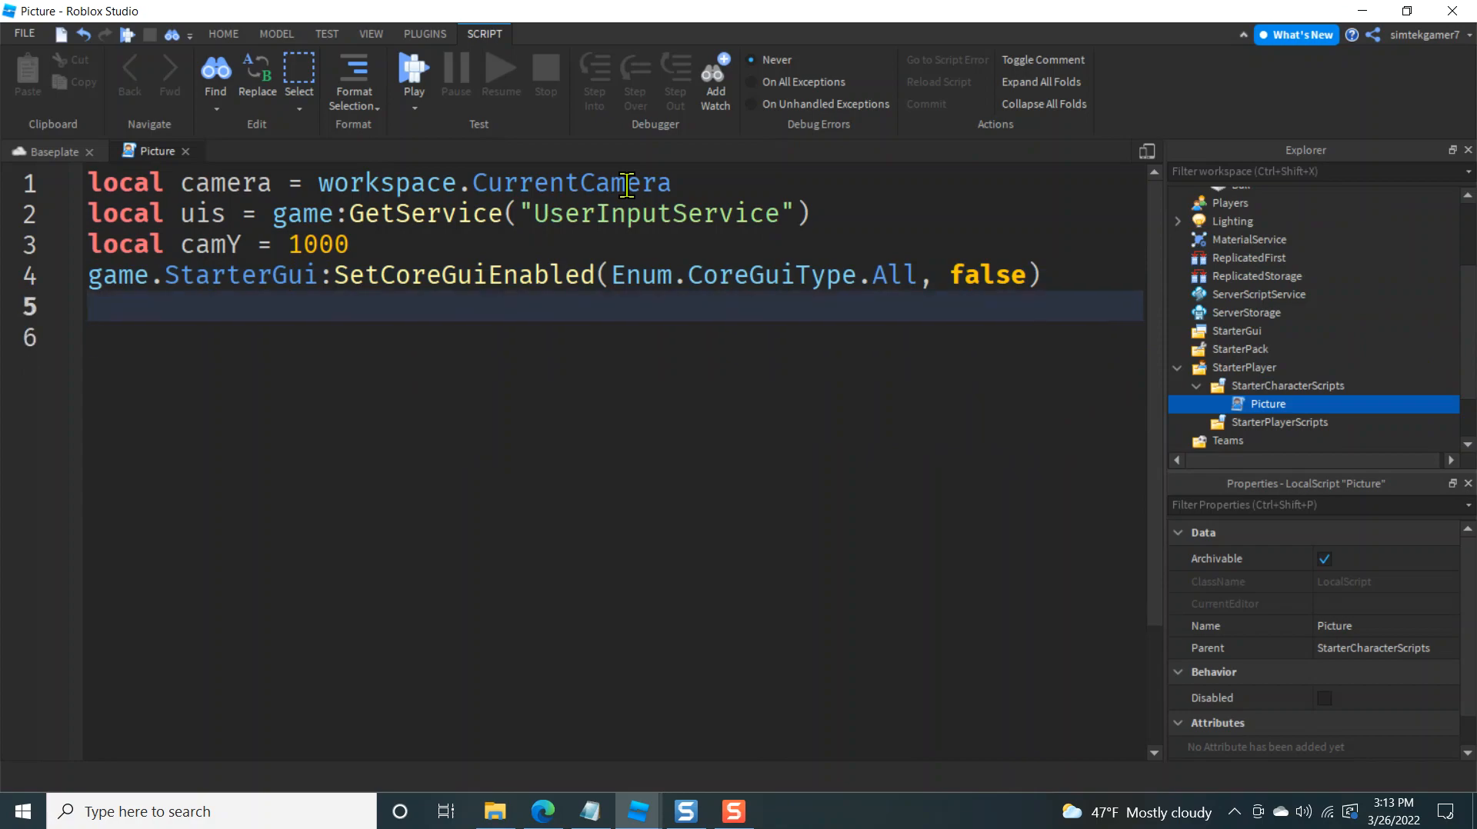
Start a repeat loop setting camera.CameraType to Scriptable with wait(.2)
key("Enter")
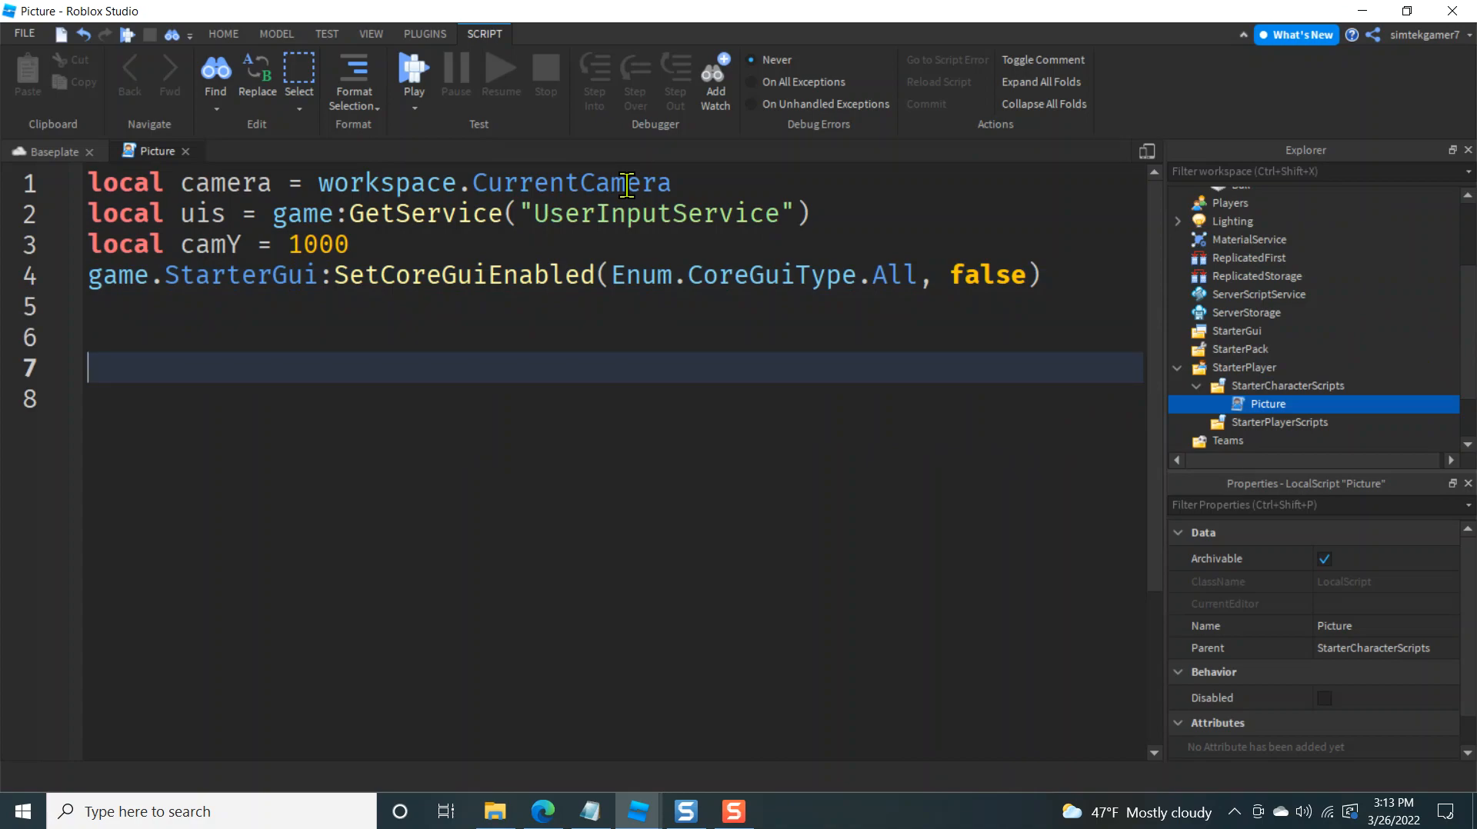
type("repeat")
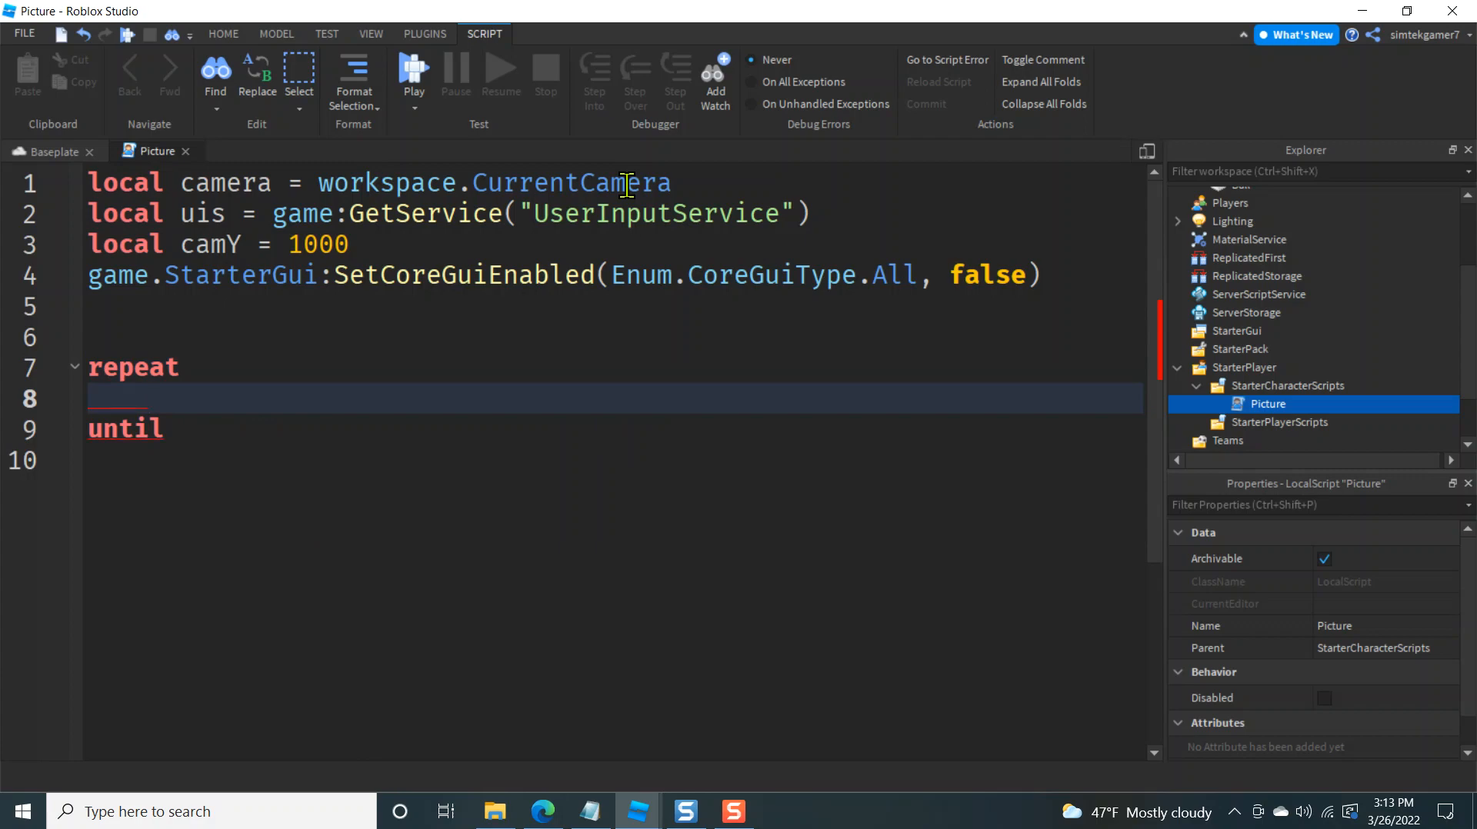
type("camera.")
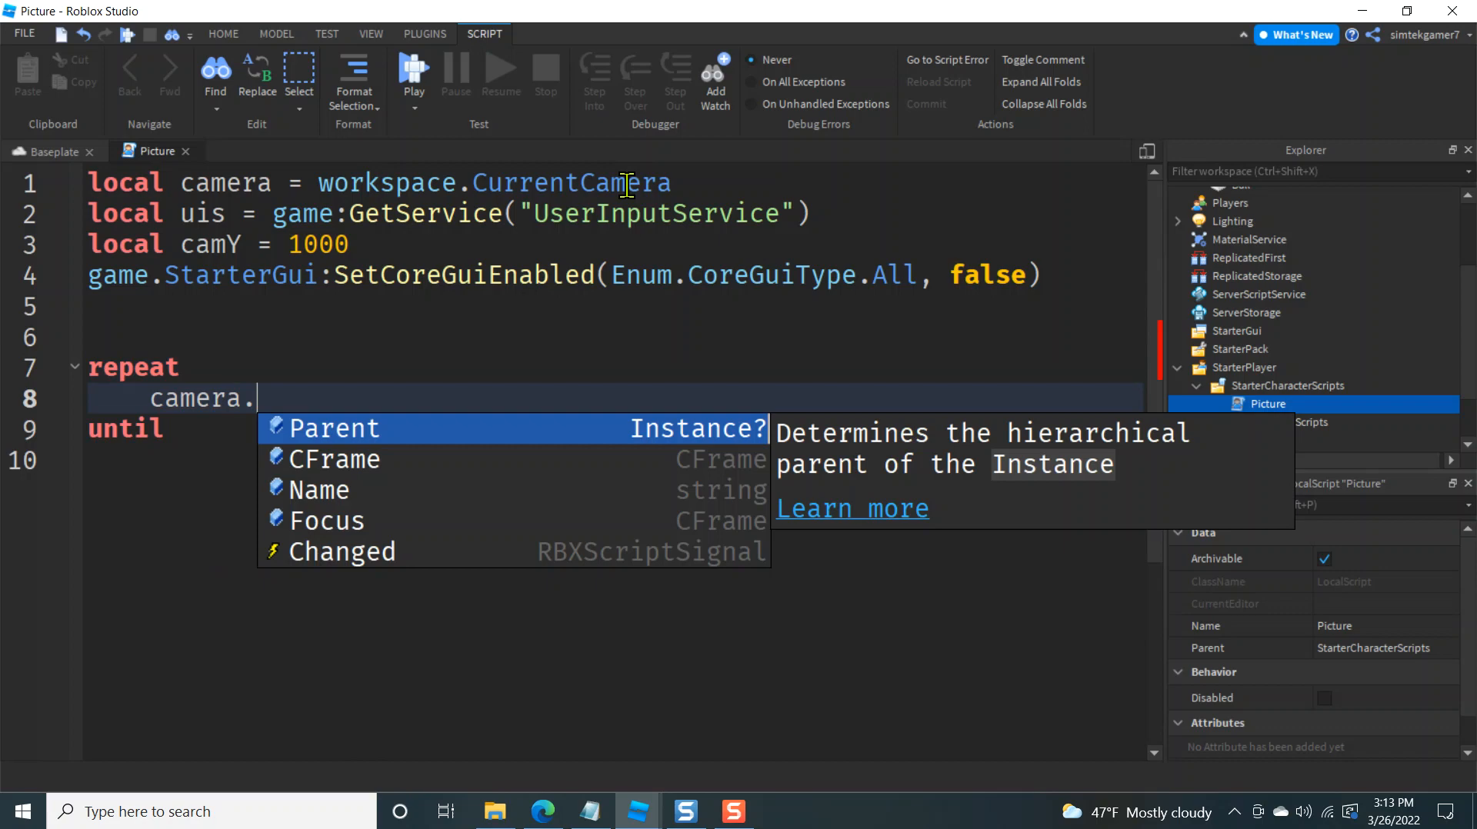
type("CameraType")
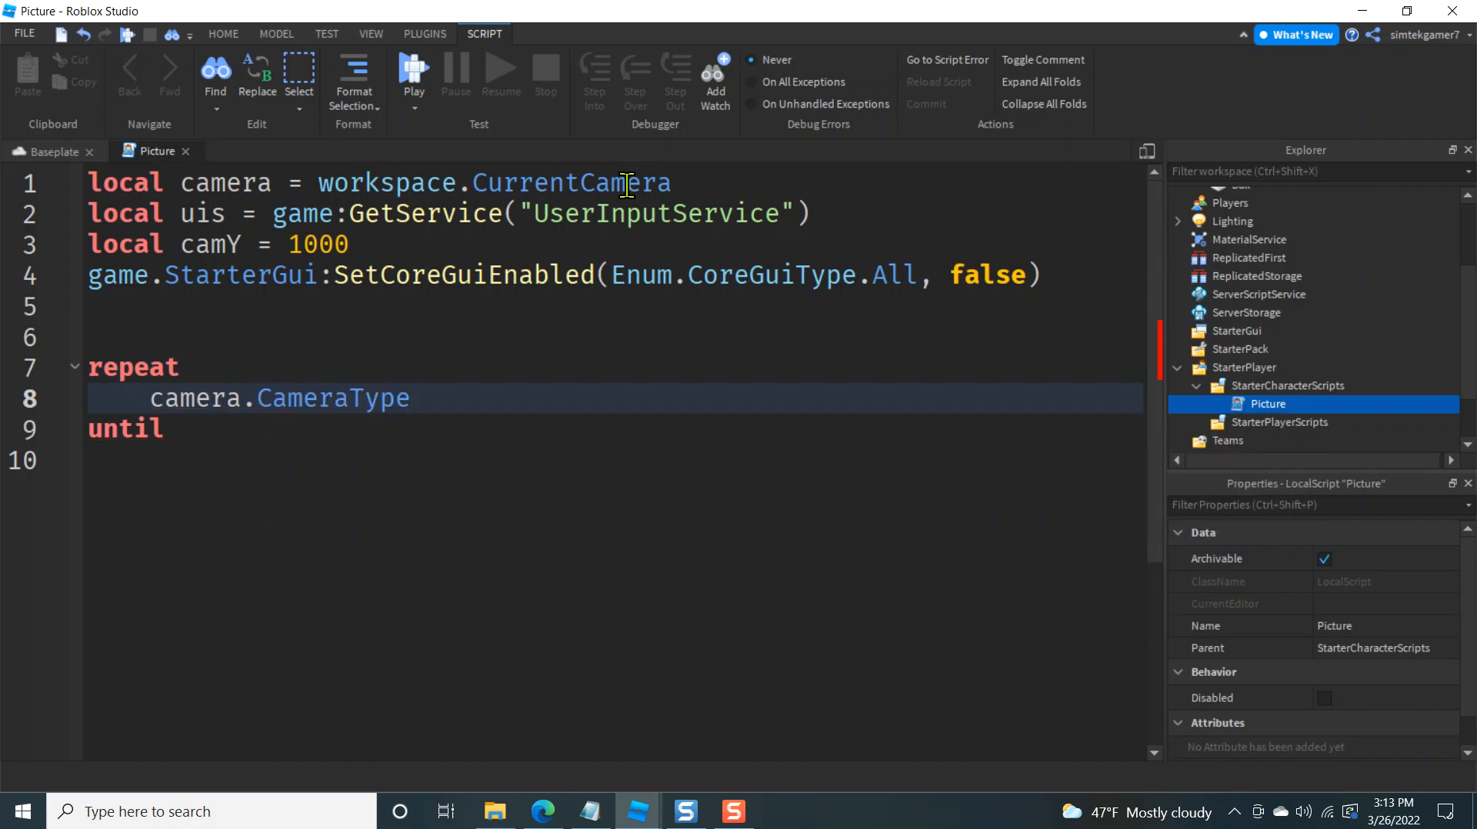
type("=")
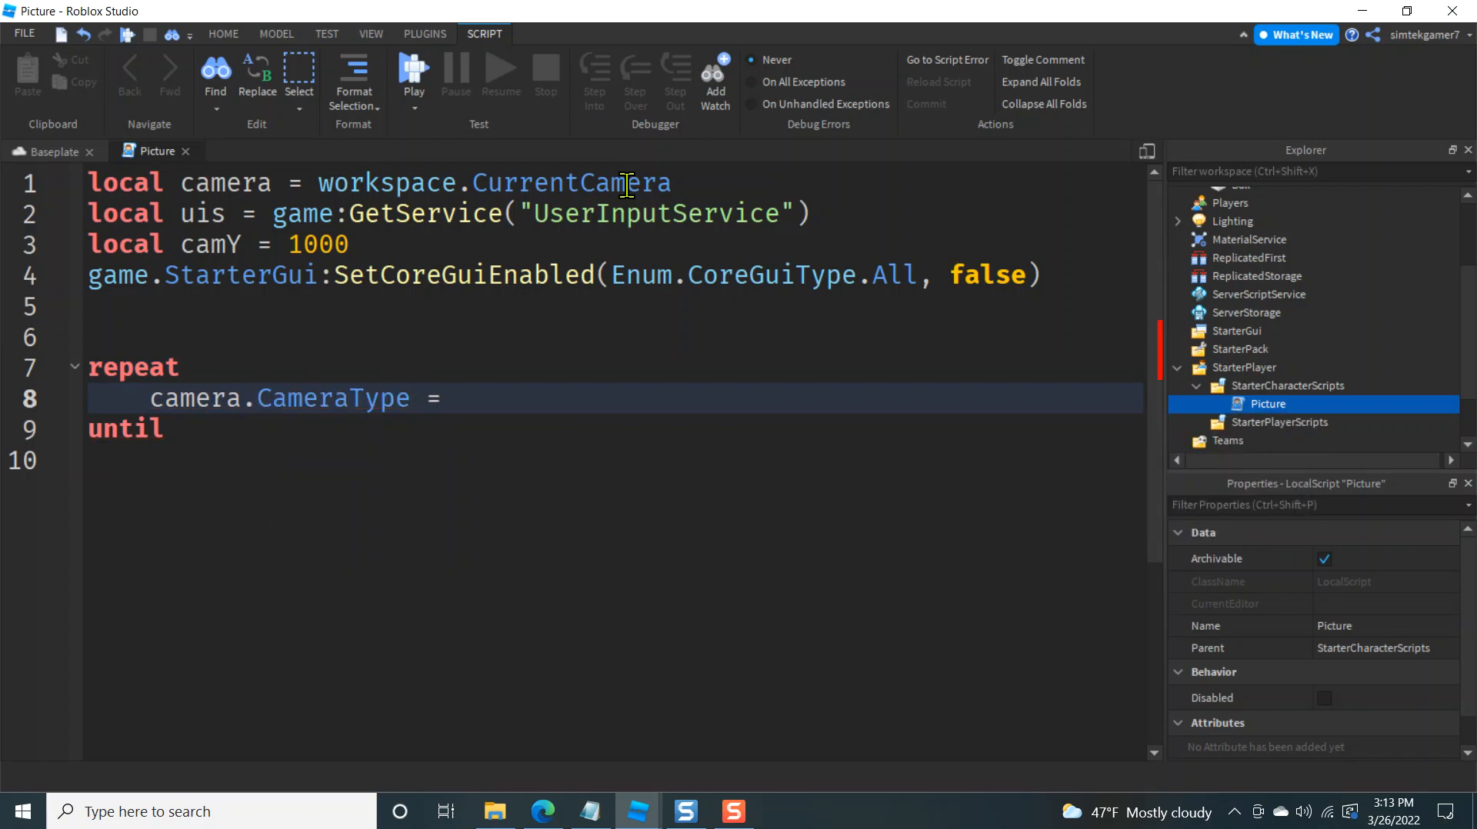
type("Enum")
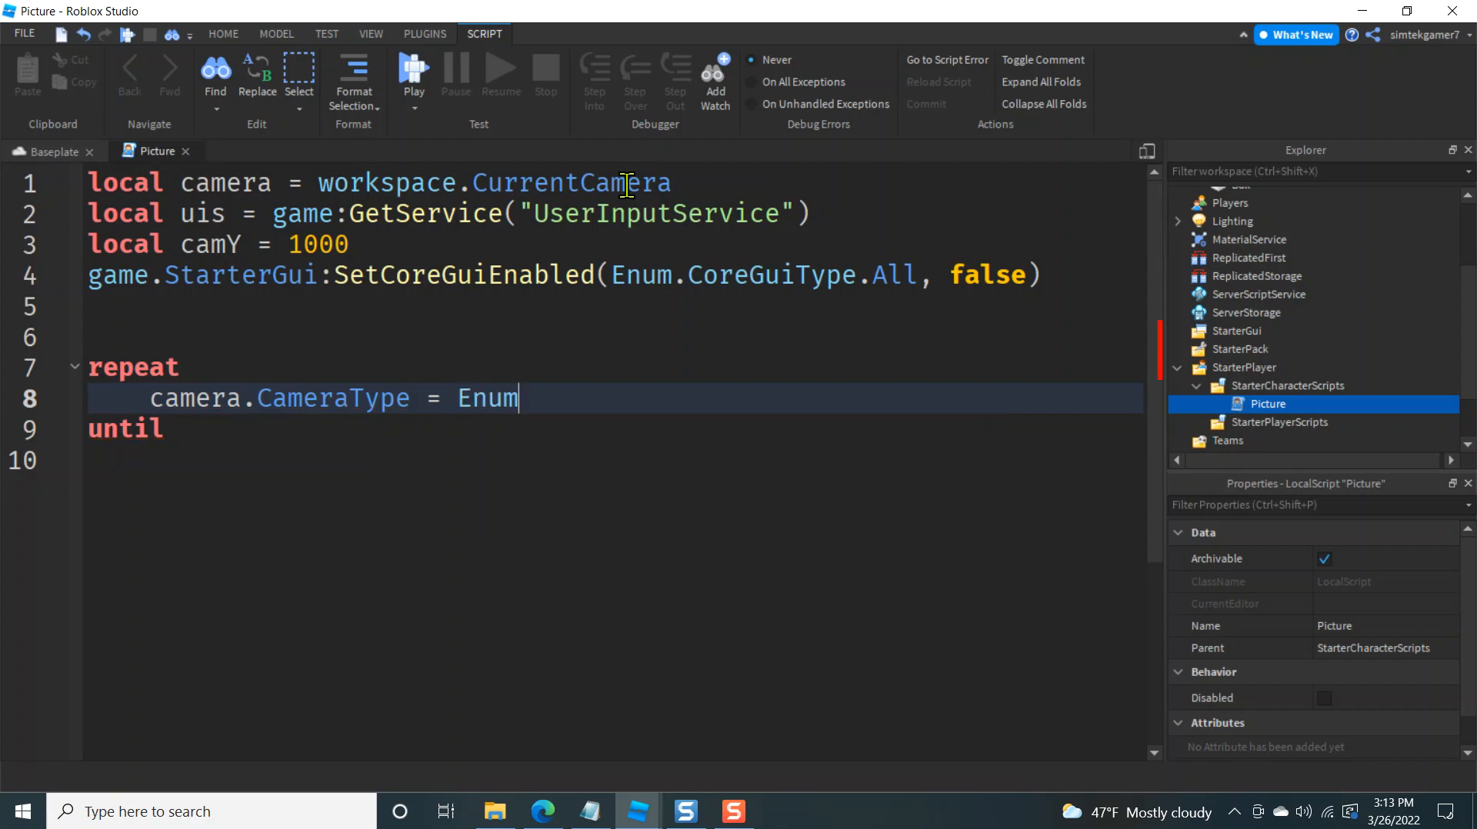
type(".CameraType")
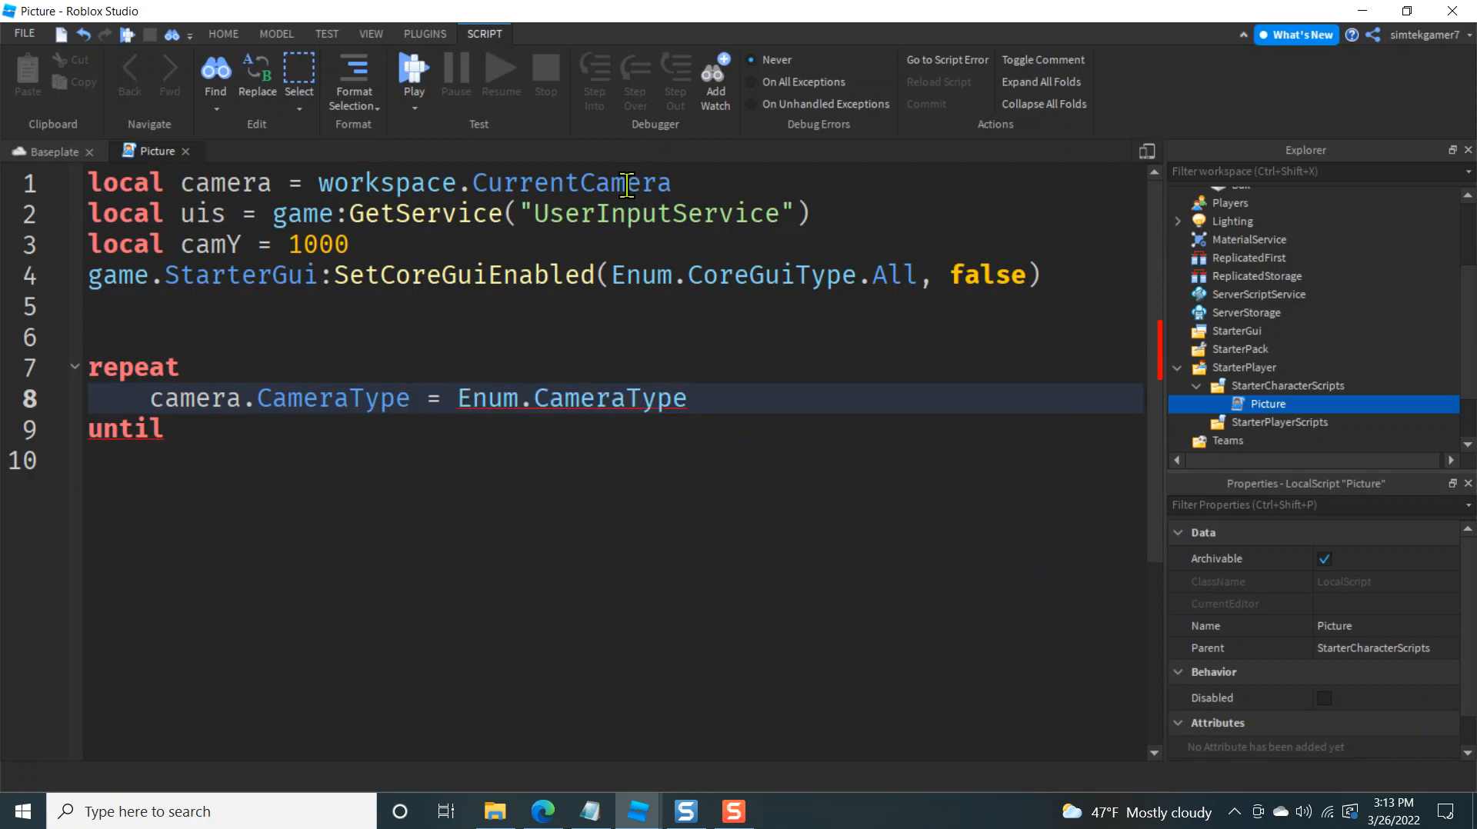
type(".Scriptable")
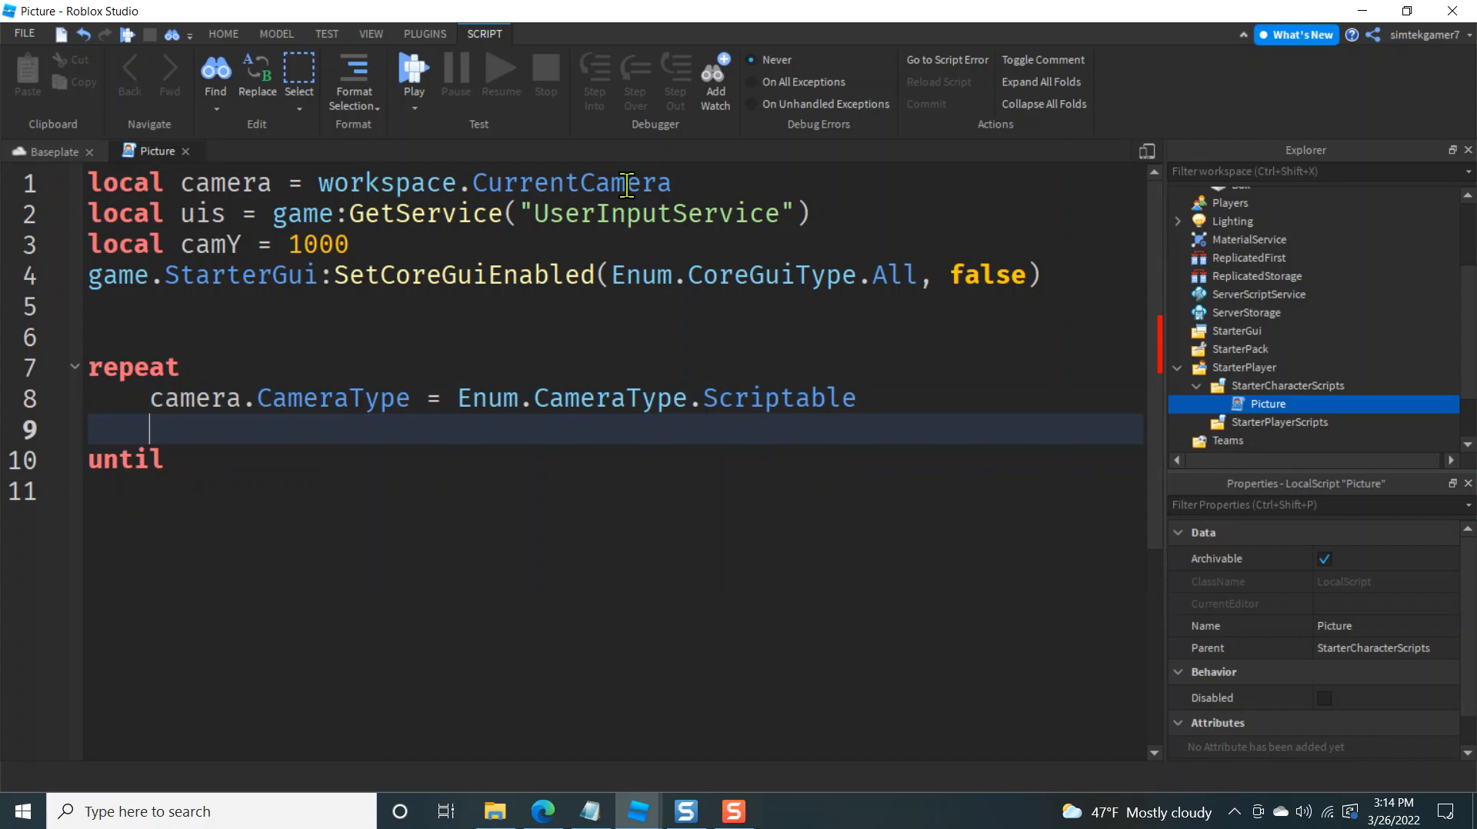
type("wait(.2)")
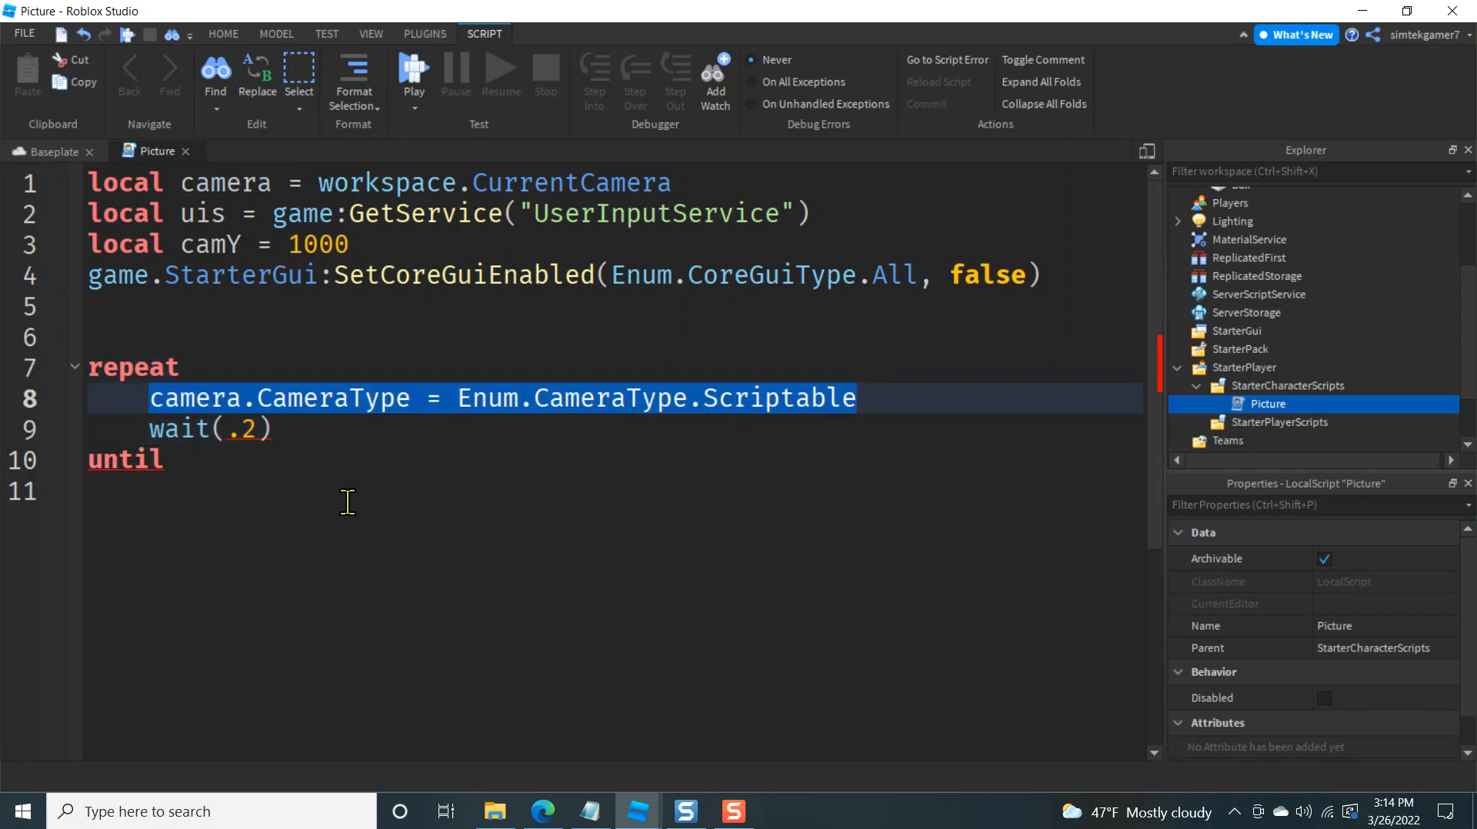
End the loop with until camera.CameraType == Enum.CameraType.Scriptable
type("camera.CameraType = Enum.CameraType.Scriptable")
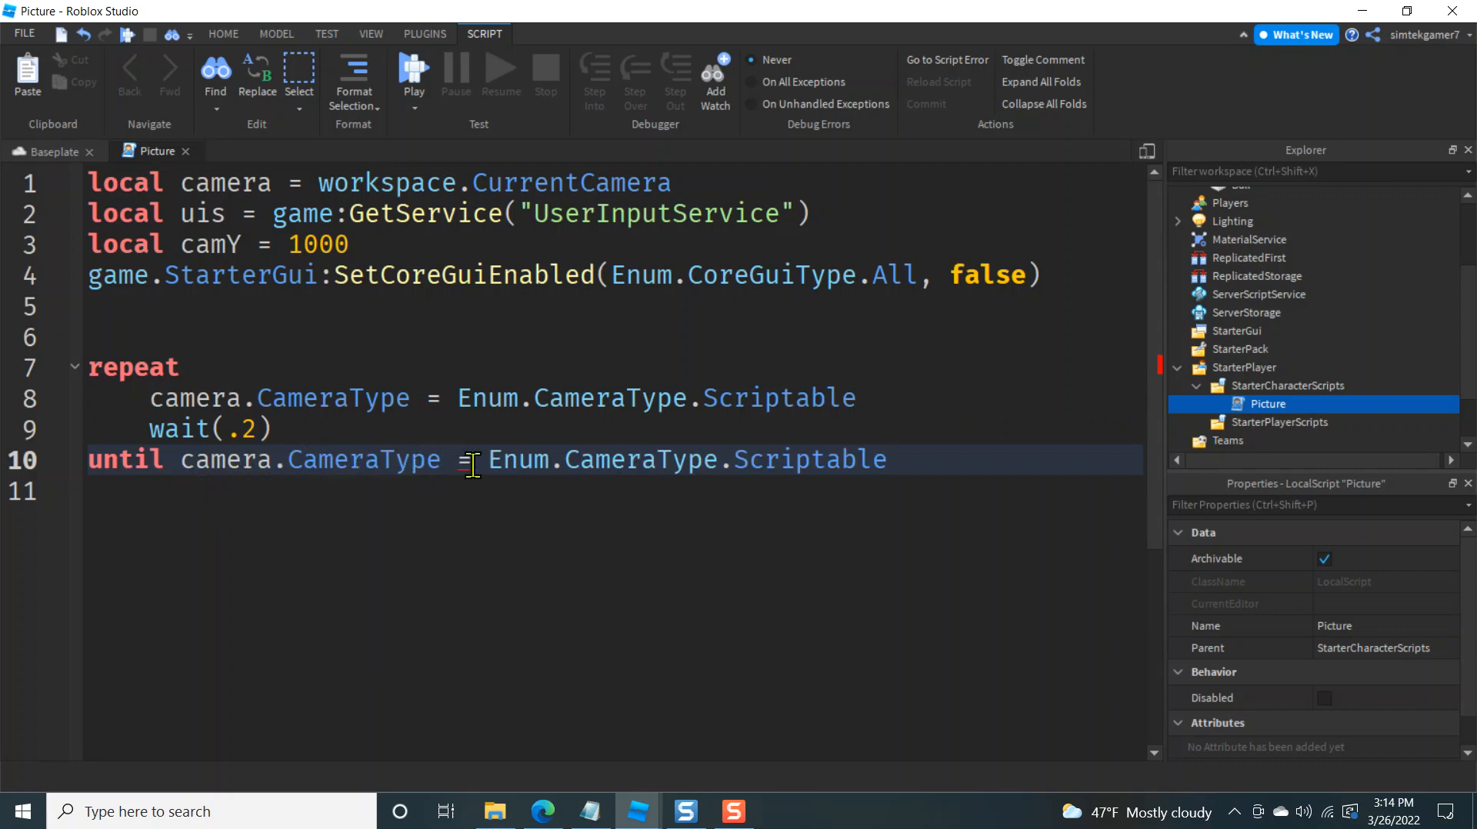
type("=")
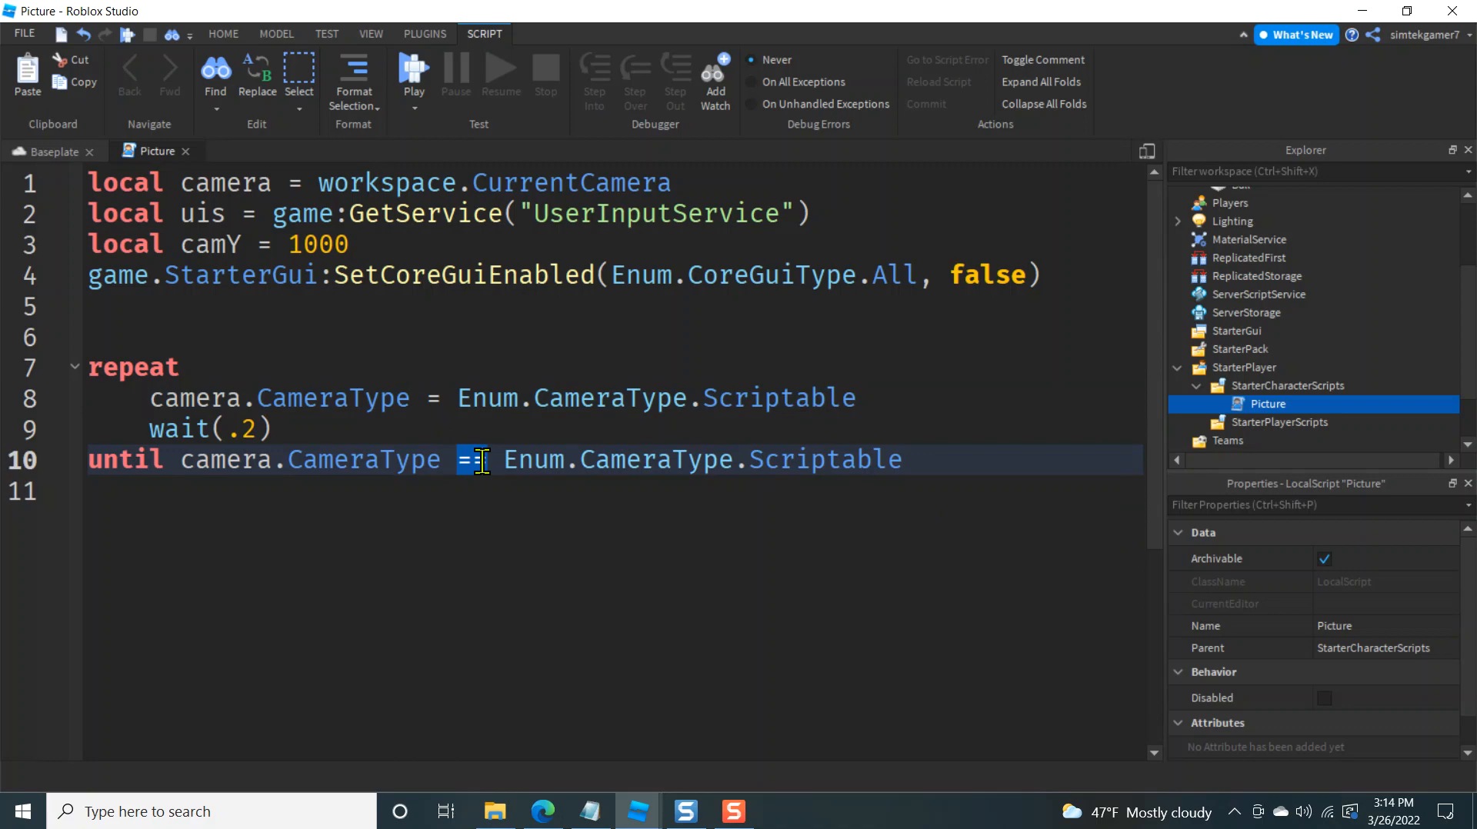
type("=")
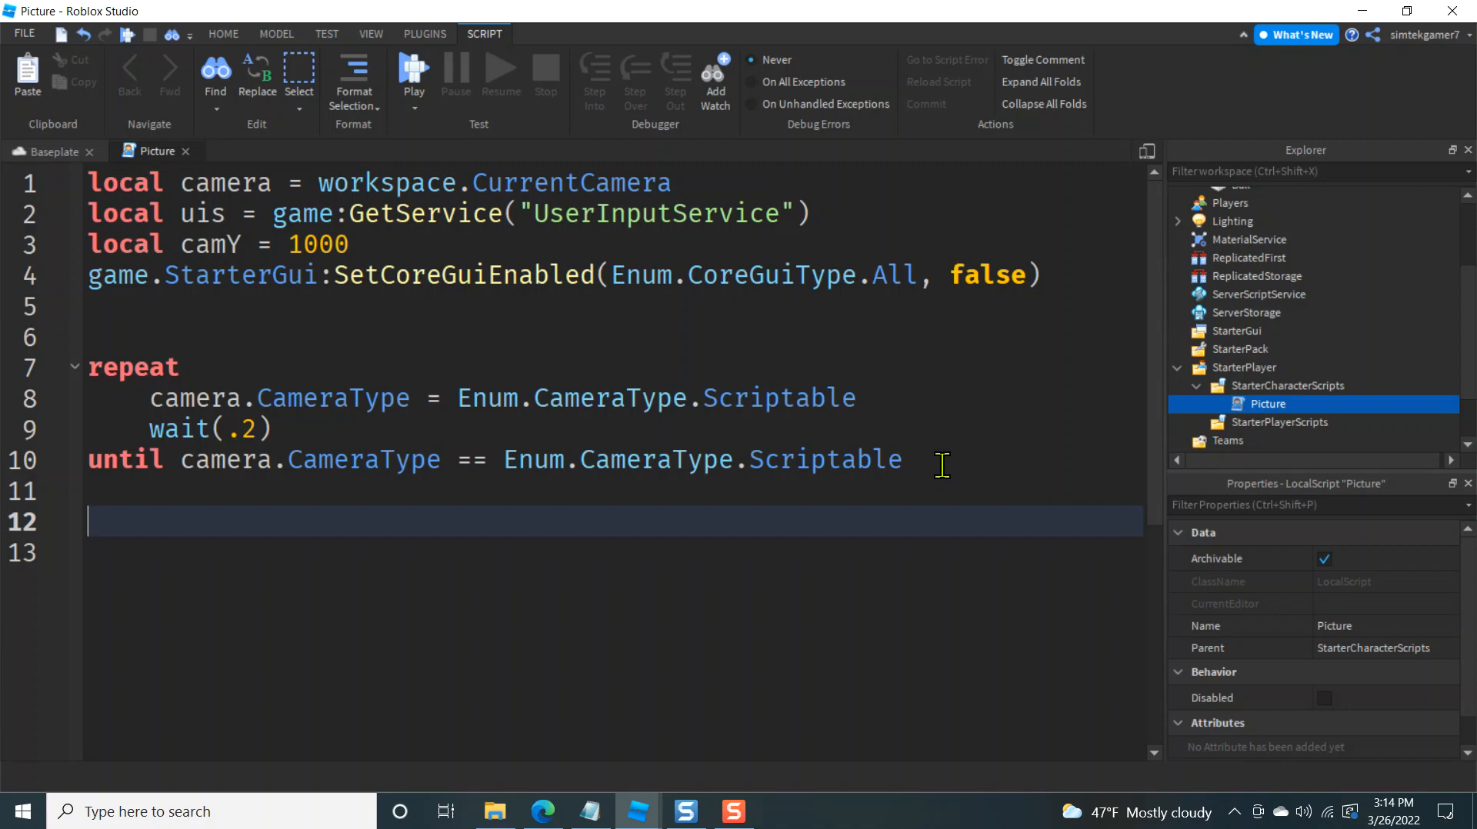
type("camera.C")
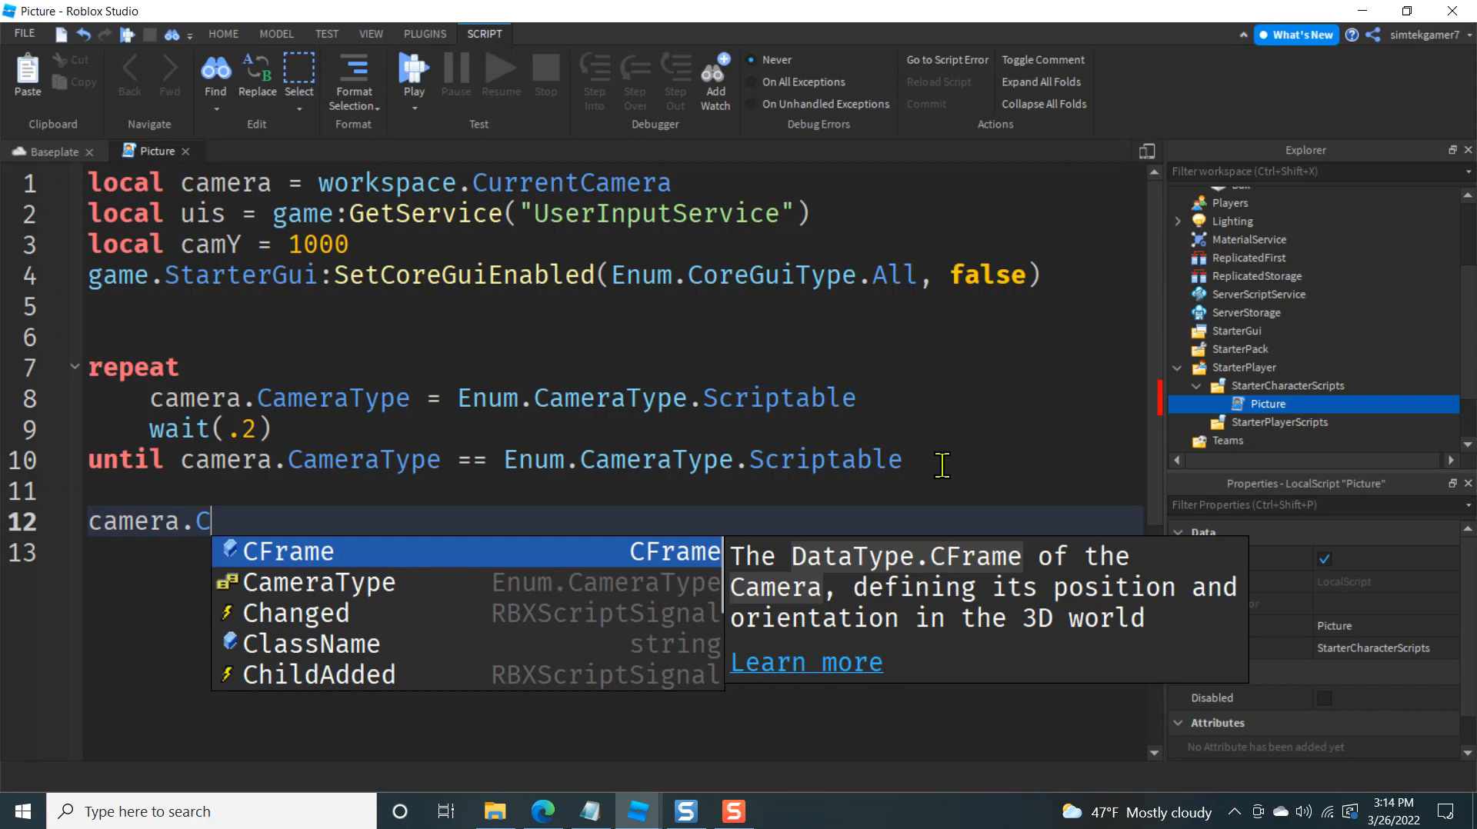
Set camera.CFrame to workspace.Focus.CFrame + Vector3.new(0, camY, 0) and lower camY to 500
type("Frame = w")
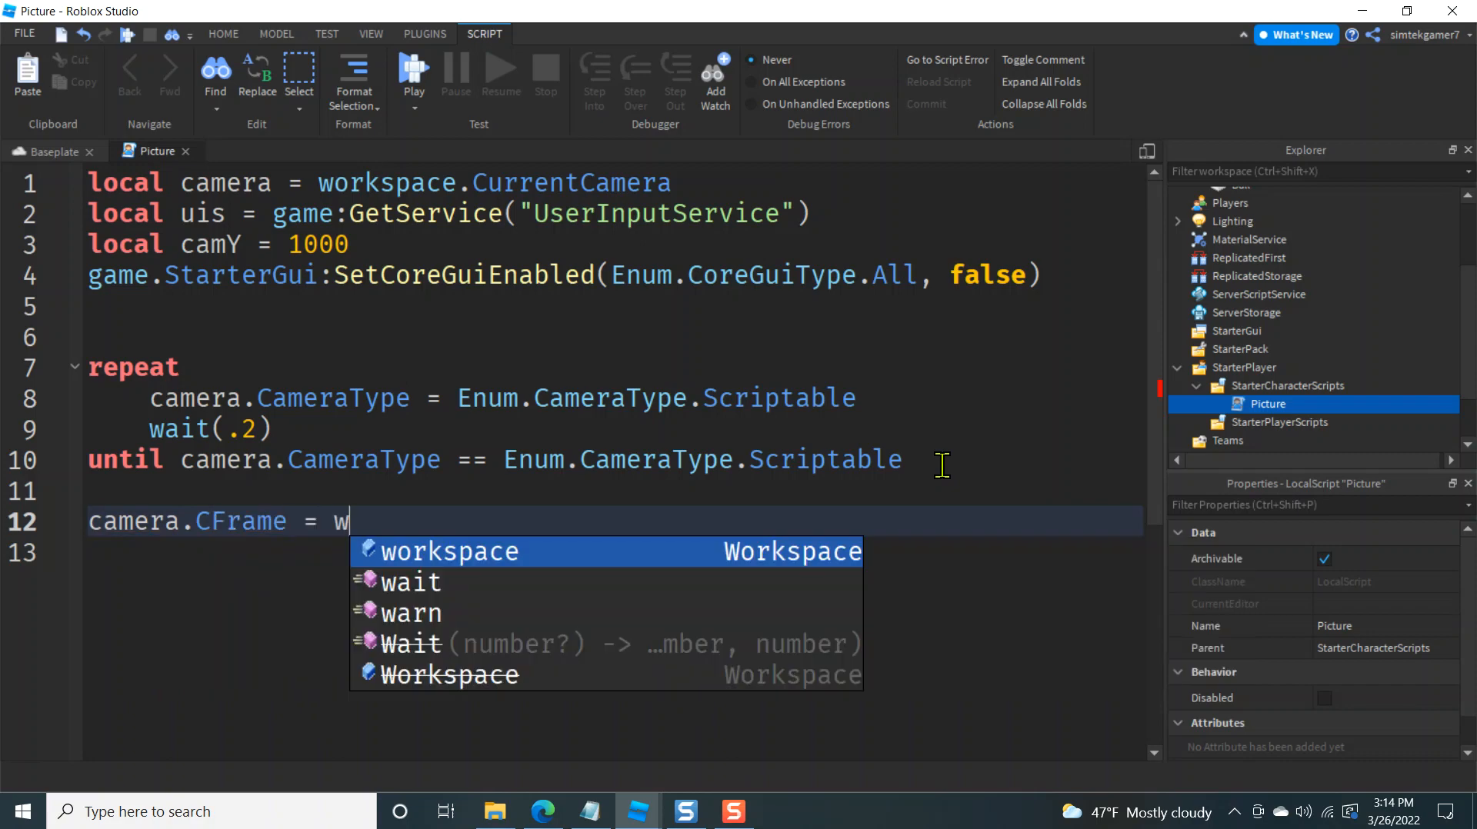
type("orkspace.Focus")
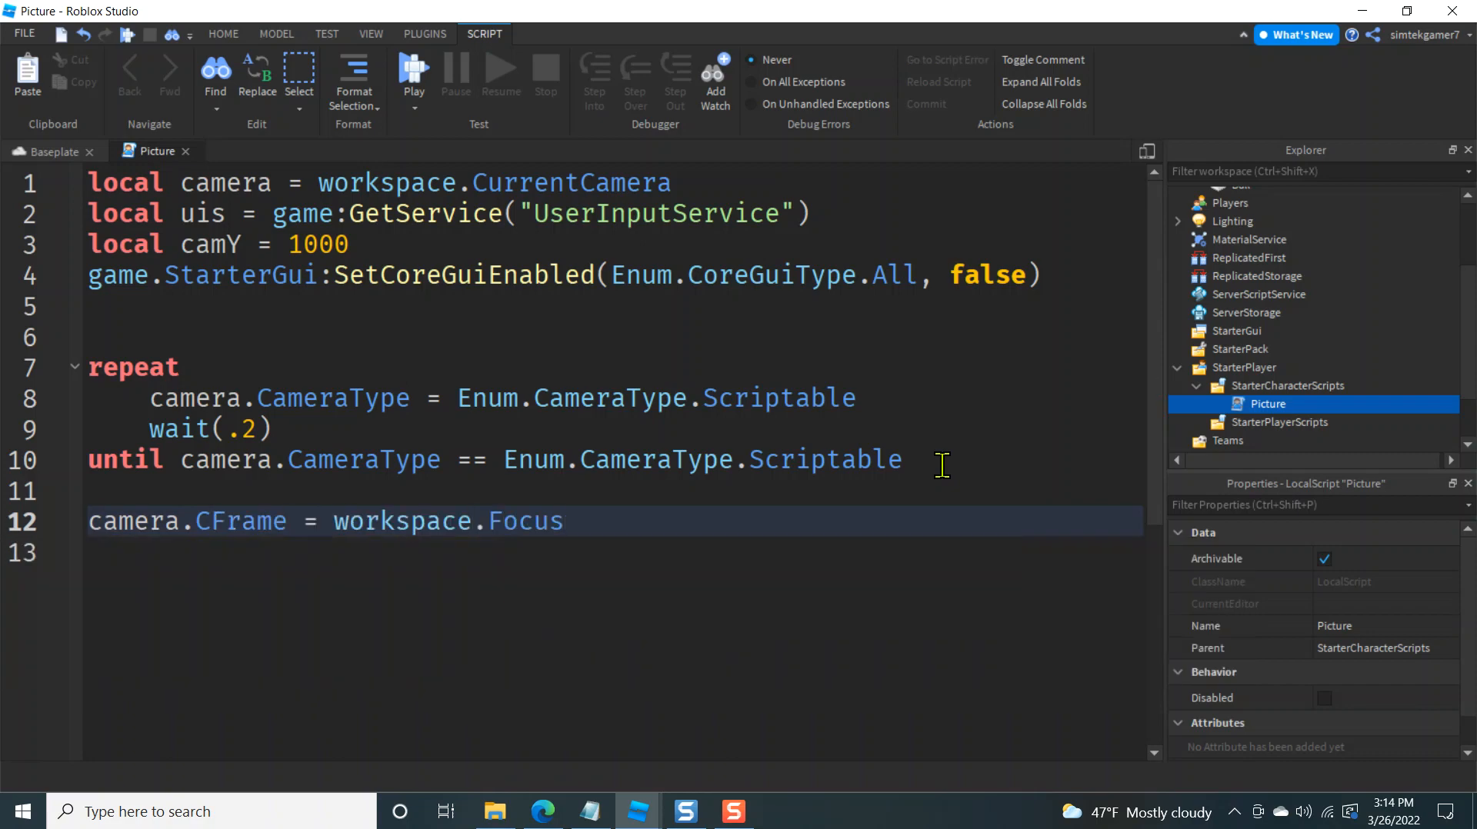
type(".CFrame")
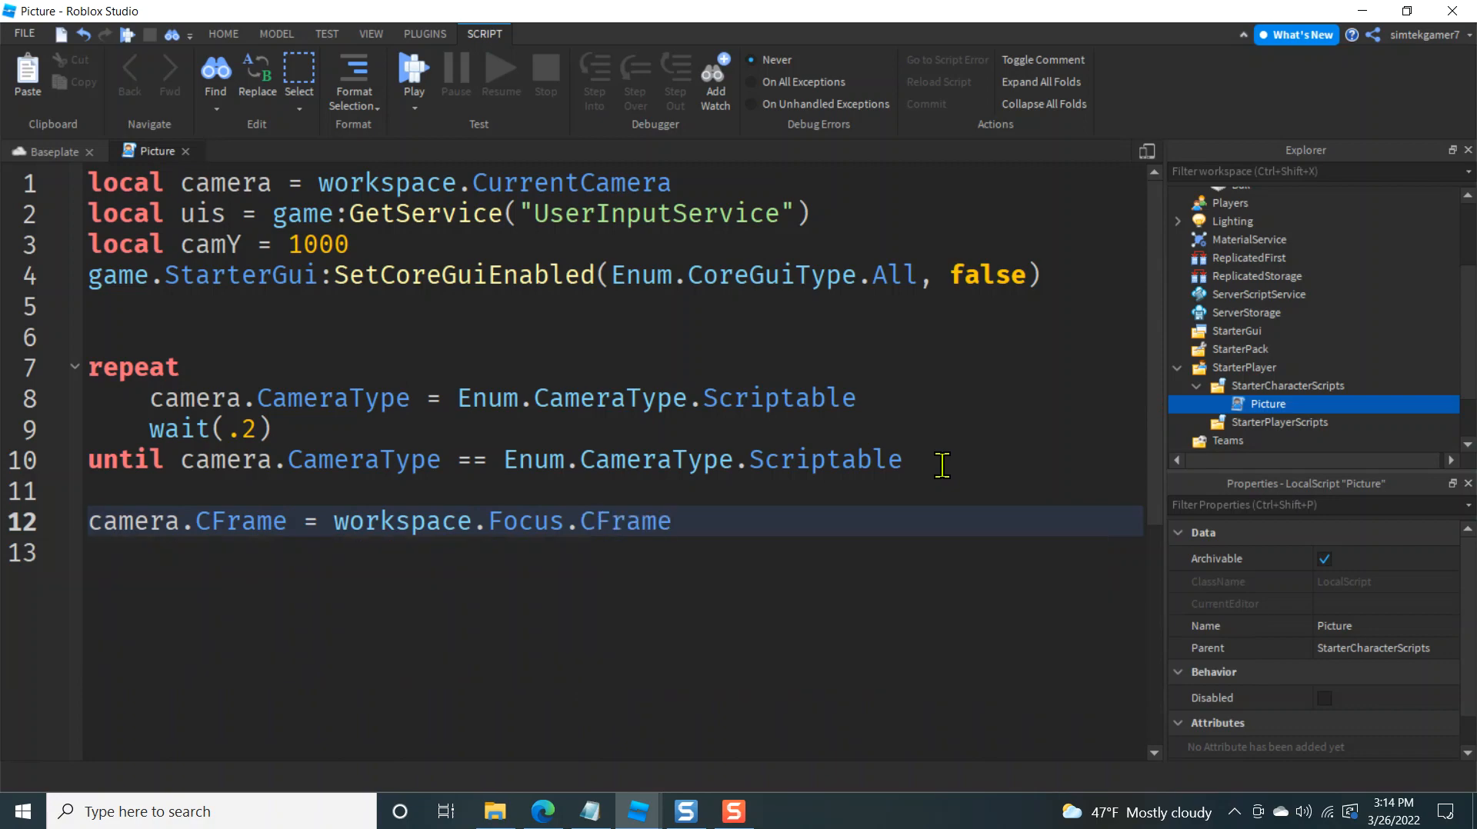
type("+ Vector3")
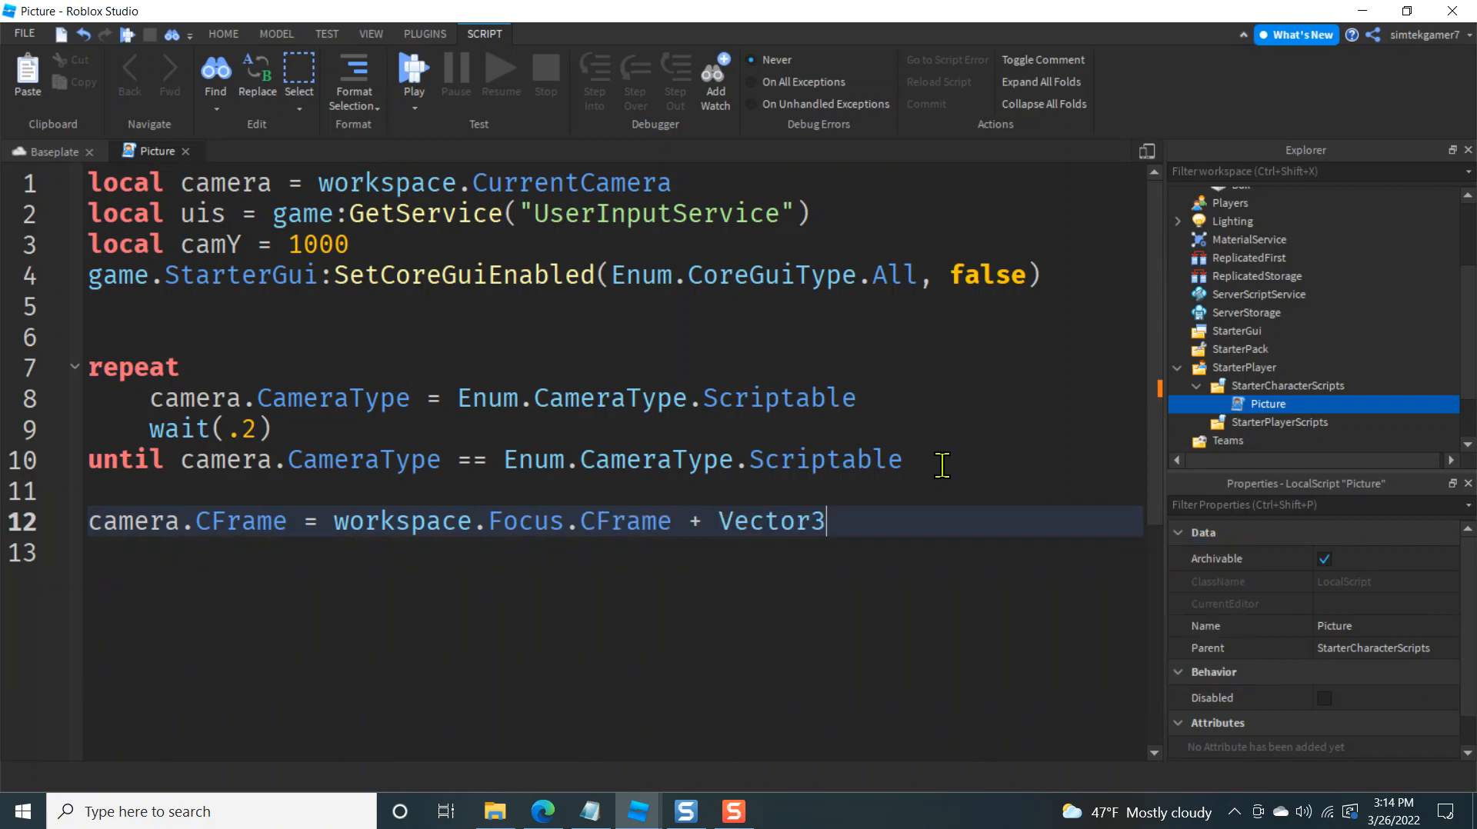
type(".ne")
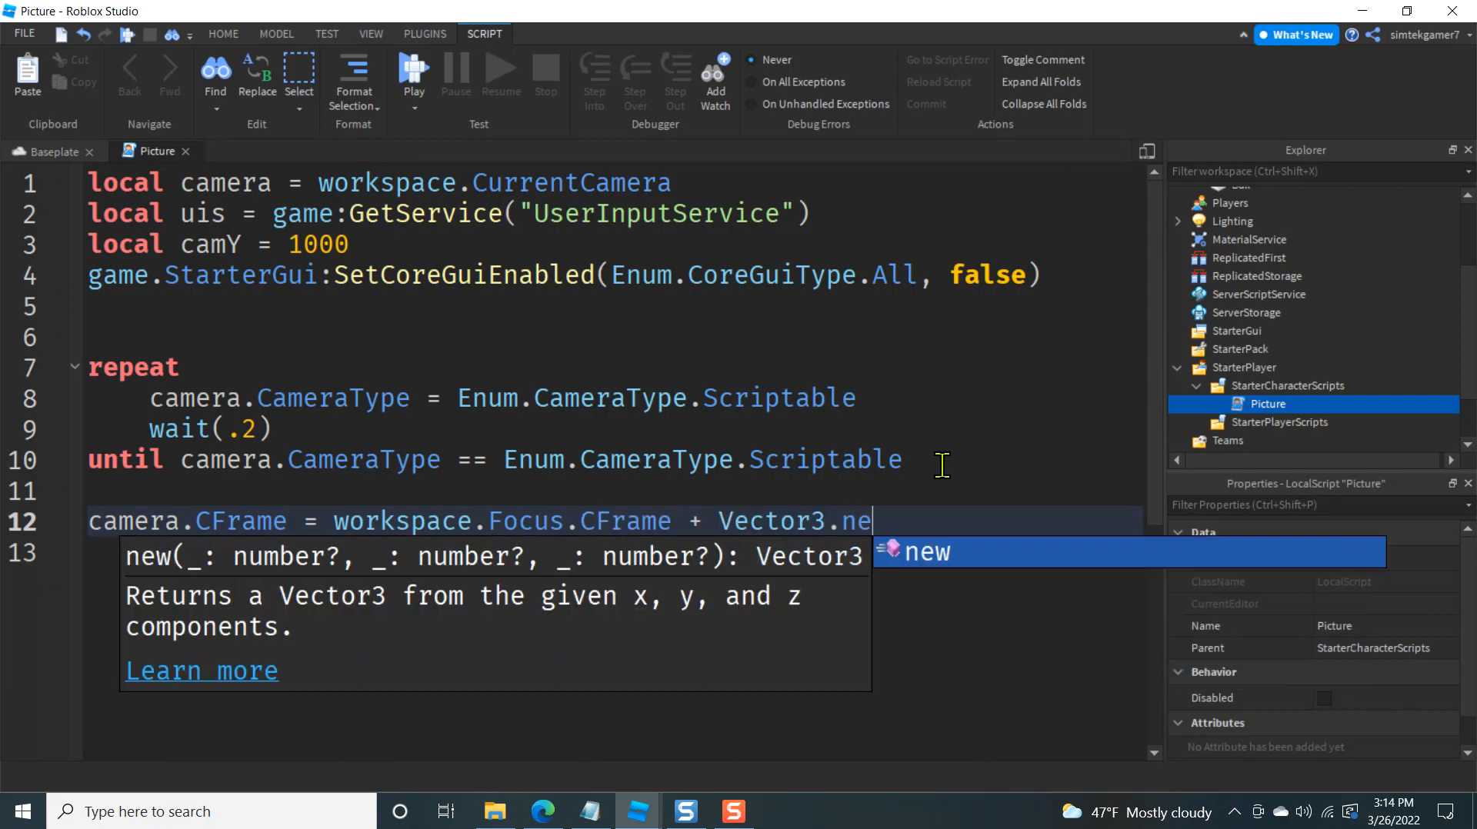
type("(0, camY, 0")
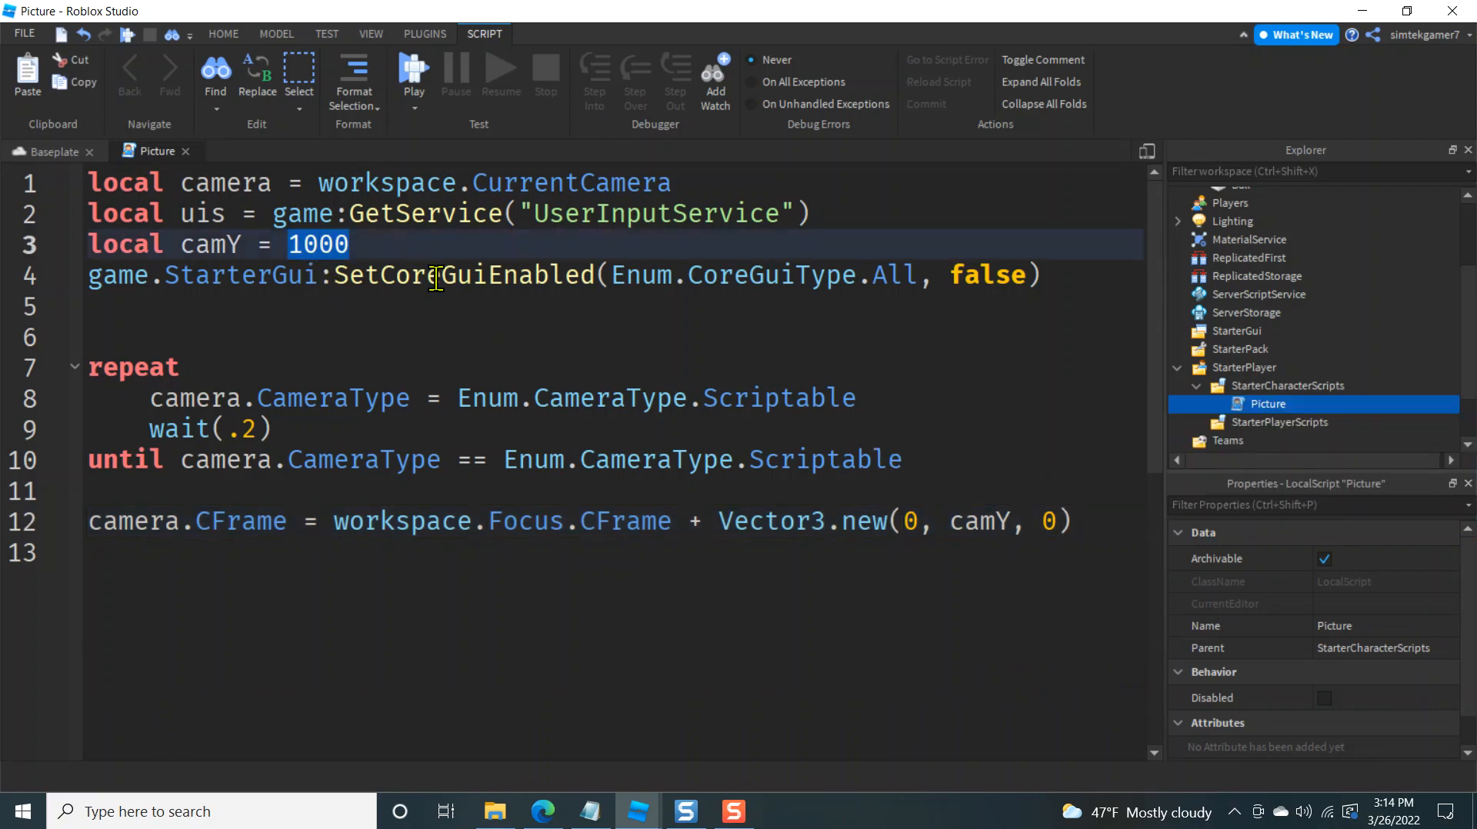
type("500")
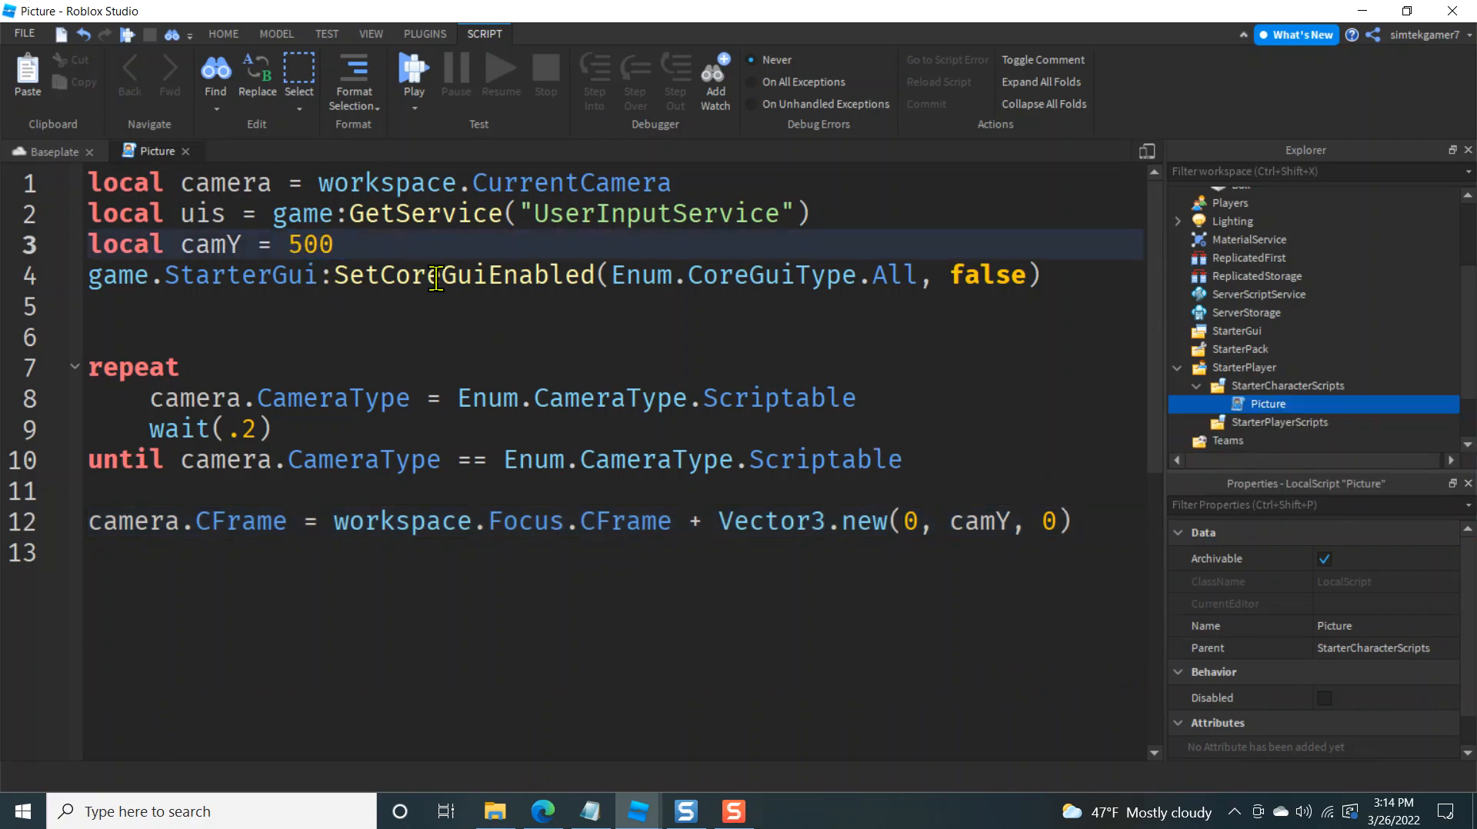
left_click(848, 522)
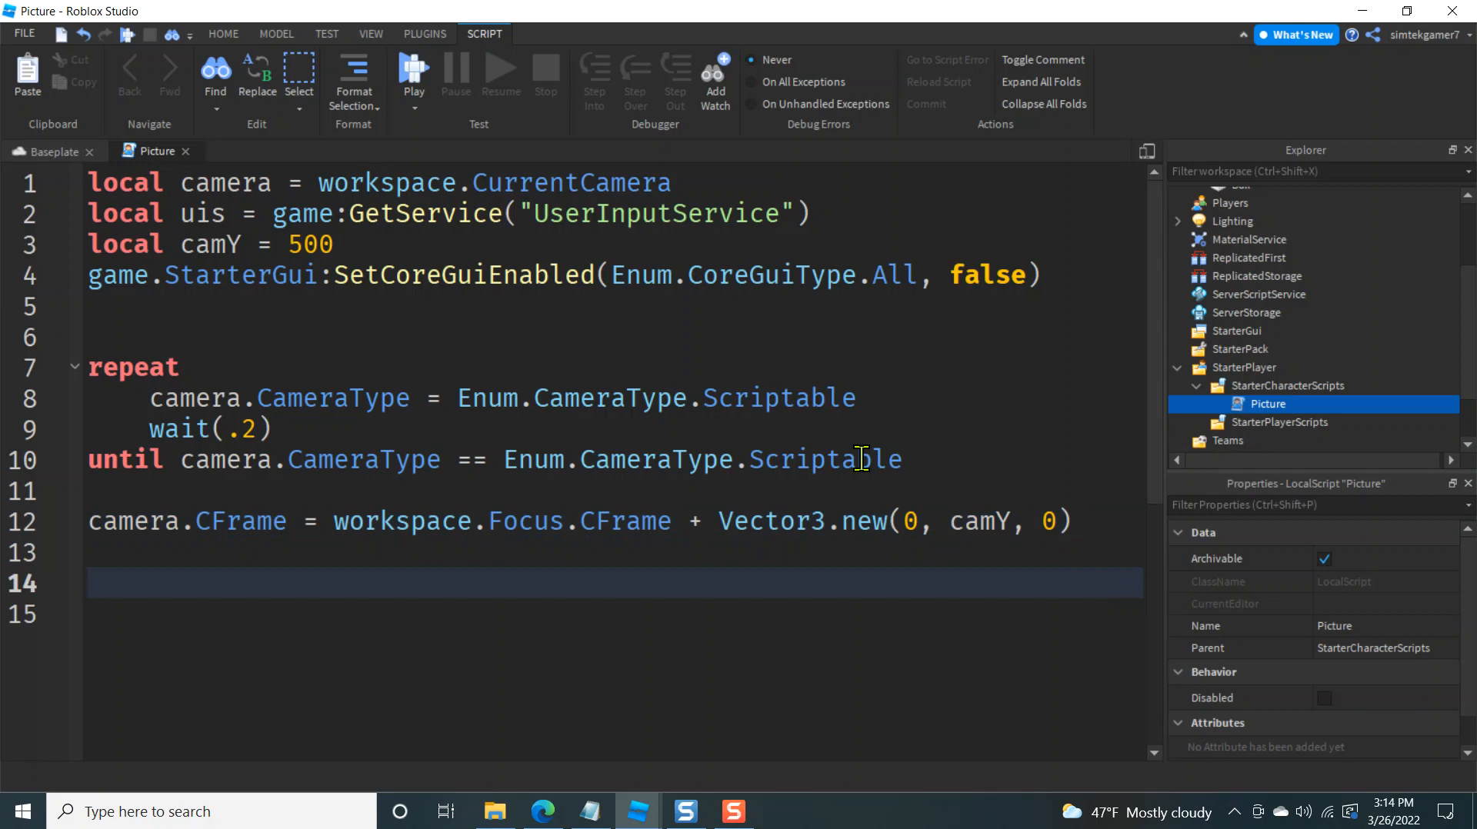
Connect a function(input) handler to uis.InputBegan in the Picture script
type("uis.")
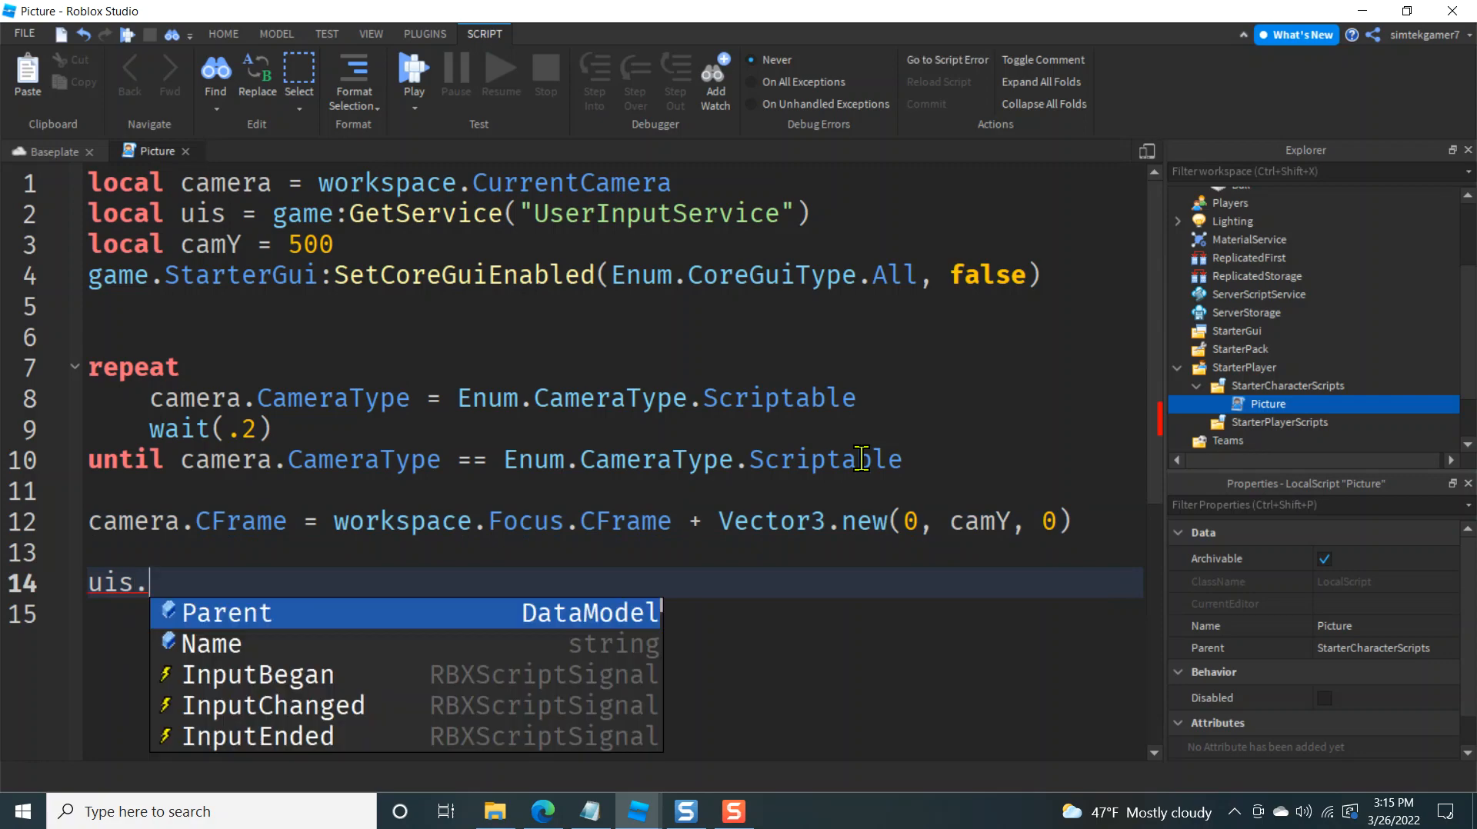
type("InputBegan")
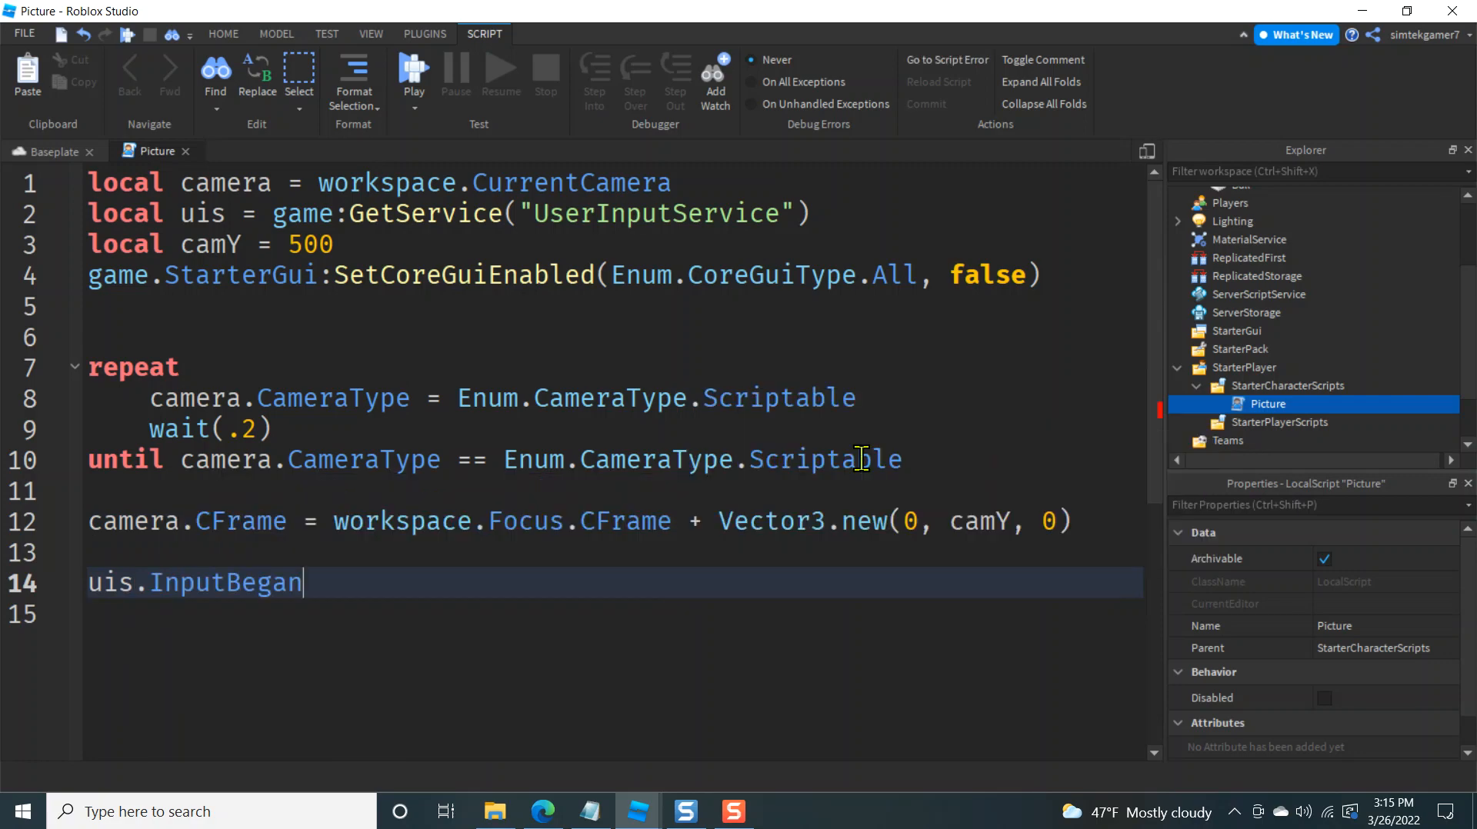
type(":Connect()")
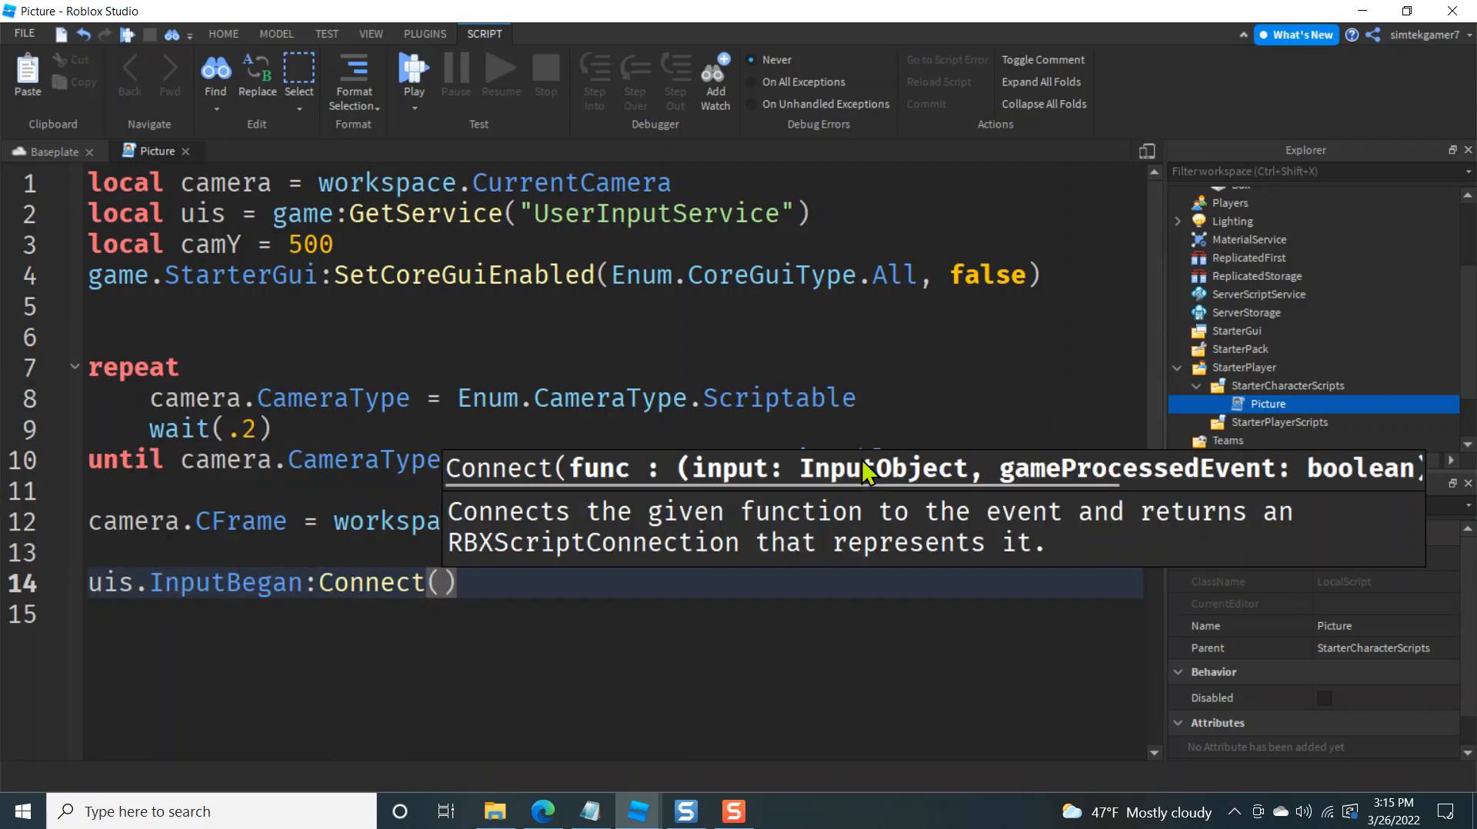
type("function(input")
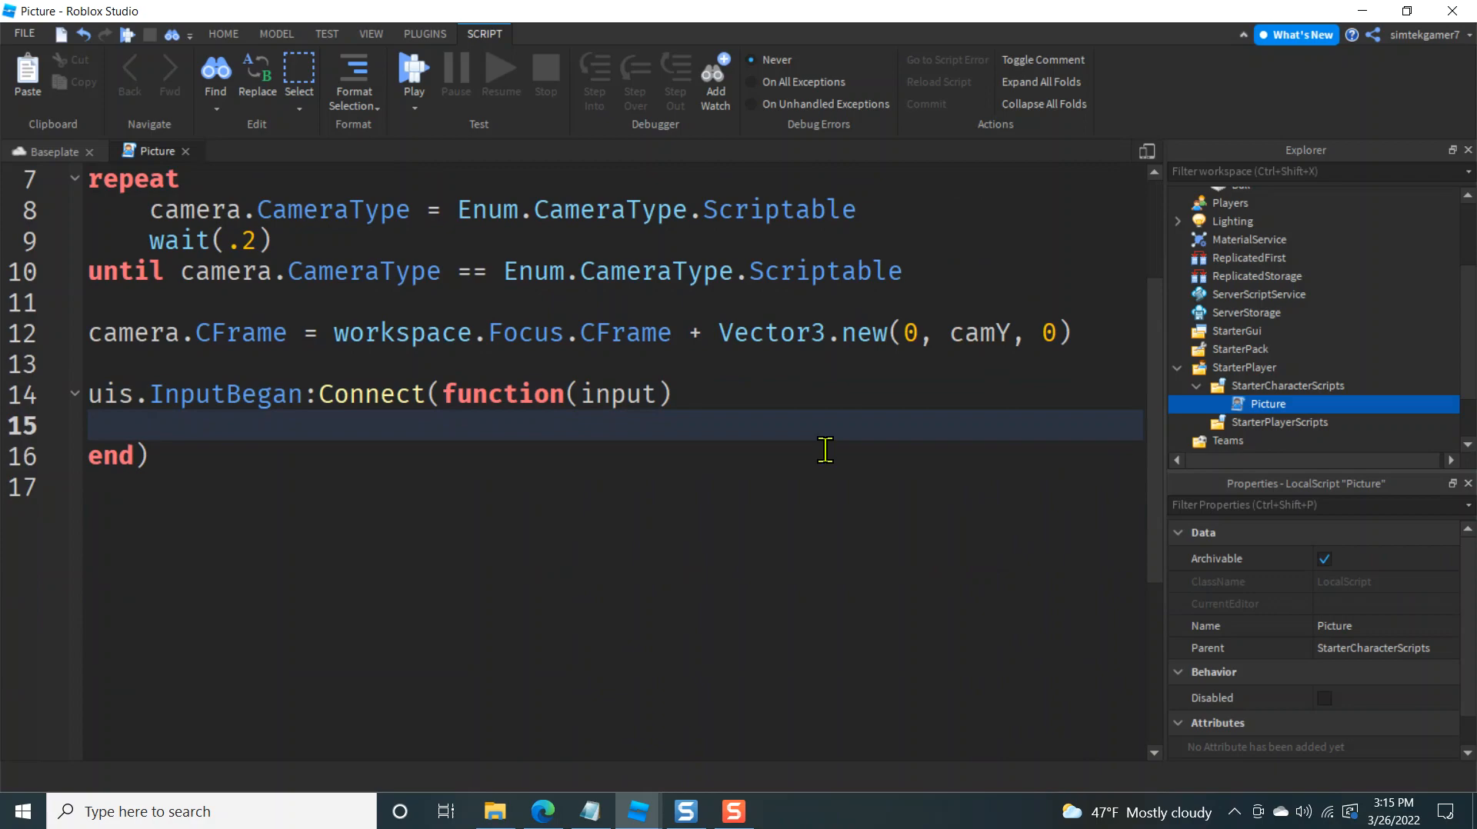
Add a branch that lowers camY by 50 when the pressed KeyCode is W
type("if input.KeyCode ==")
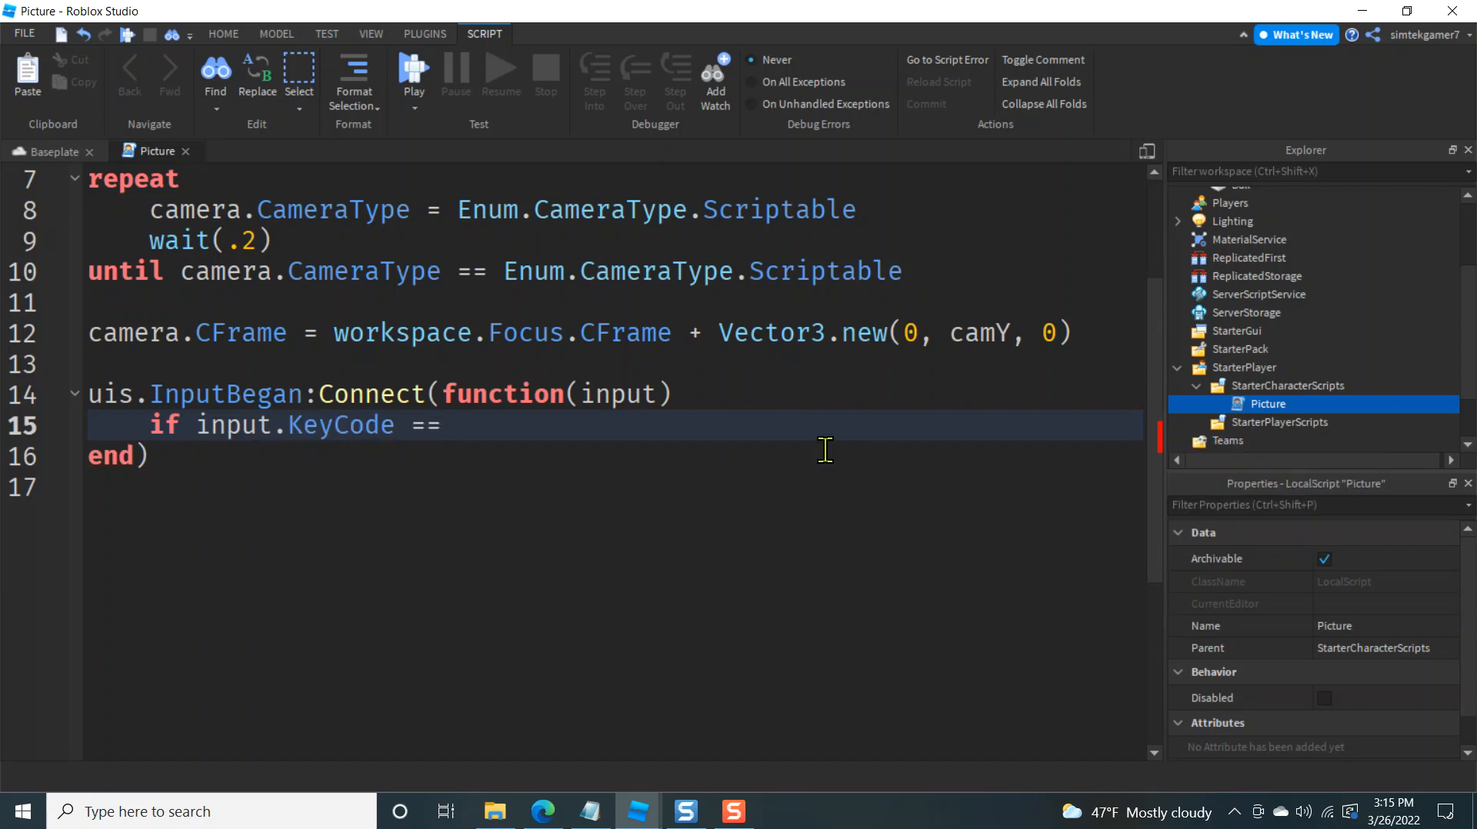
type("Enum.K")
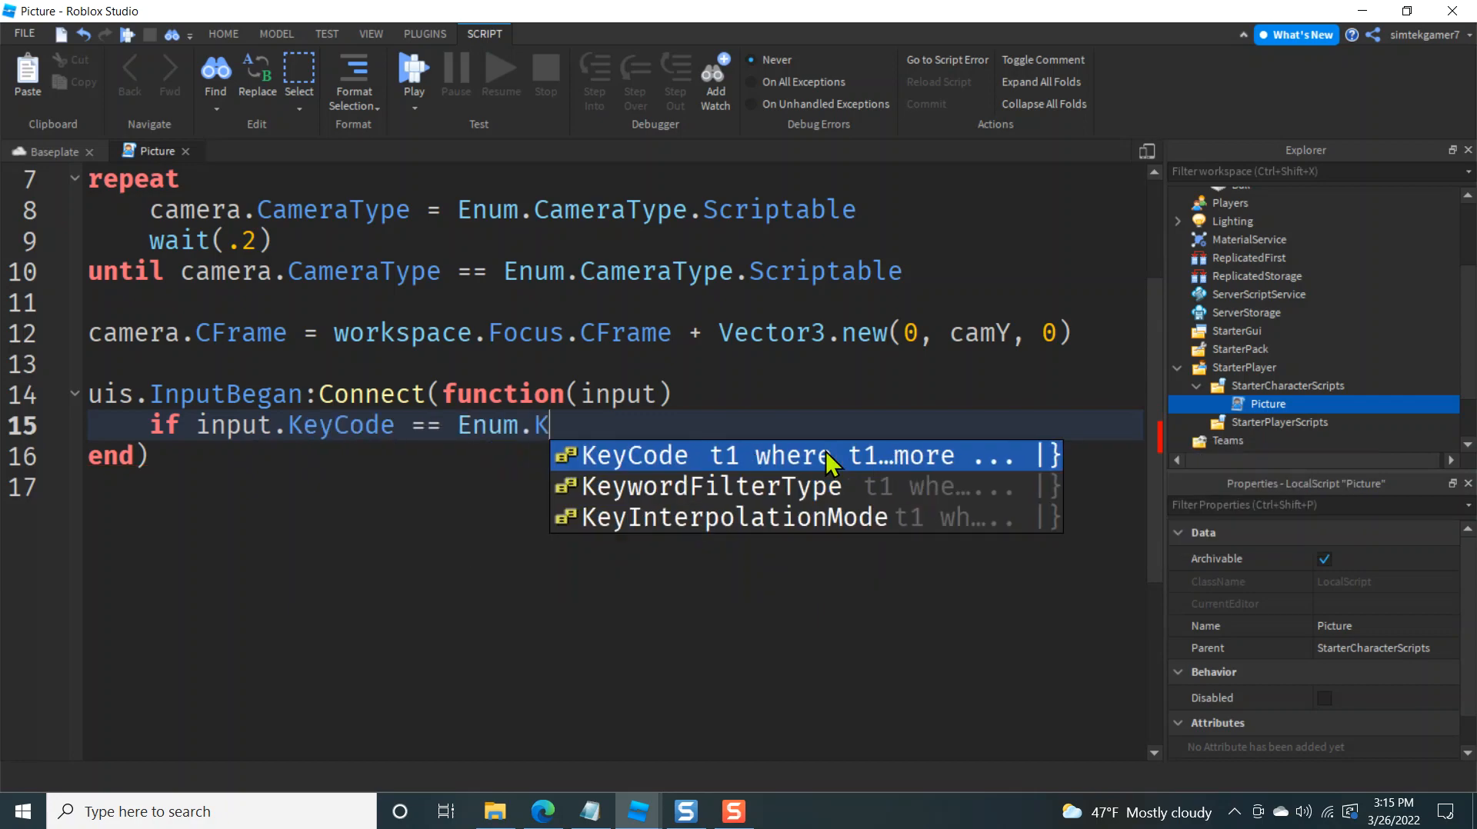
type("eyCode.W then")
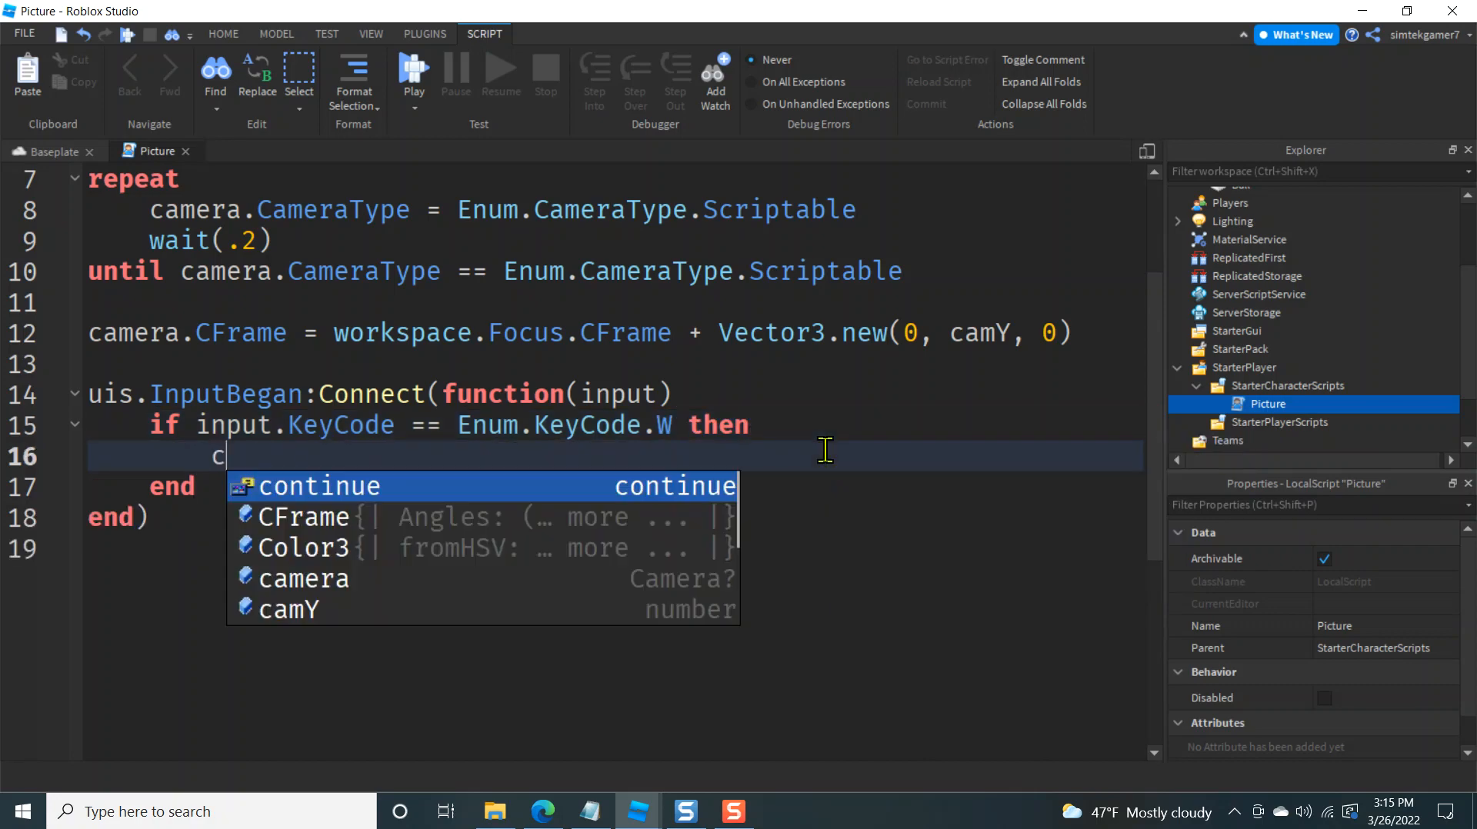
type("amY")
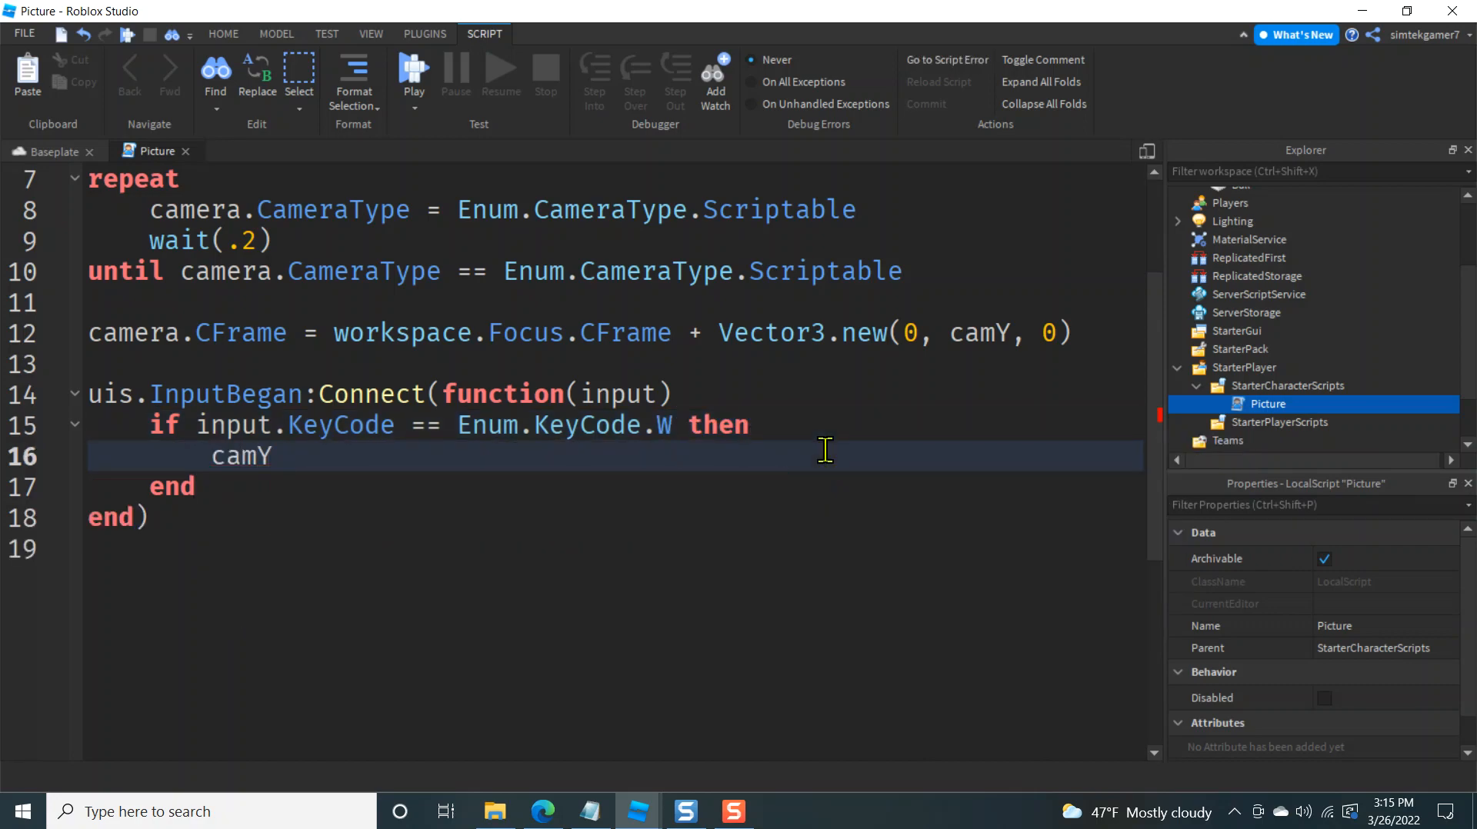
type("-")
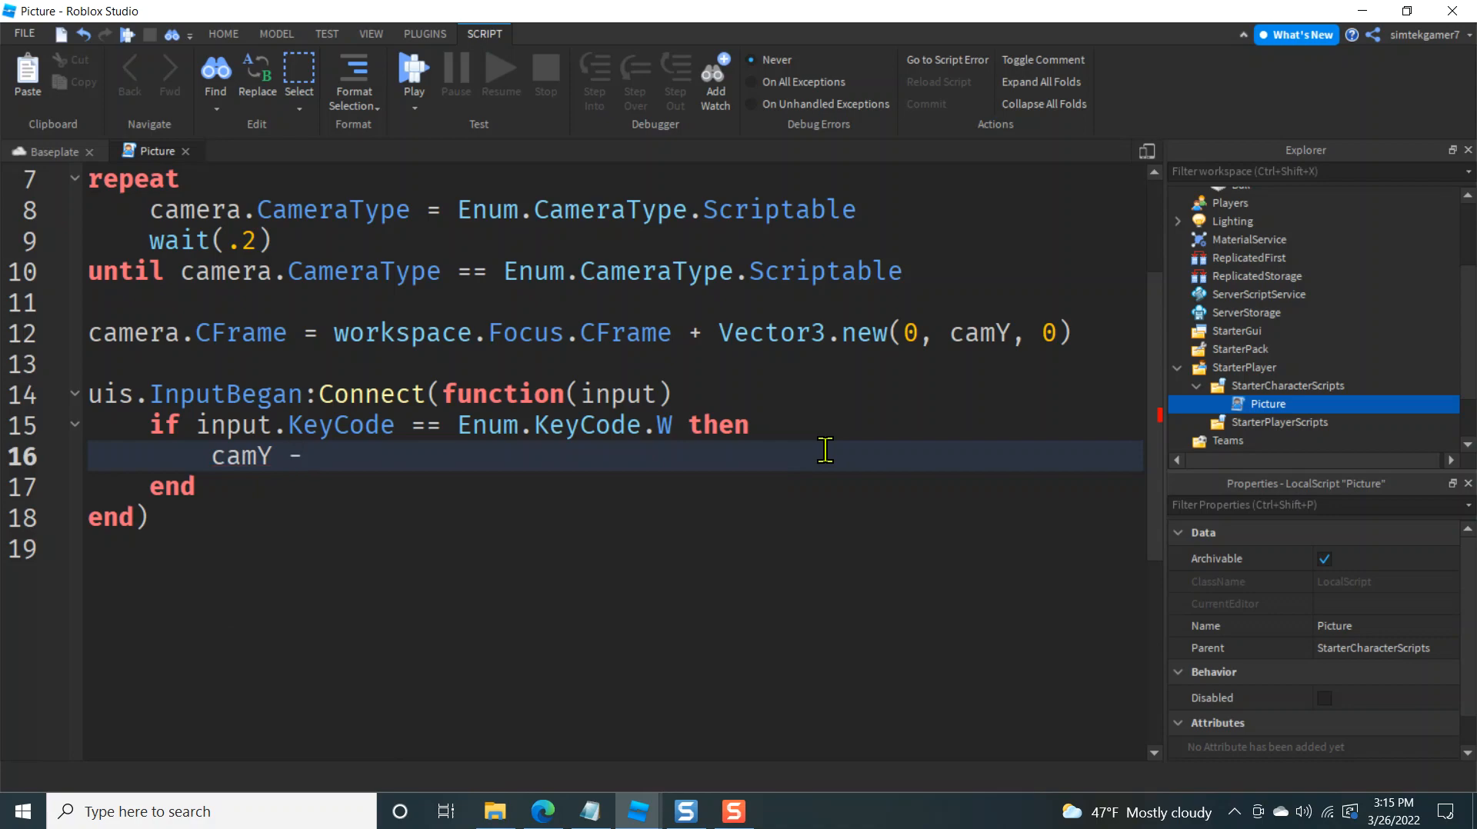
type("=")
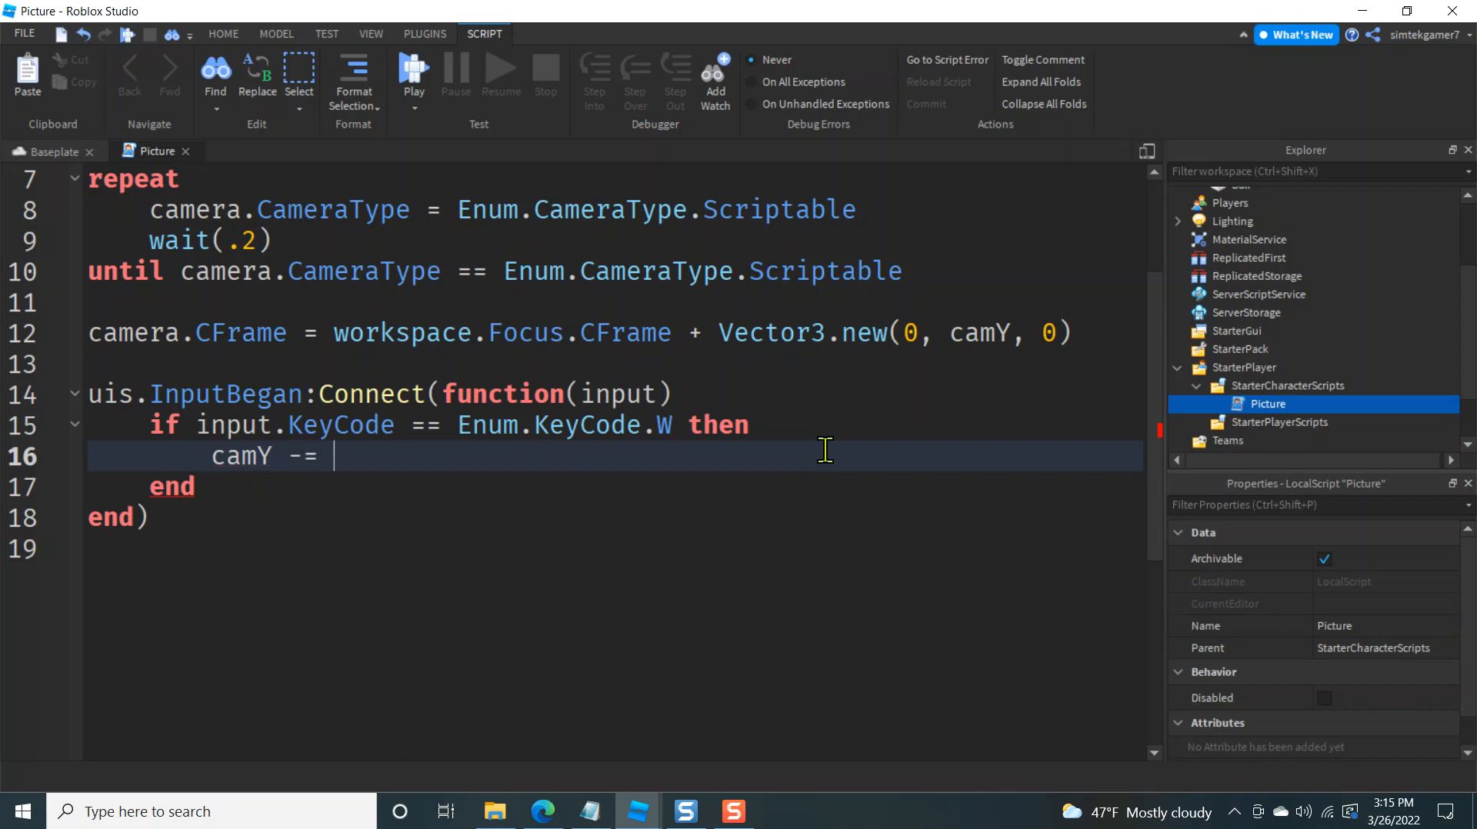
type("50")
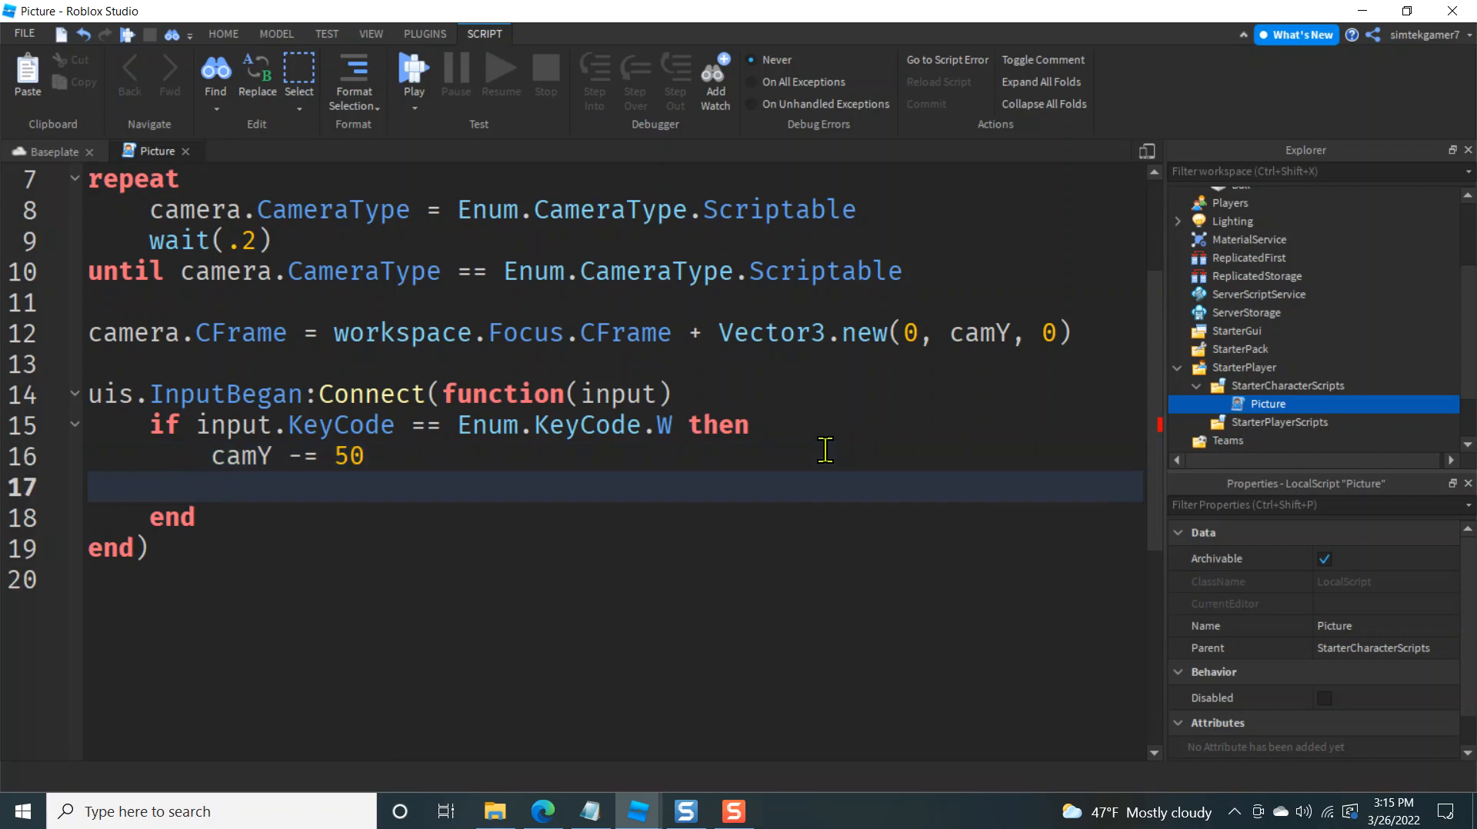
key("Backspace")
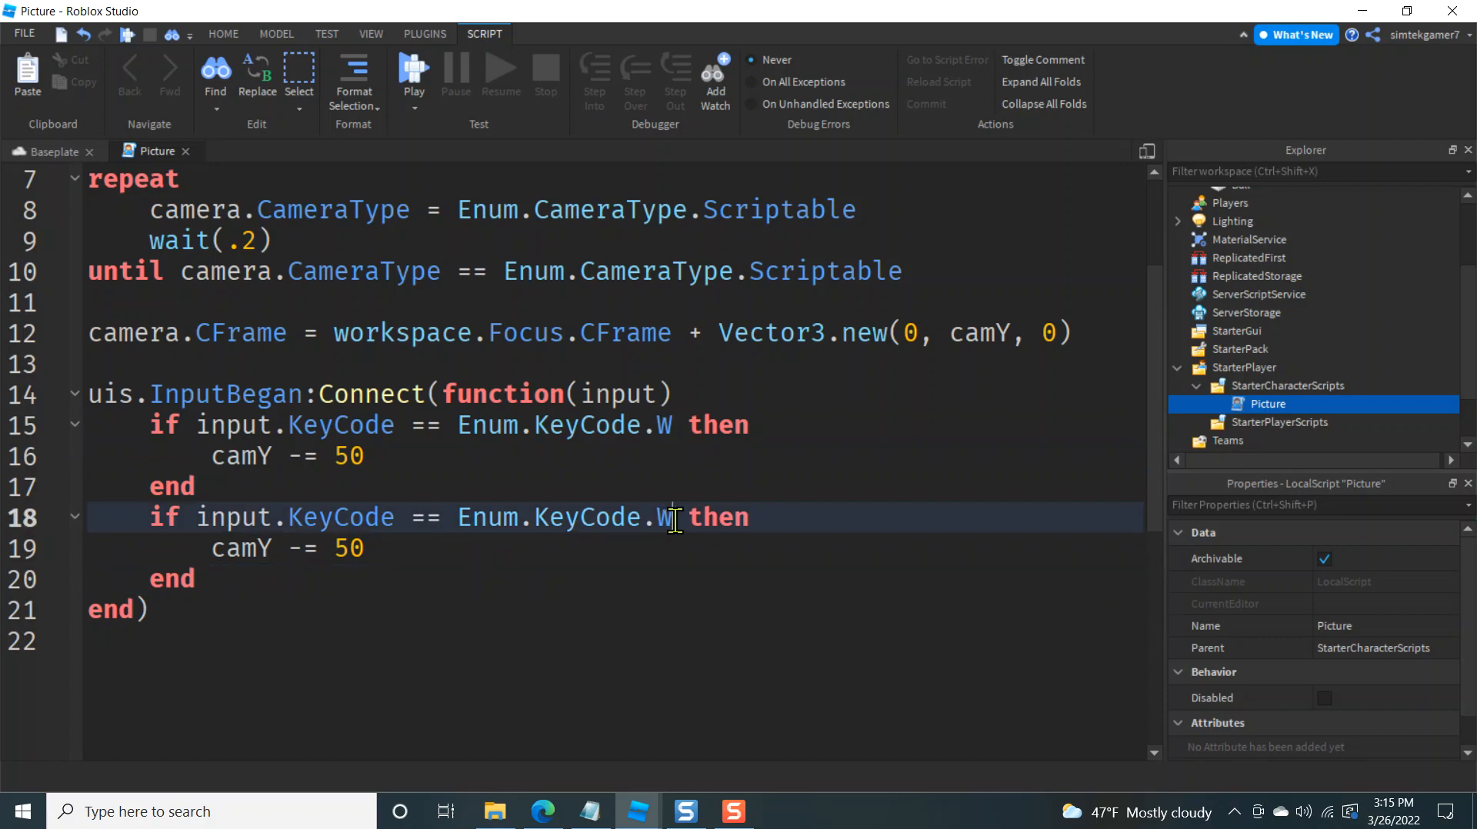
Add an S branch adjusting camY by 50 and correct its operator to +=
type("S")
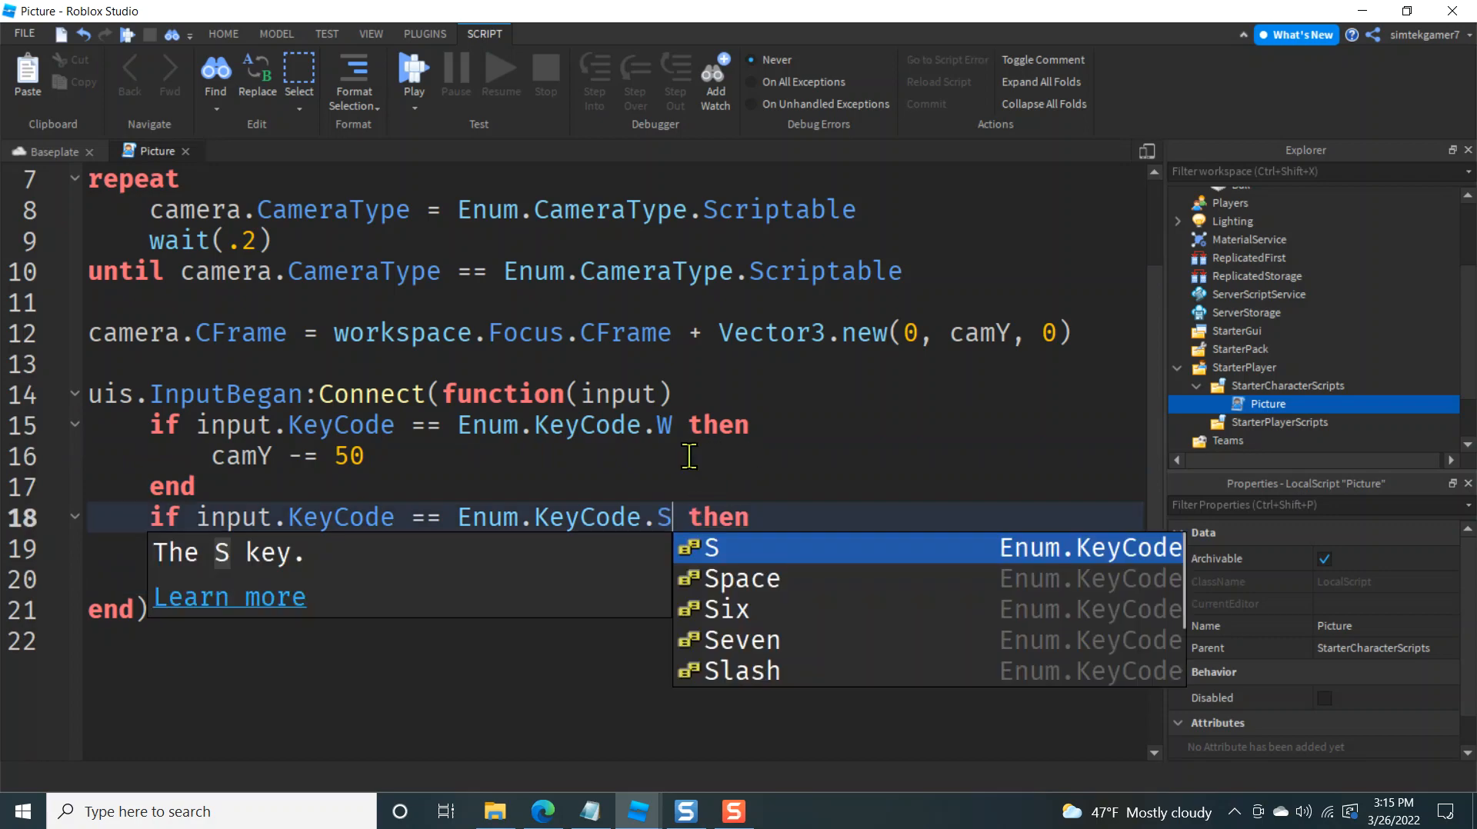
type("camY -= 50")
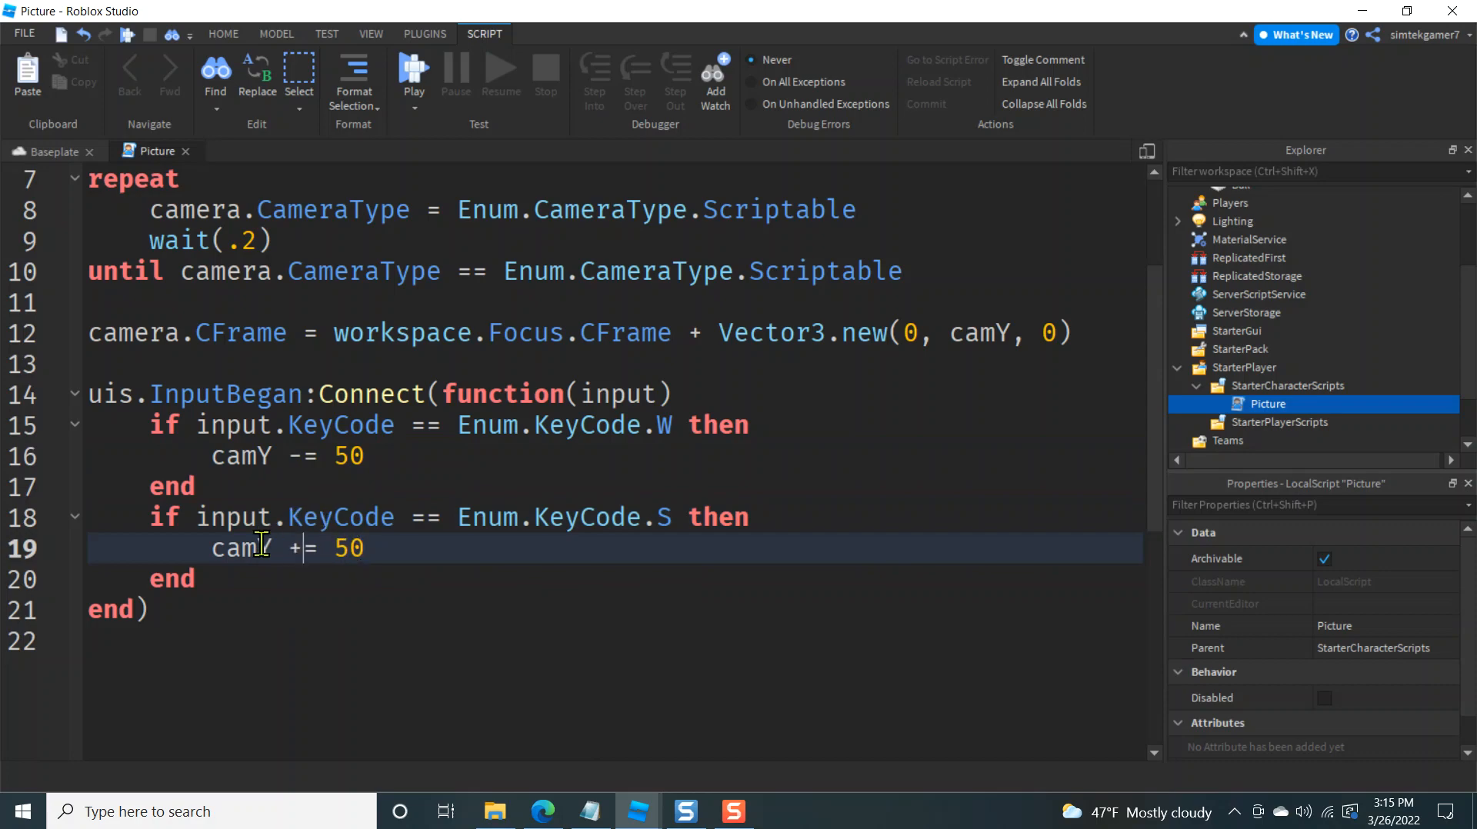
double_click(240, 548)
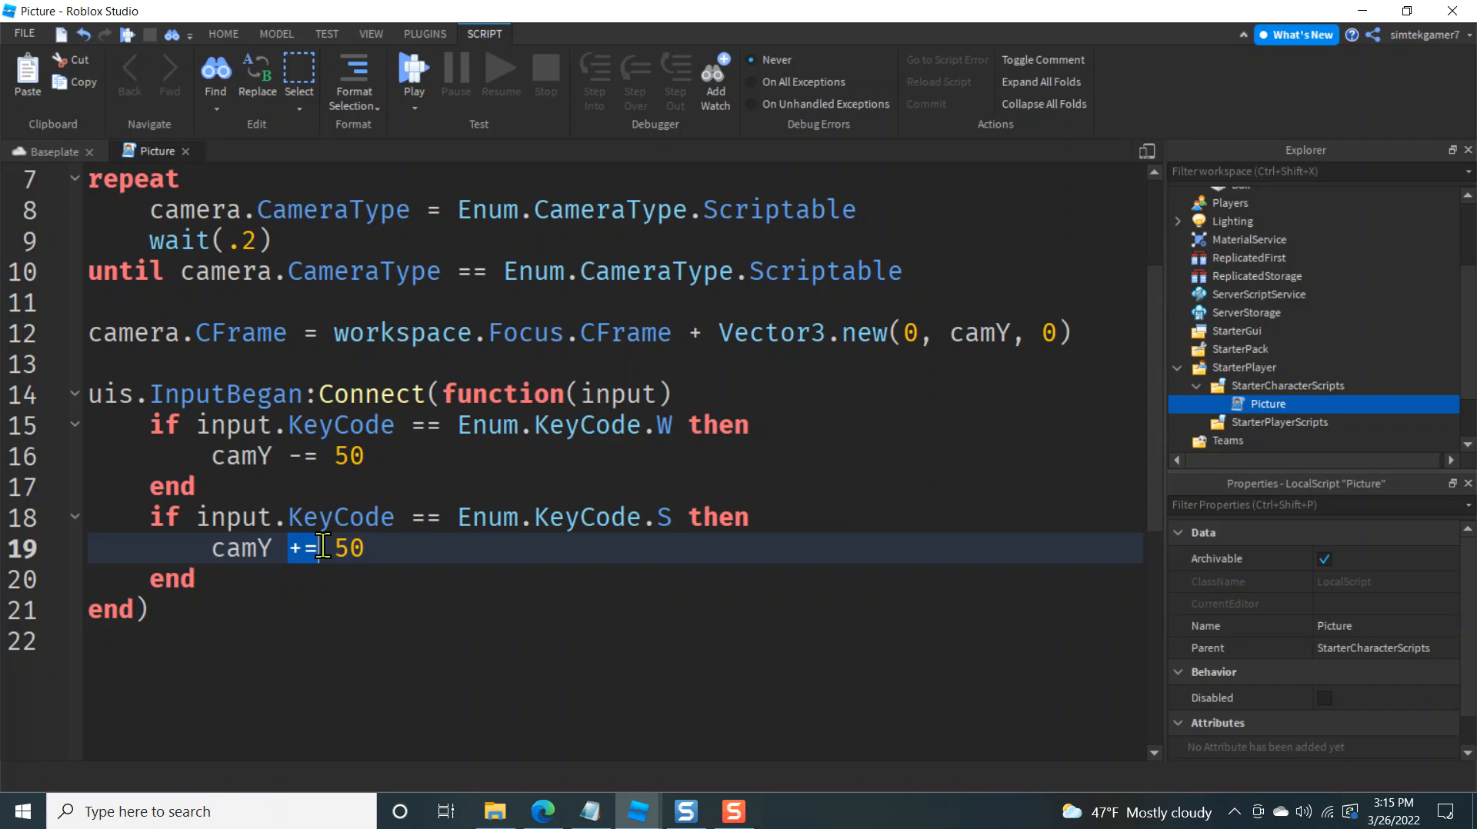
double_click(349, 548)
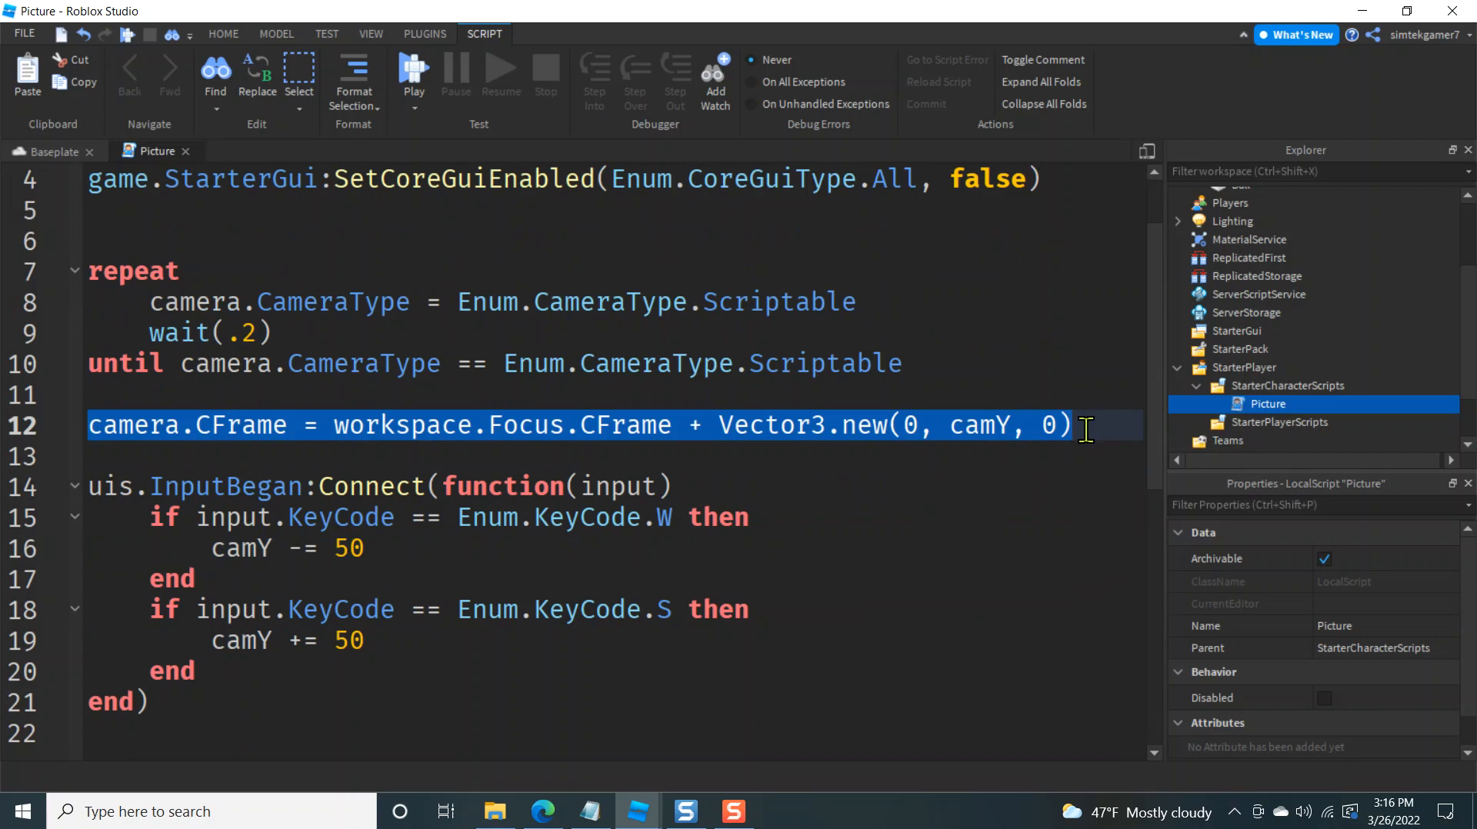
scroll("down", 3)
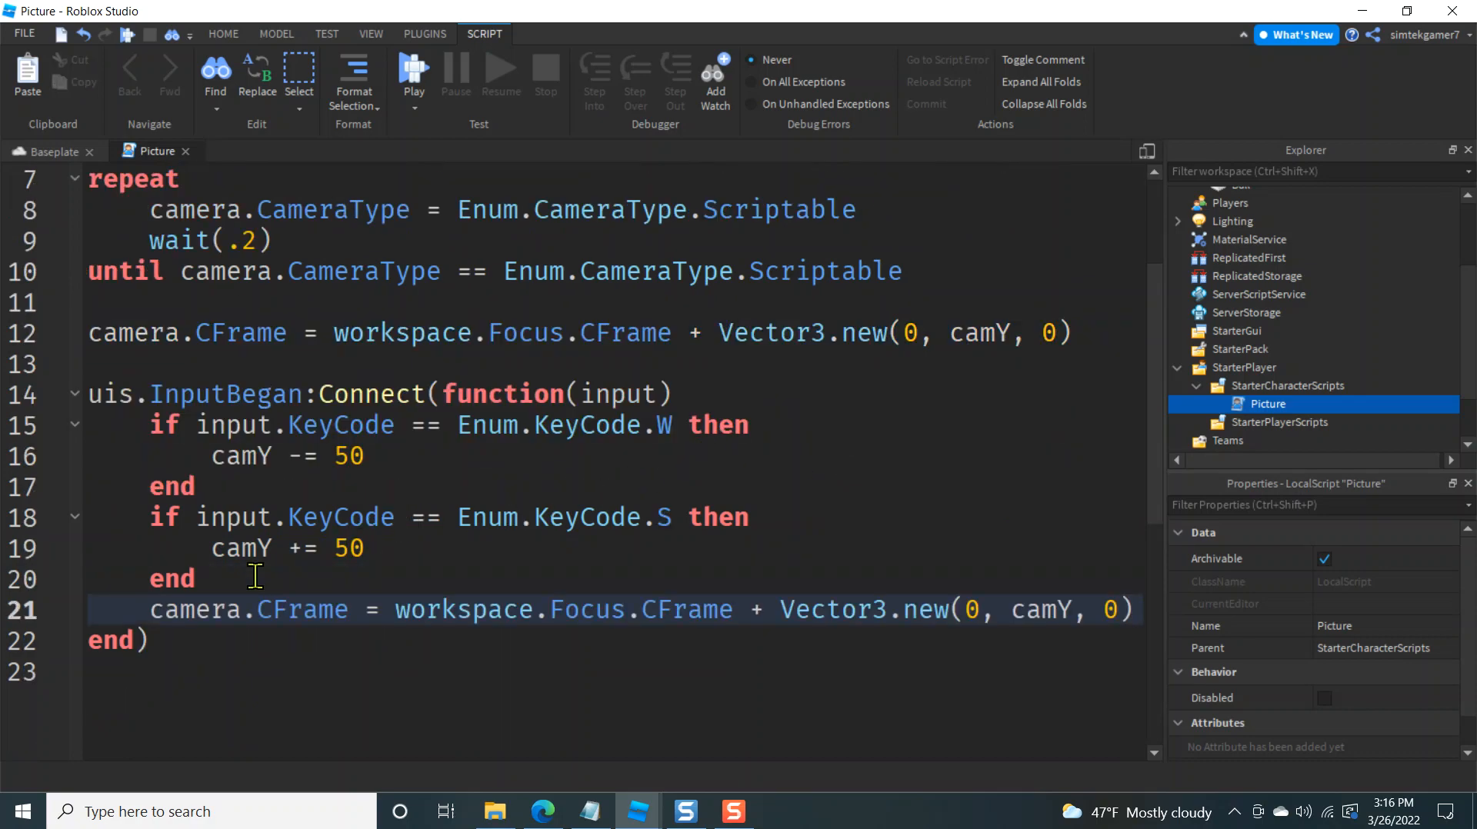
mouse_move(497, 357)
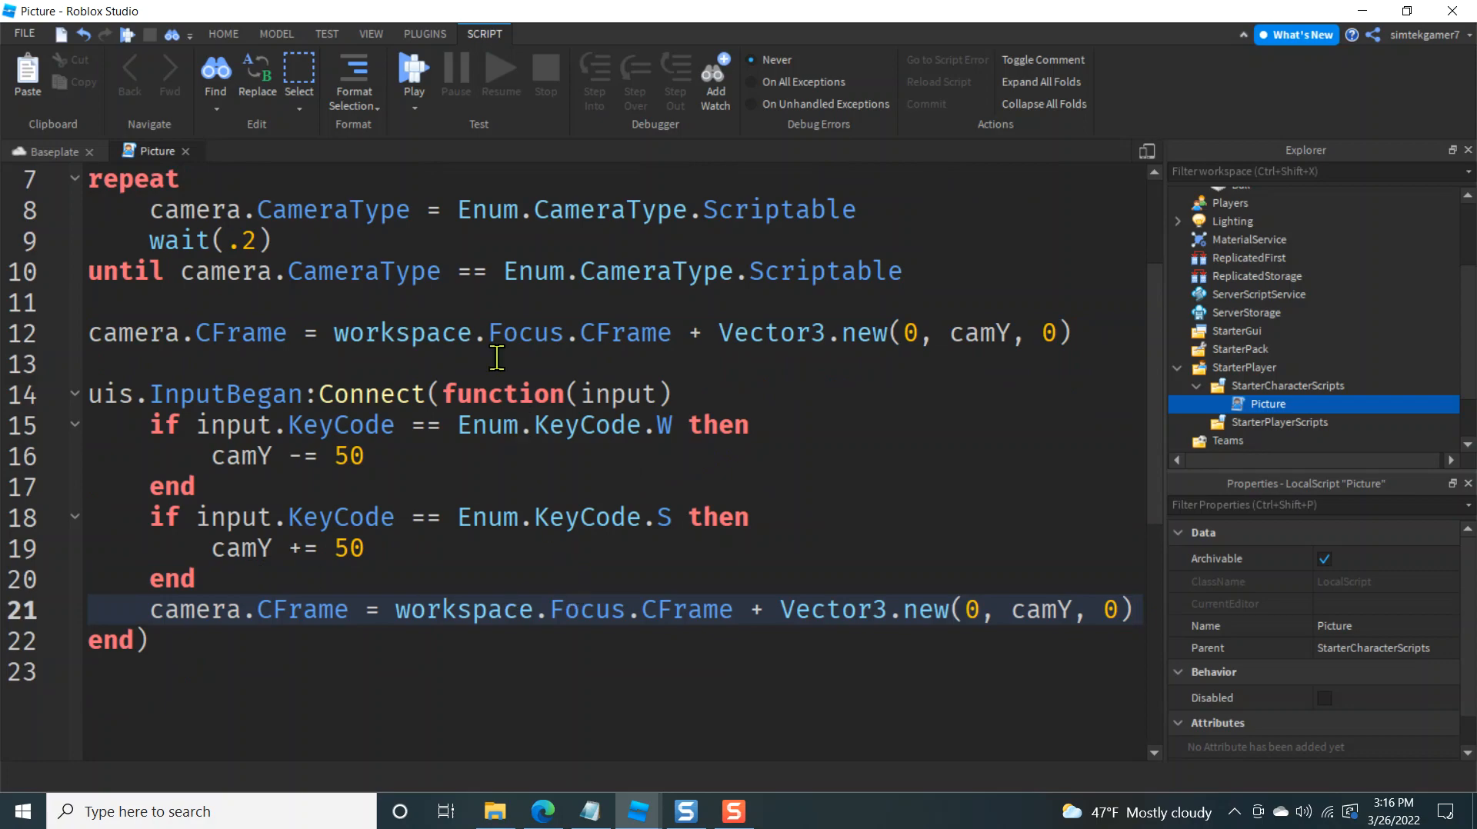
mouse_move(412, 71)
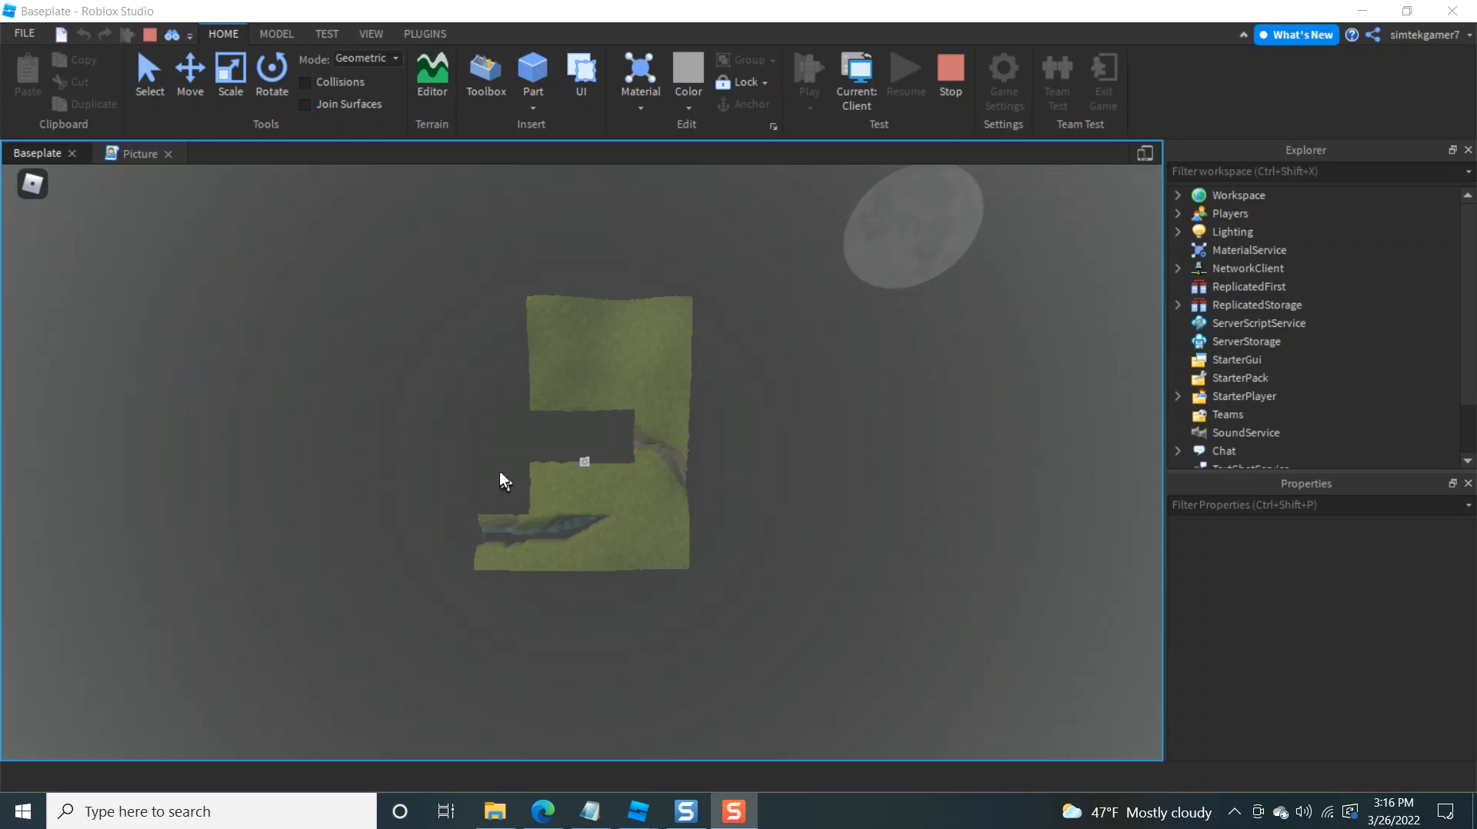
mouse_move(638, 497)
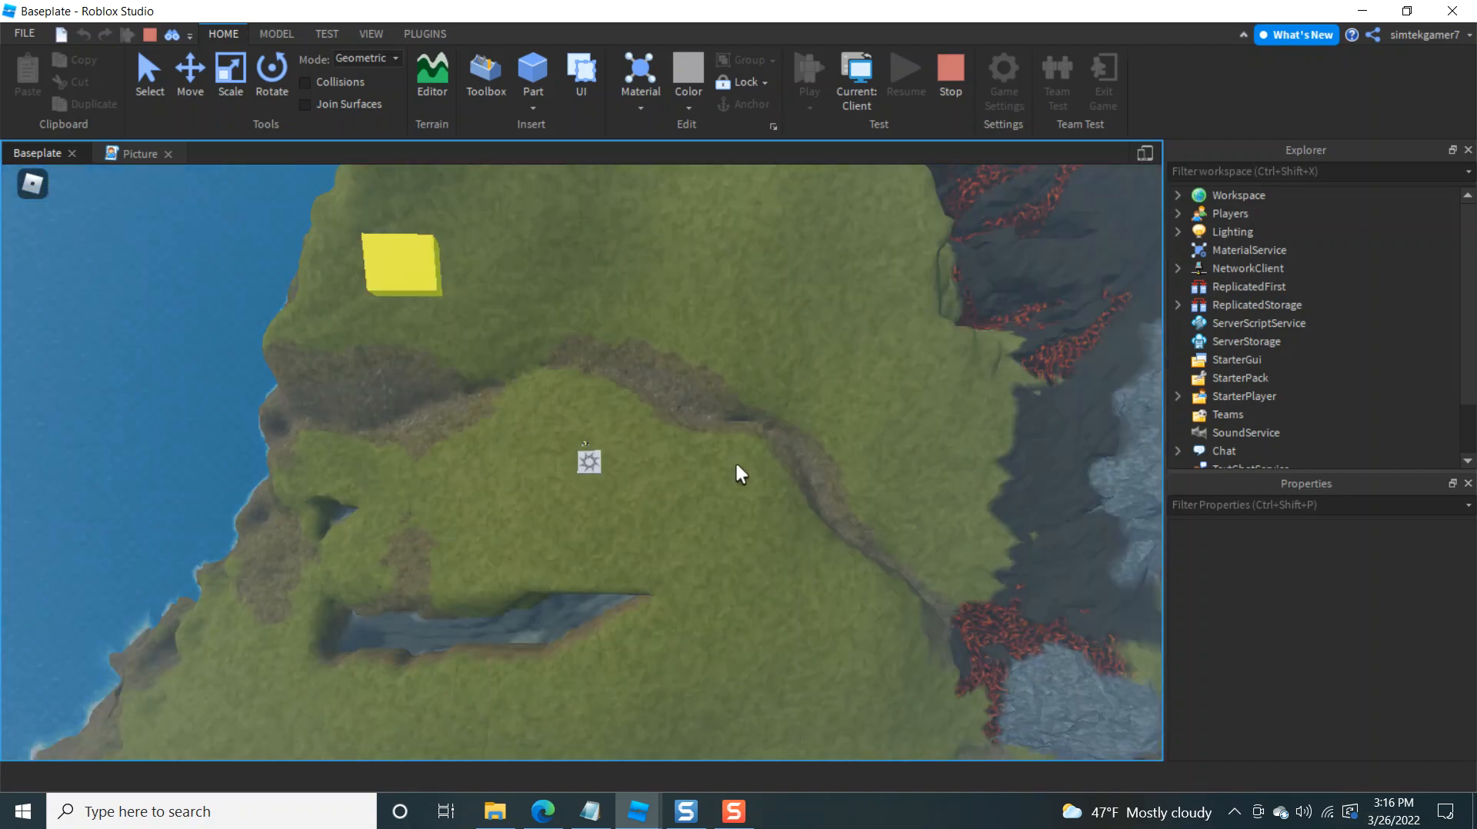
Zoom the overhead playtest camera so the whole terrain fits the viewport
scroll("down", 3)
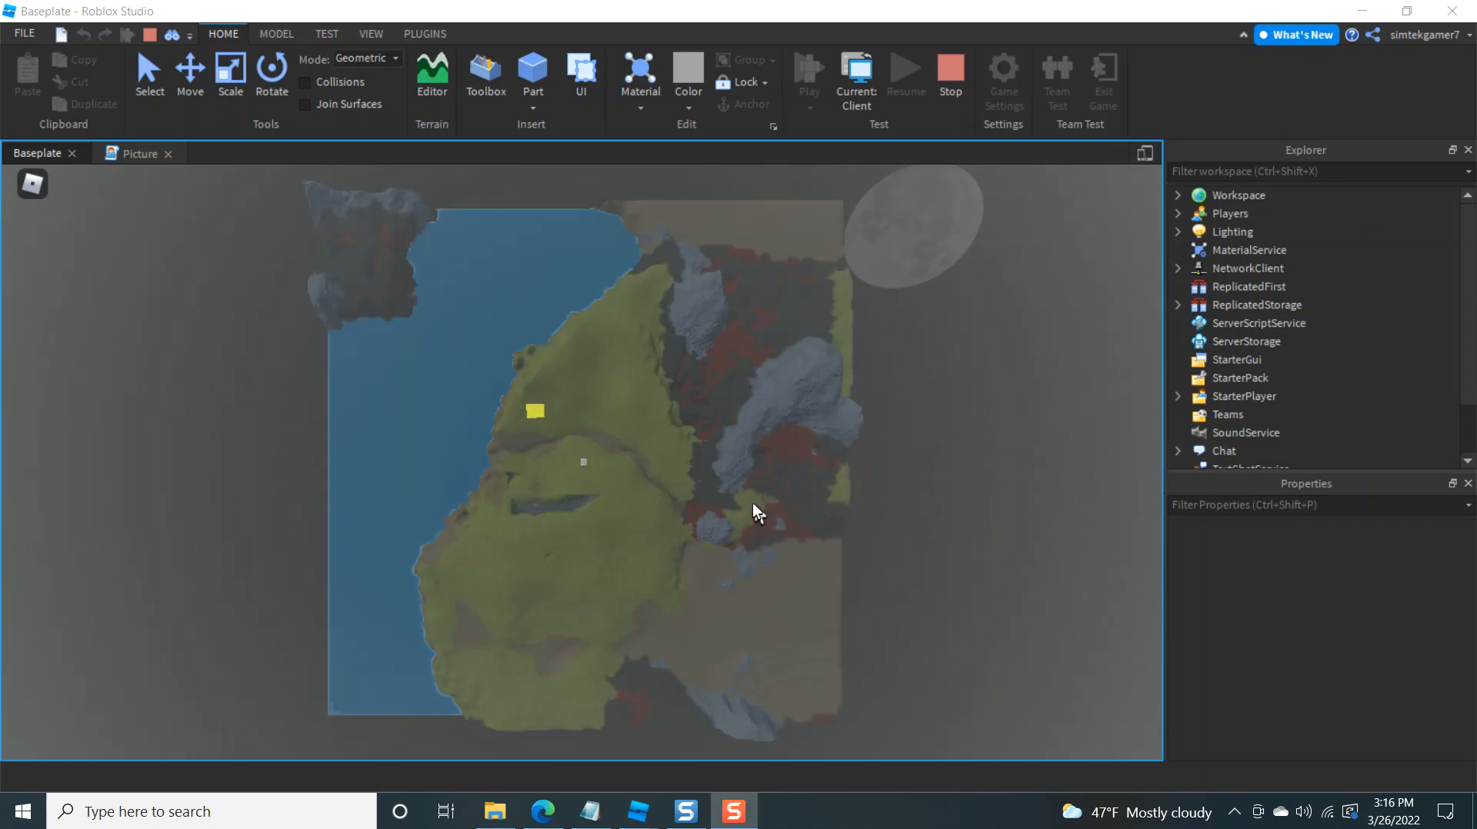
mouse_move(735, 480)
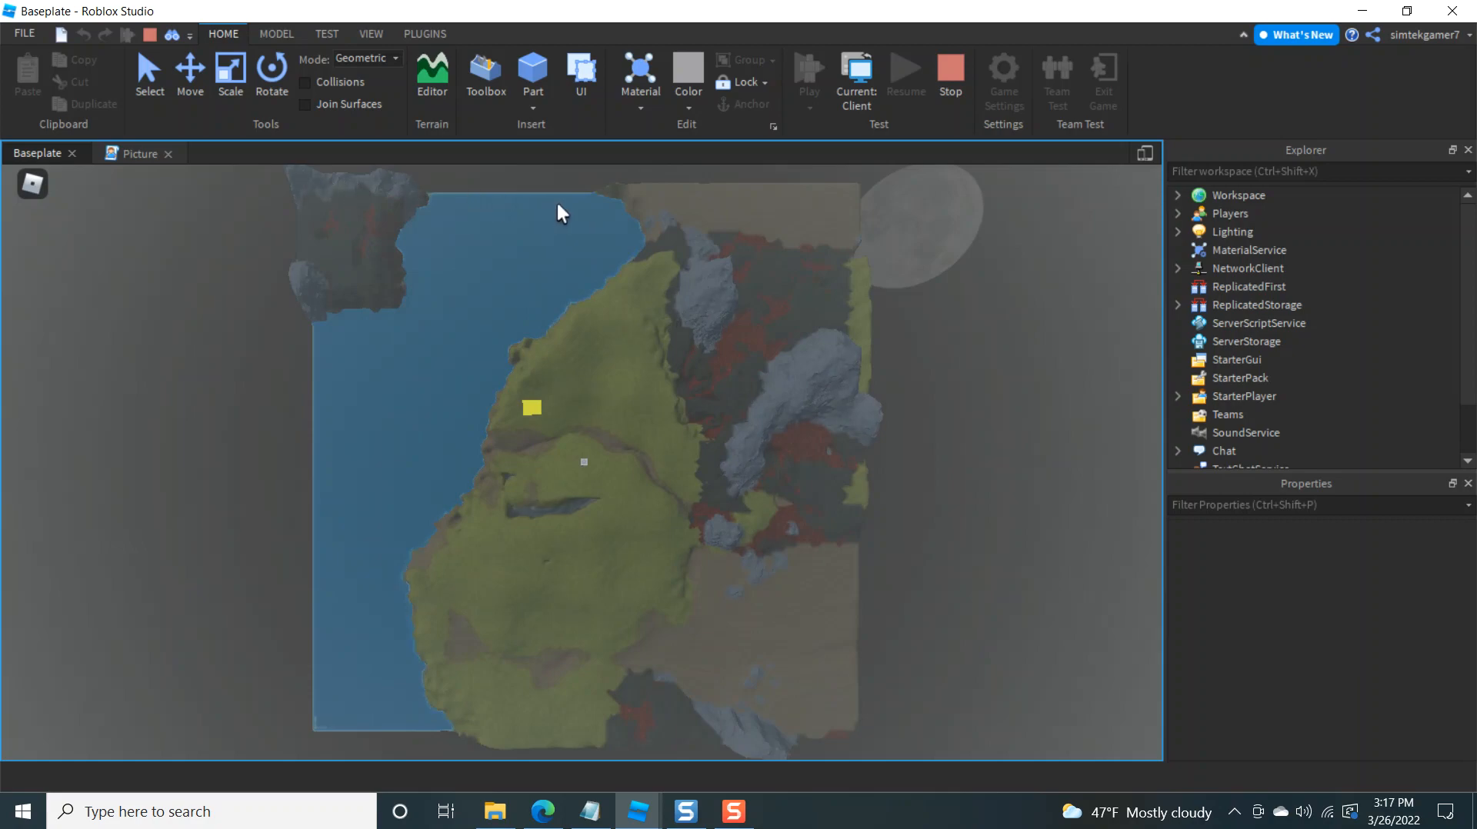
mouse_move(462, 221)
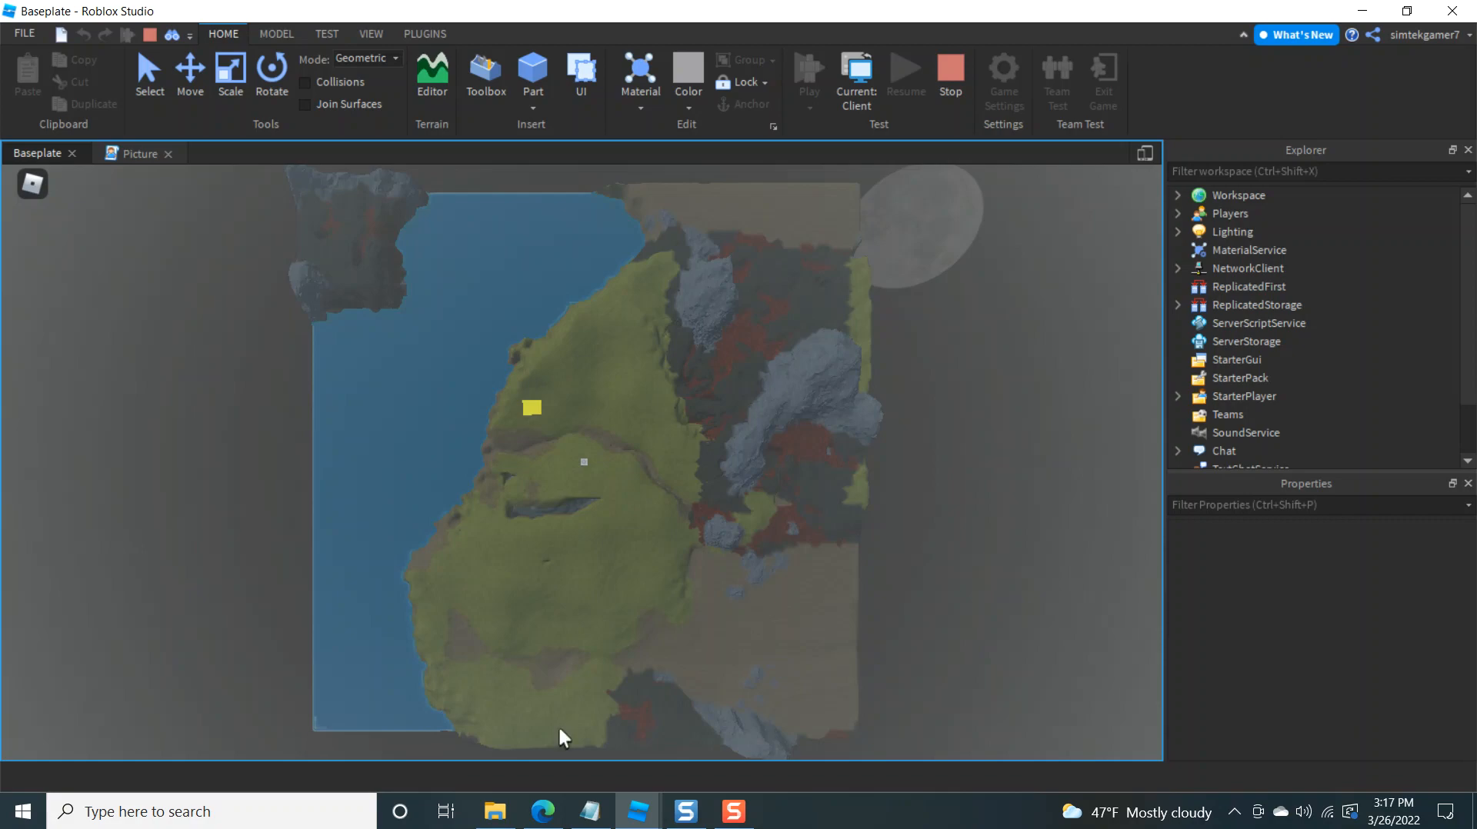
mouse_move(601, 415)
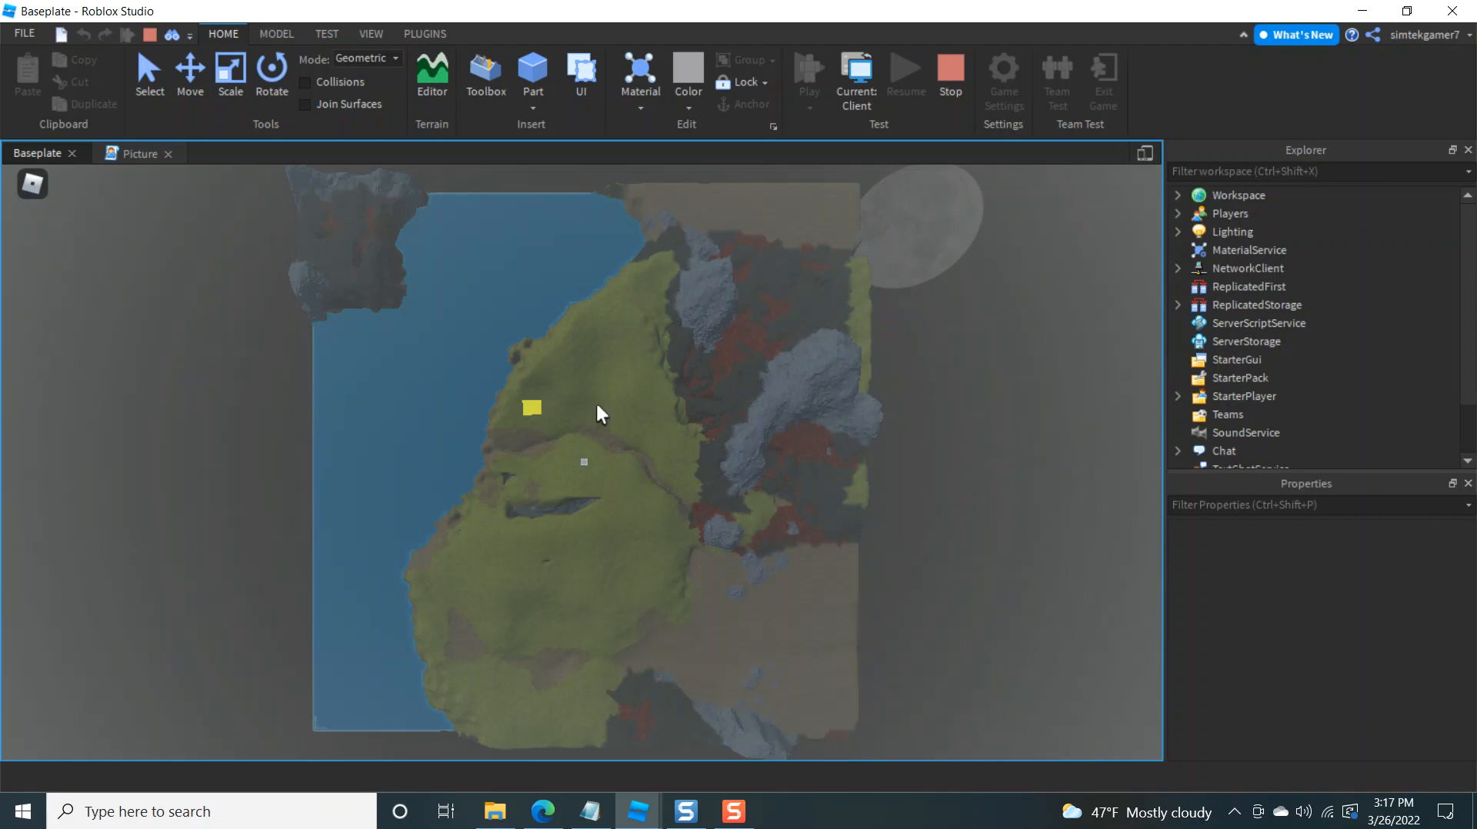
mouse_move(568, 463)
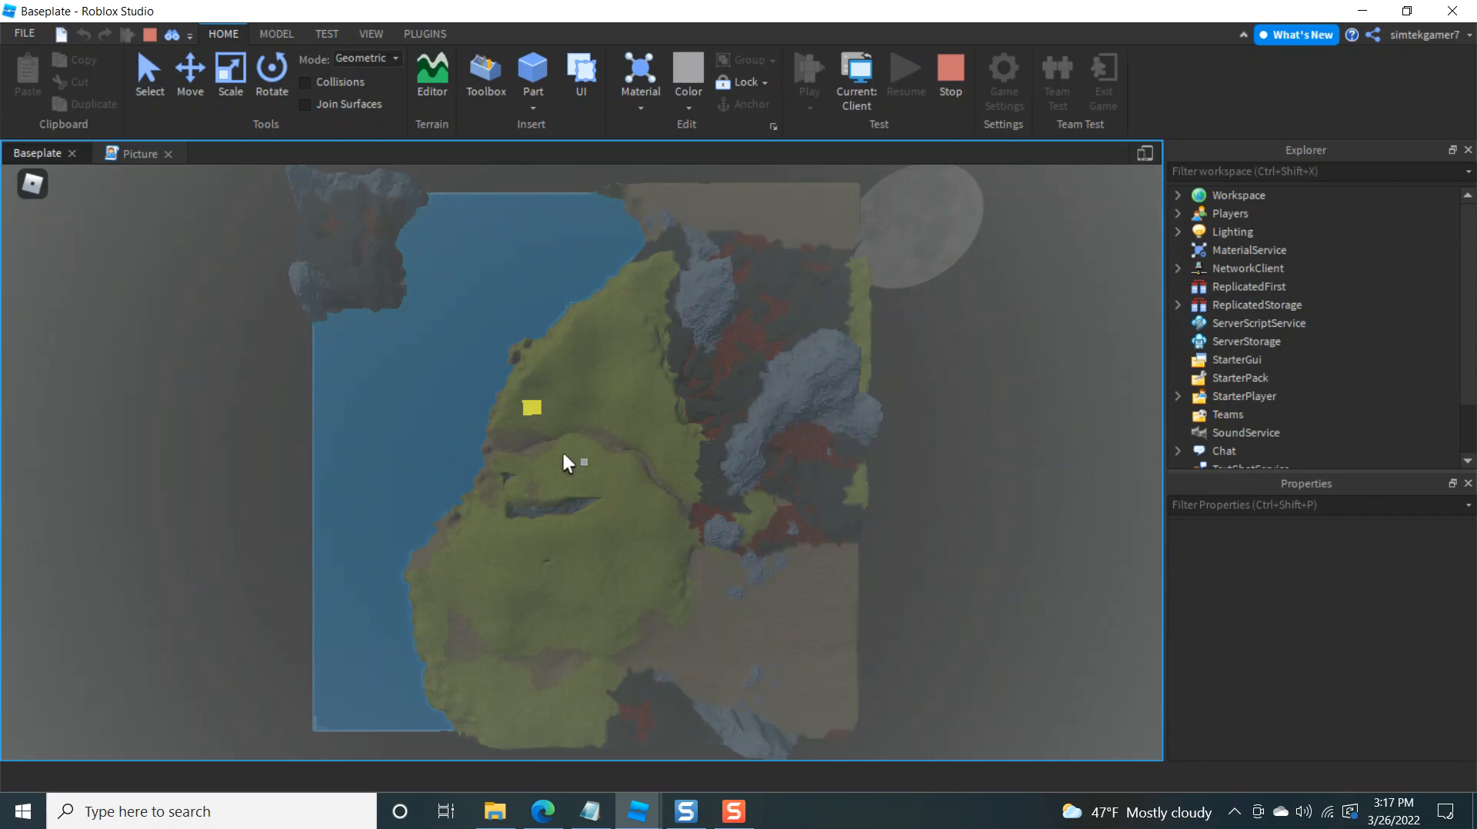
mouse_move(473, 308)
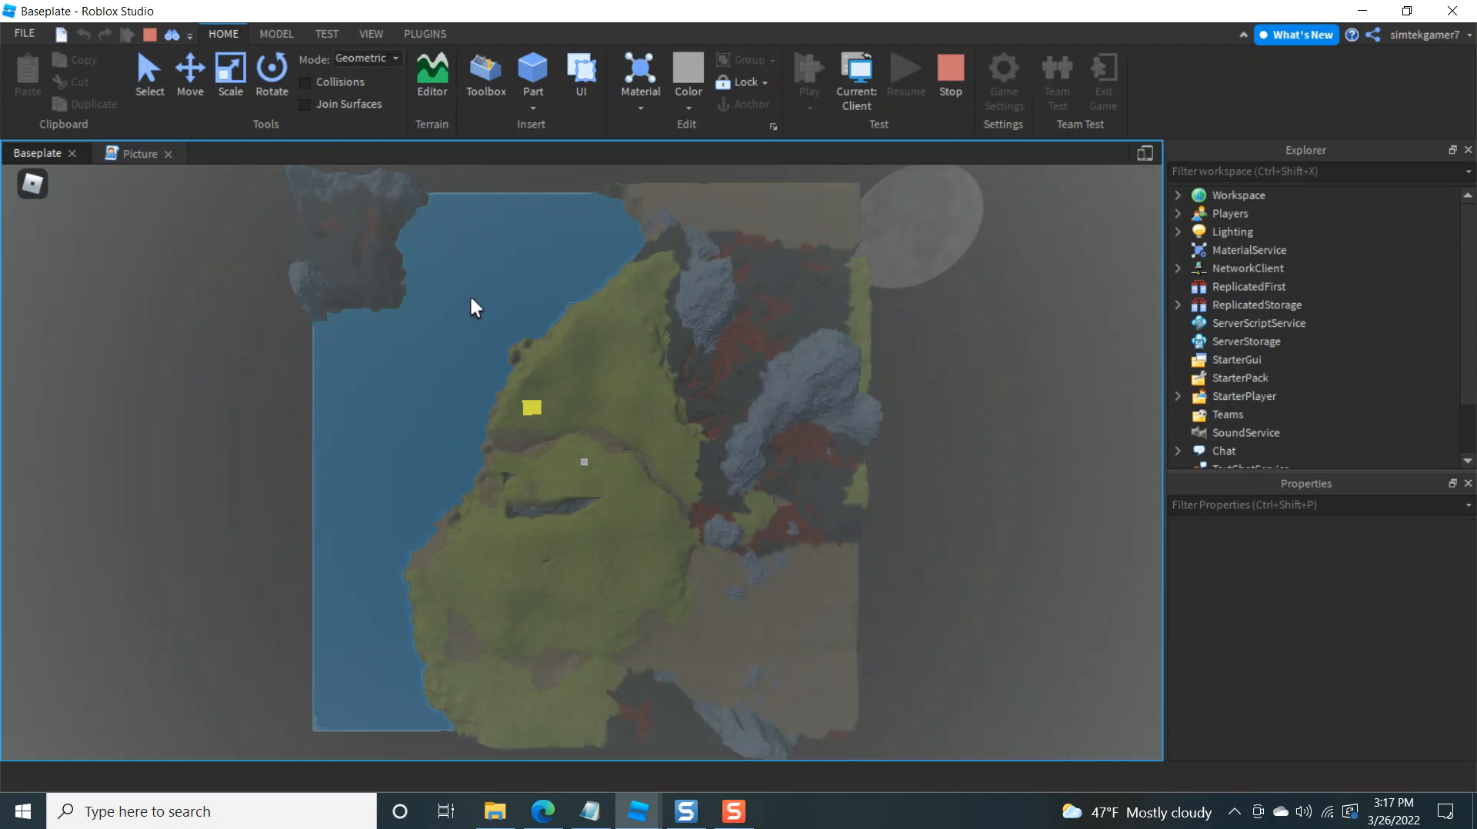
mouse_move(630, 488)
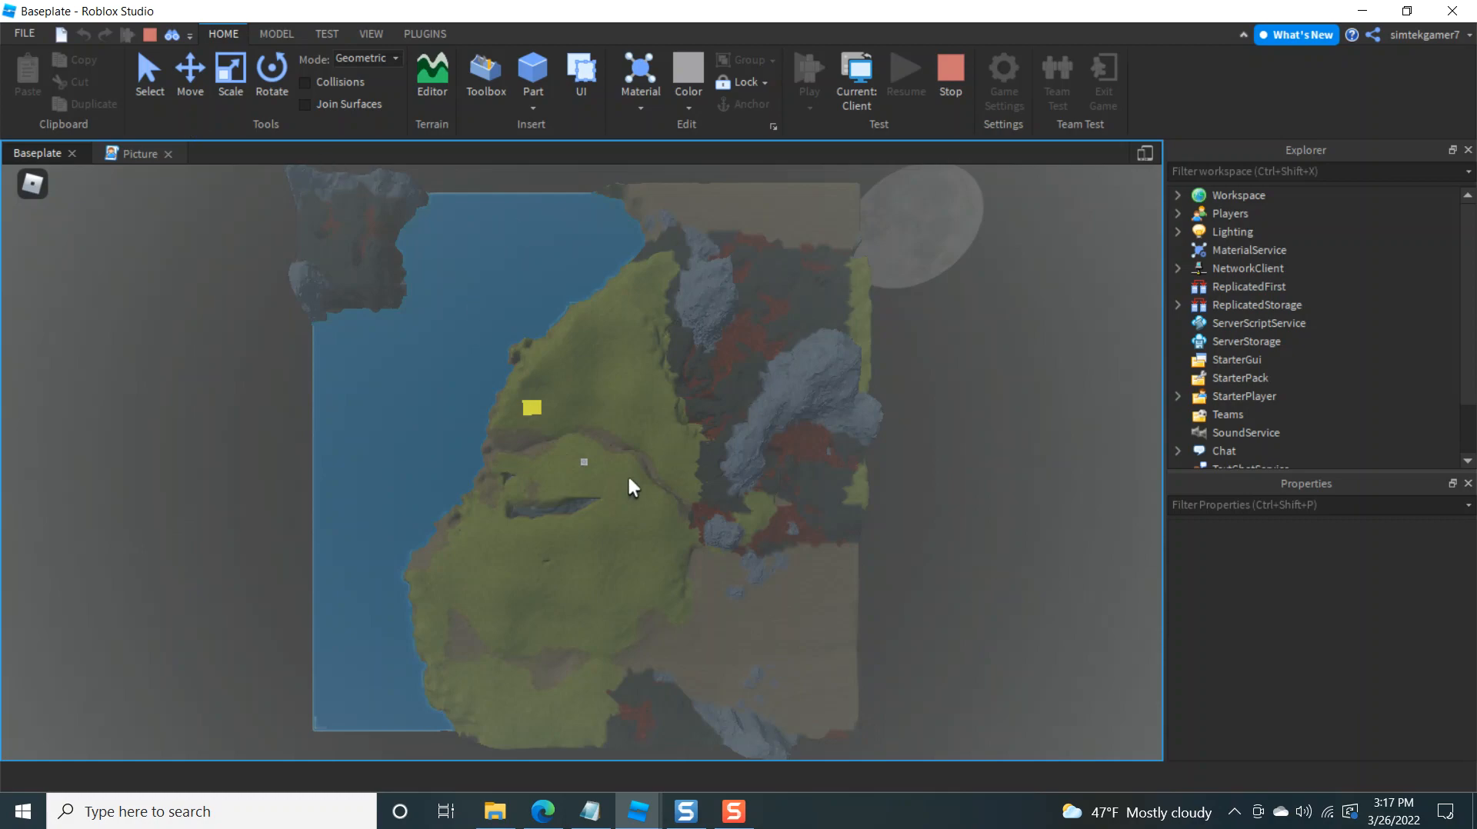
mouse_move(194, 811)
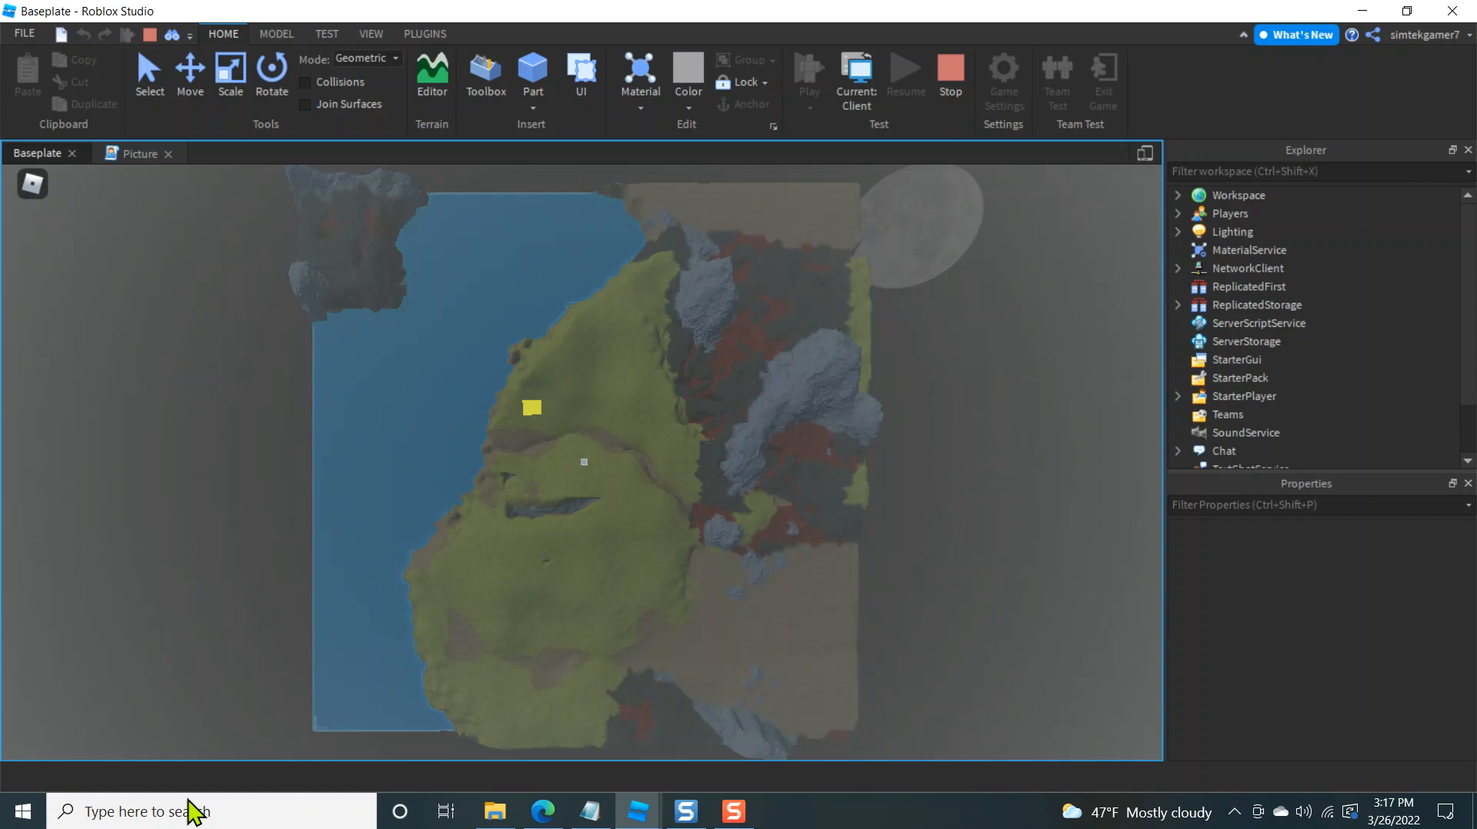
Launch Snipping Tool from Windows search and start a new capture
left_click(141, 811)
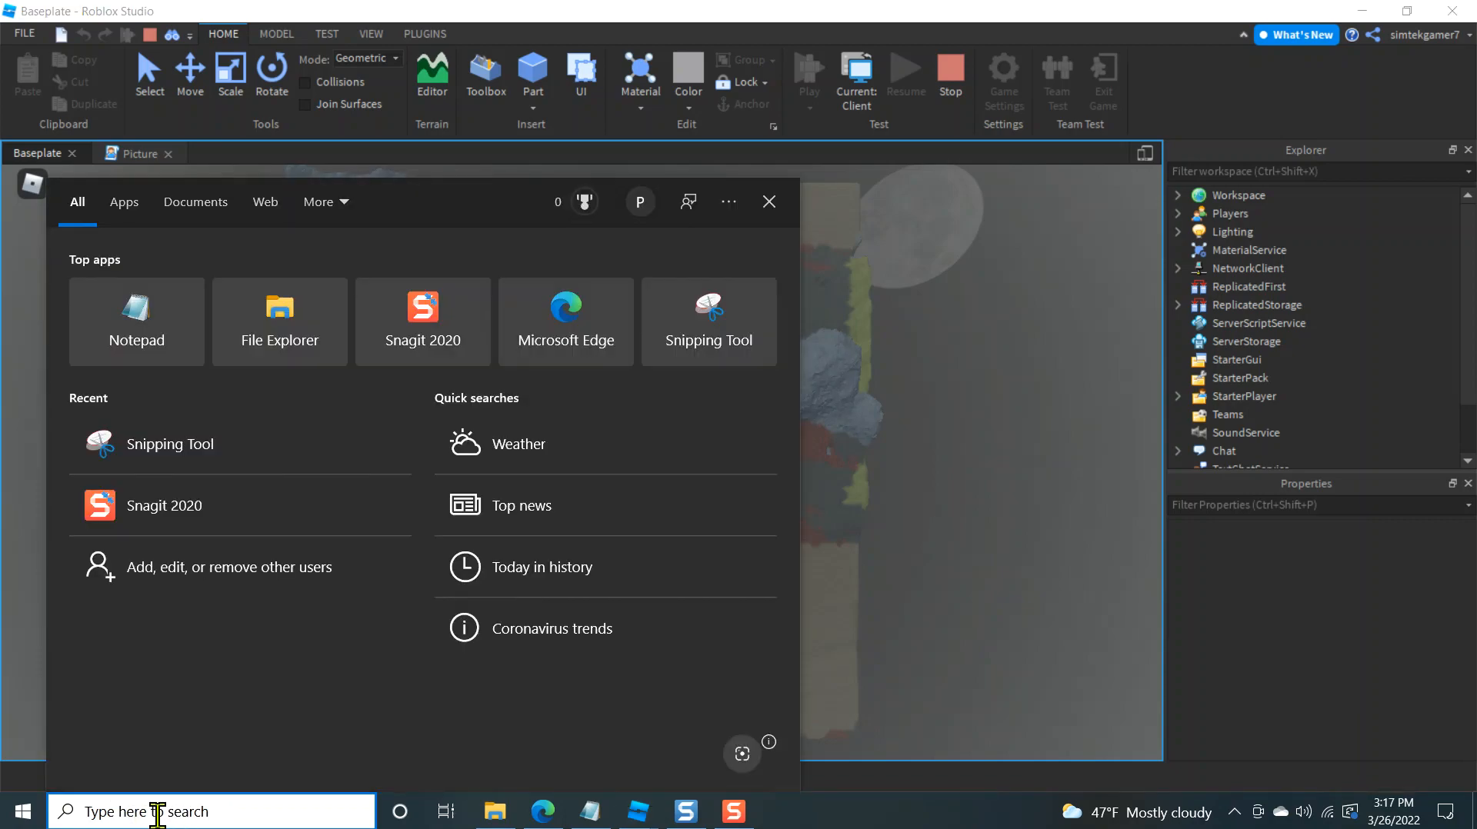
type("snipping tool")
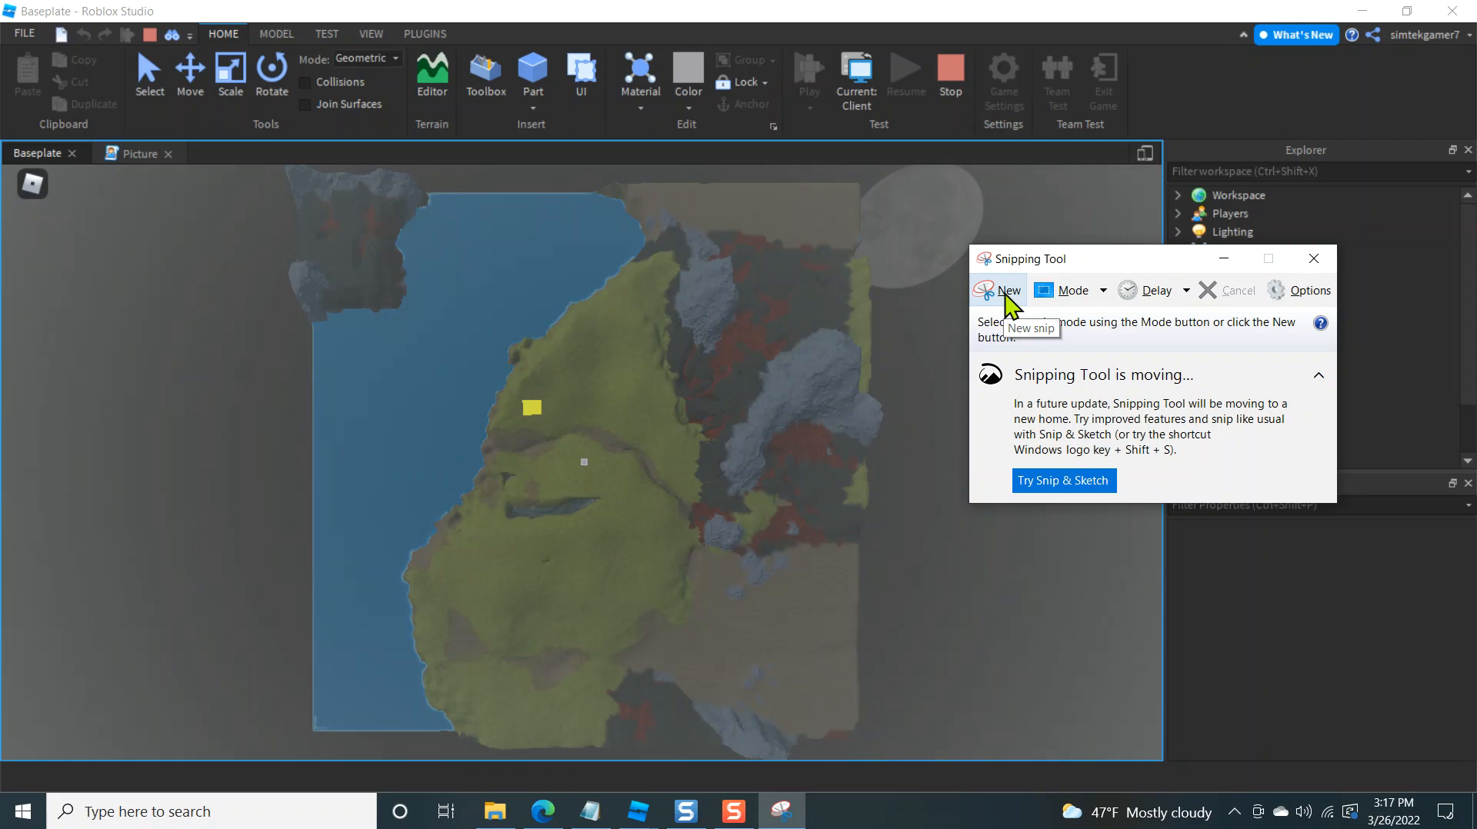
left_click(1009, 291)
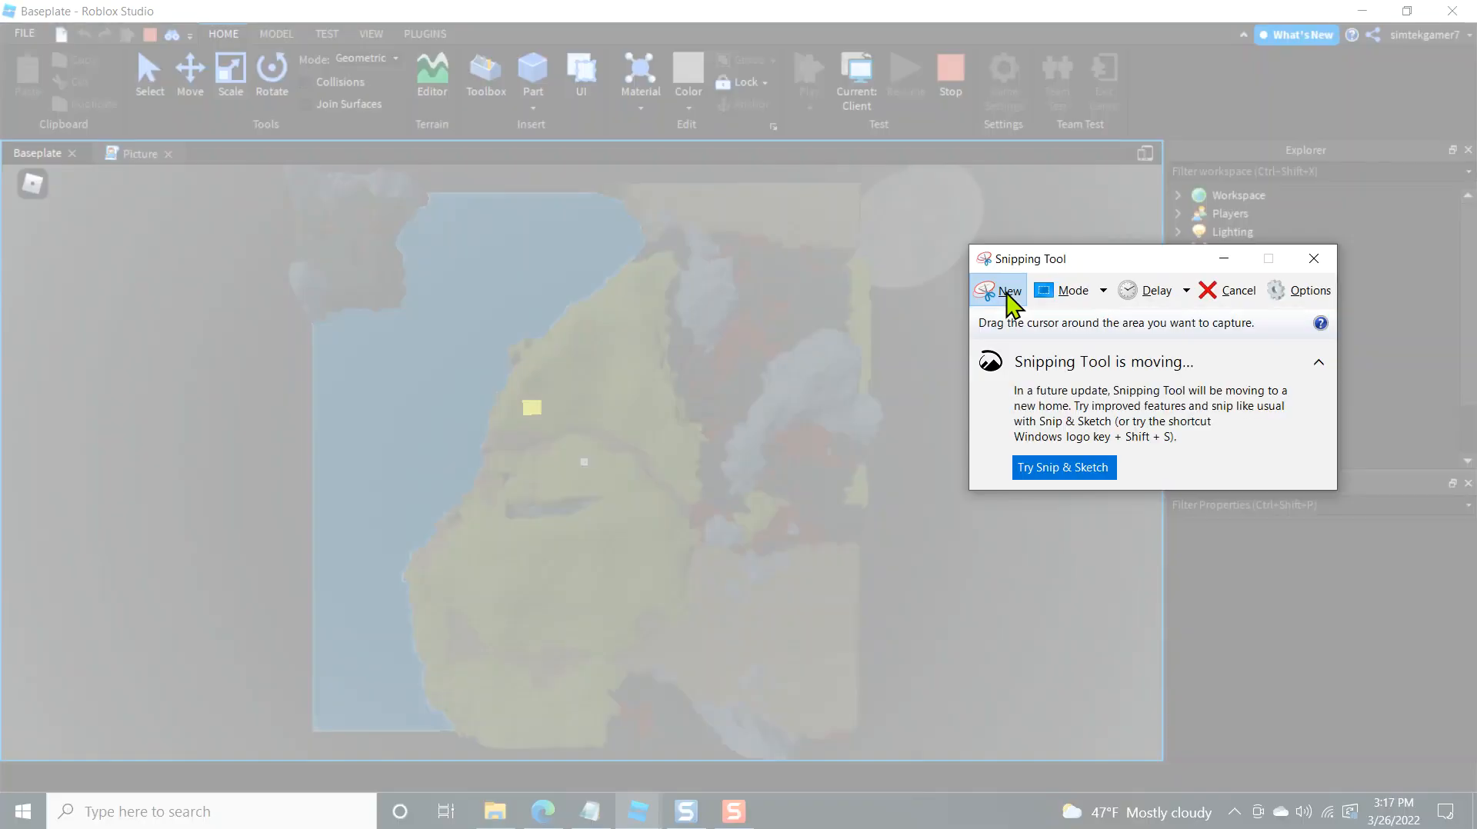
left_click(1009, 291)
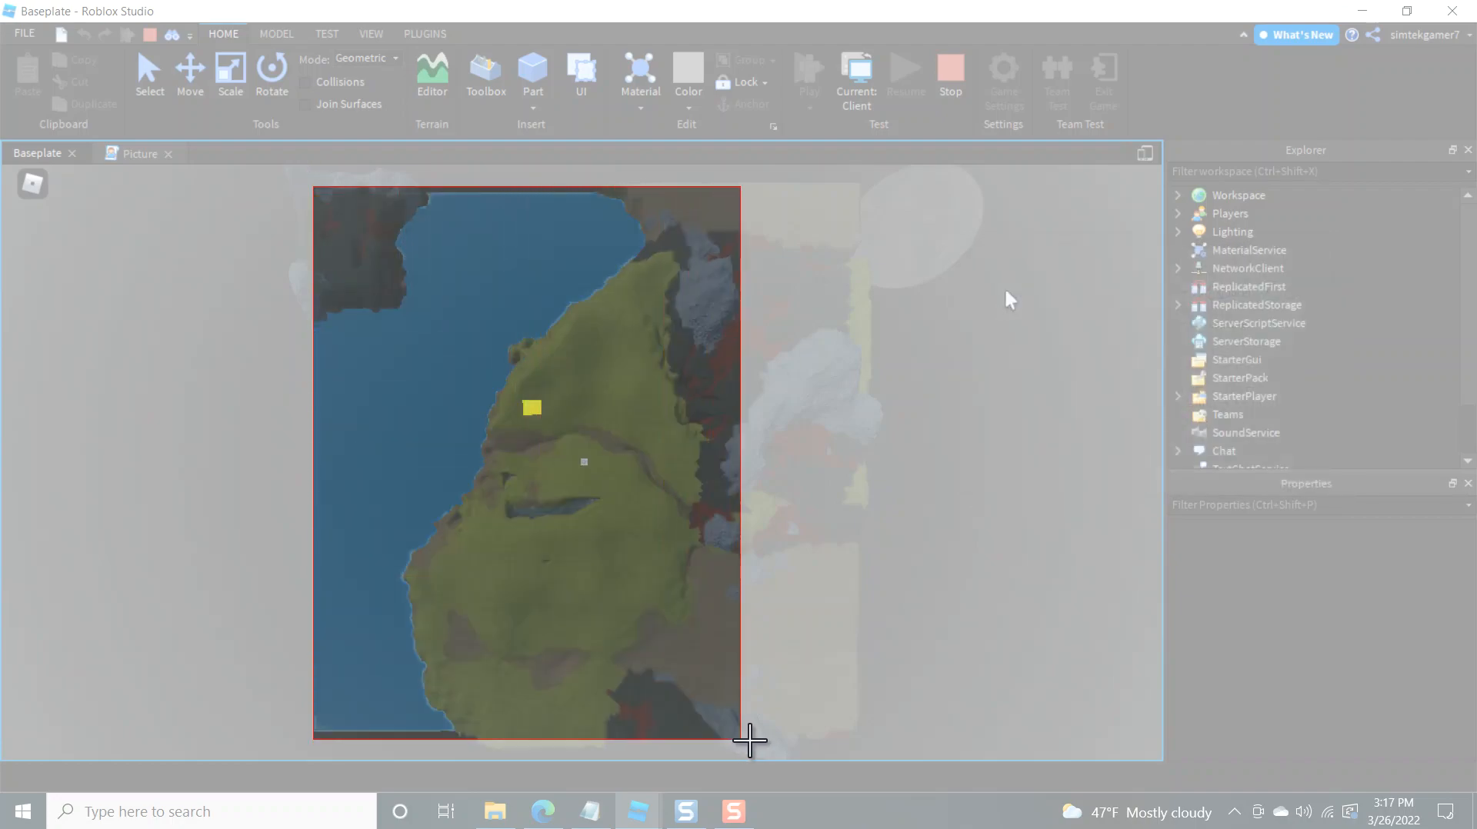
Drag a square capture region around the whole overhead terrain map
left_click_drag(751, 741, 892, 750)
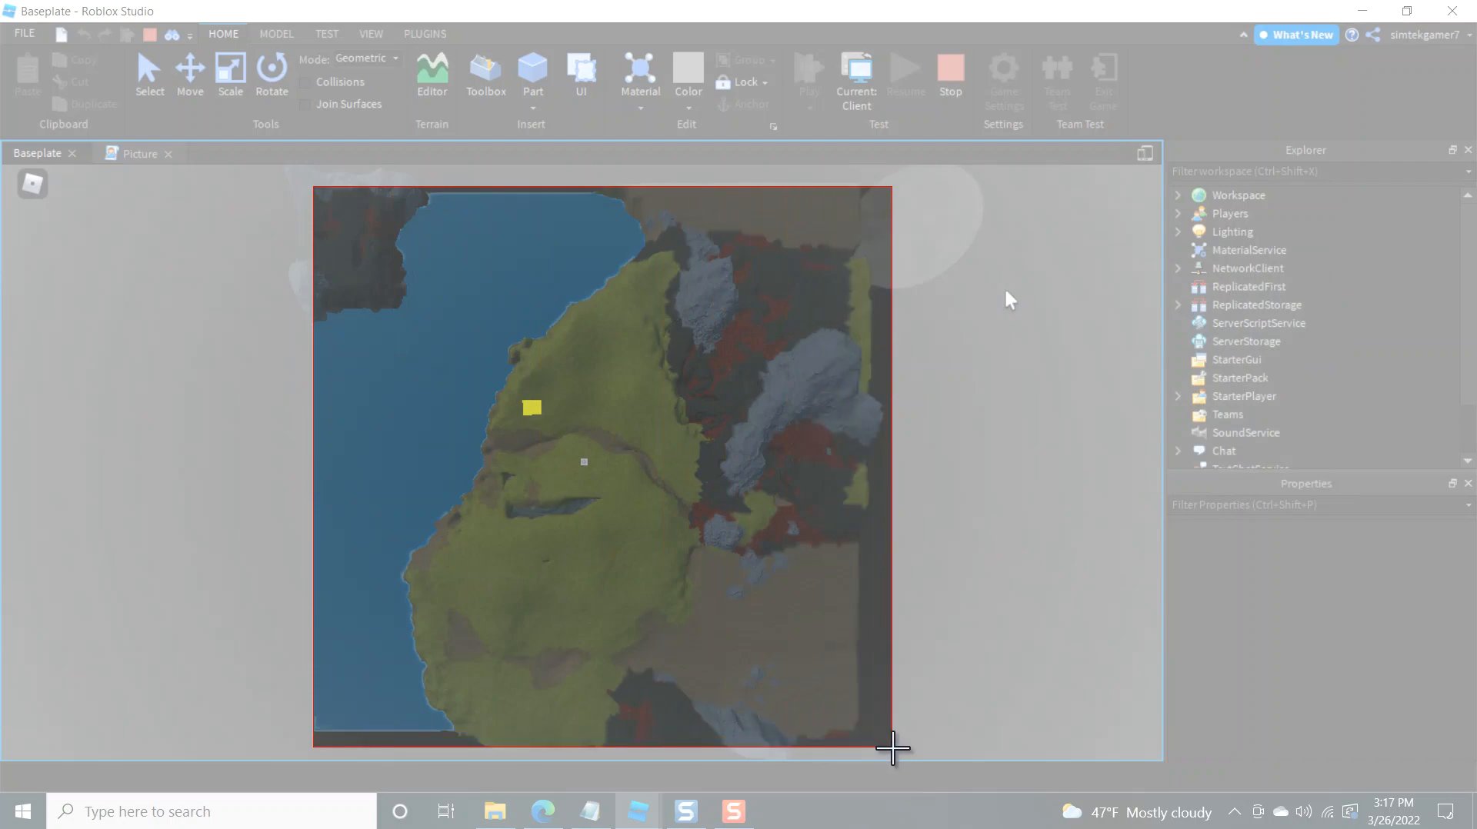
left_click_drag(892, 750, 861, 726)
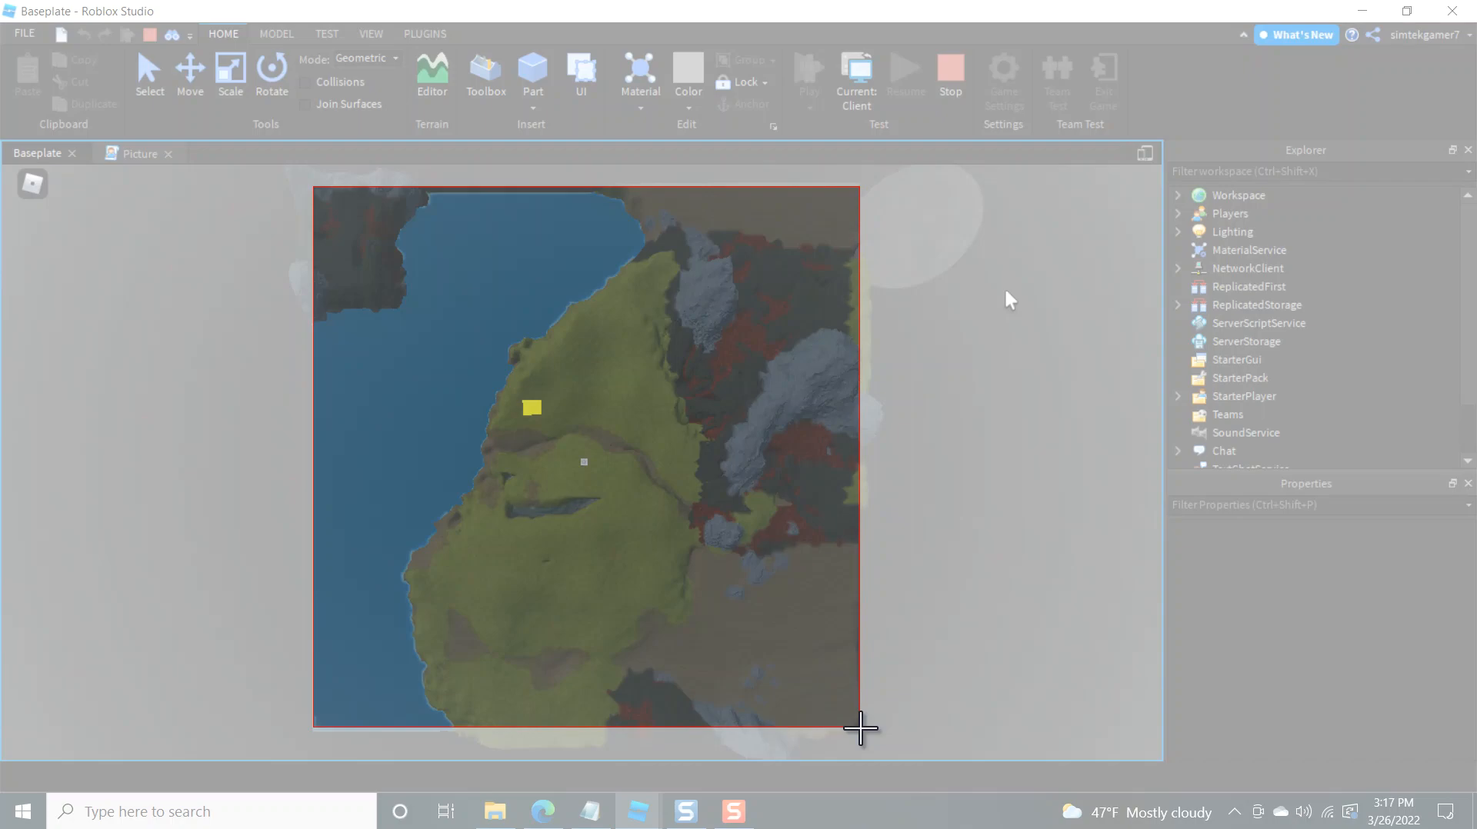
left_click(780, 811)
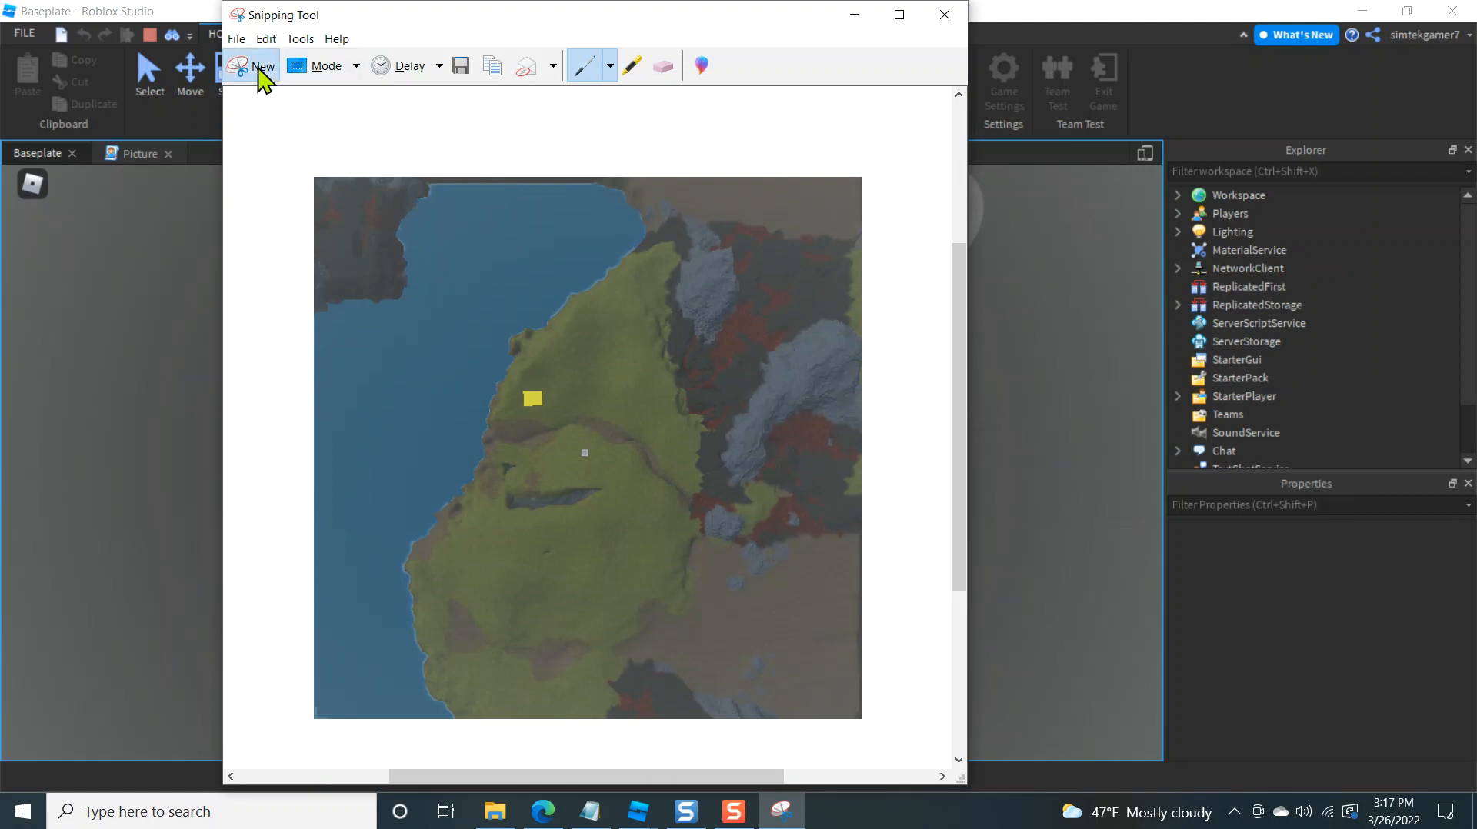
left_click(263, 66)
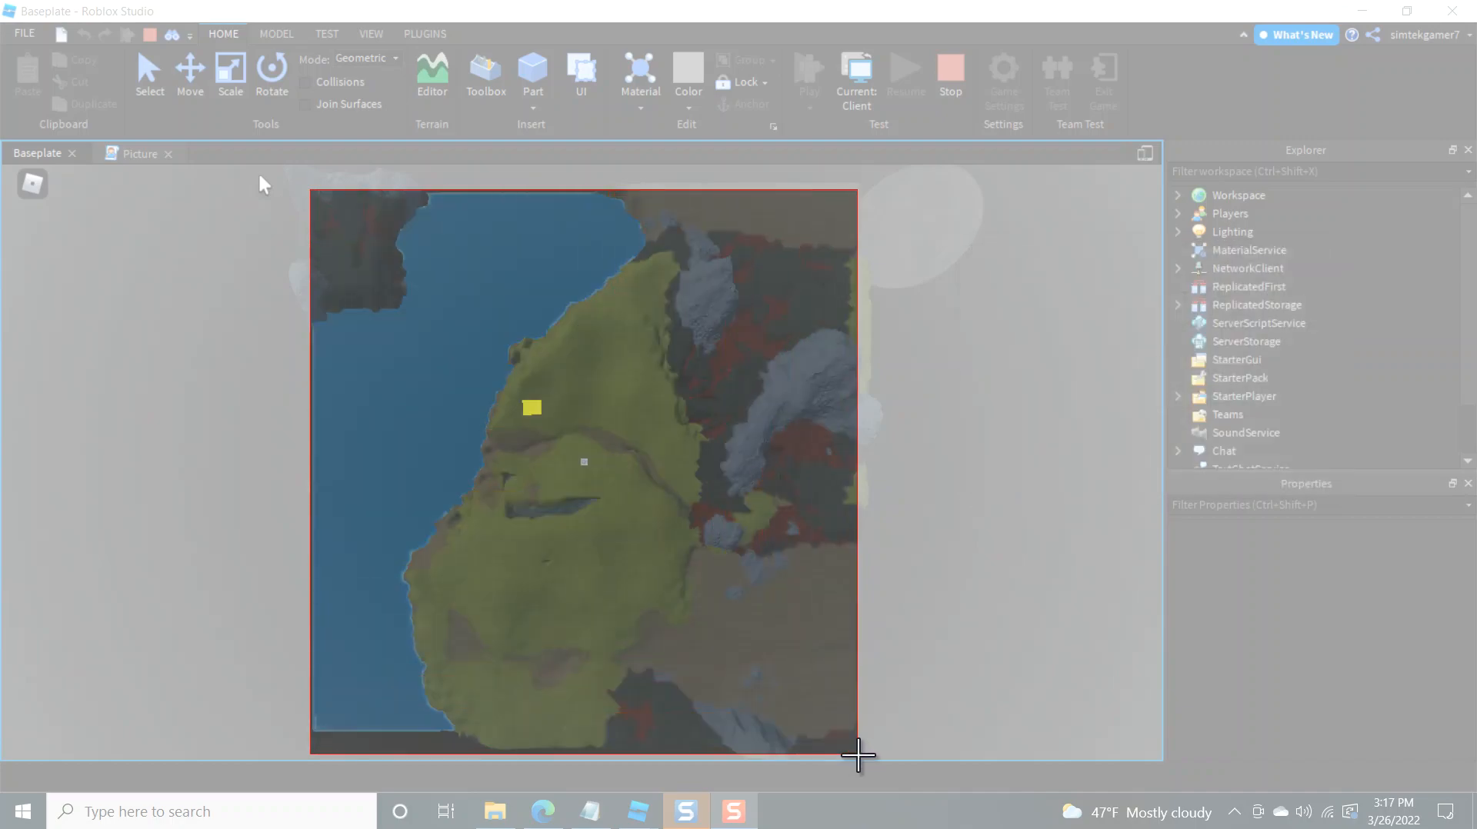
left_click_drag(857, 754, 883, 734)
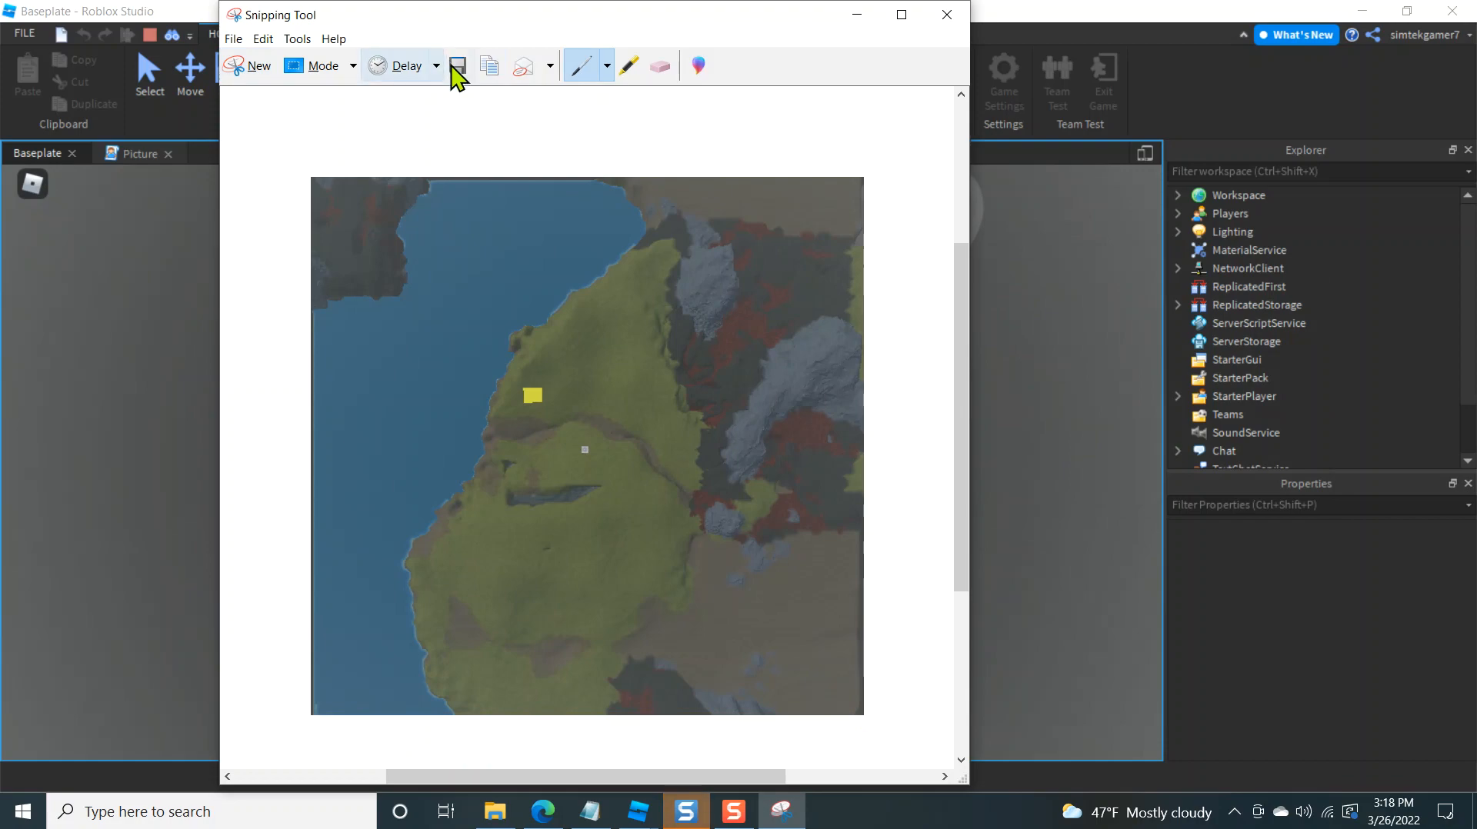
Save the snip to Downloads as map2.JPG
left_click(459, 64)
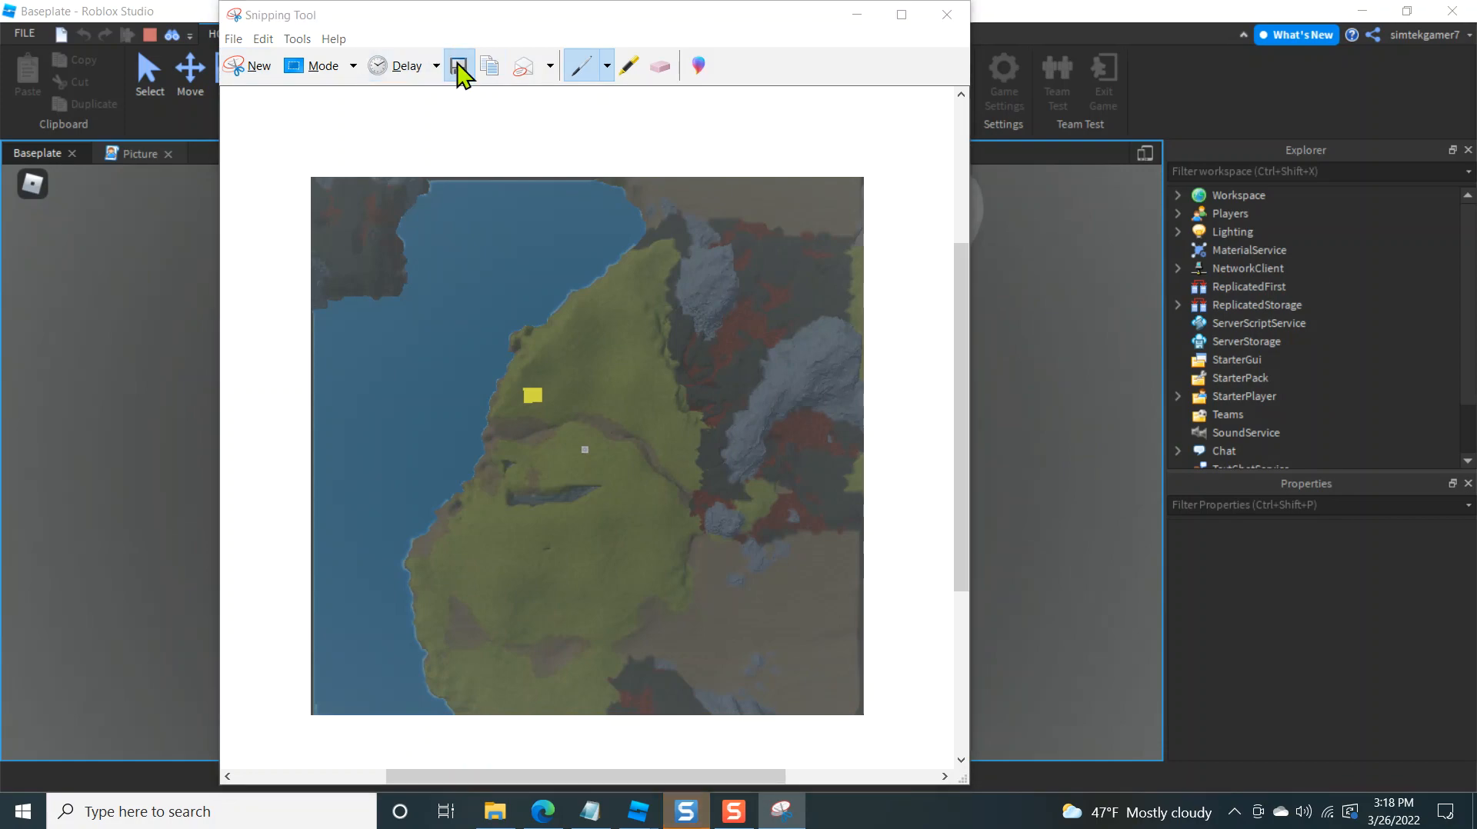
left_click(458, 65)
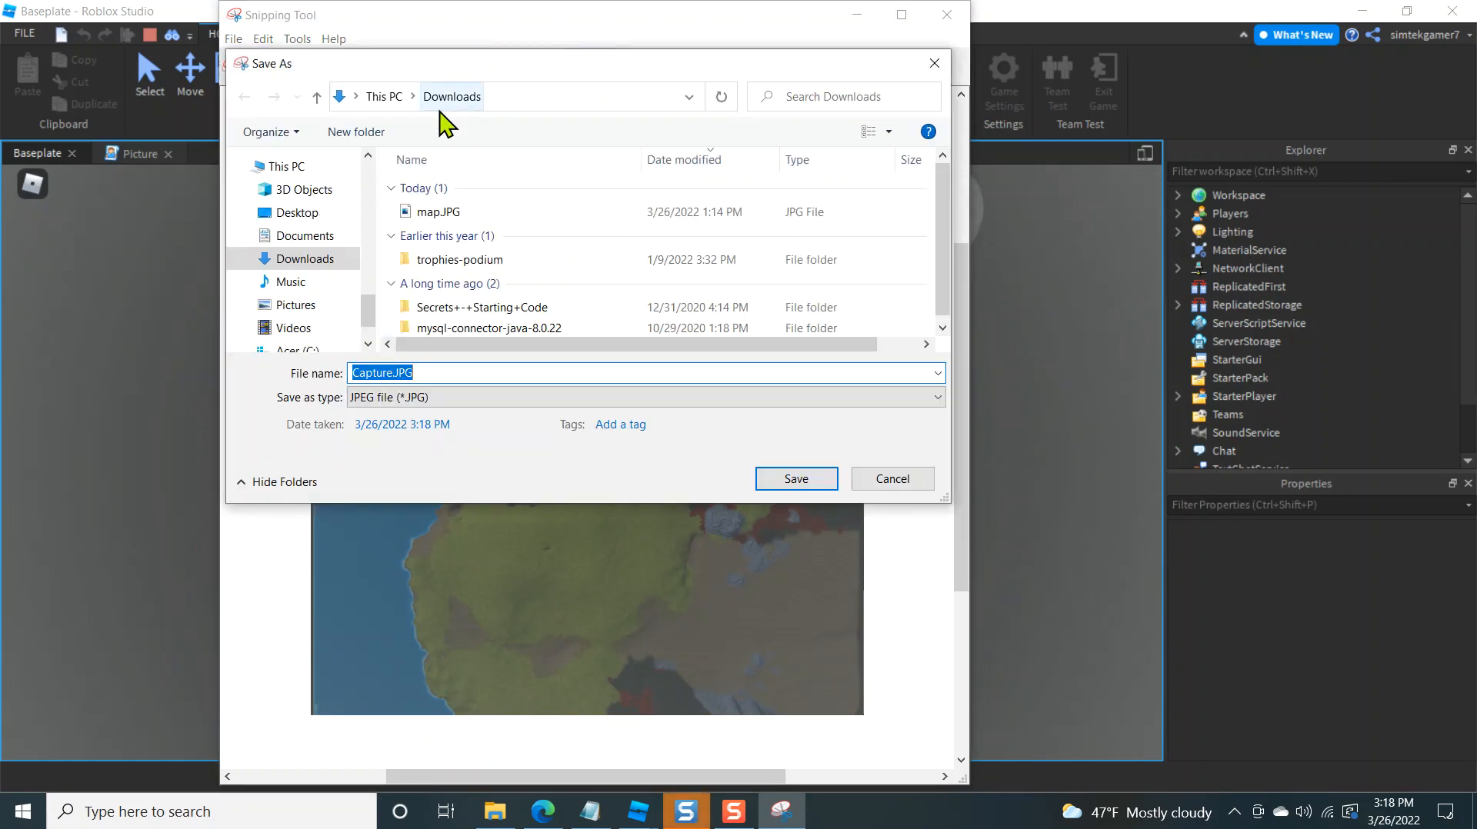
left_click(441, 210)
type("map2")
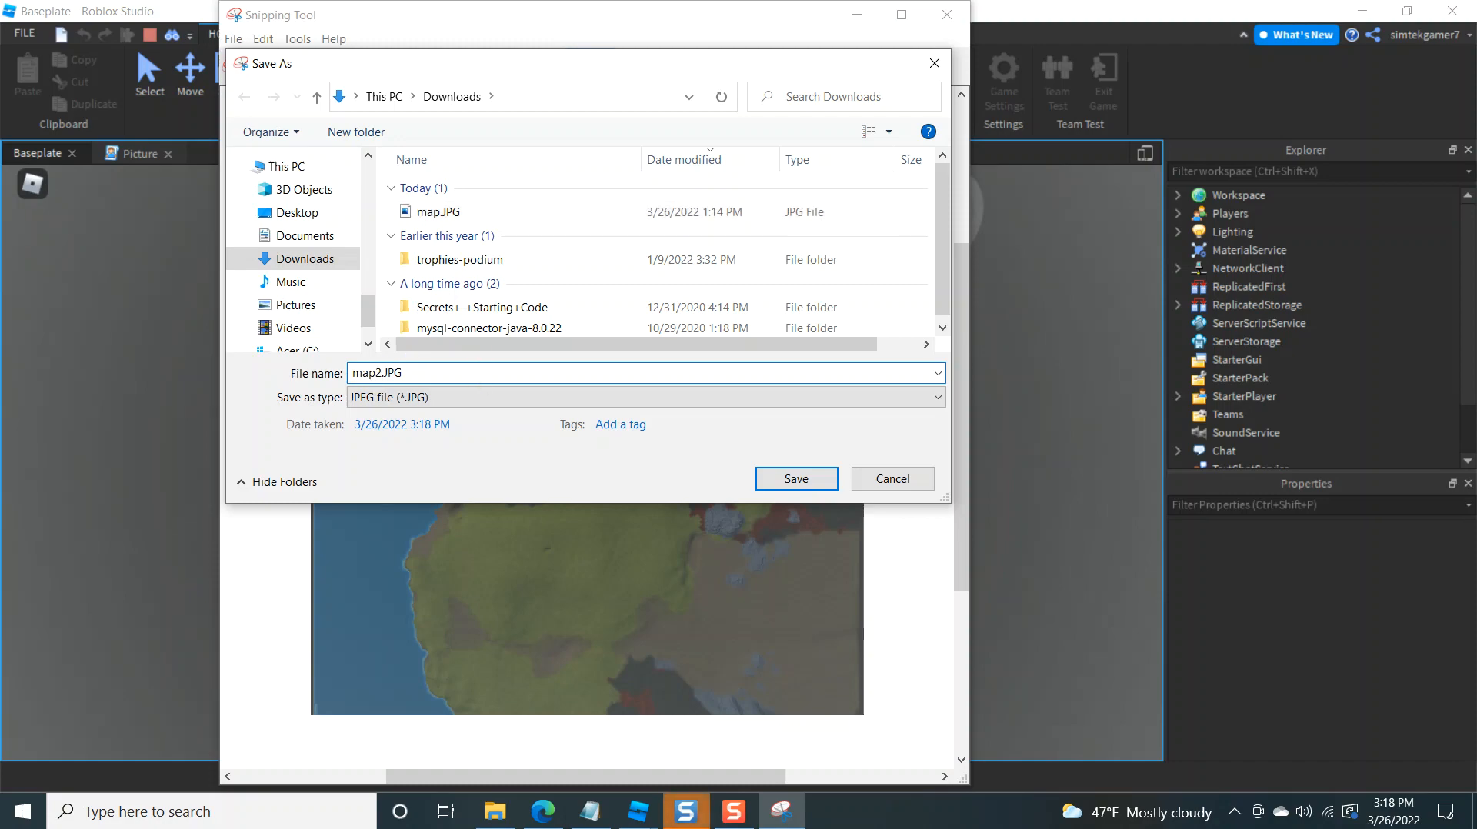
left_click(794, 479)
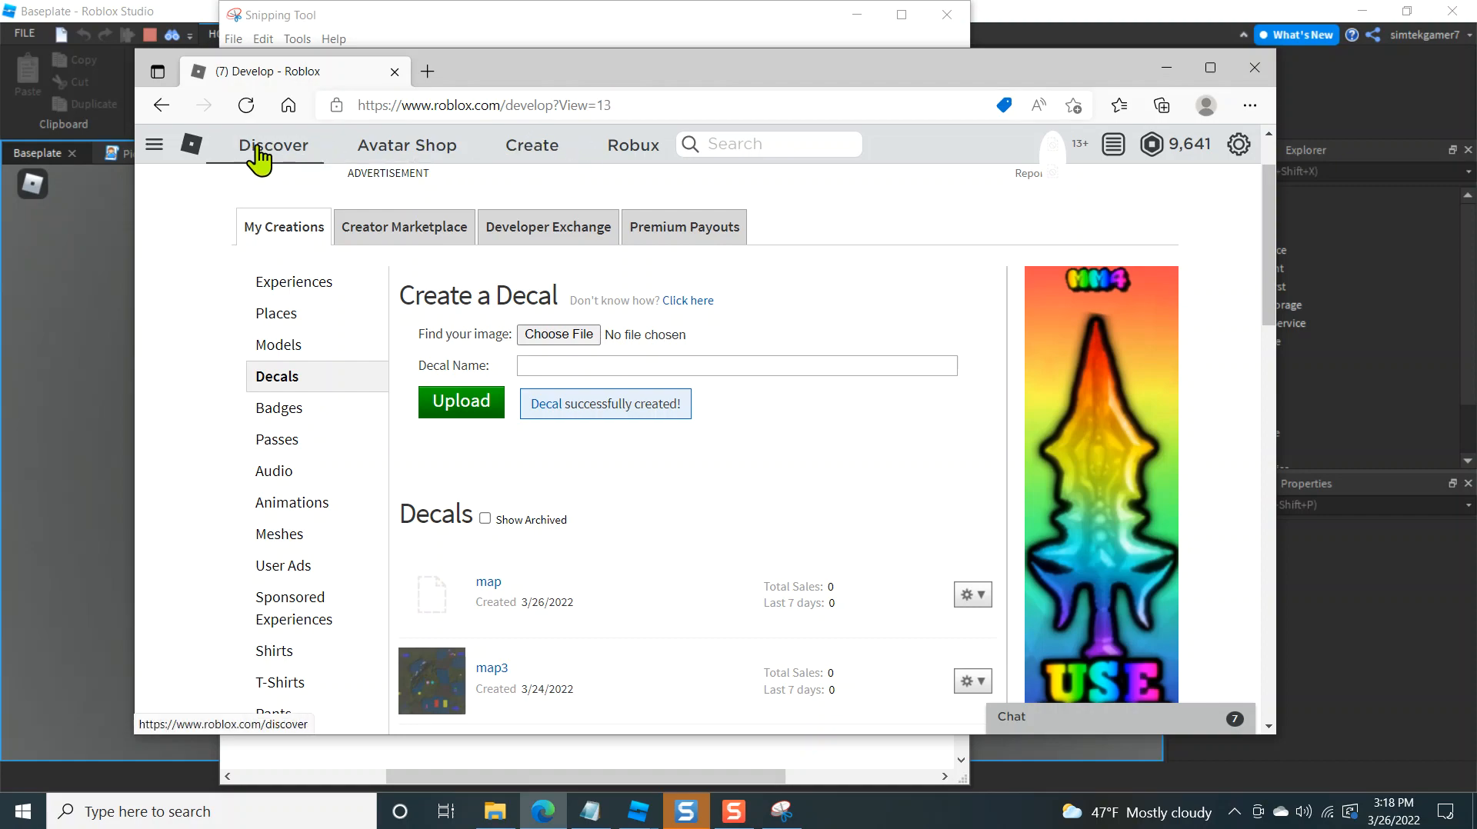
Navigate the Roblox site to the creator dashboard's Decals page
left_click(154, 145)
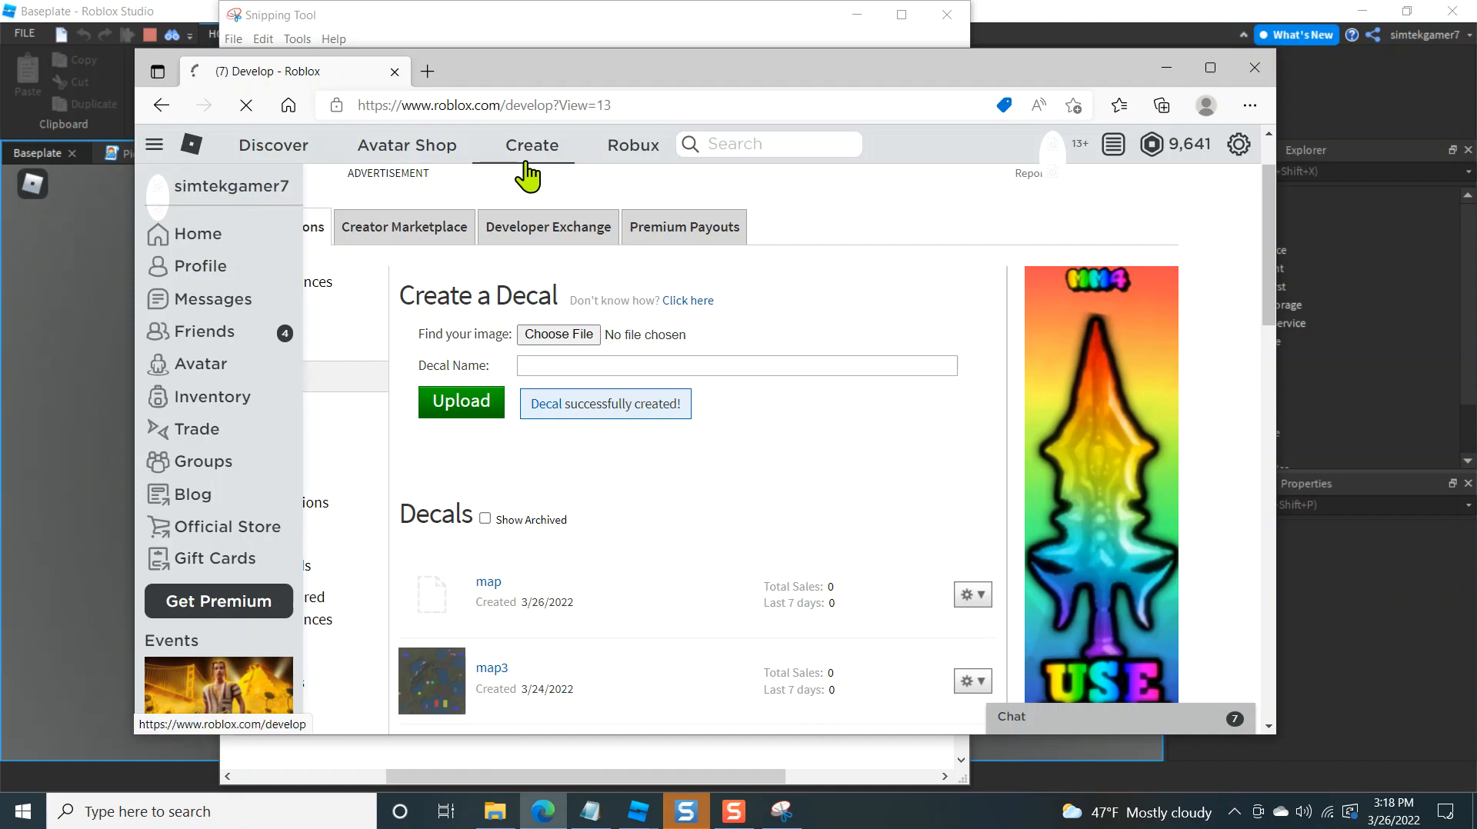
left_click(200, 234)
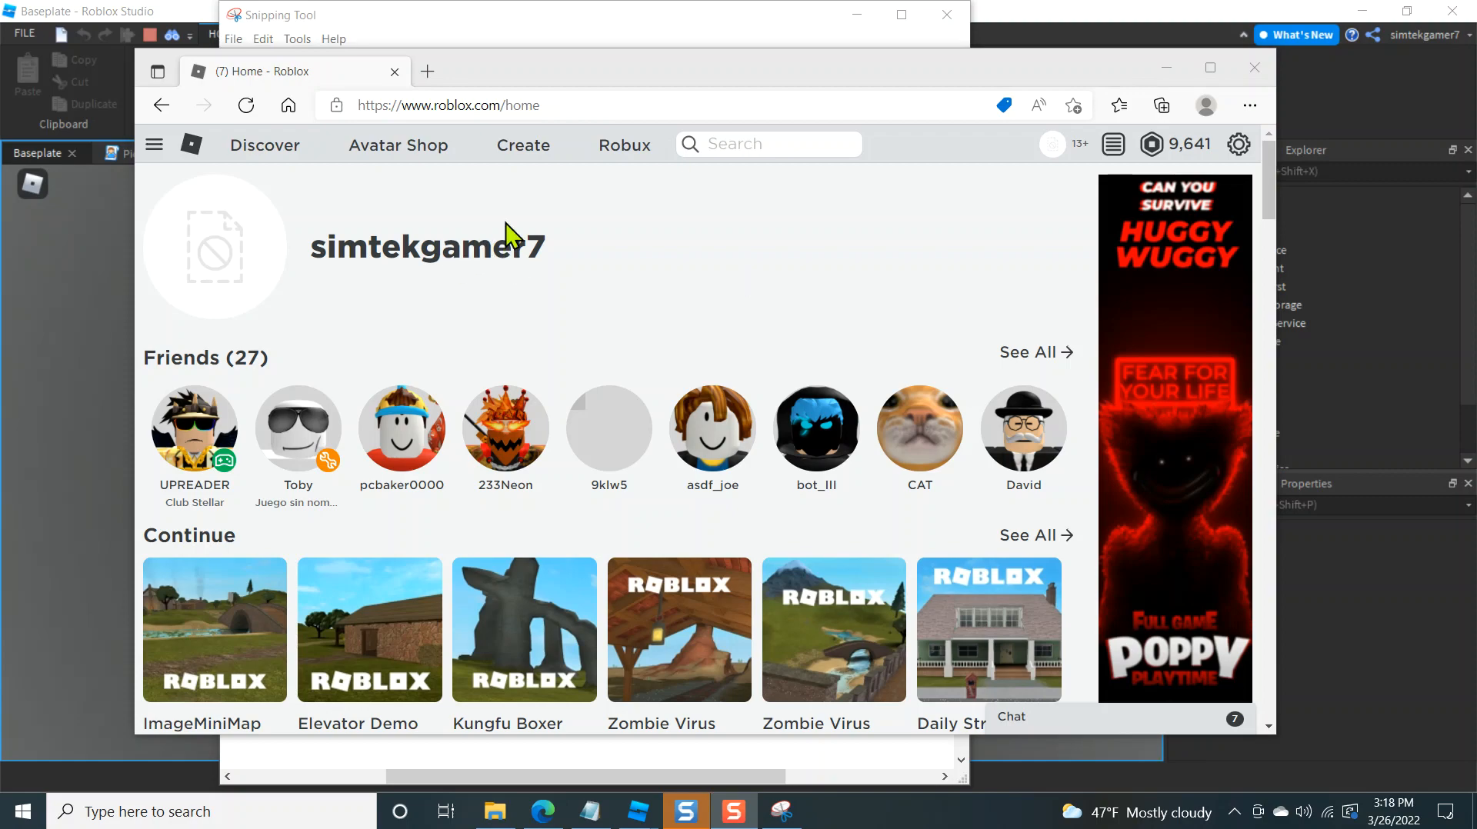
left_click(523, 144)
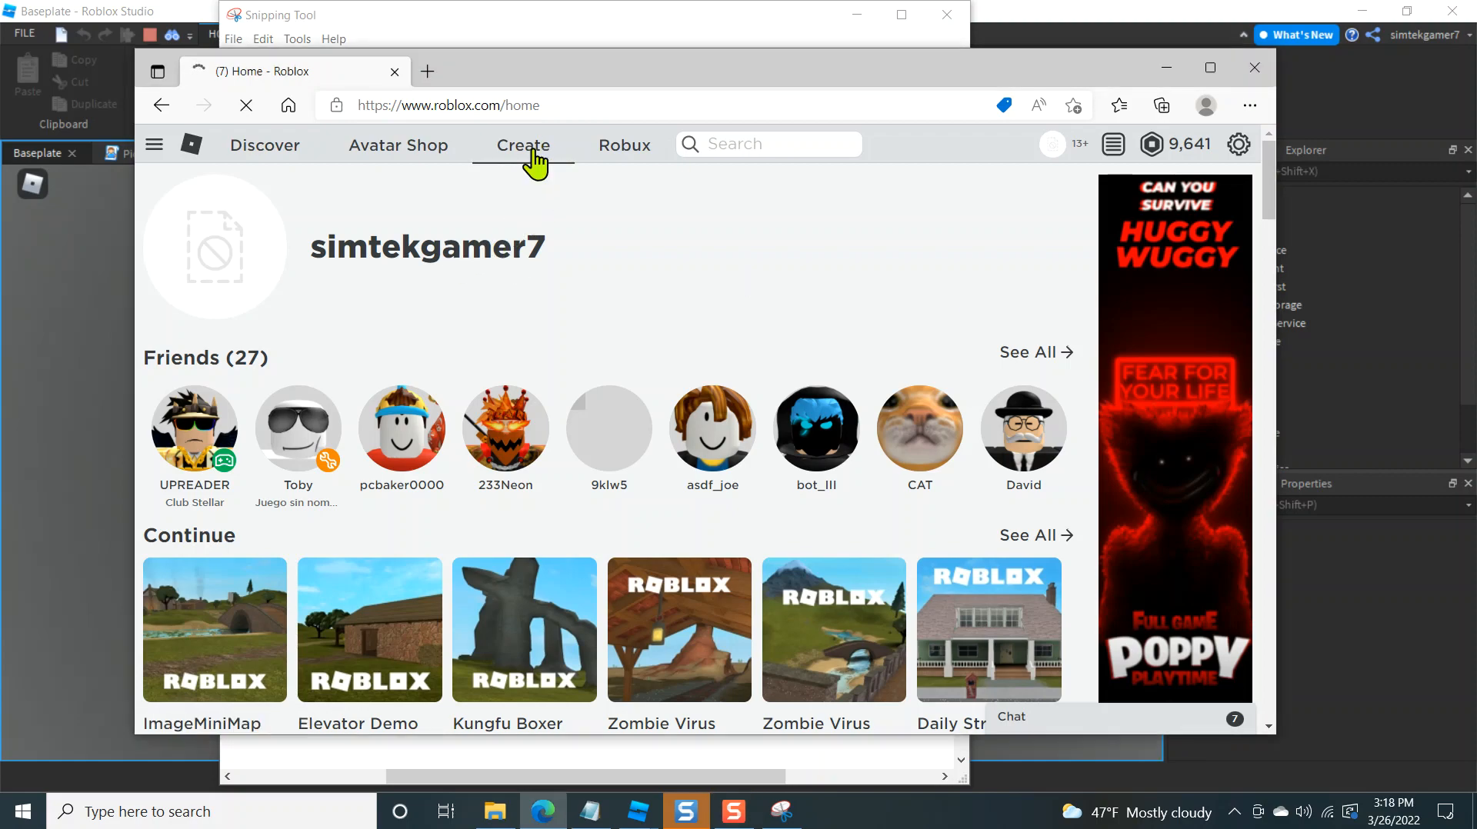
left_click(523, 145)
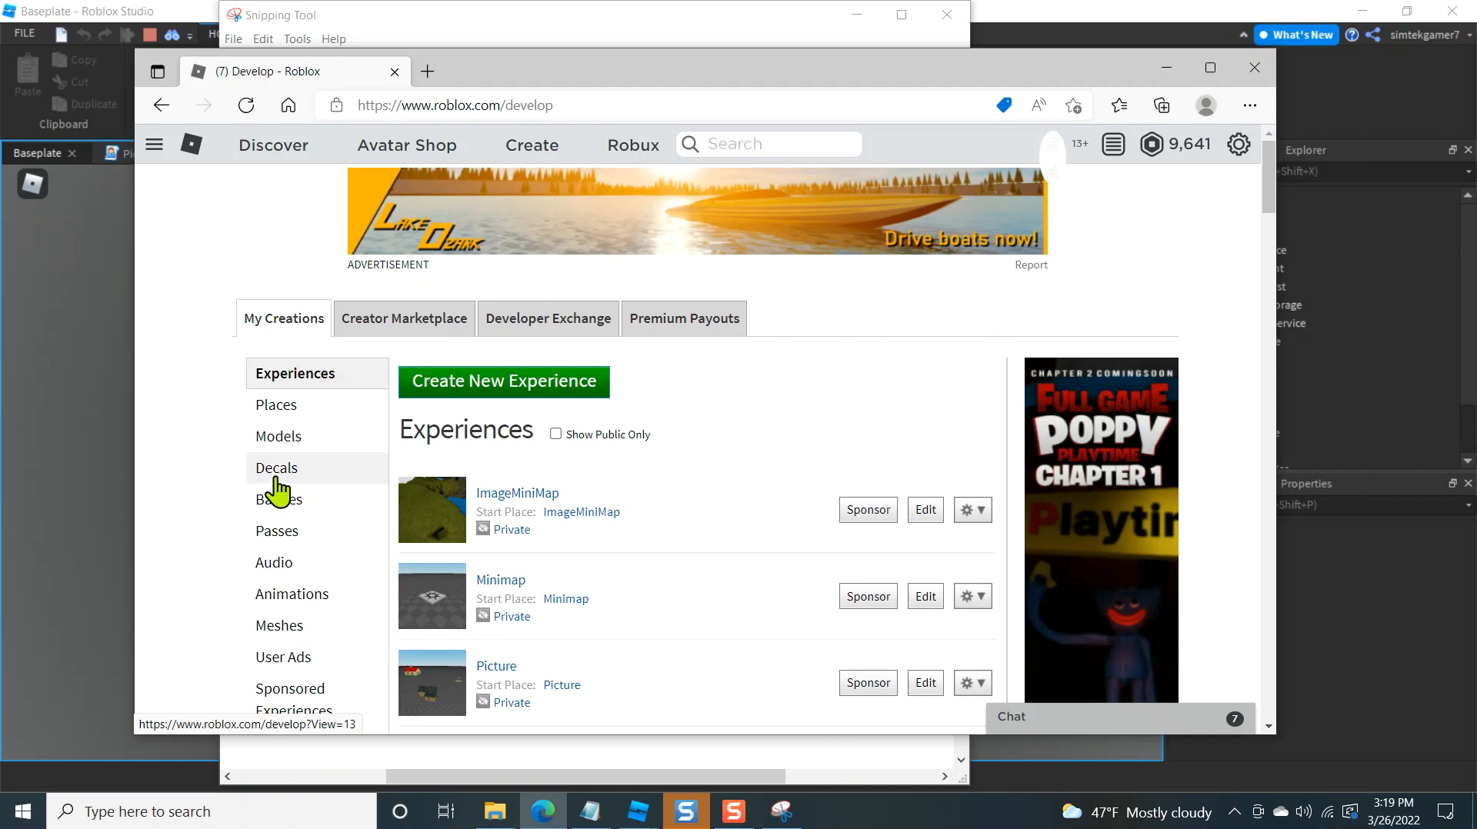
left_click(276, 468)
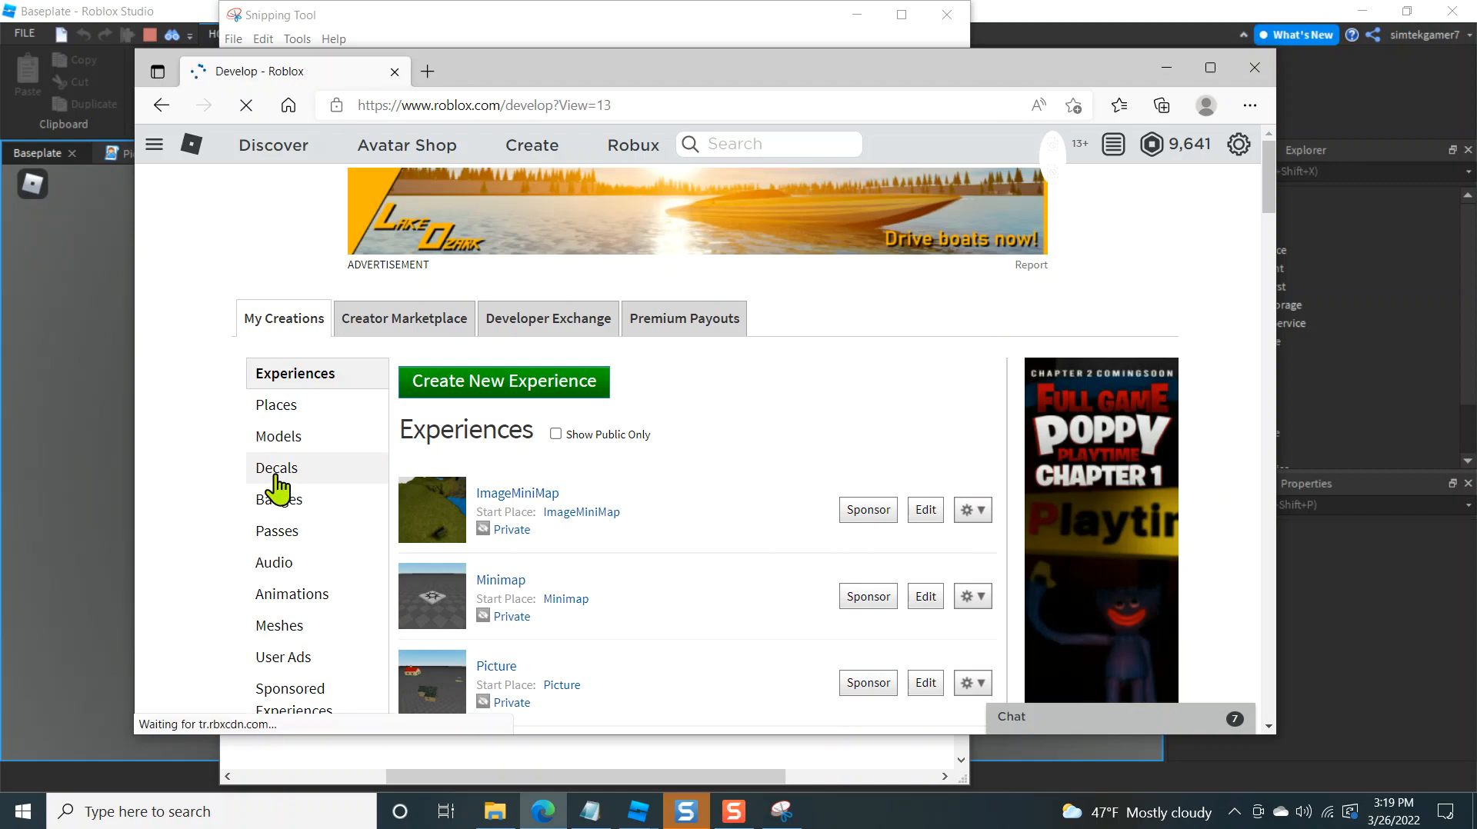
left_click(276, 467)
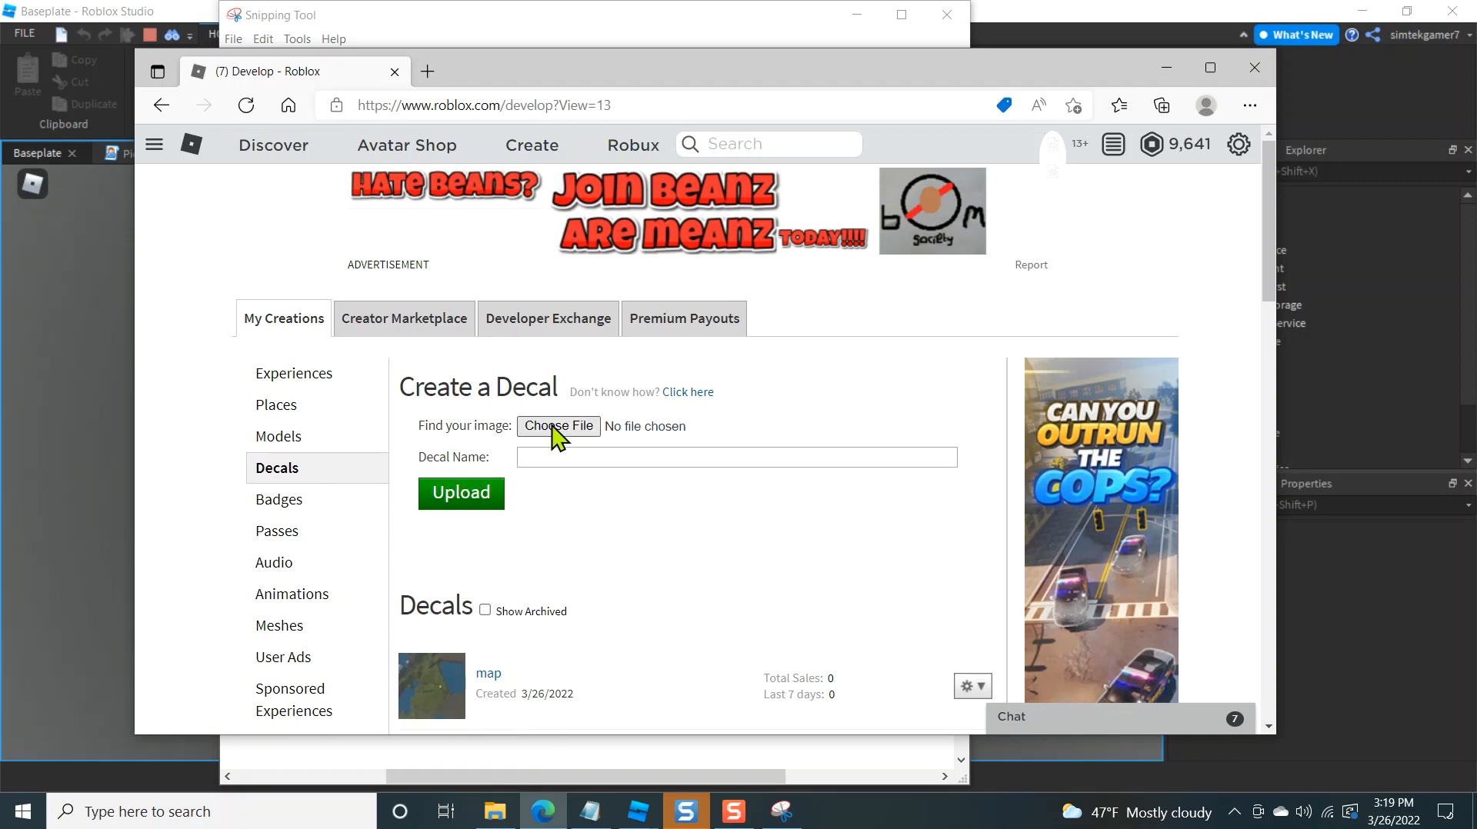
Upload map2.JPG as a new decal named map2 and view it in the Decals list
left_click(557, 426)
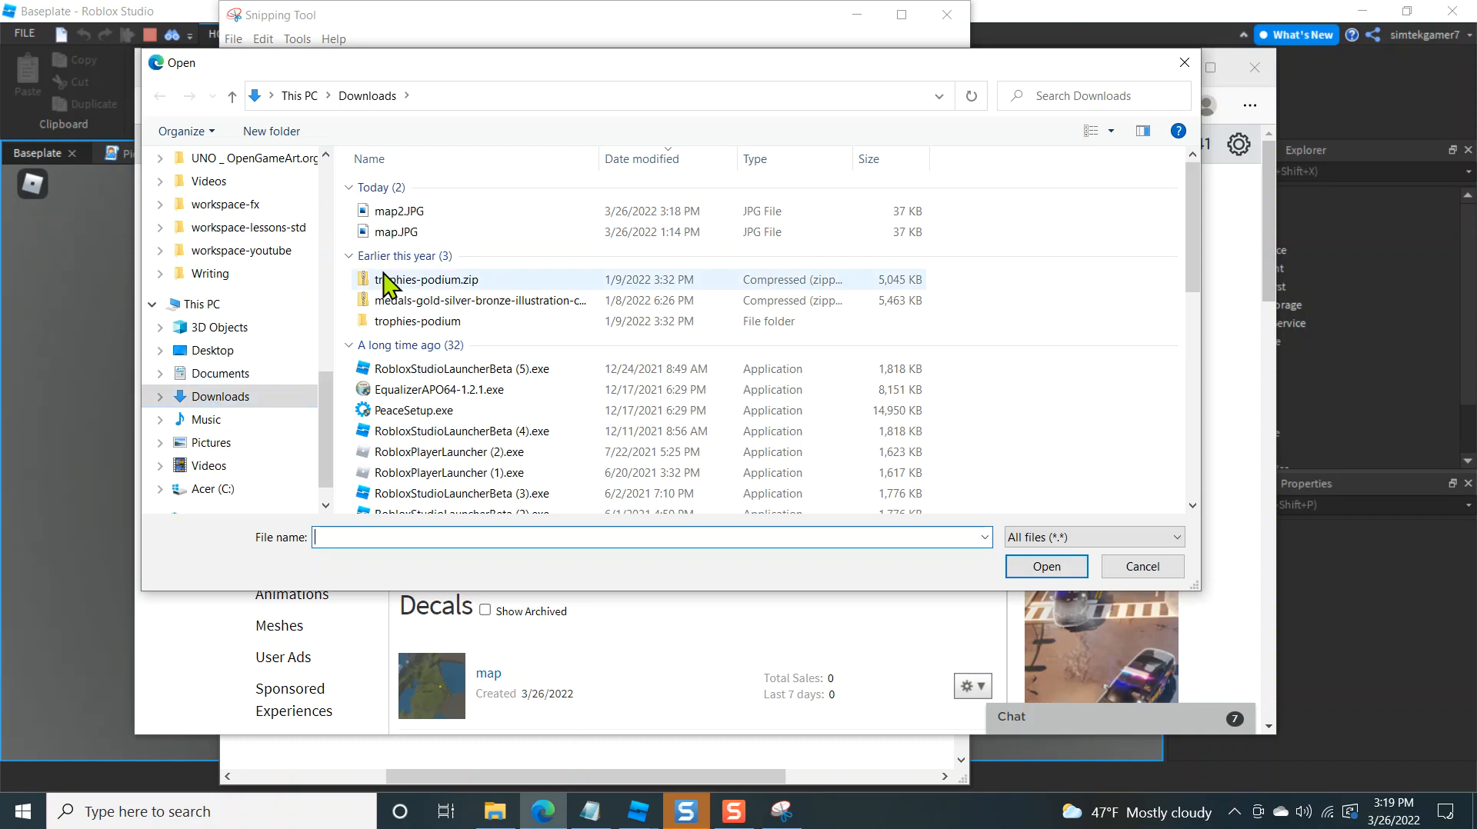
left_click(400, 211)
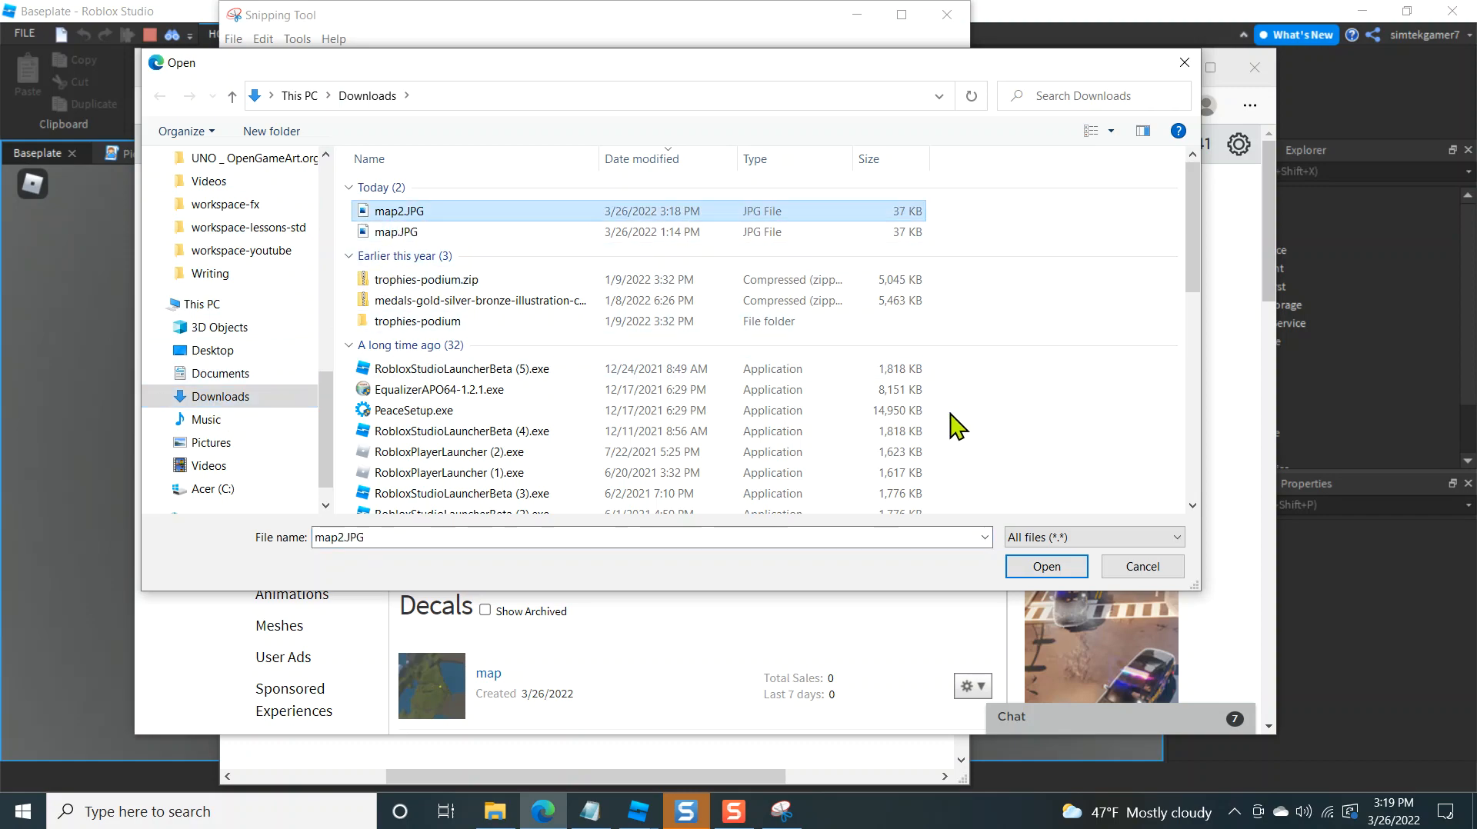
left_click(1045, 566)
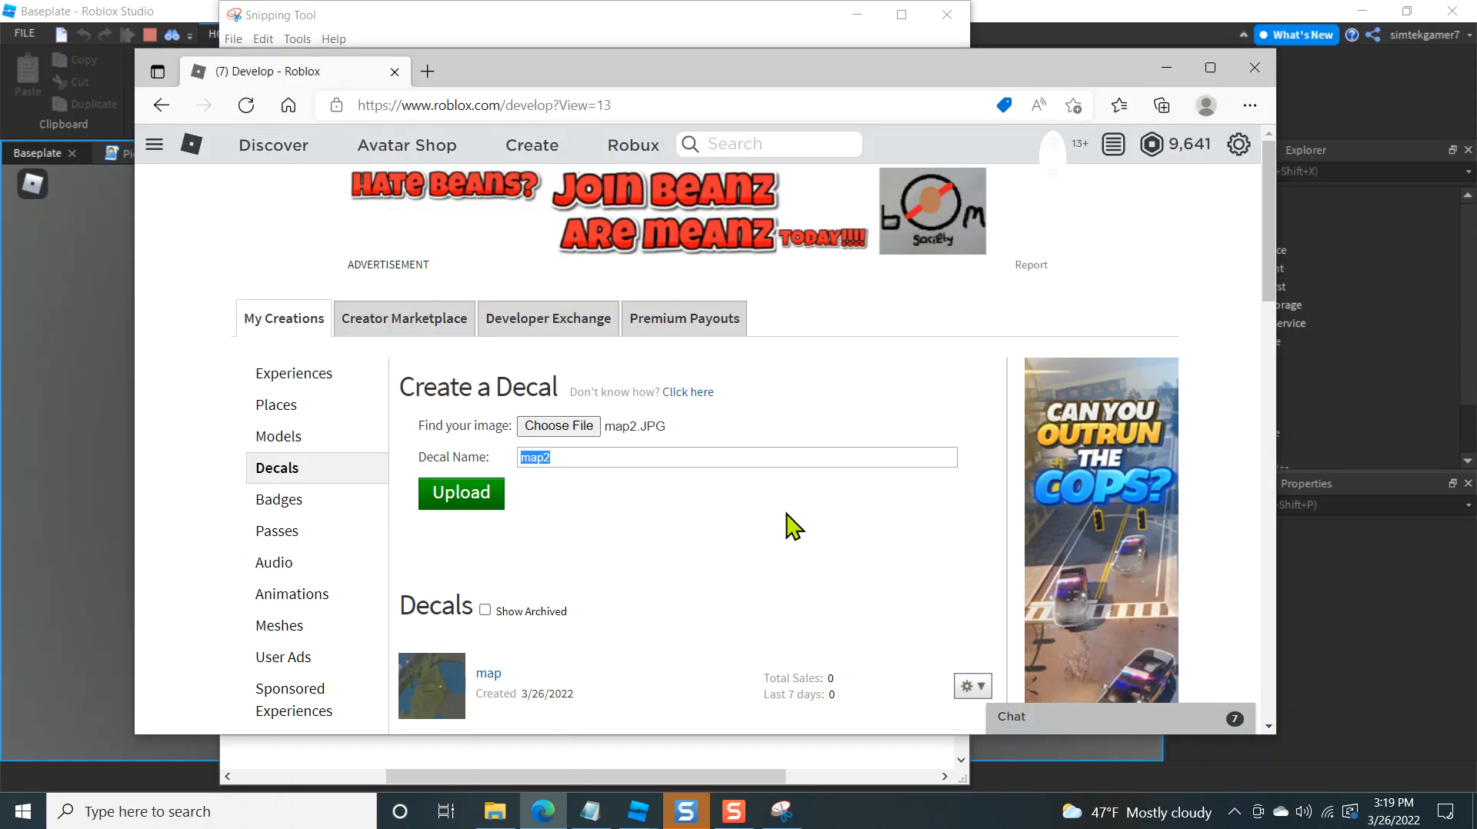
left_click(460, 492)
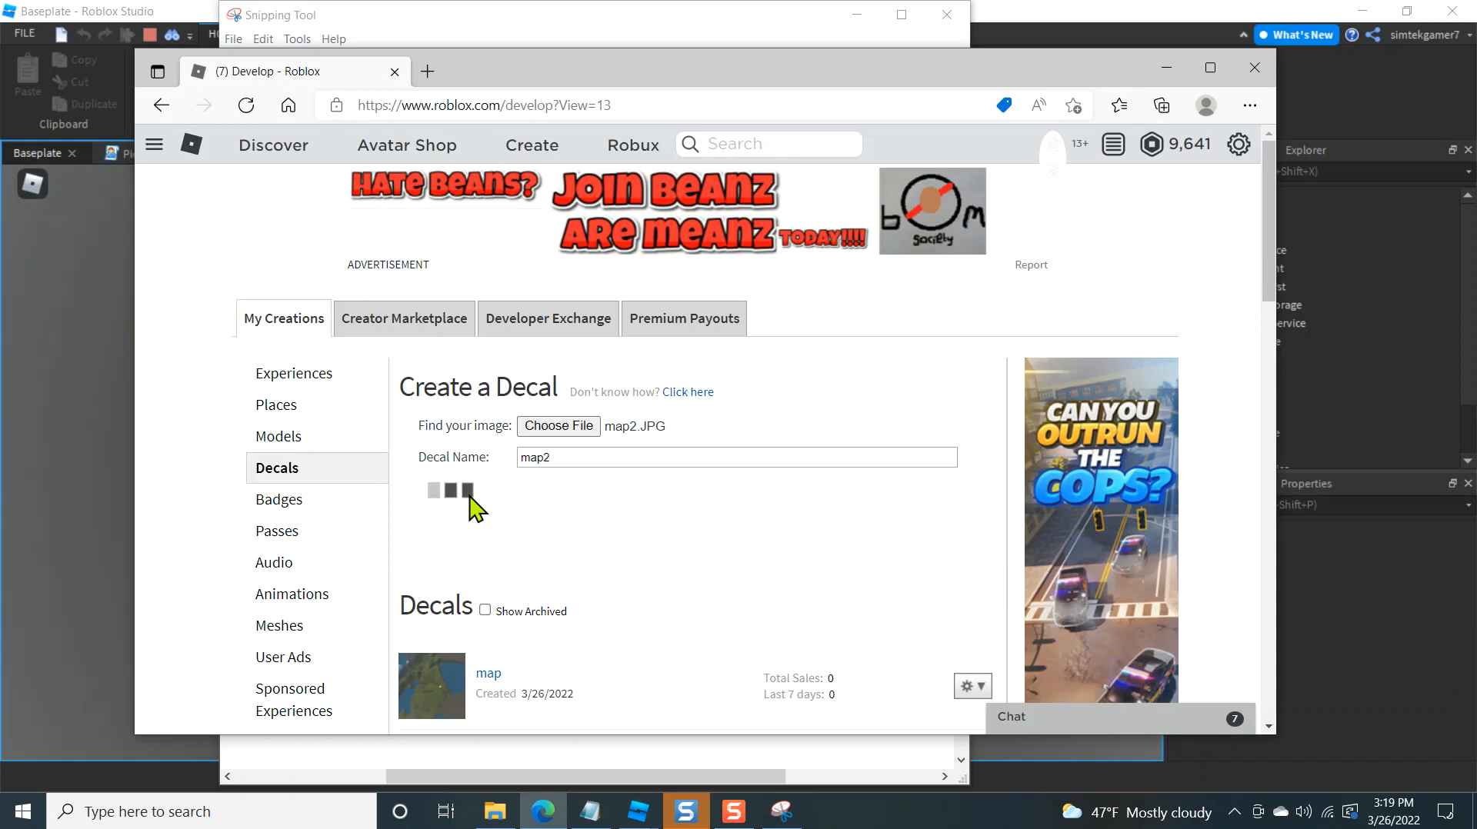
left_click(460, 492)
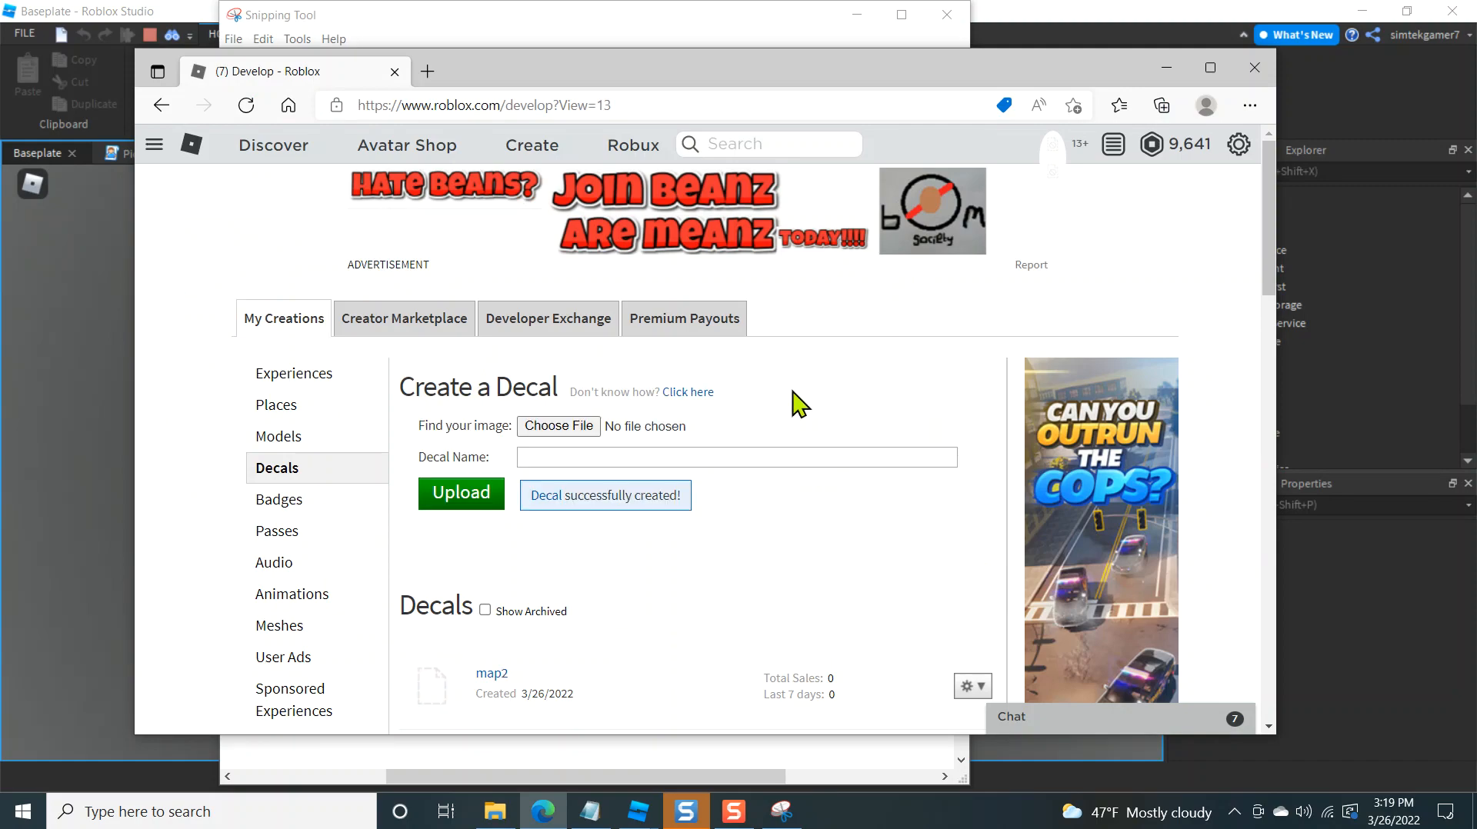
scroll("down", 3)
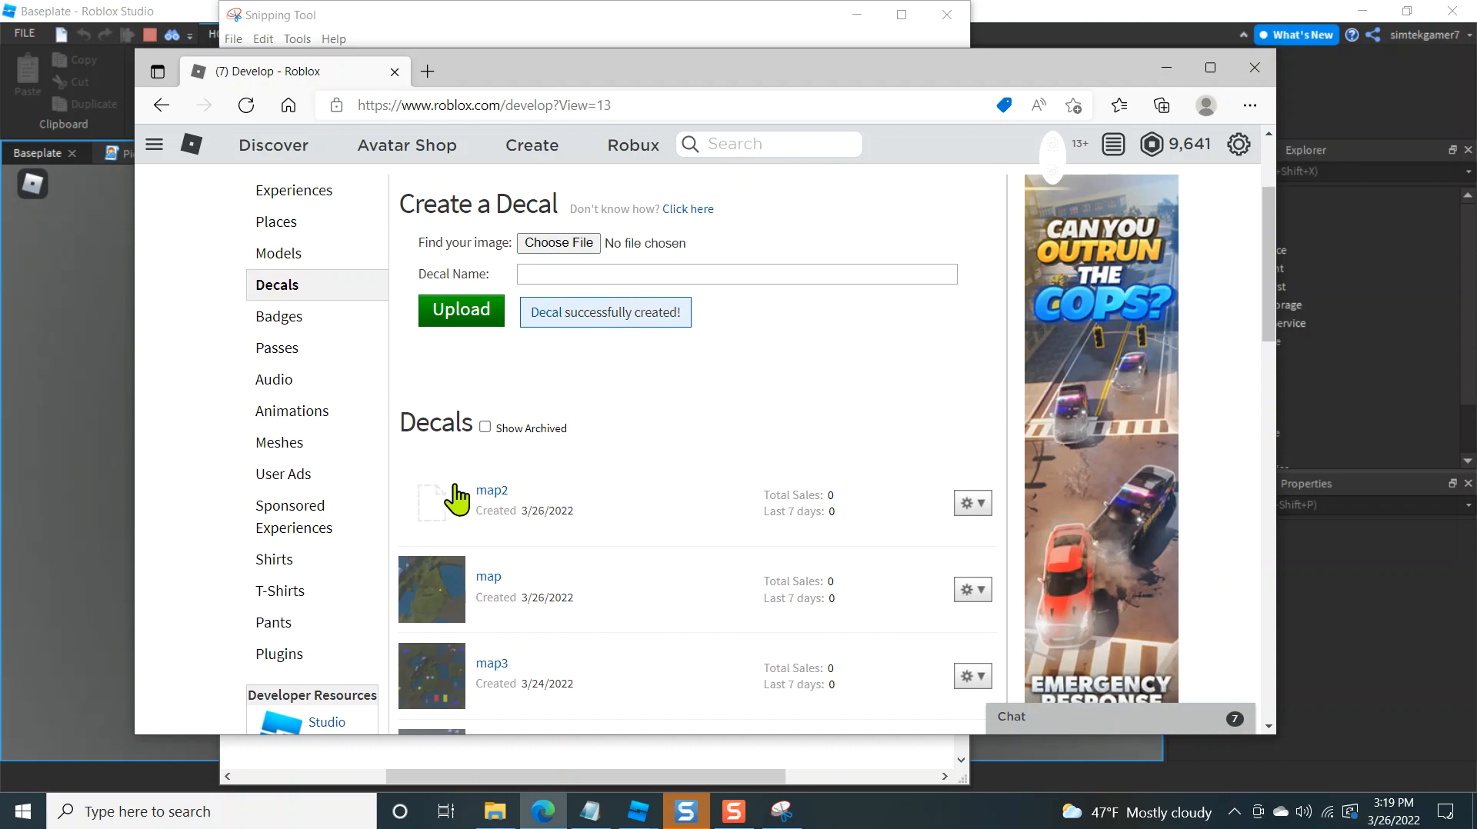
mouse_move(457, 500)
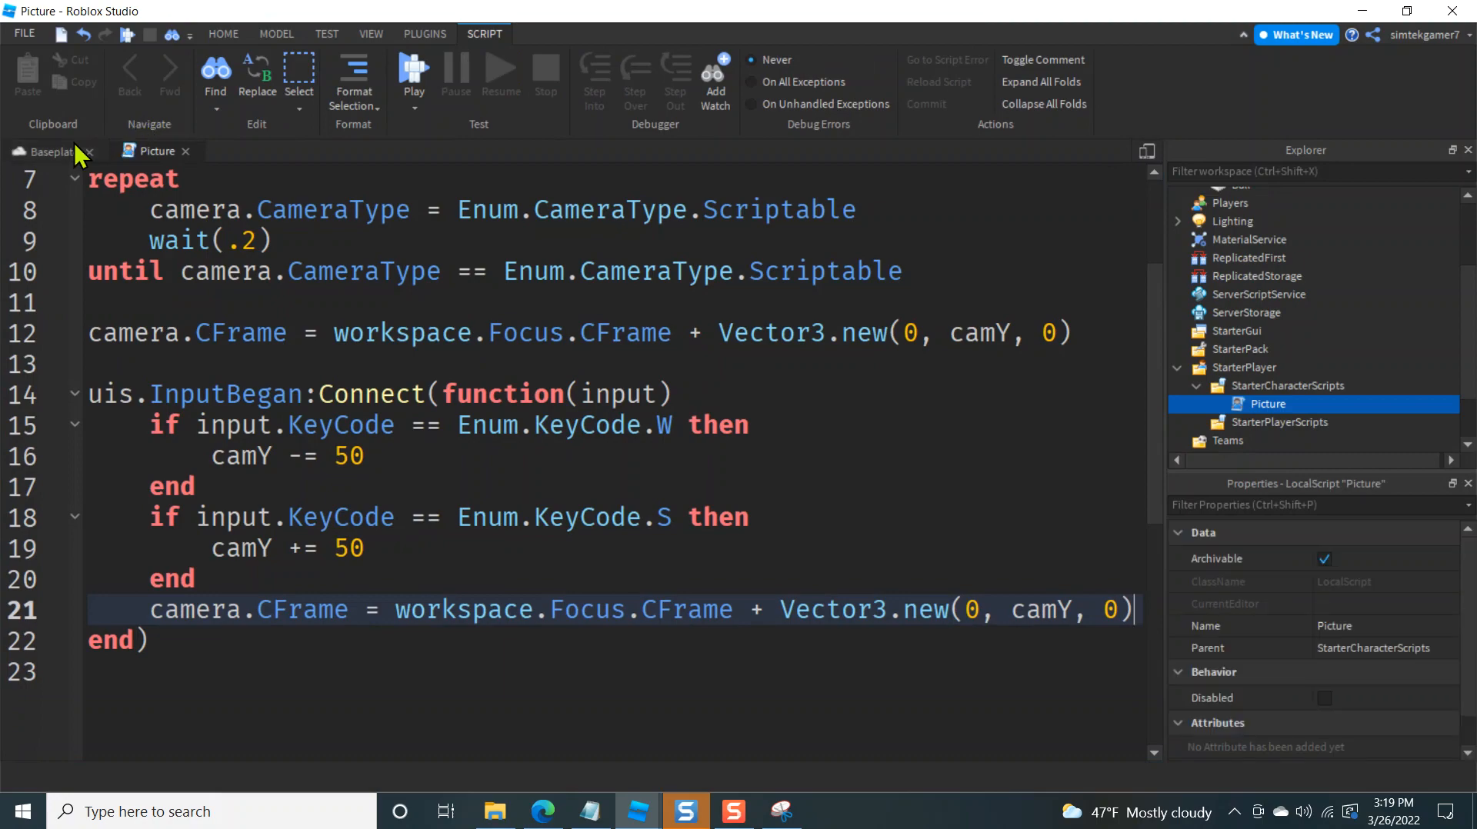
Copy the map2 image's asset id 92041670 from My Images into the spawn decal's Texture
left_click(47, 151)
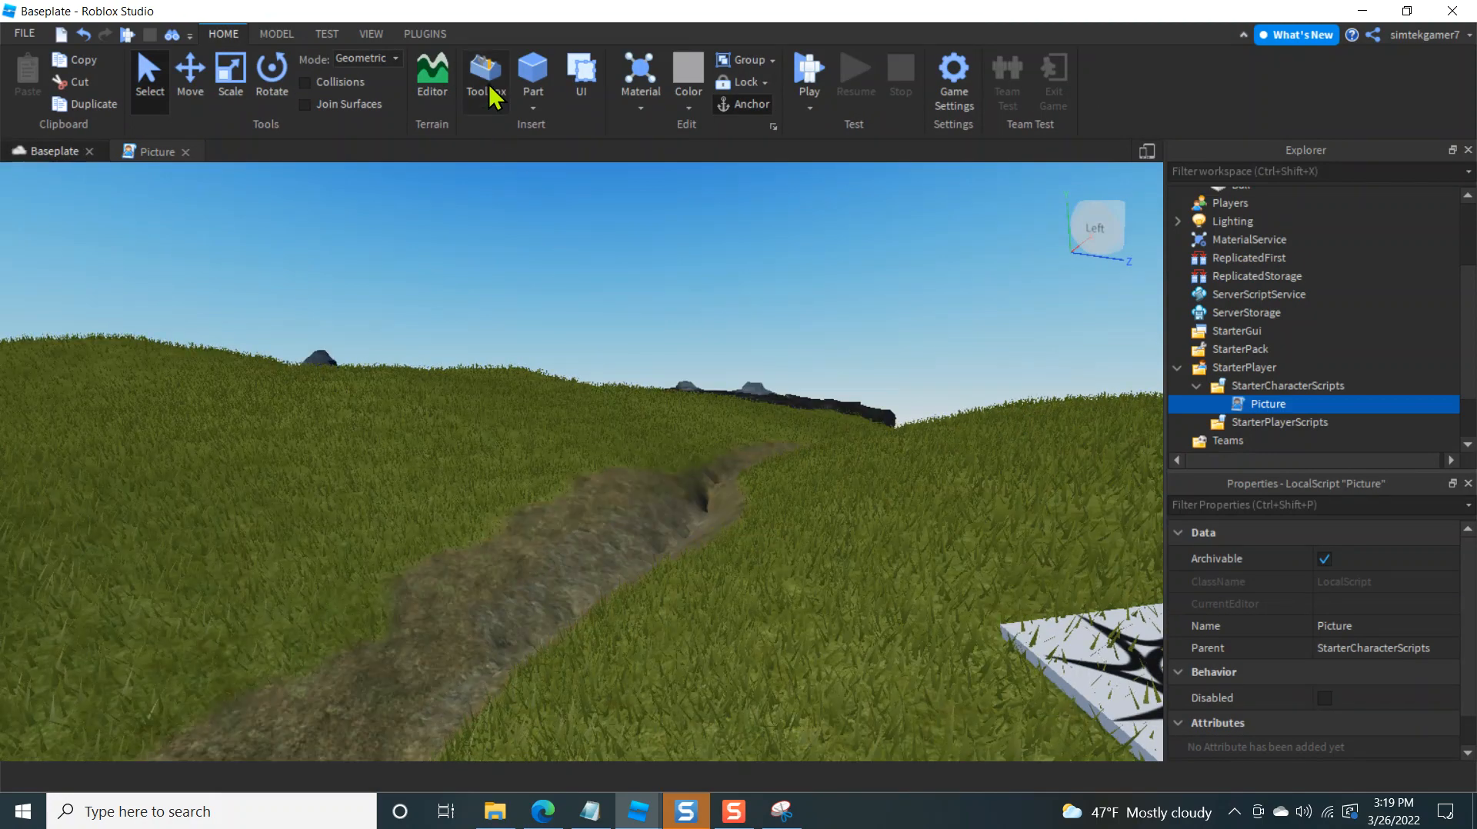
left_click(485, 72)
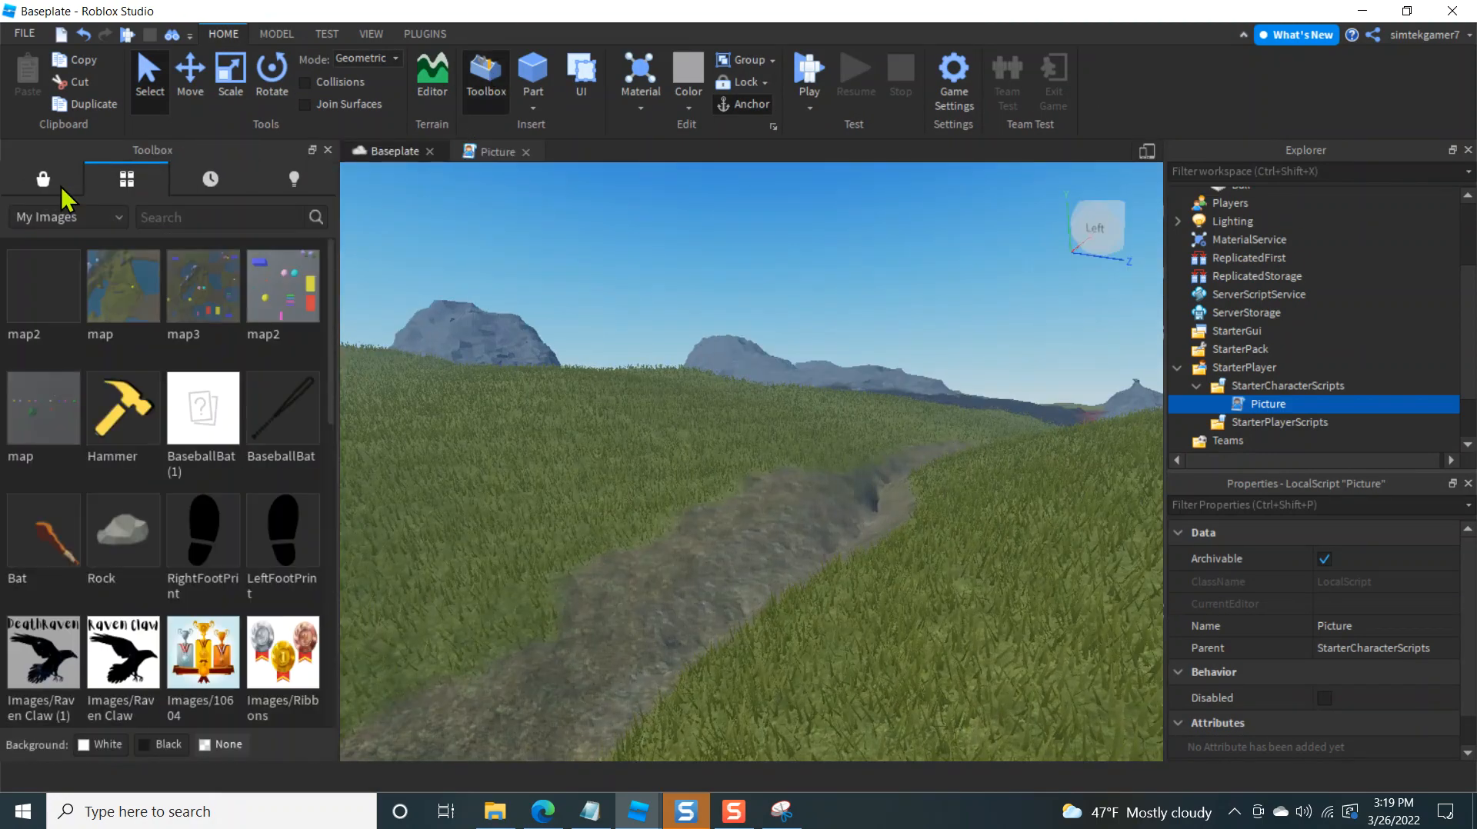
mouse_move(124, 178)
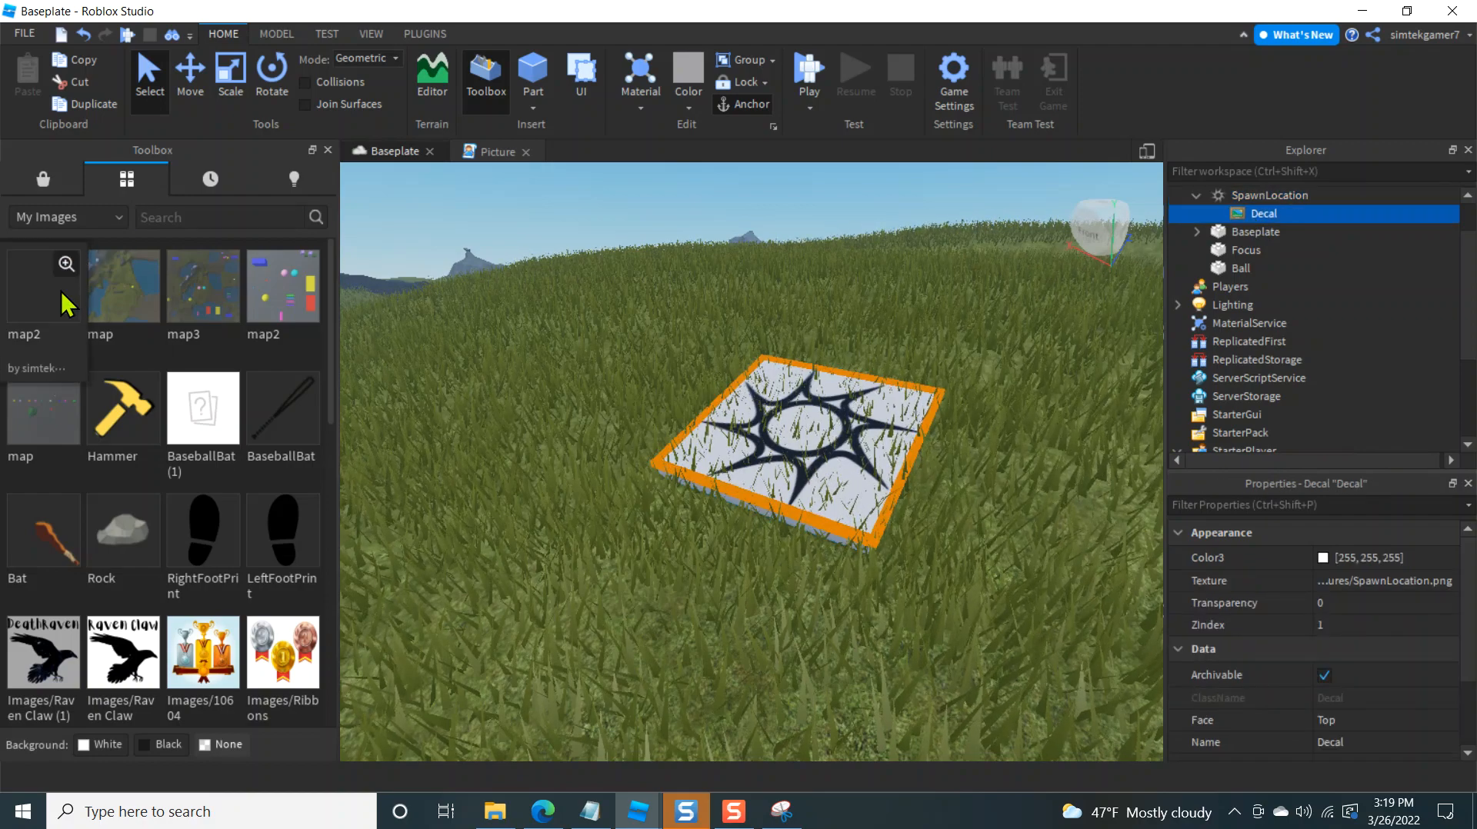
right_click(44, 283)
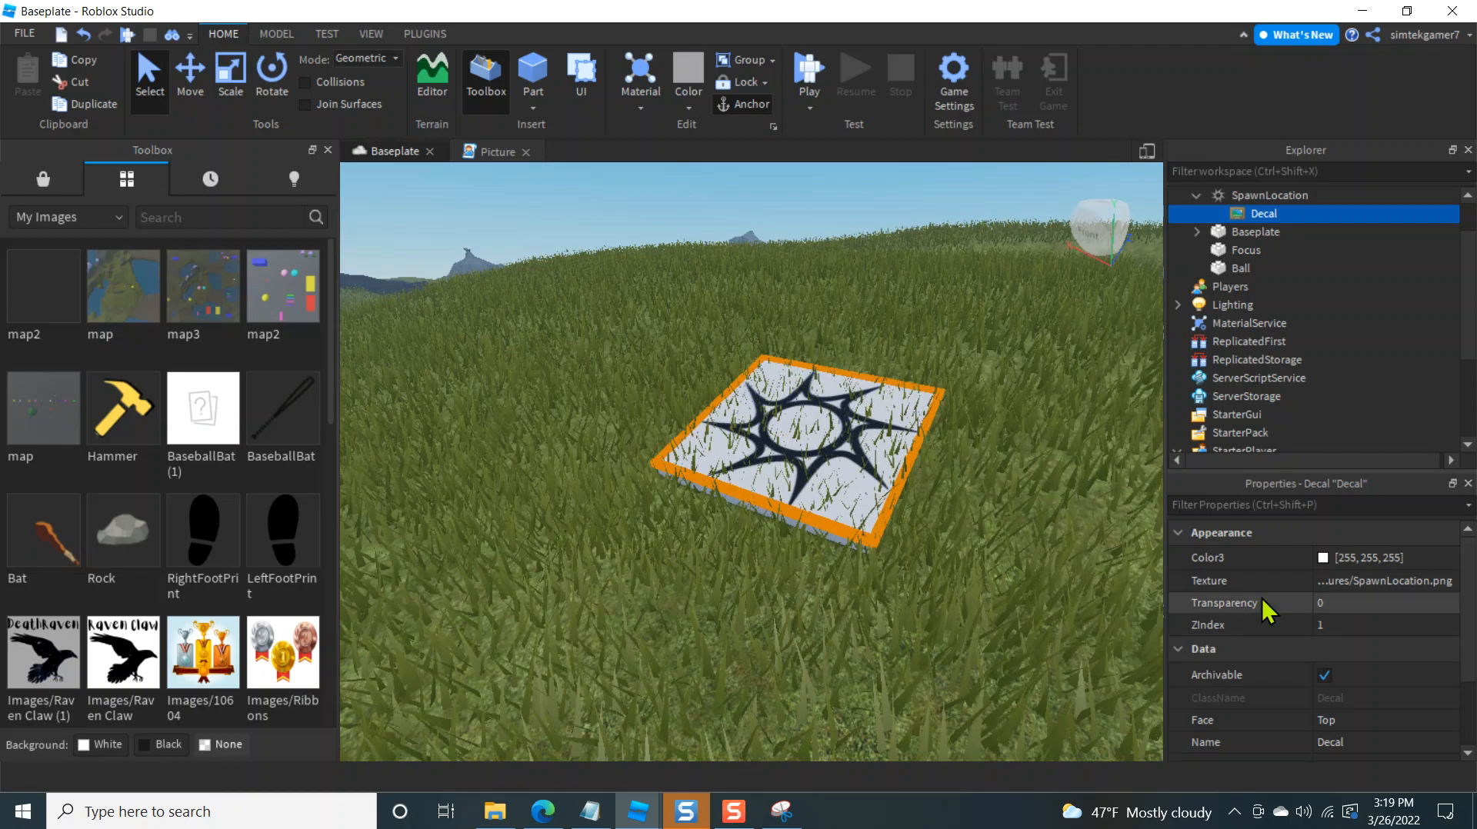
type("92041670")
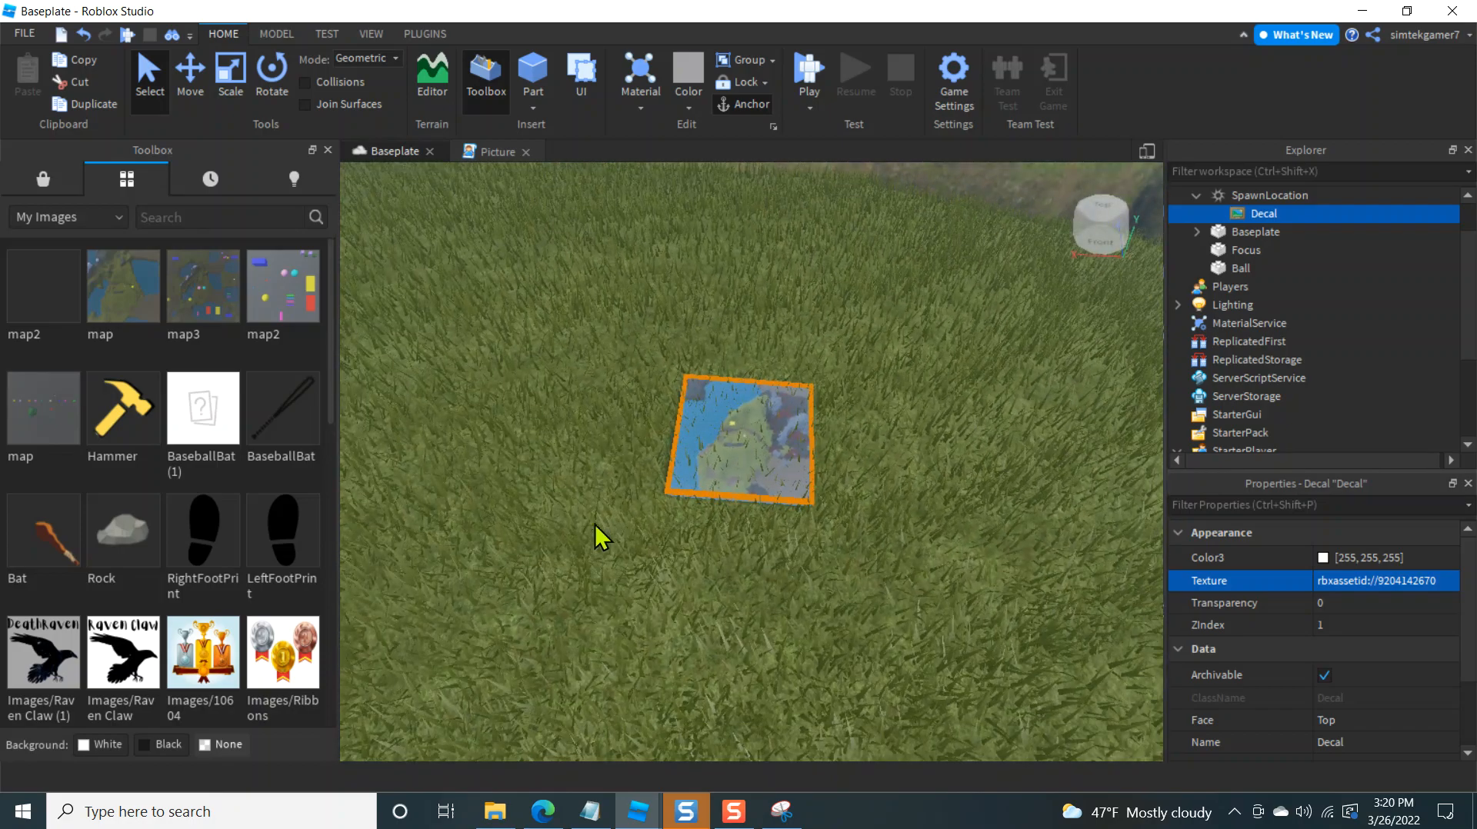
mouse_move(505, 688)
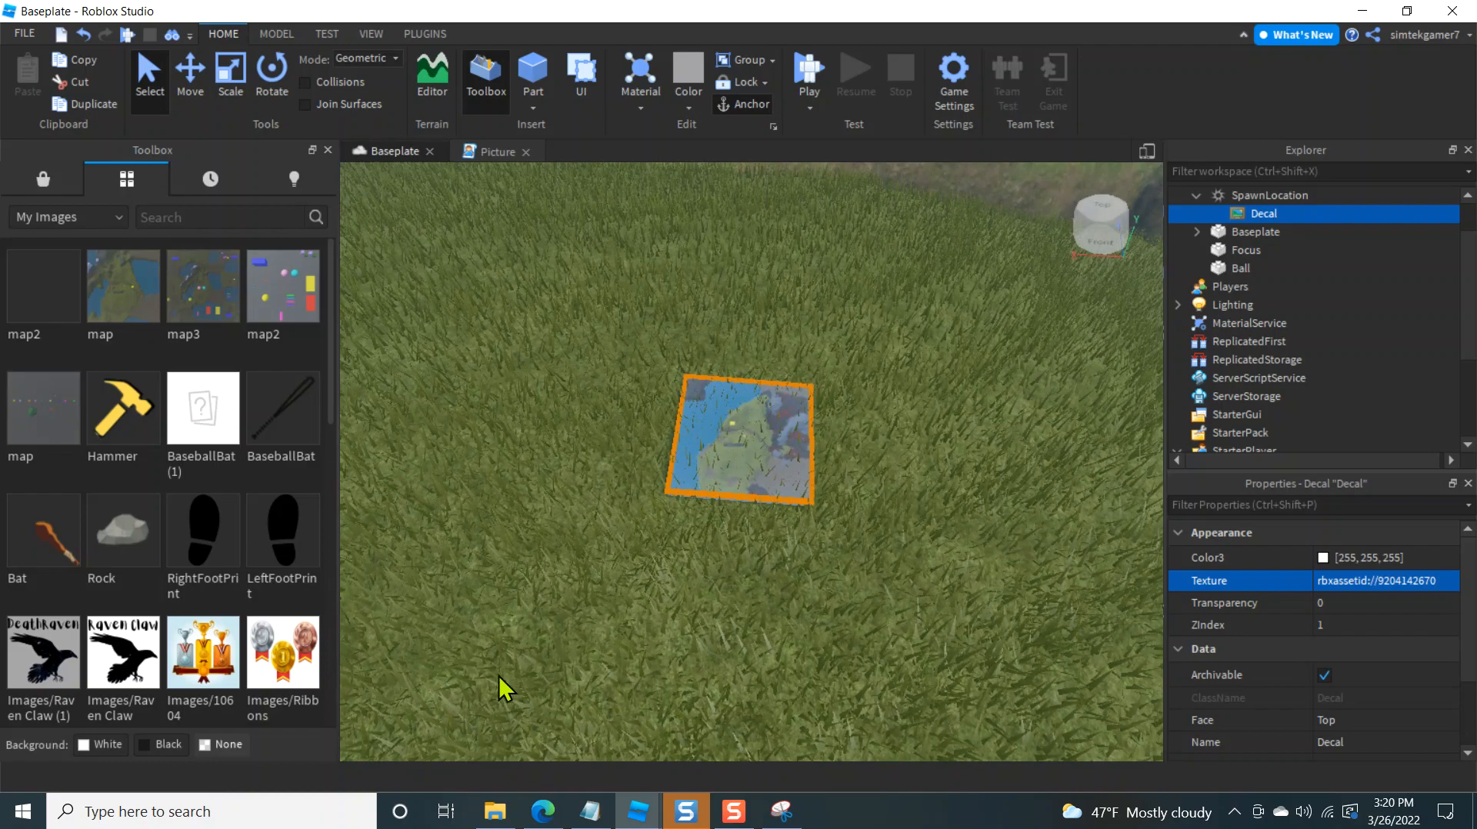